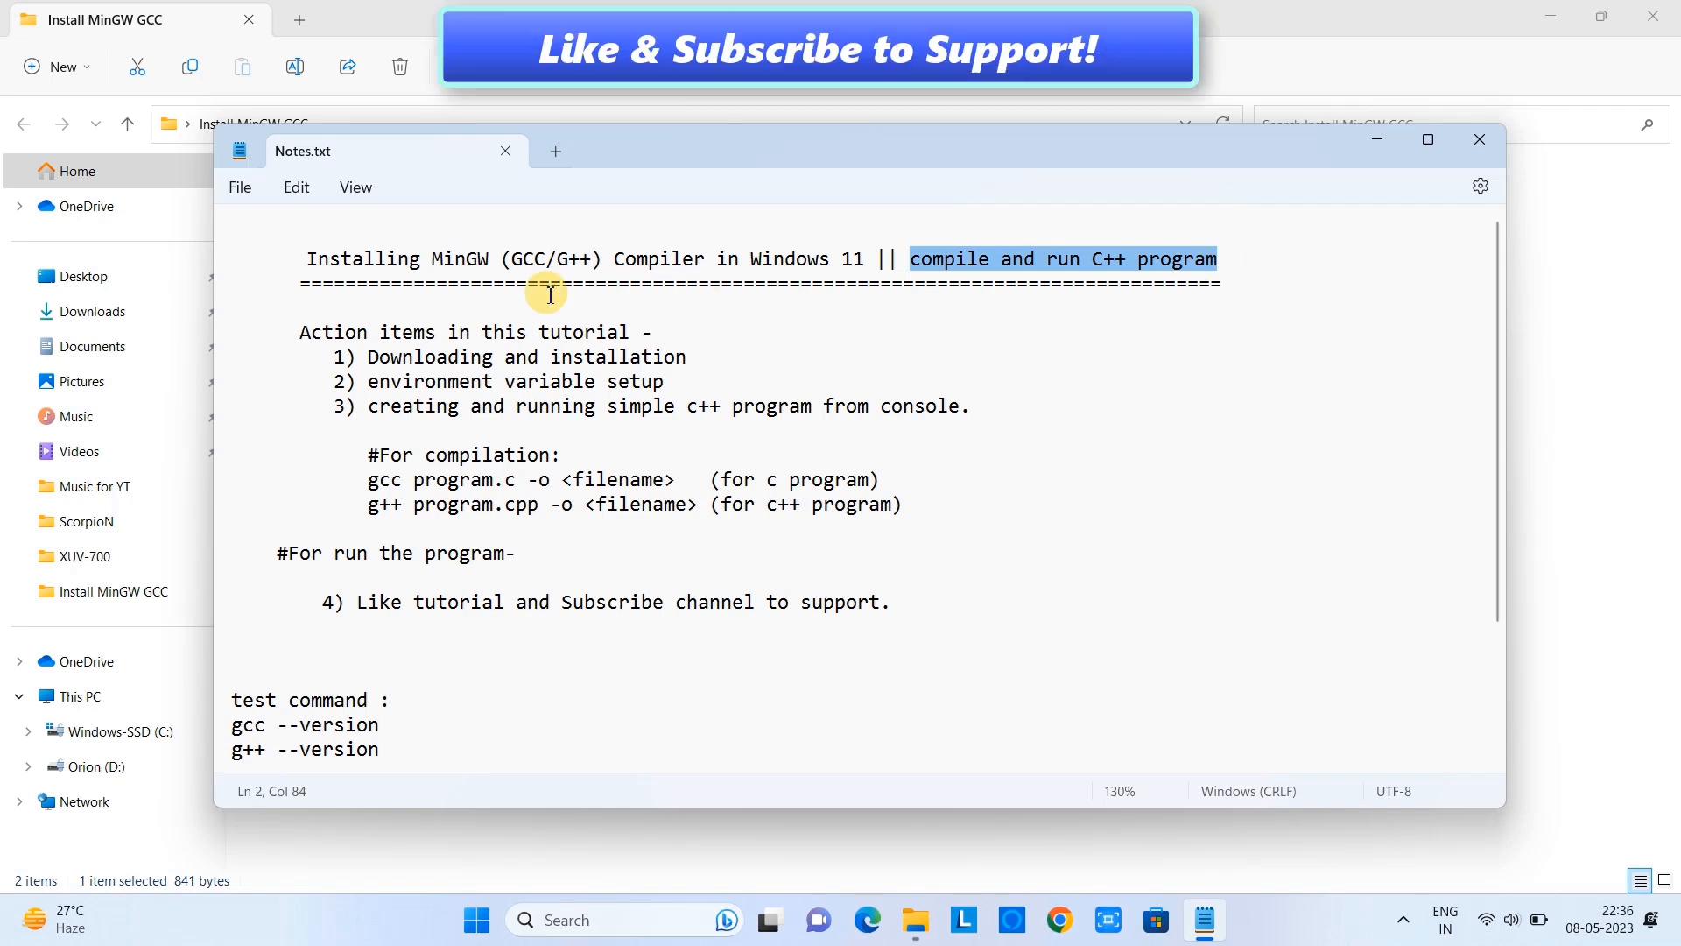
Step: Highlight the third action item in Notes.txt and place the cursor before the '#For run the program-' heading
{"action": "left_click", "coordinate": [550, 331]}
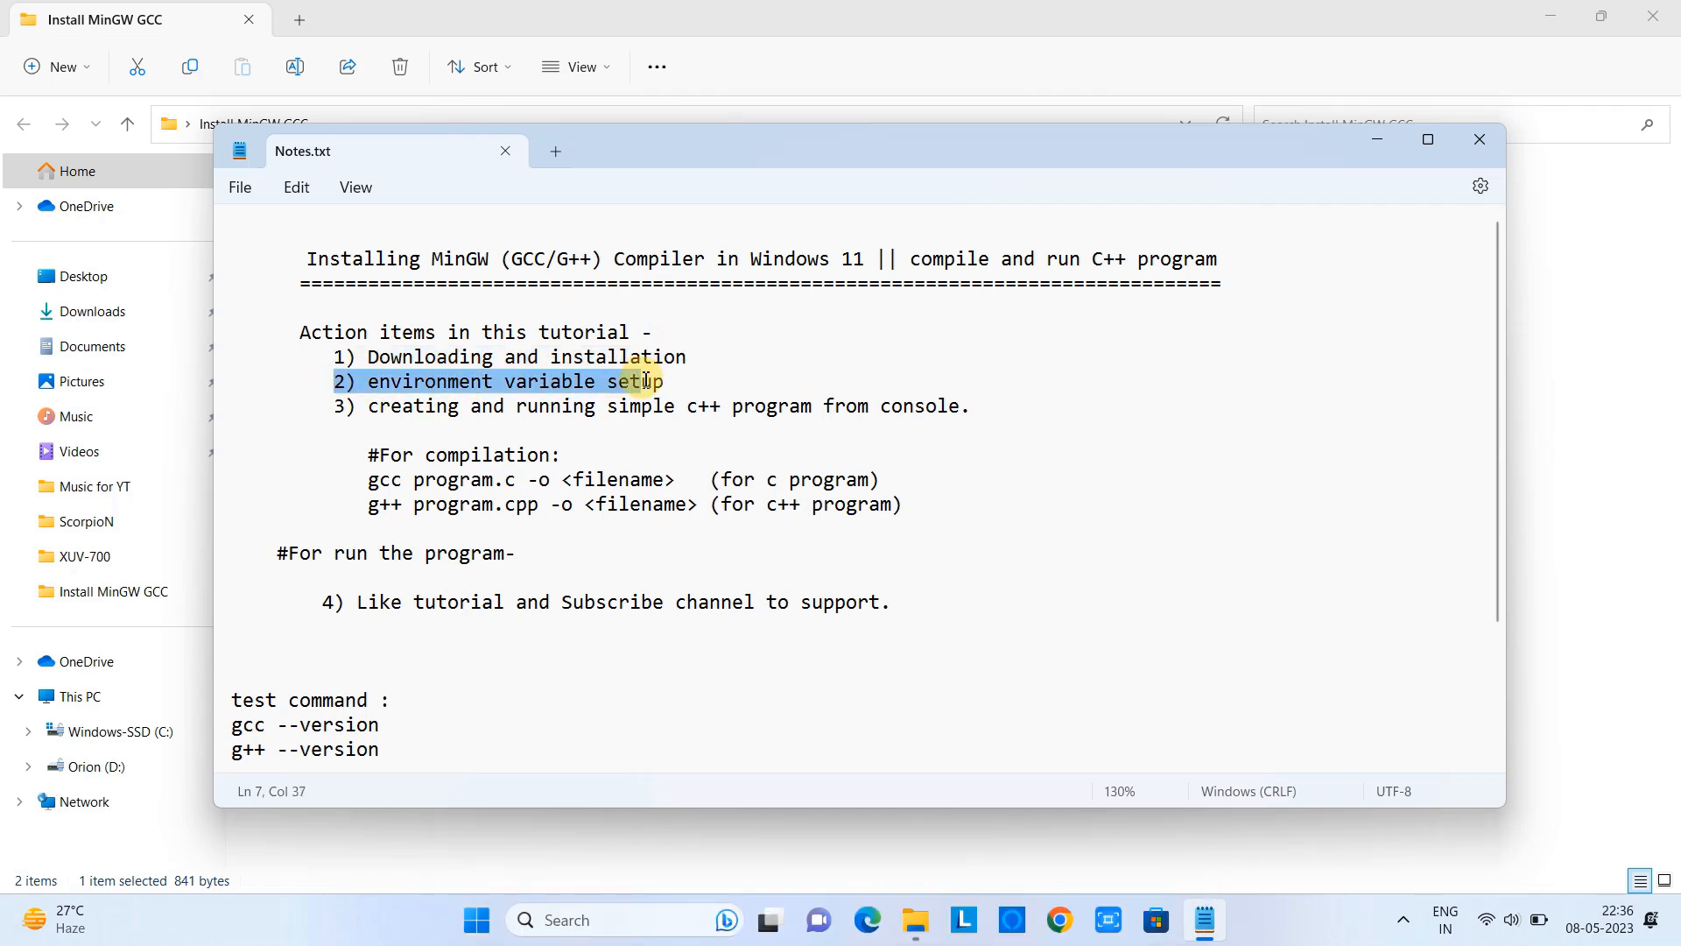
{"action": "double_click", "coordinate": [765, 404]}
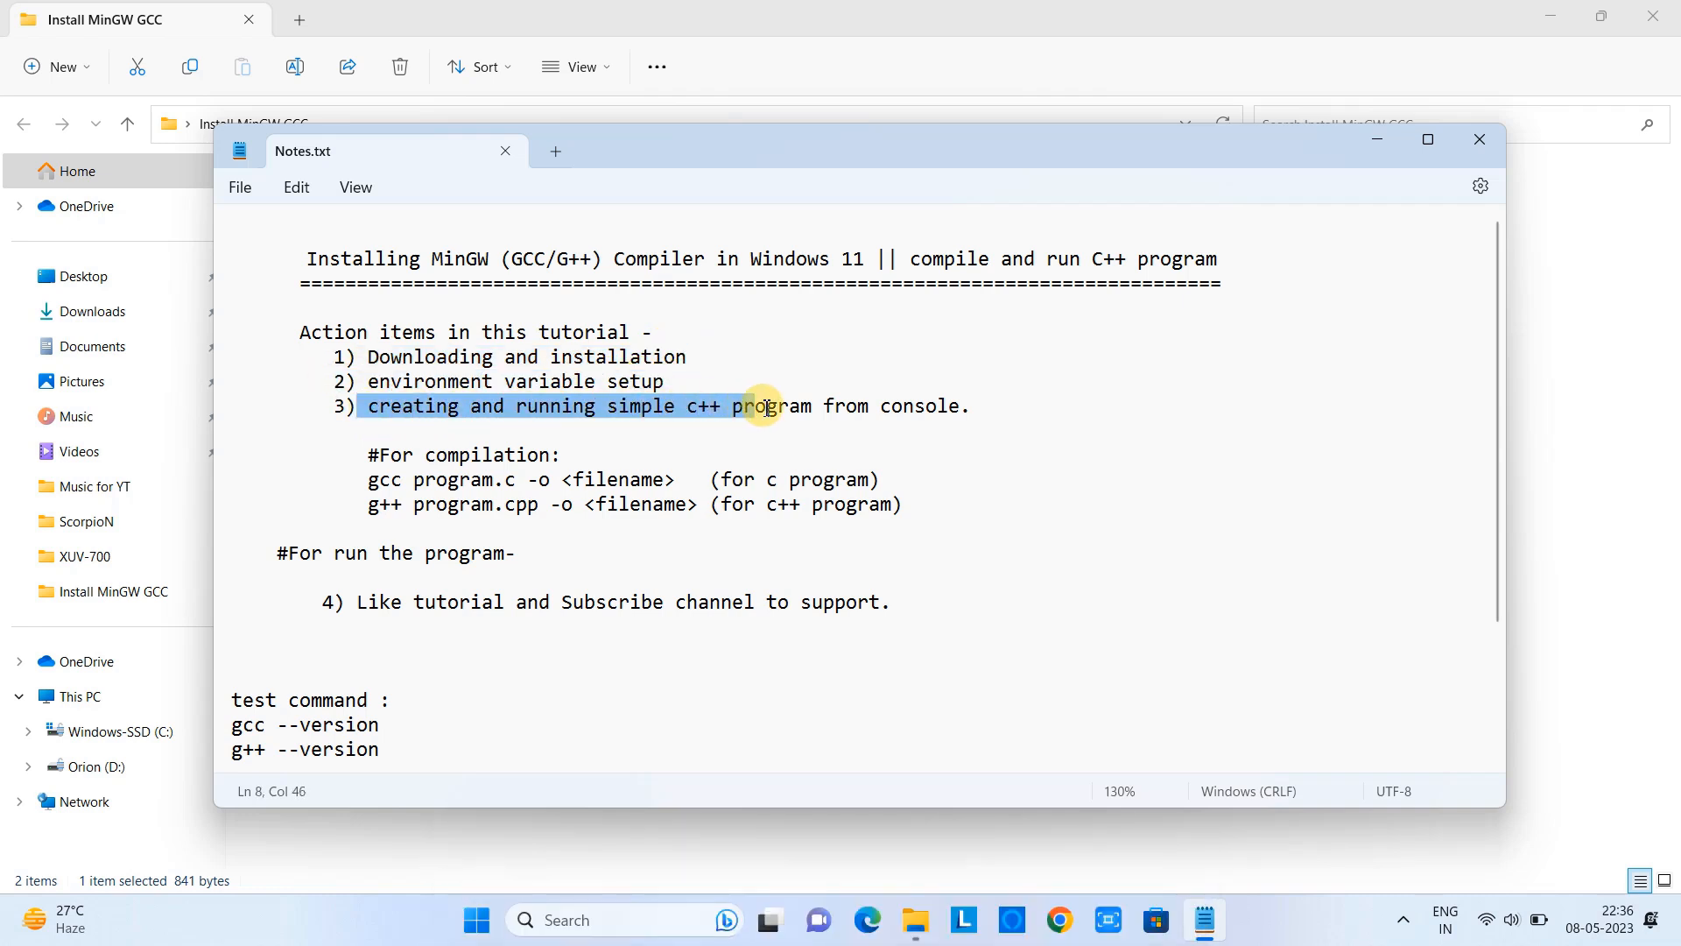
{"action": "left_click_drag", "start_coordinate": [767, 407], "coordinate": [971, 406]}
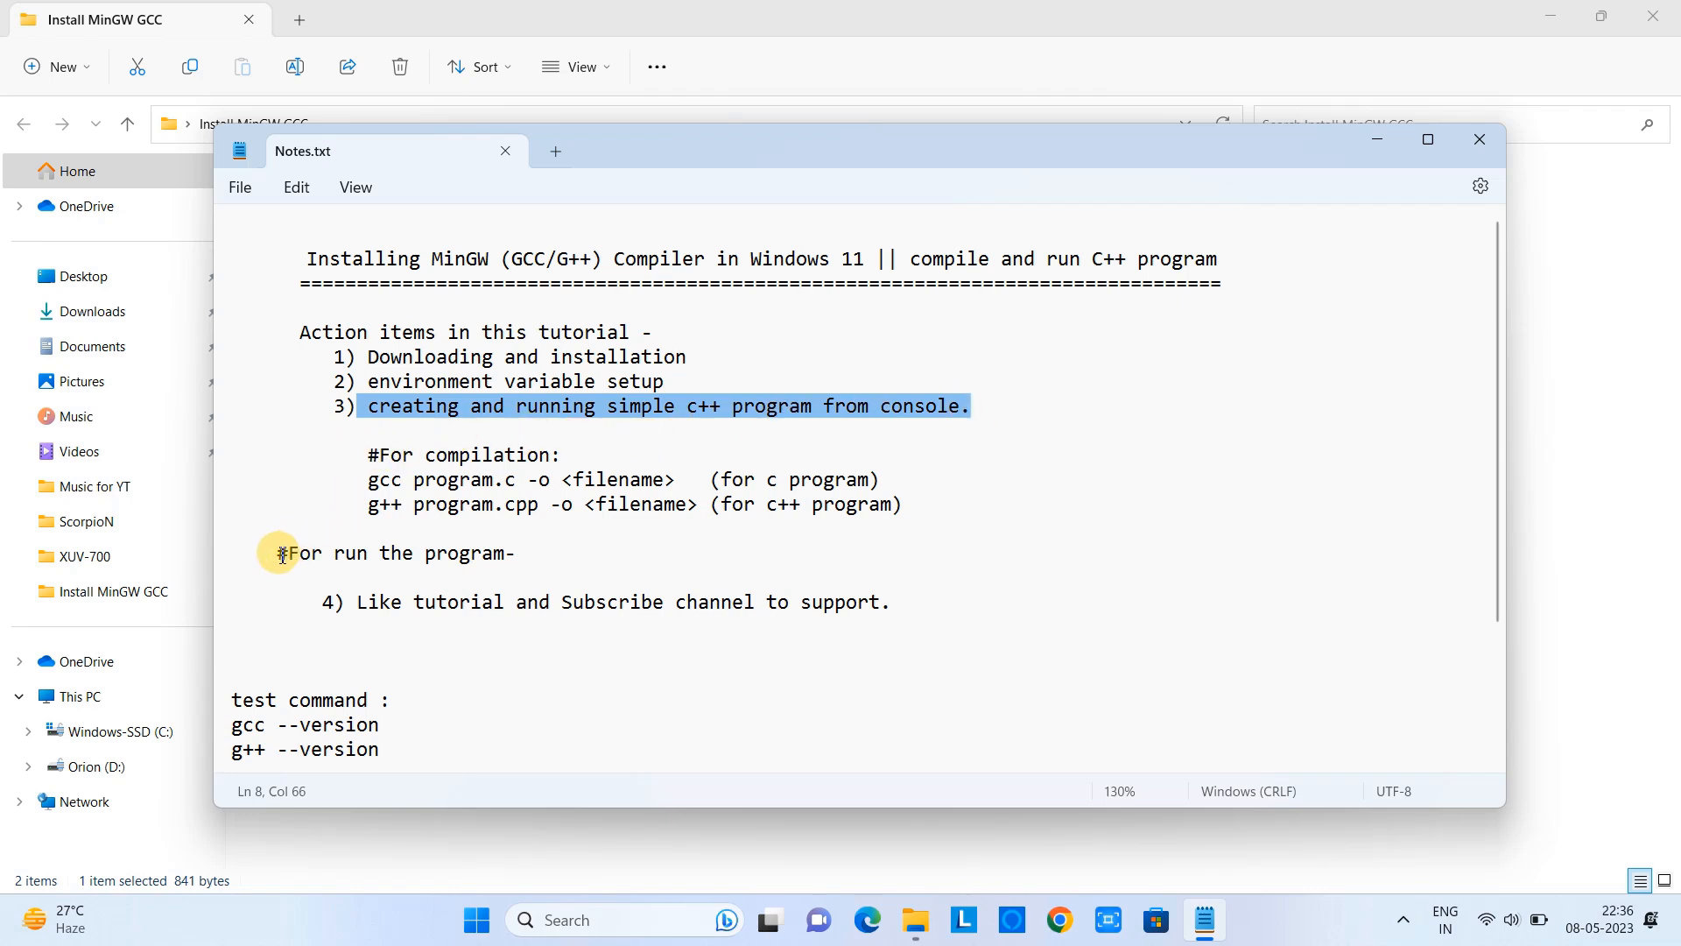
{"action": "left_click", "coordinate": [281, 551]}
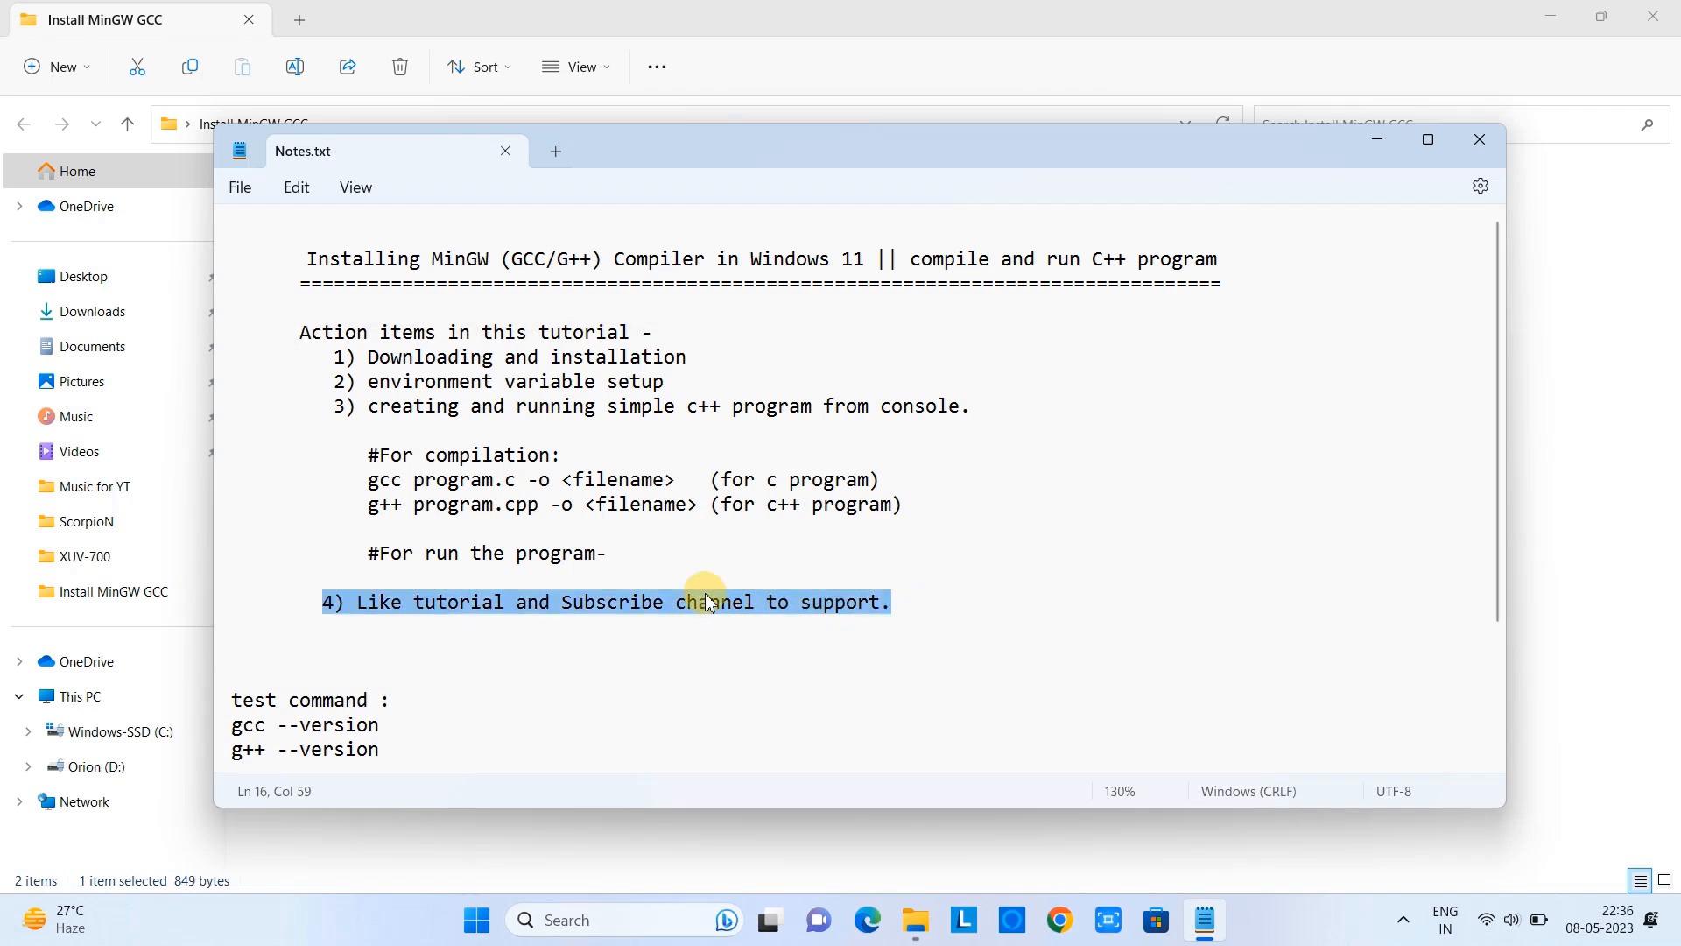
{"action": "mouse_move", "coordinate": [1078, 758]}
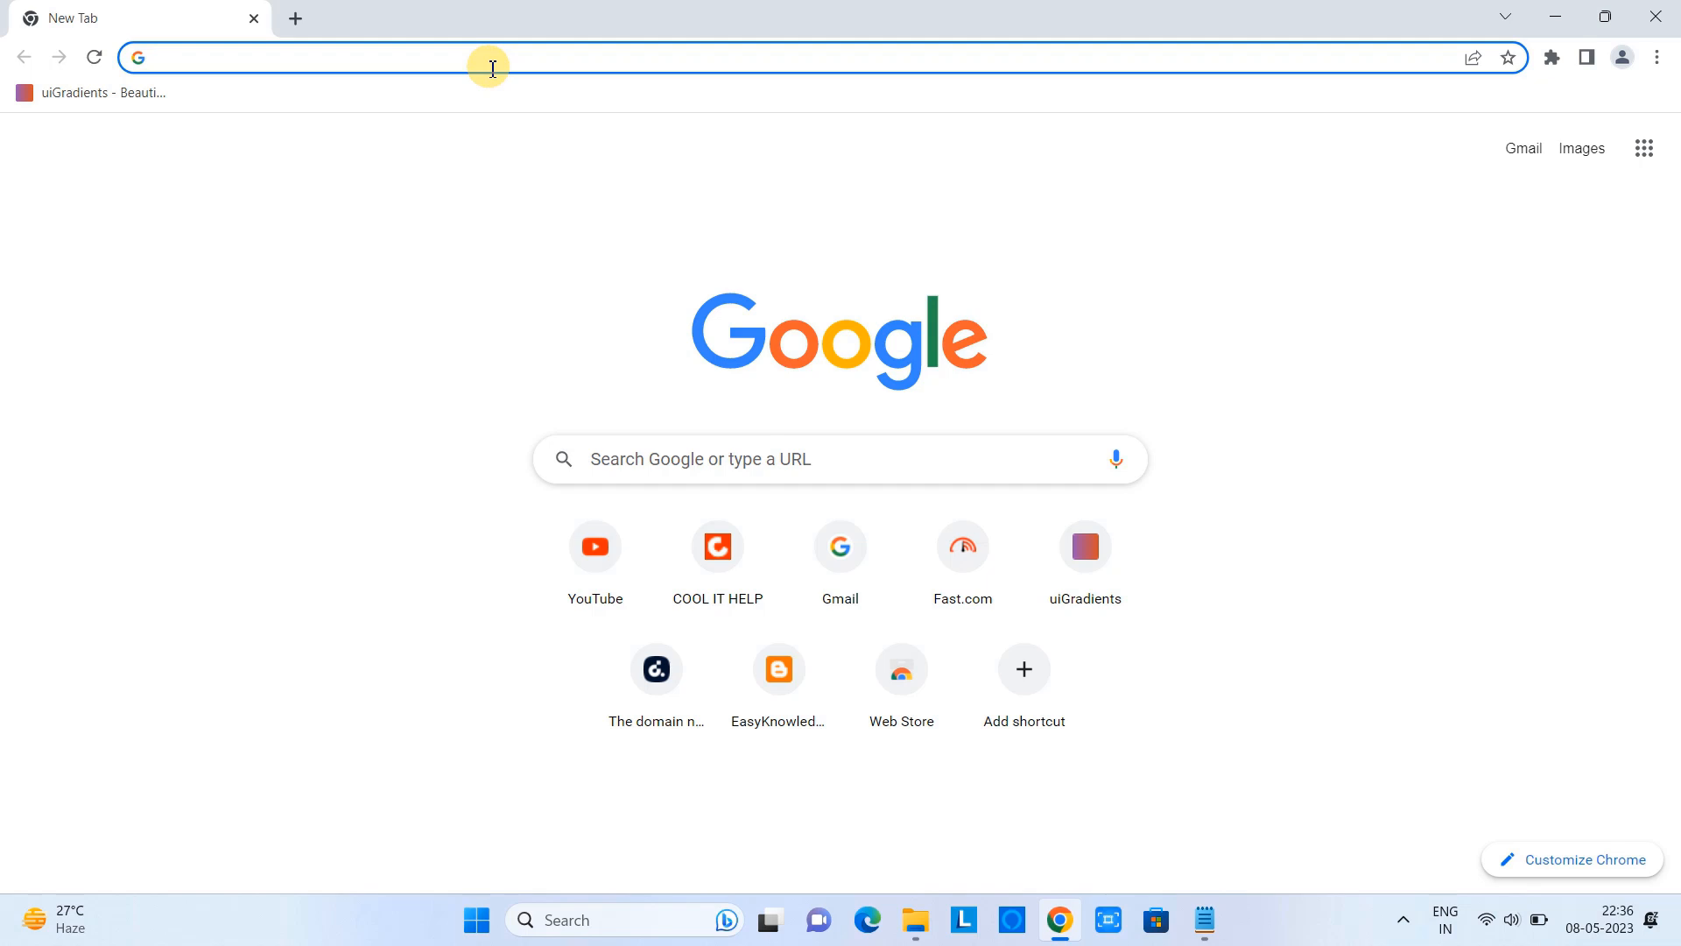
Step: Search the web for MinGW downloads and open the MinGW-w64 (mingw-w64.org) result
{"action": "type", "text": "download 7 zip"}
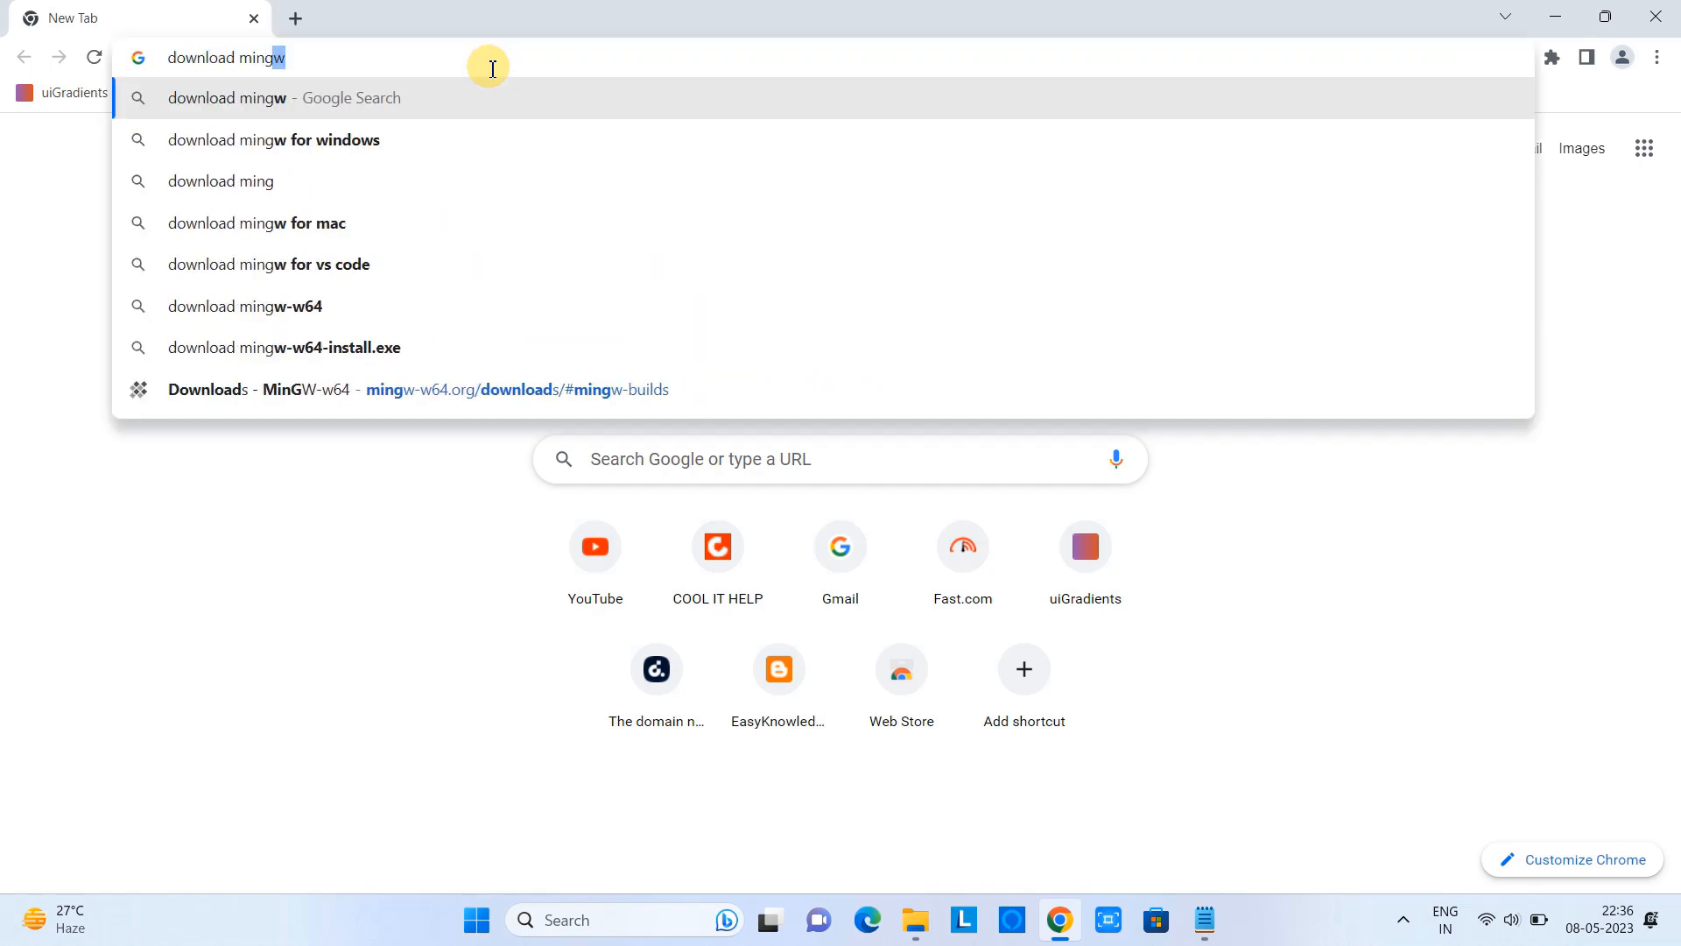
{"action": "key", "text": "Enter"}
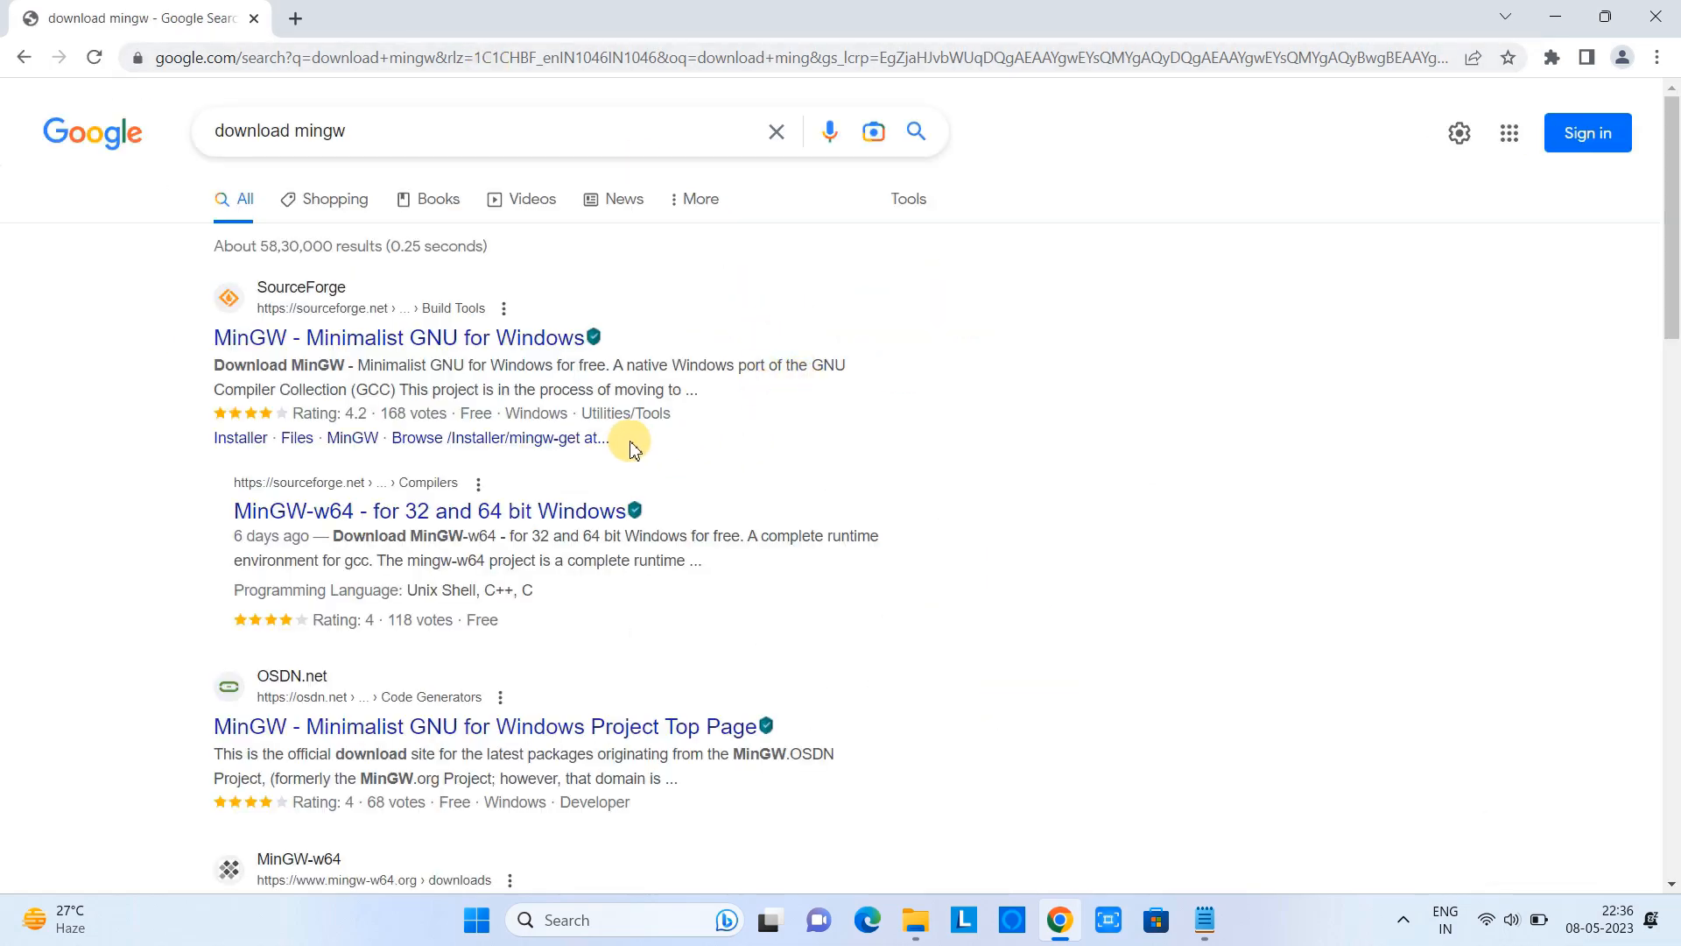
{"action": "scroll", "scroll_direction": "down", "scroll_amount": 3}
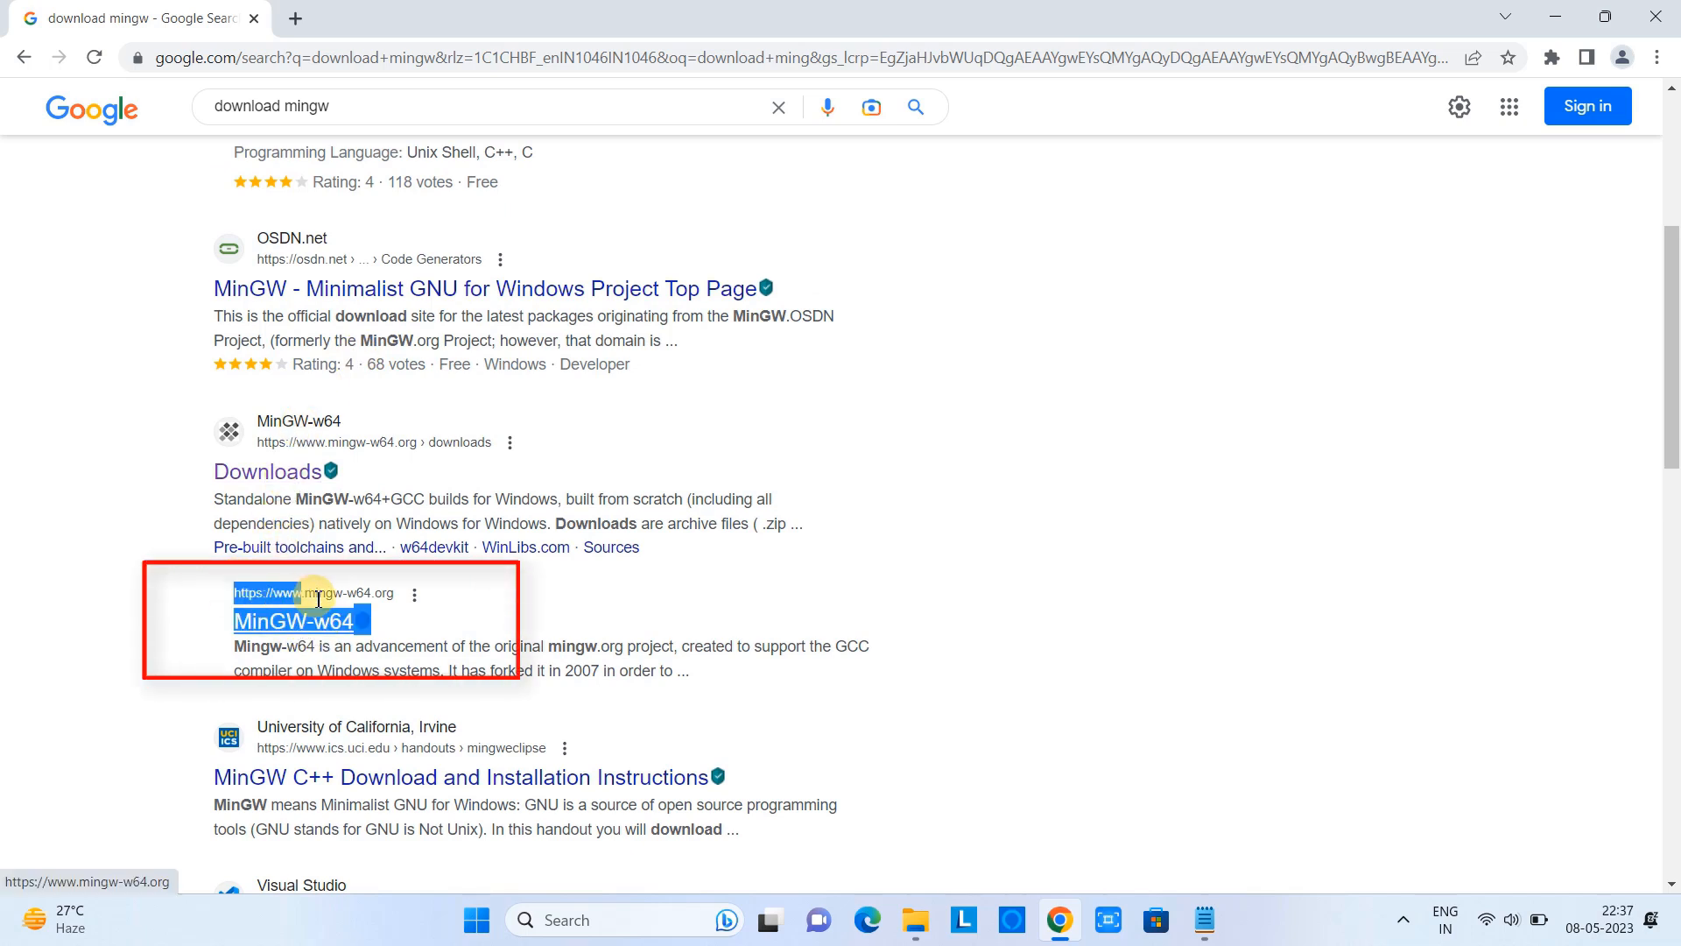
{"action": "left_click", "coordinate": [291, 622]}
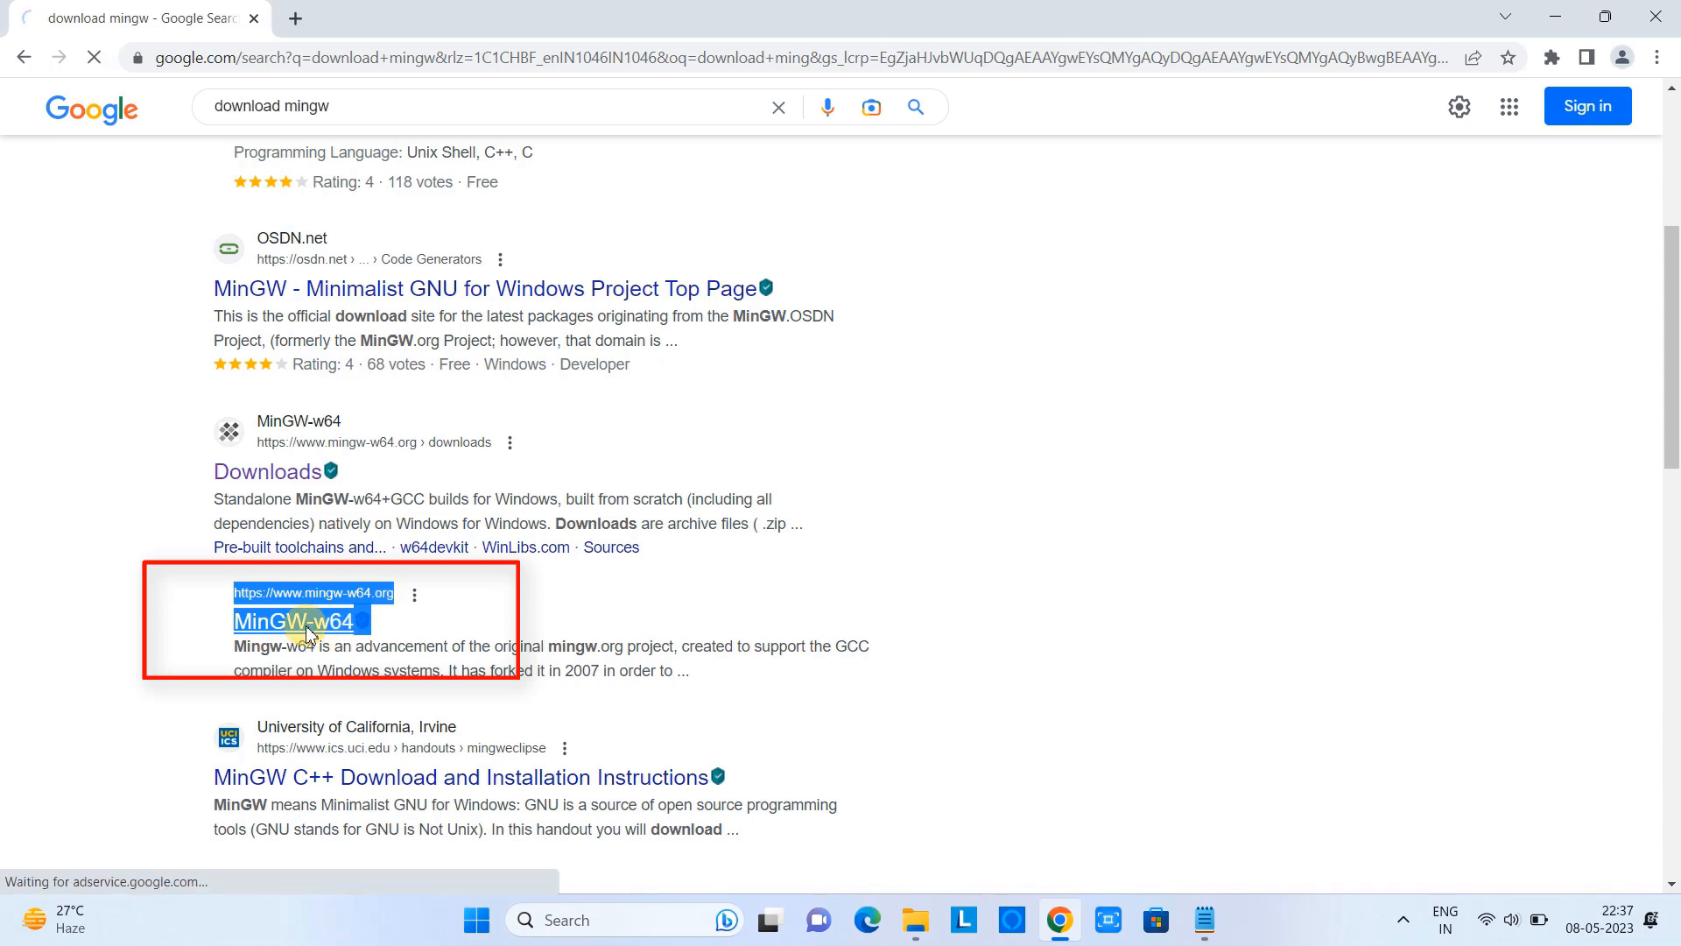
{"action": "left_click", "coordinate": [292, 622]}
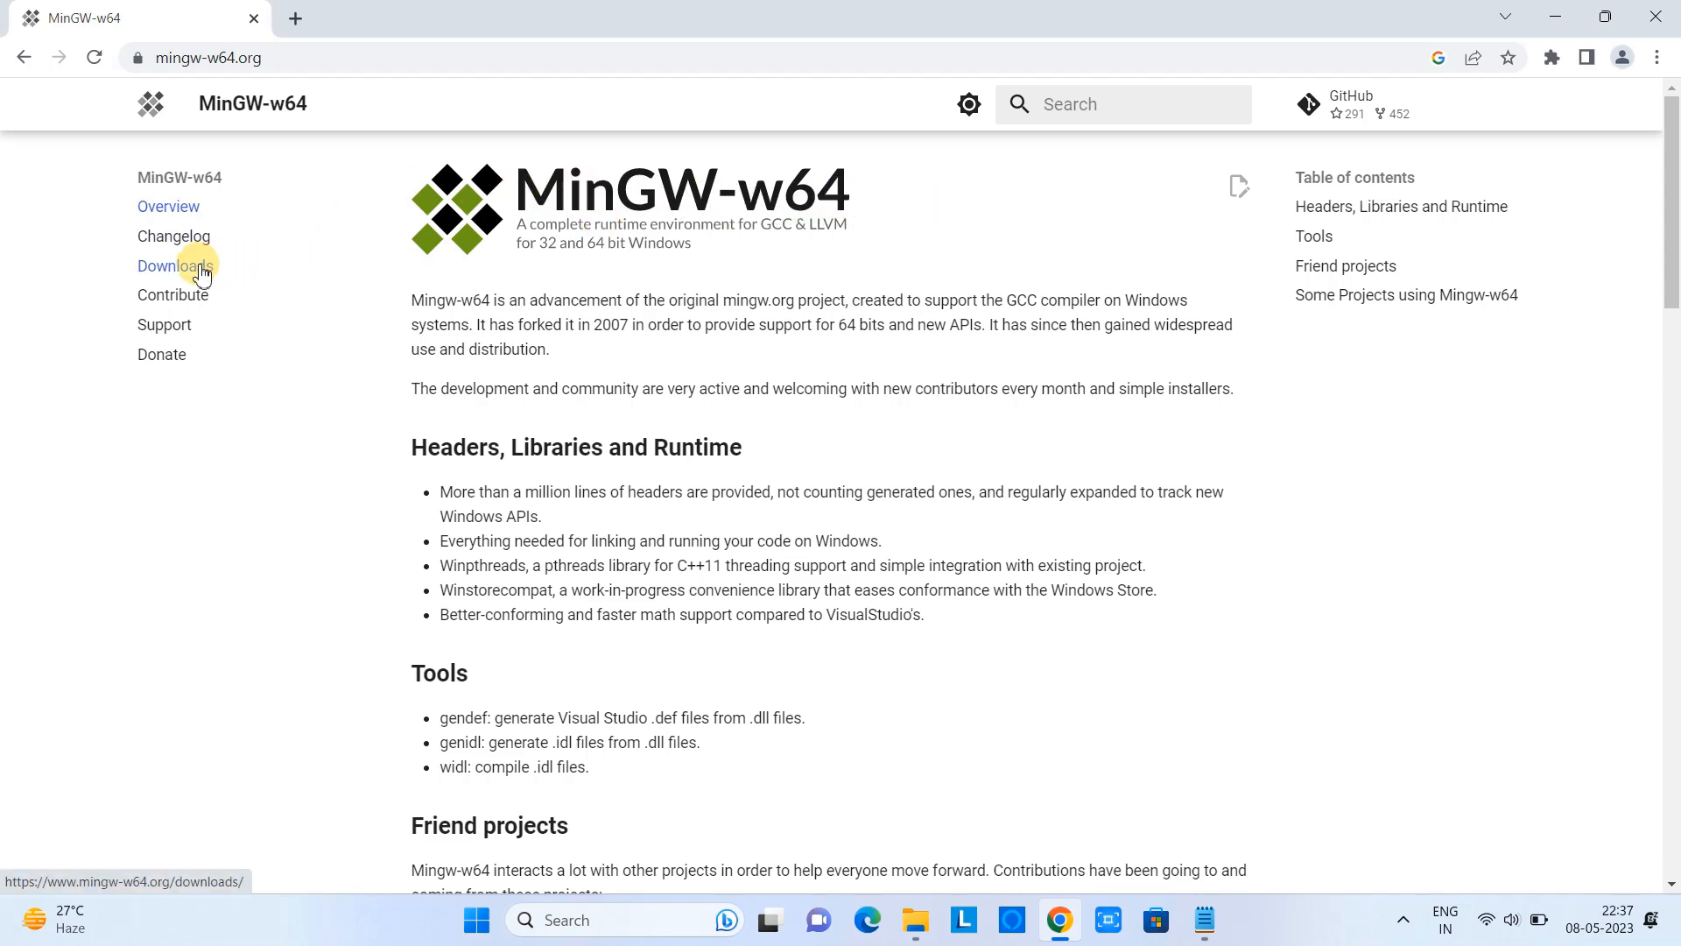
Step: Go through MinGW-w64 Downloads to MinGW-W64-builds and on to the mingw-builds-binaries GitHub releases
{"action": "left_click", "coordinate": [175, 266]}
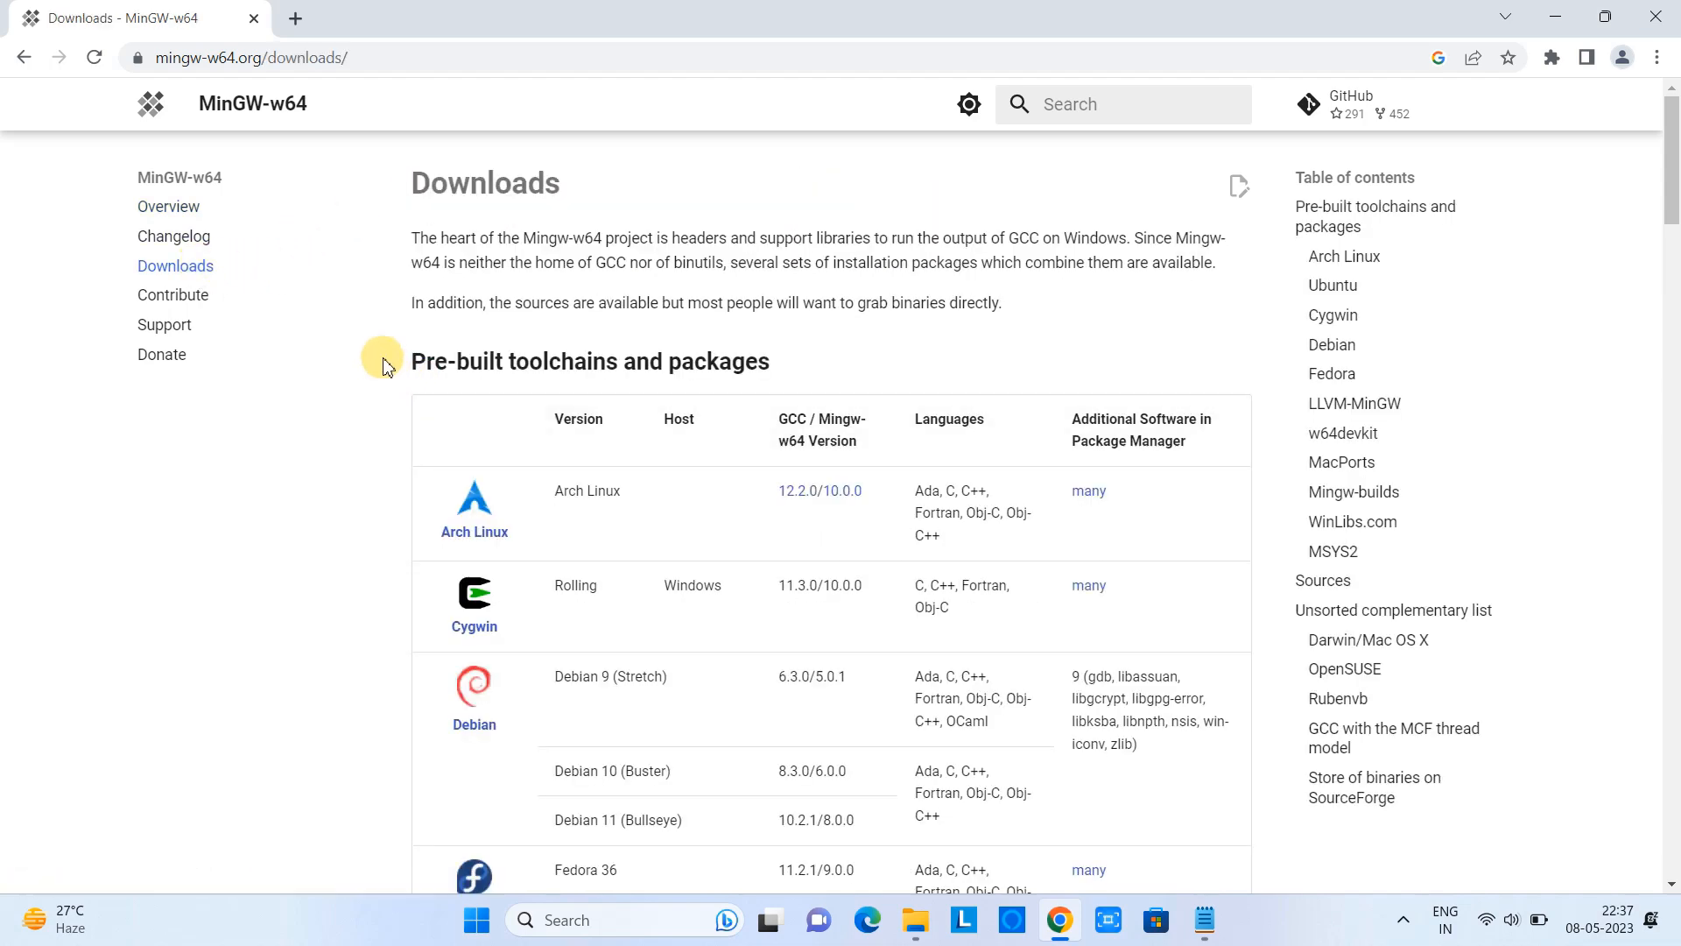
{"action": "scroll", "scroll_direction": "down", "scroll_amount": 3}
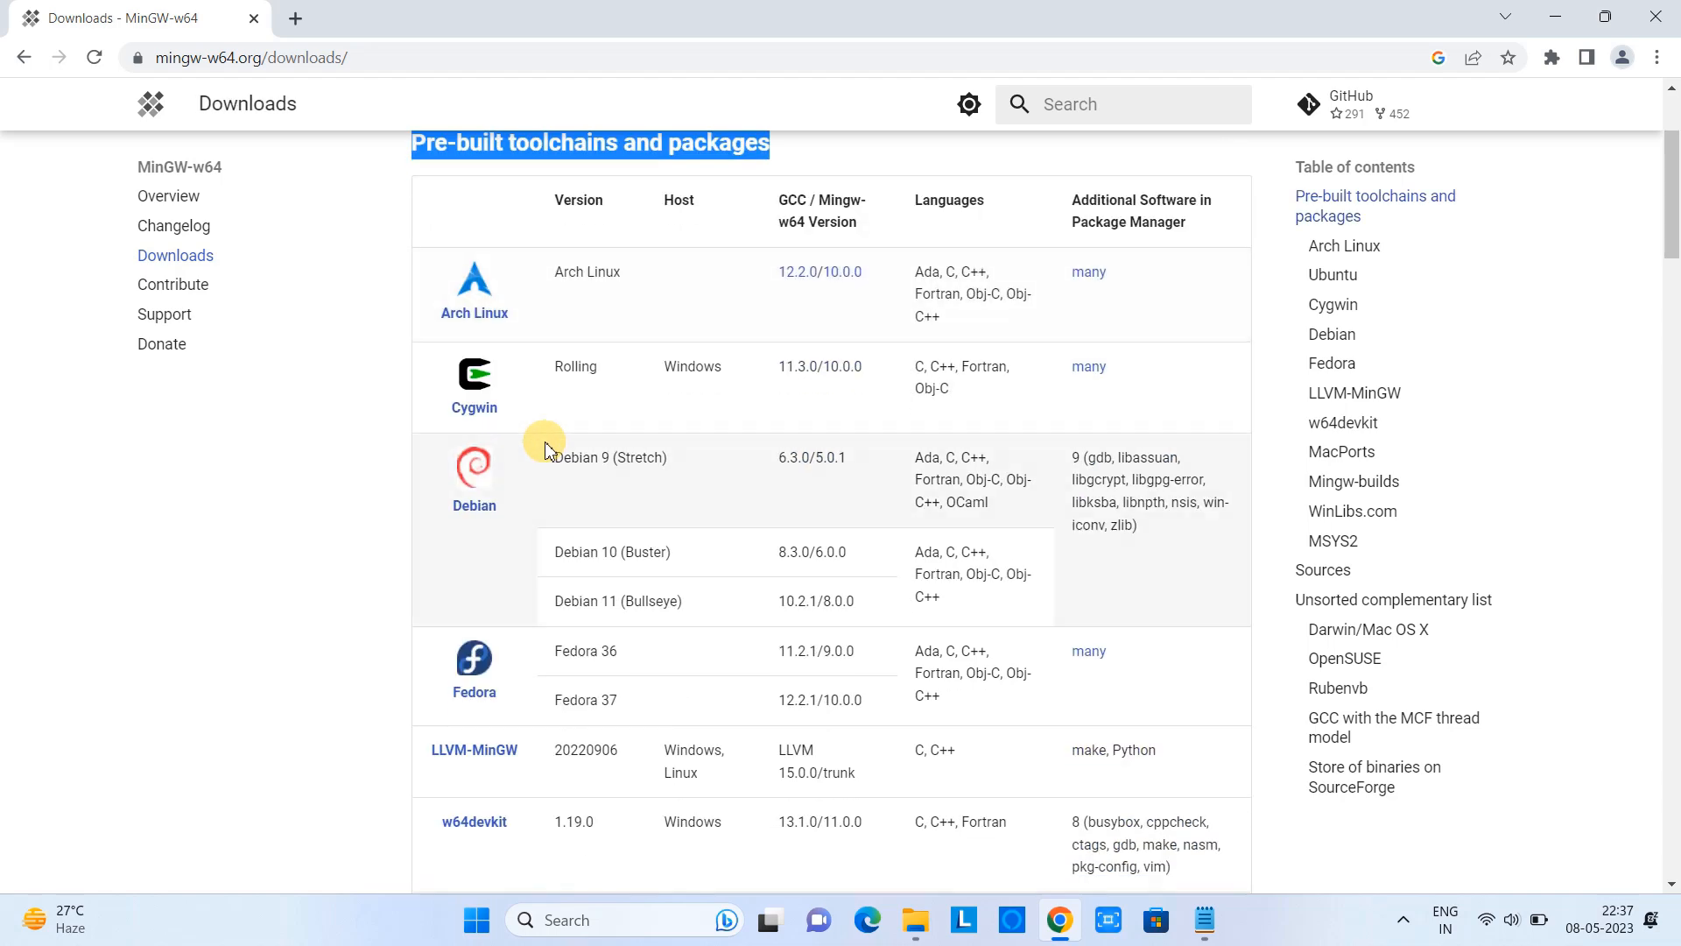
{"action": "scroll", "scroll_direction": "down", "scroll_amount": 3}
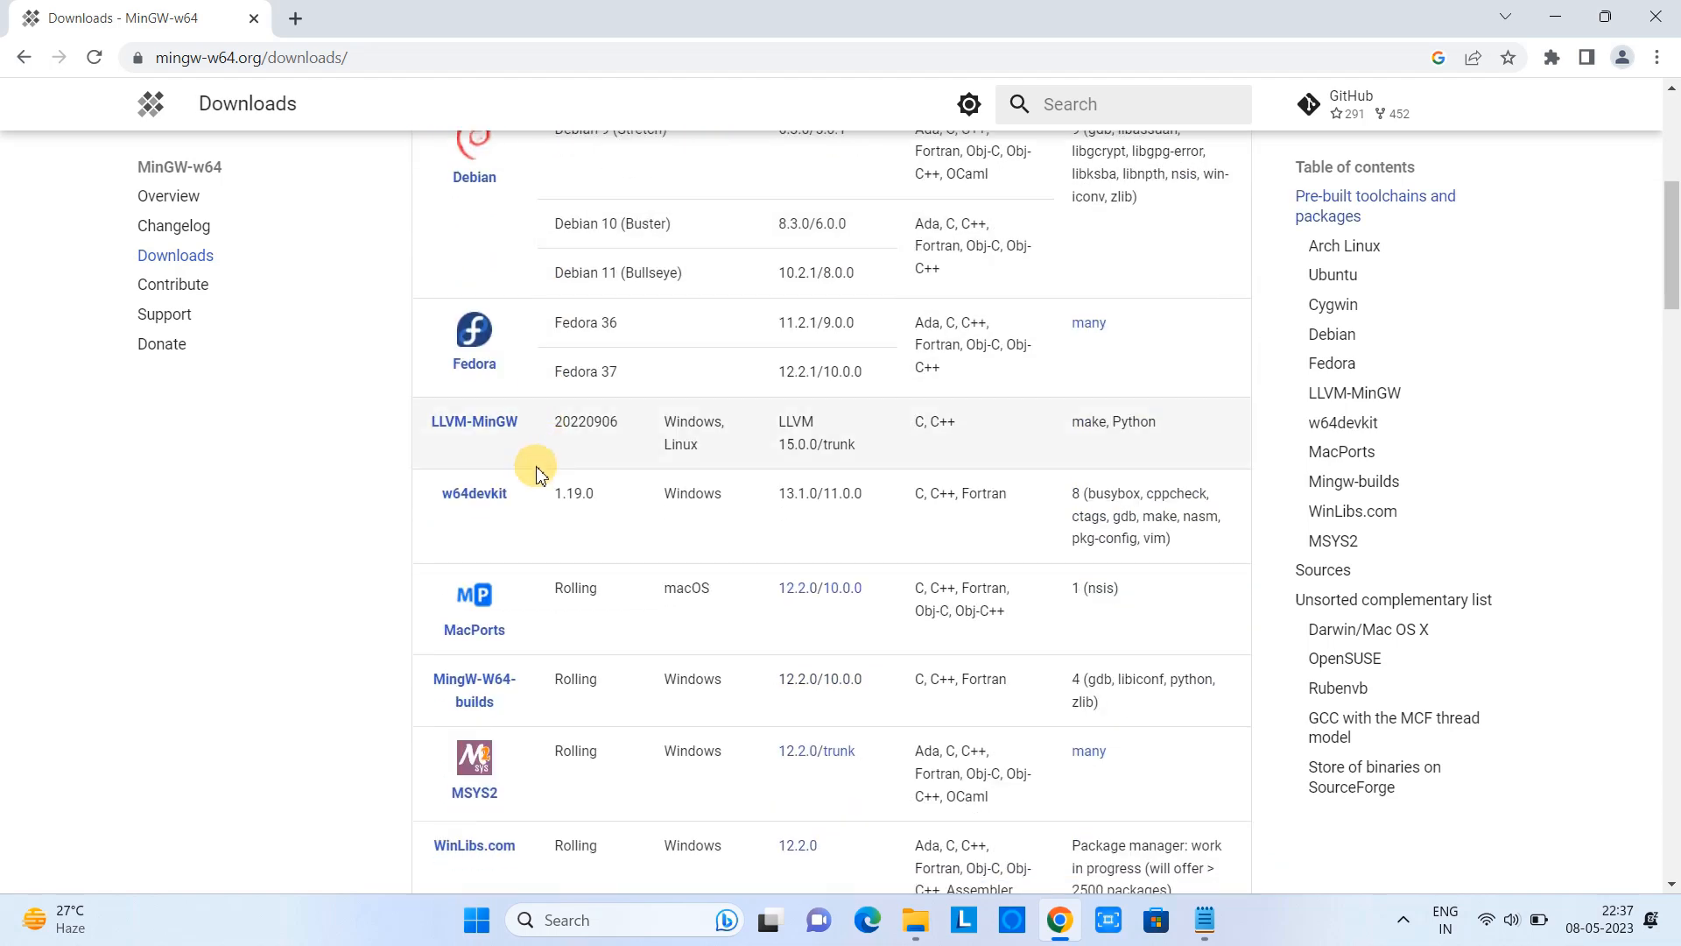
{"action": "scroll", "scroll_direction": "down", "scroll_amount": 3}
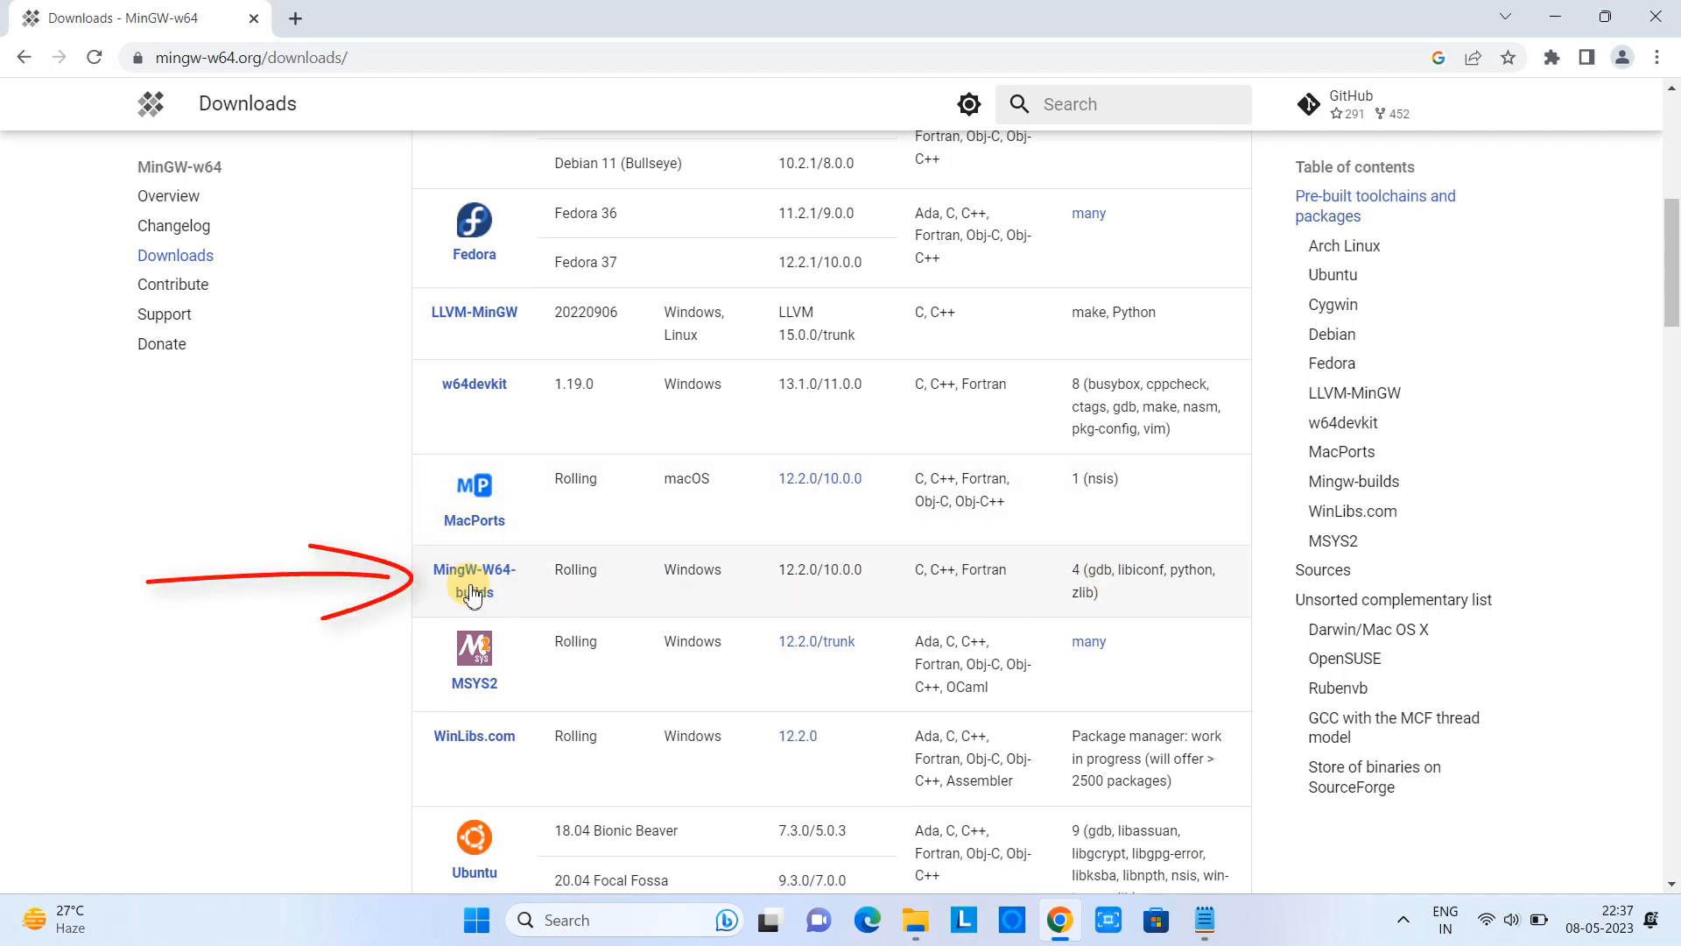
{"action": "left_click", "coordinate": [475, 582]}
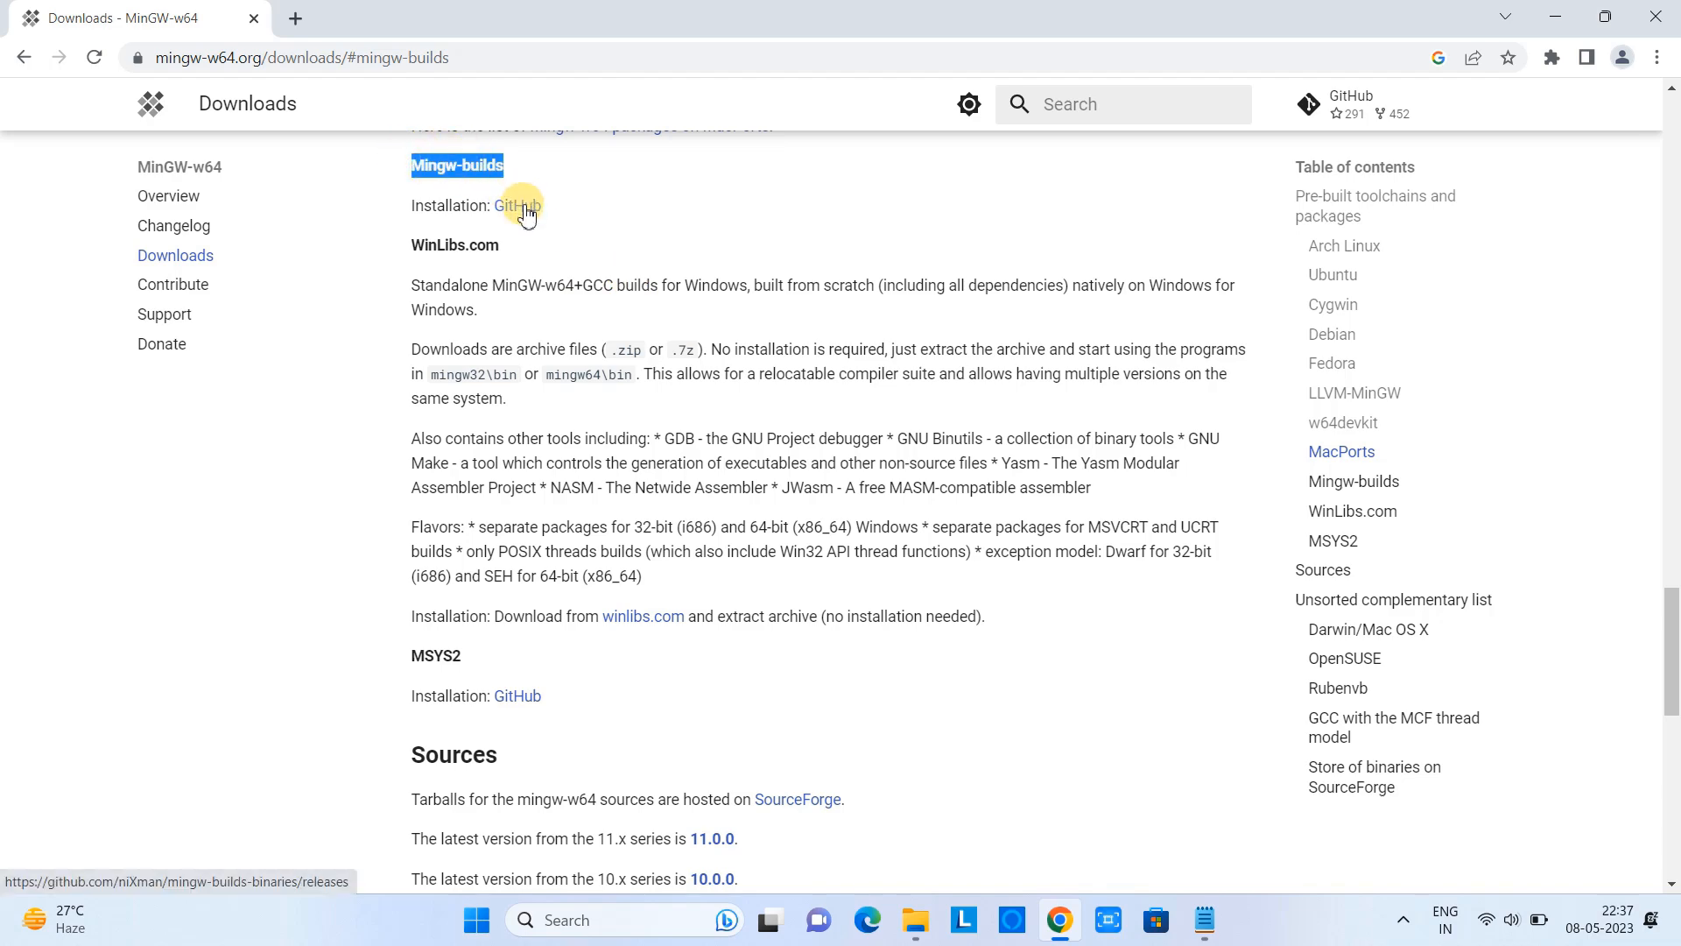
{"action": "left_click", "coordinate": [518, 205]}
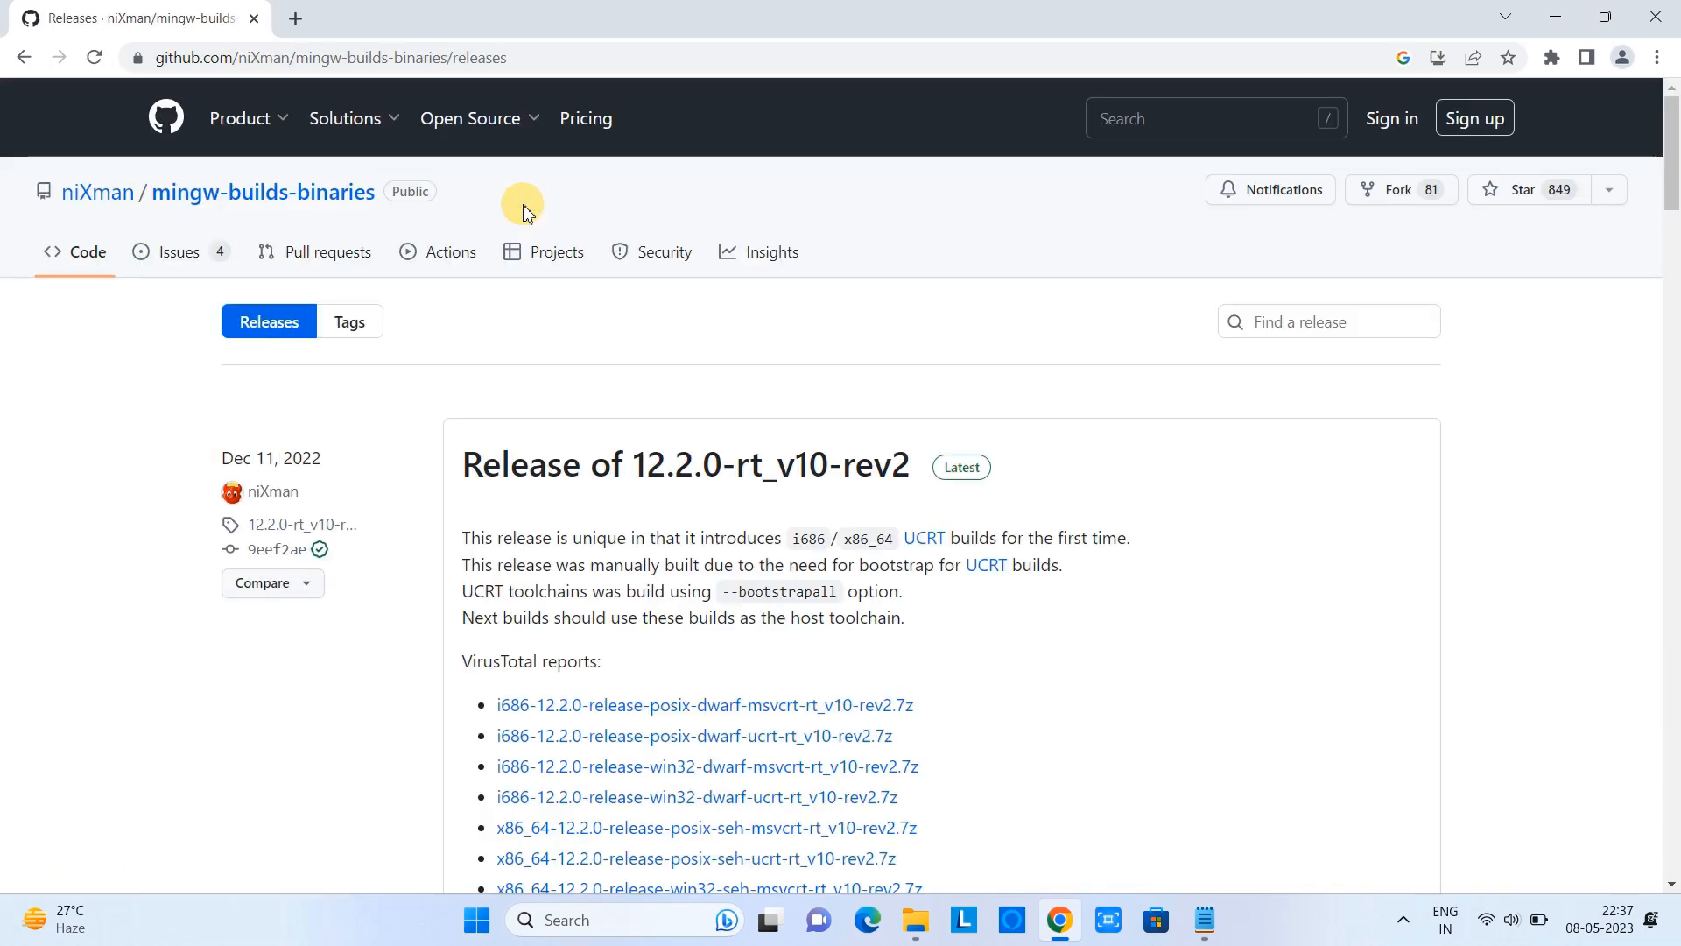
Step: Download x86_64-12.2.0-release-posix-seh-msvcrt-rt_v10-rev2.7z from the latest release's Assets
{"action": "scroll", "scroll_direction": "down", "scroll_amount": 3}
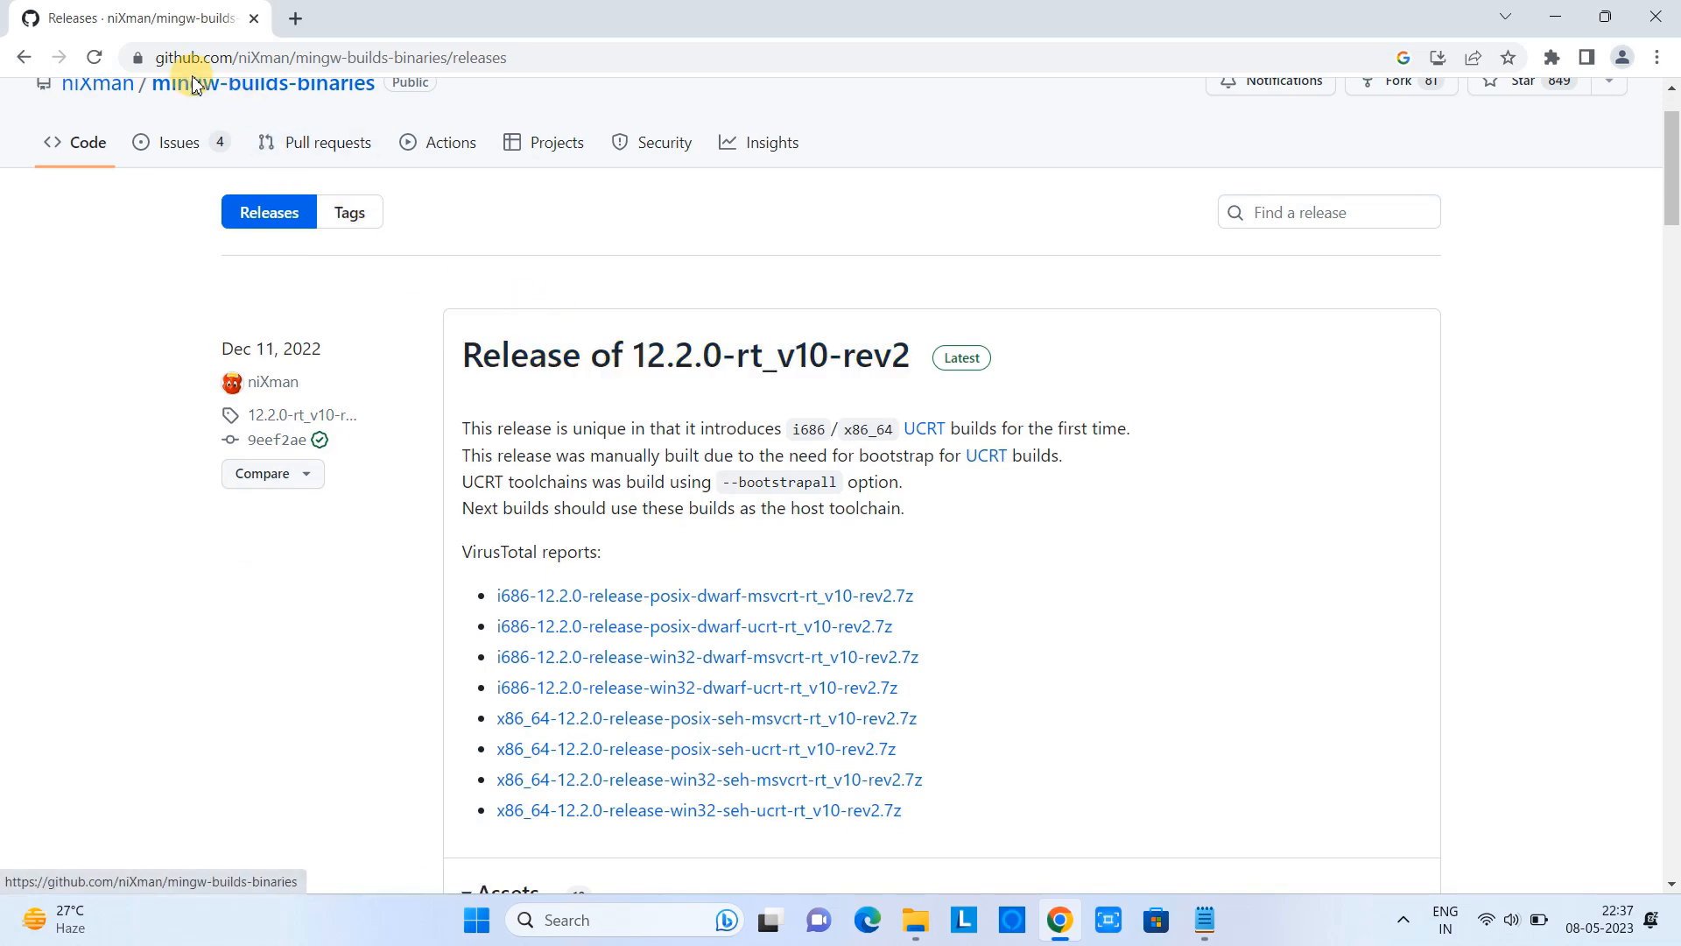
{"action": "scroll", "scroll_direction": "down", "scroll_amount": 3}
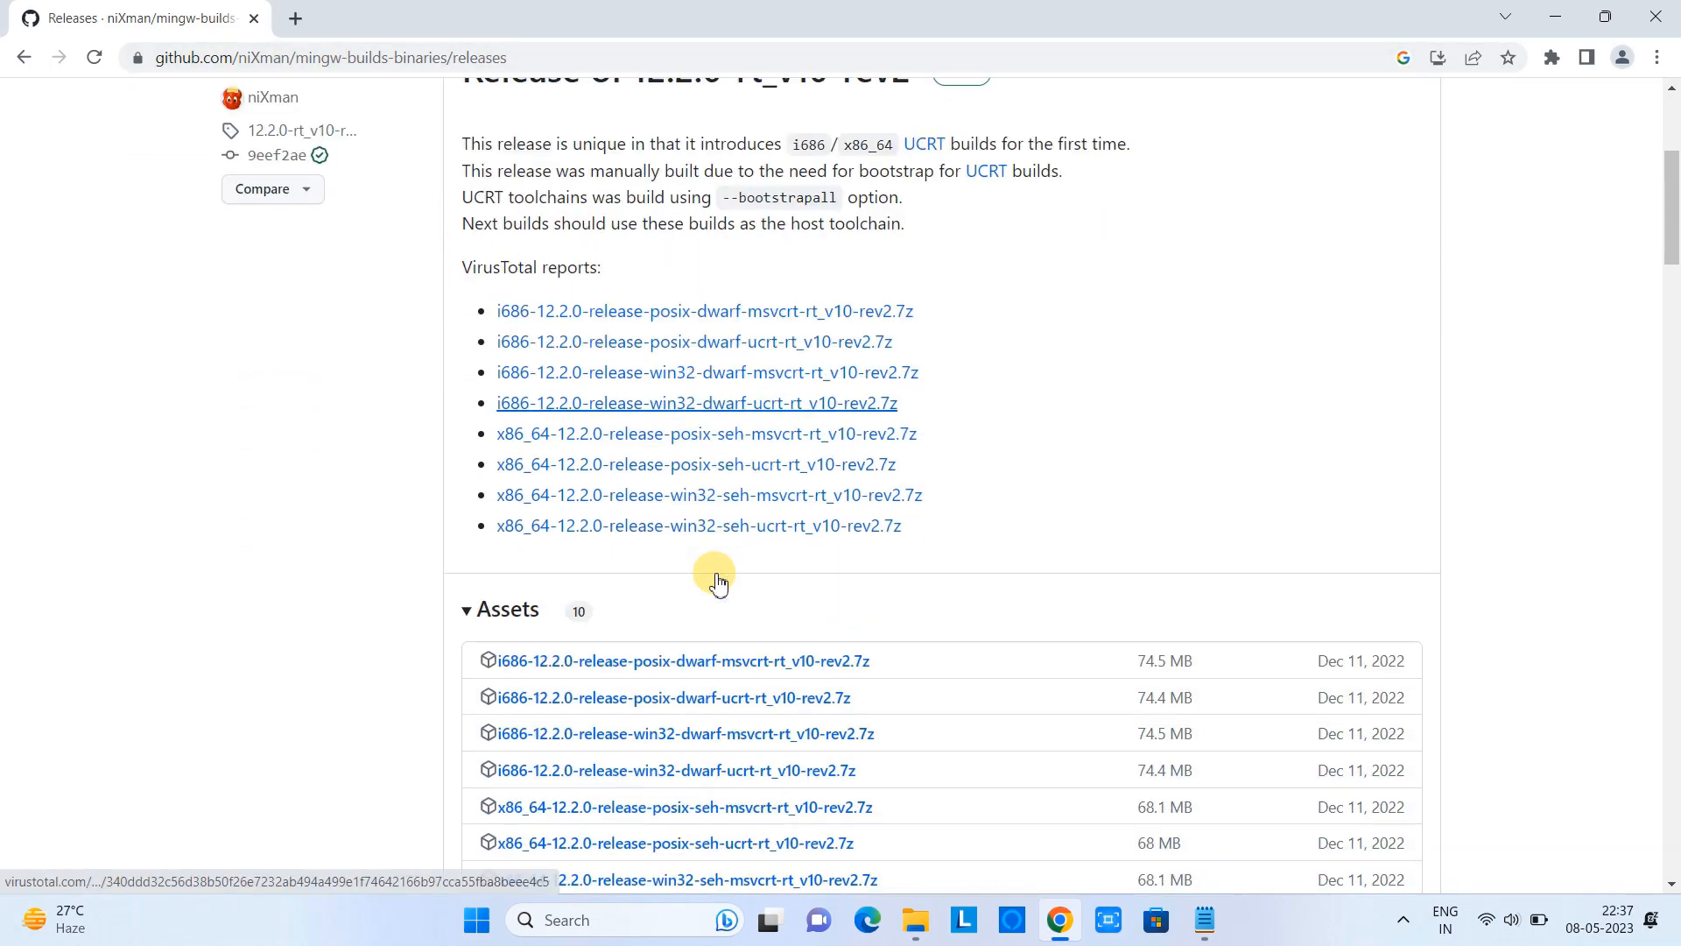
{"action": "scroll", "scroll_direction": "down", "scroll_amount": 3}
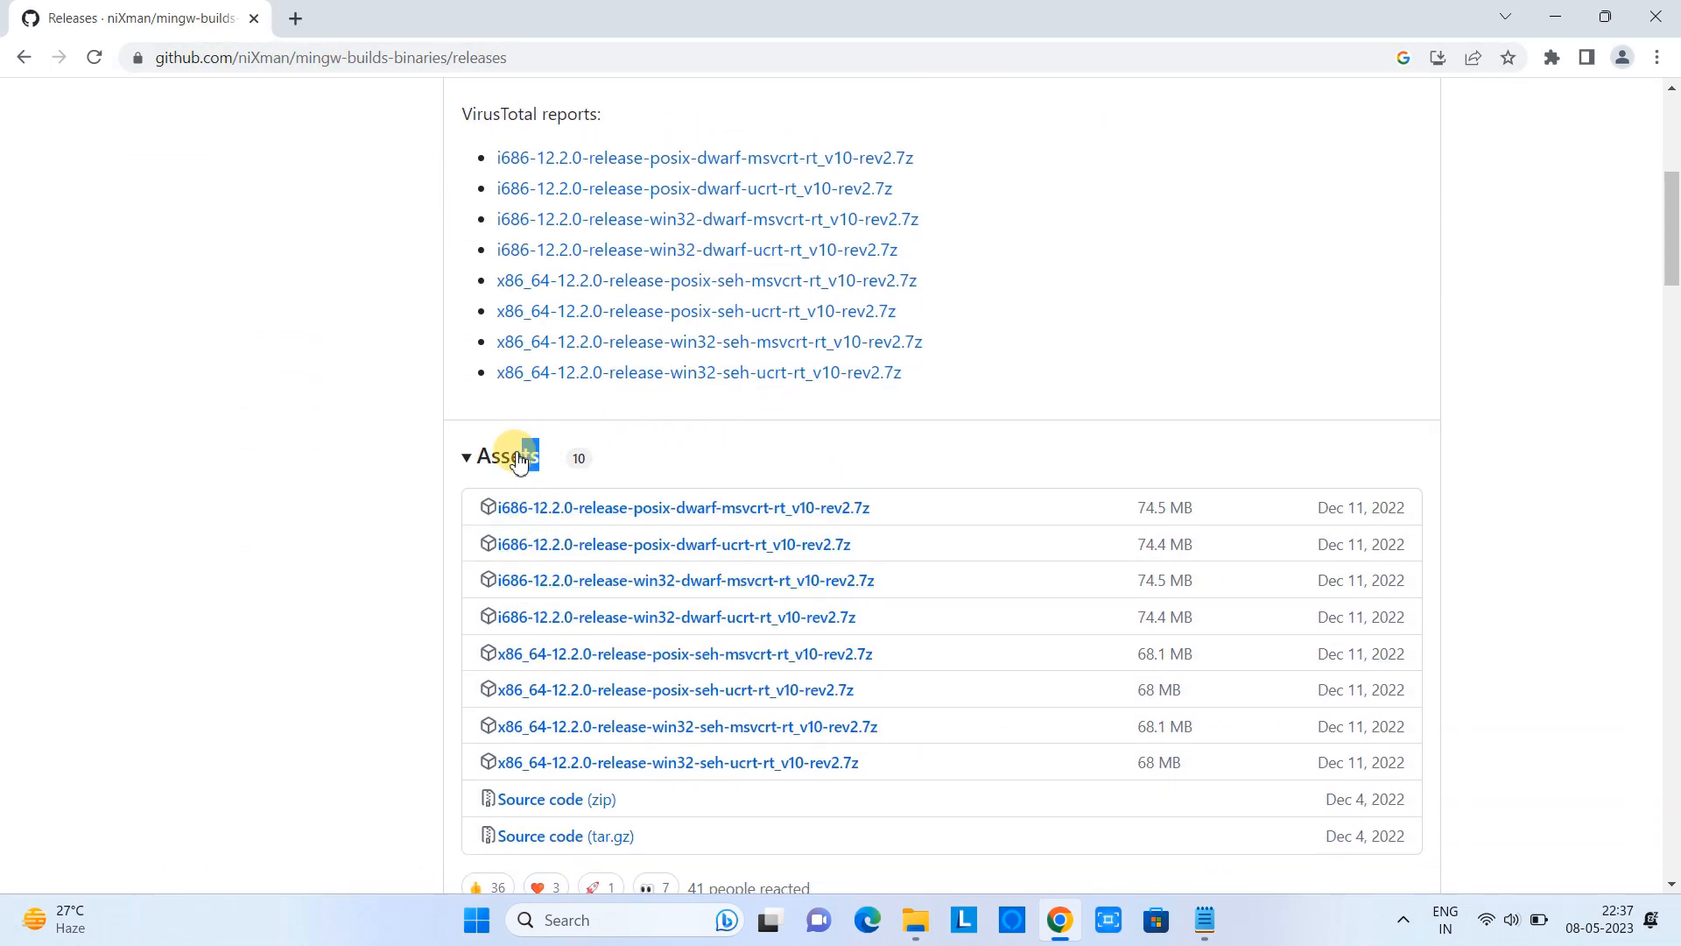
{"action": "left_click", "coordinate": [464, 455]}
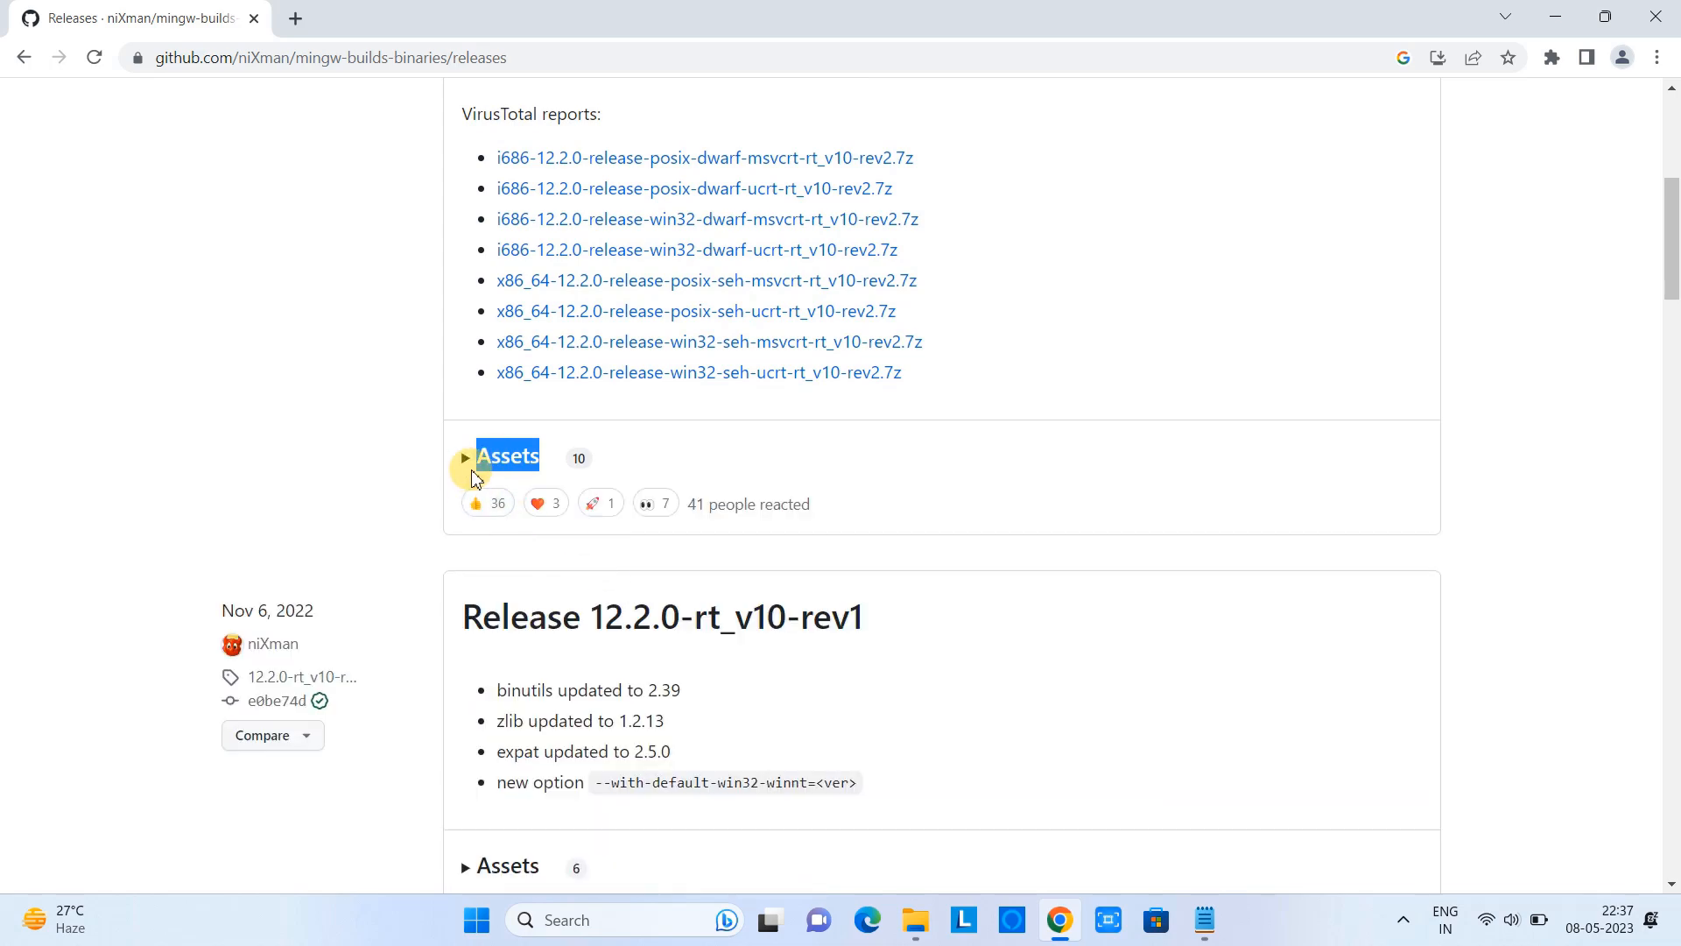
{"action": "left_click", "coordinate": [506, 455]}
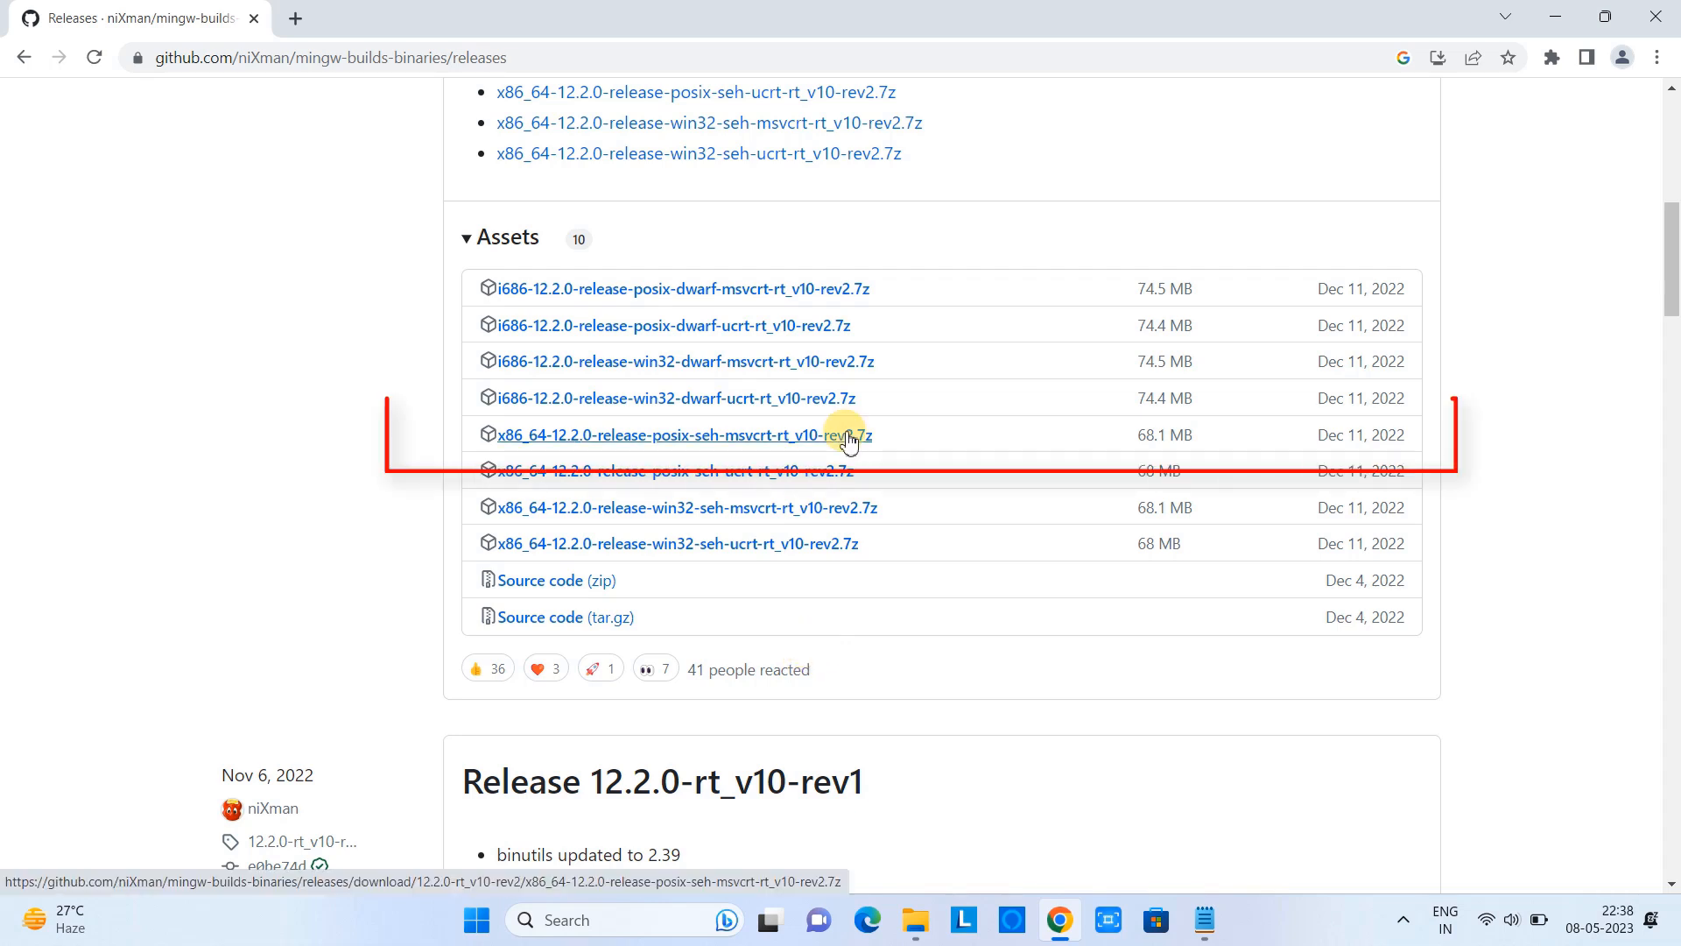
{"action": "left_click", "coordinate": [685, 434]}
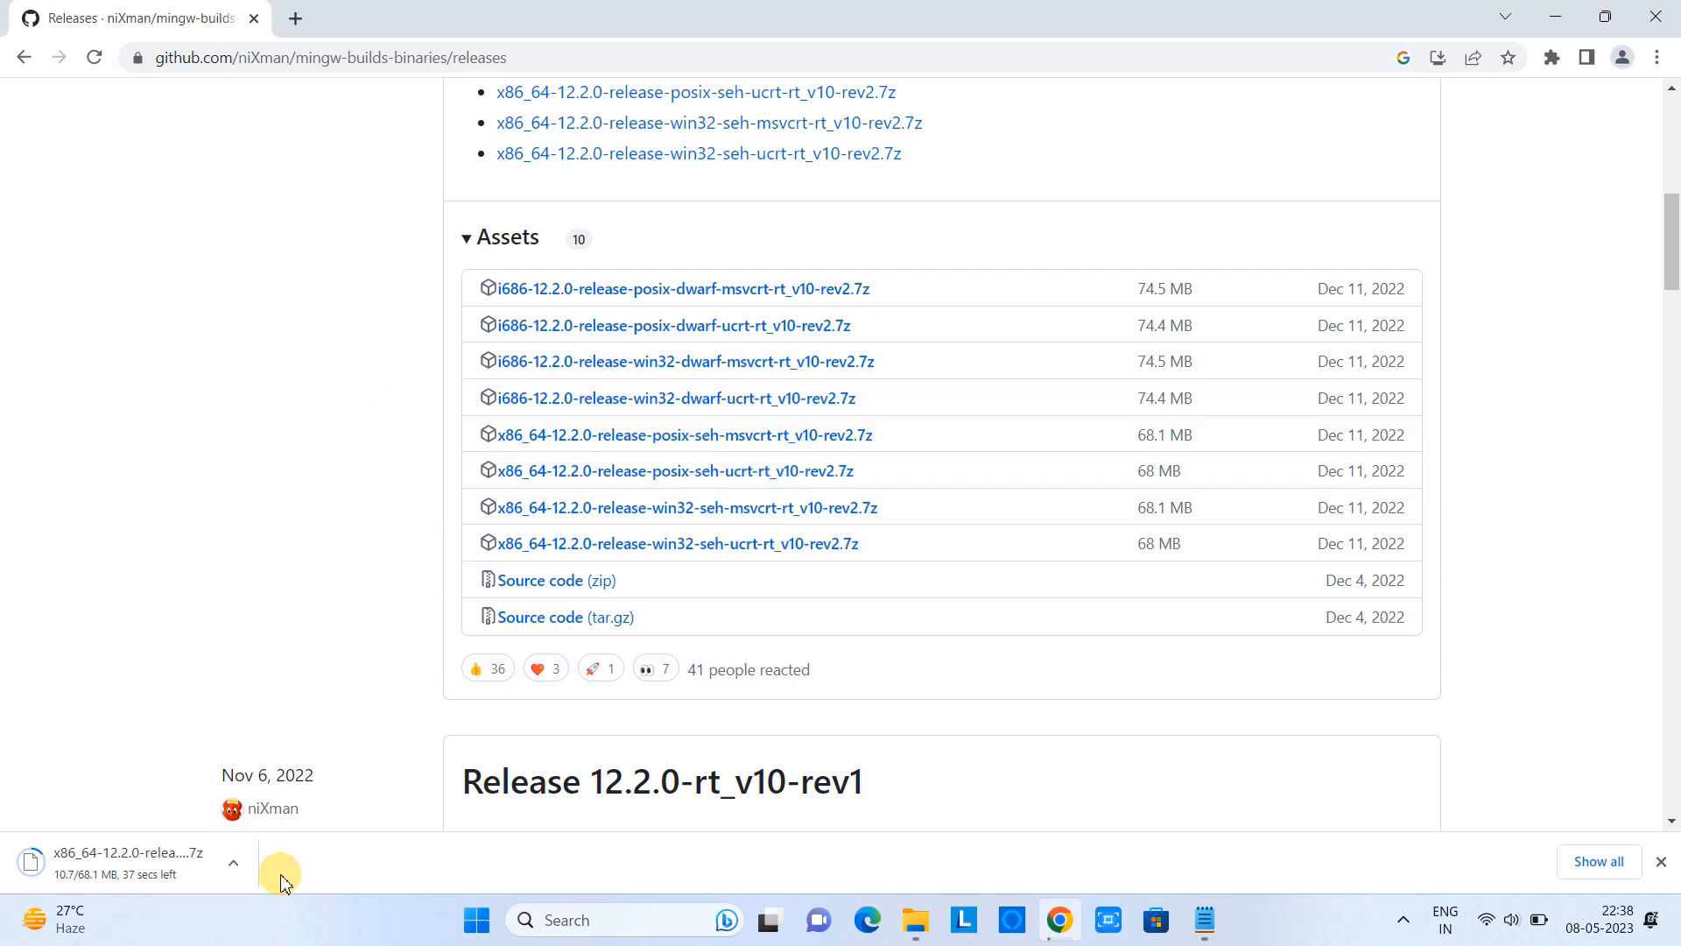
{"action": "mouse_move", "coordinate": [1204, 889]}
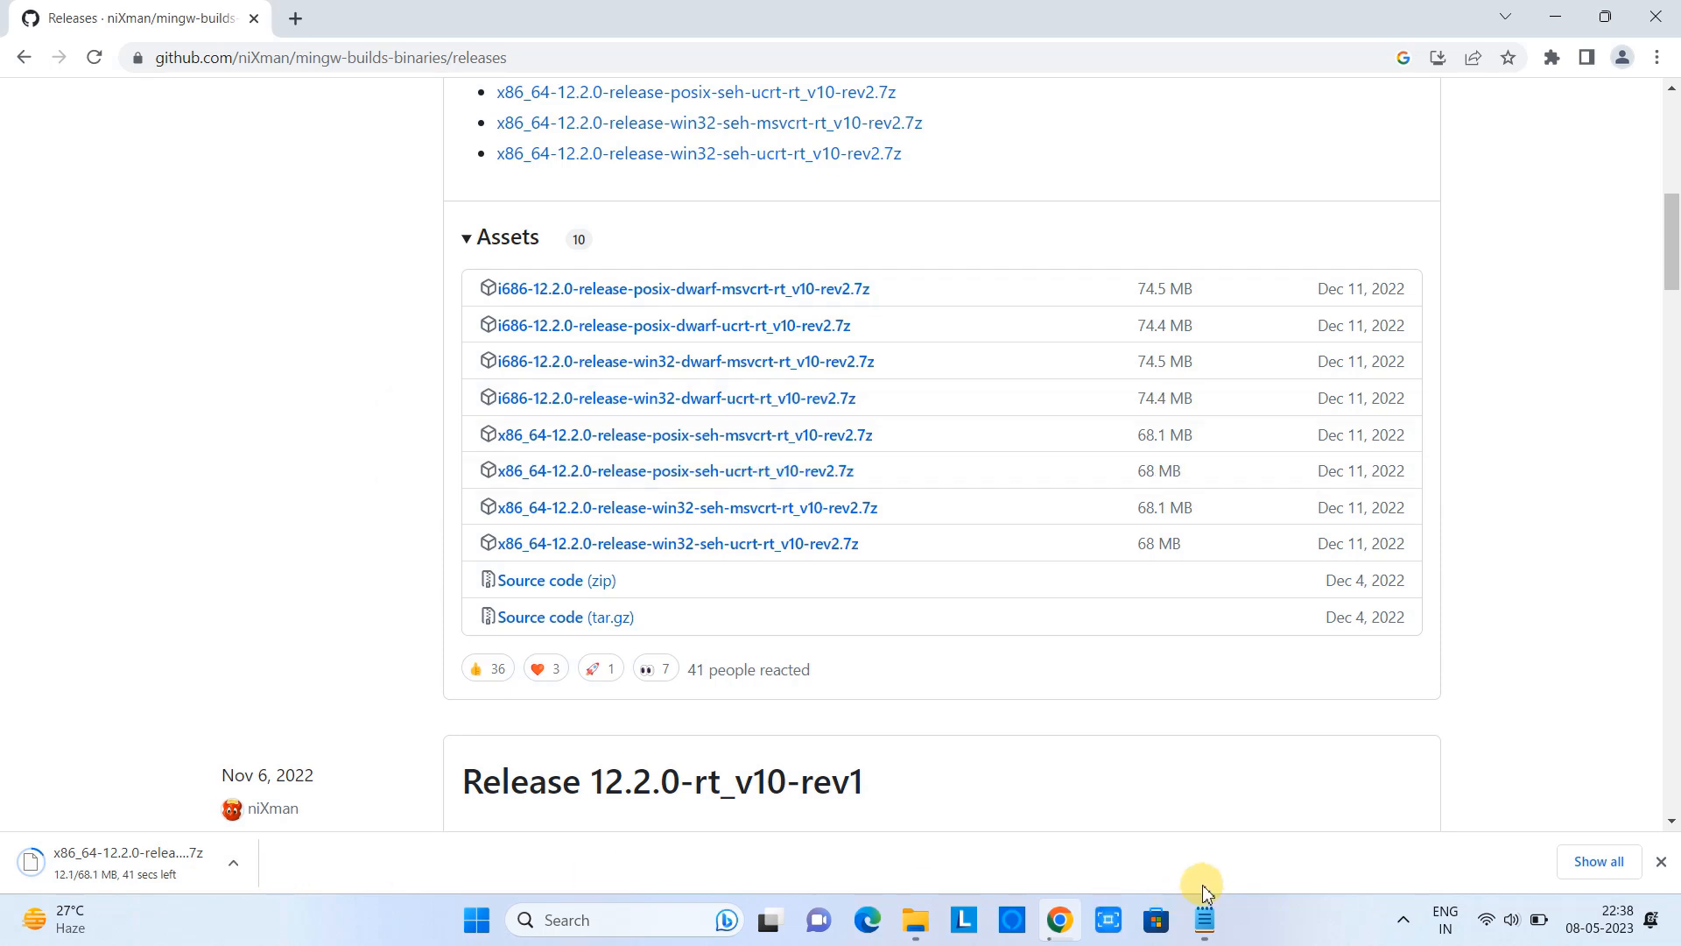
{"action": "mouse_move", "coordinate": [1430, 895]}
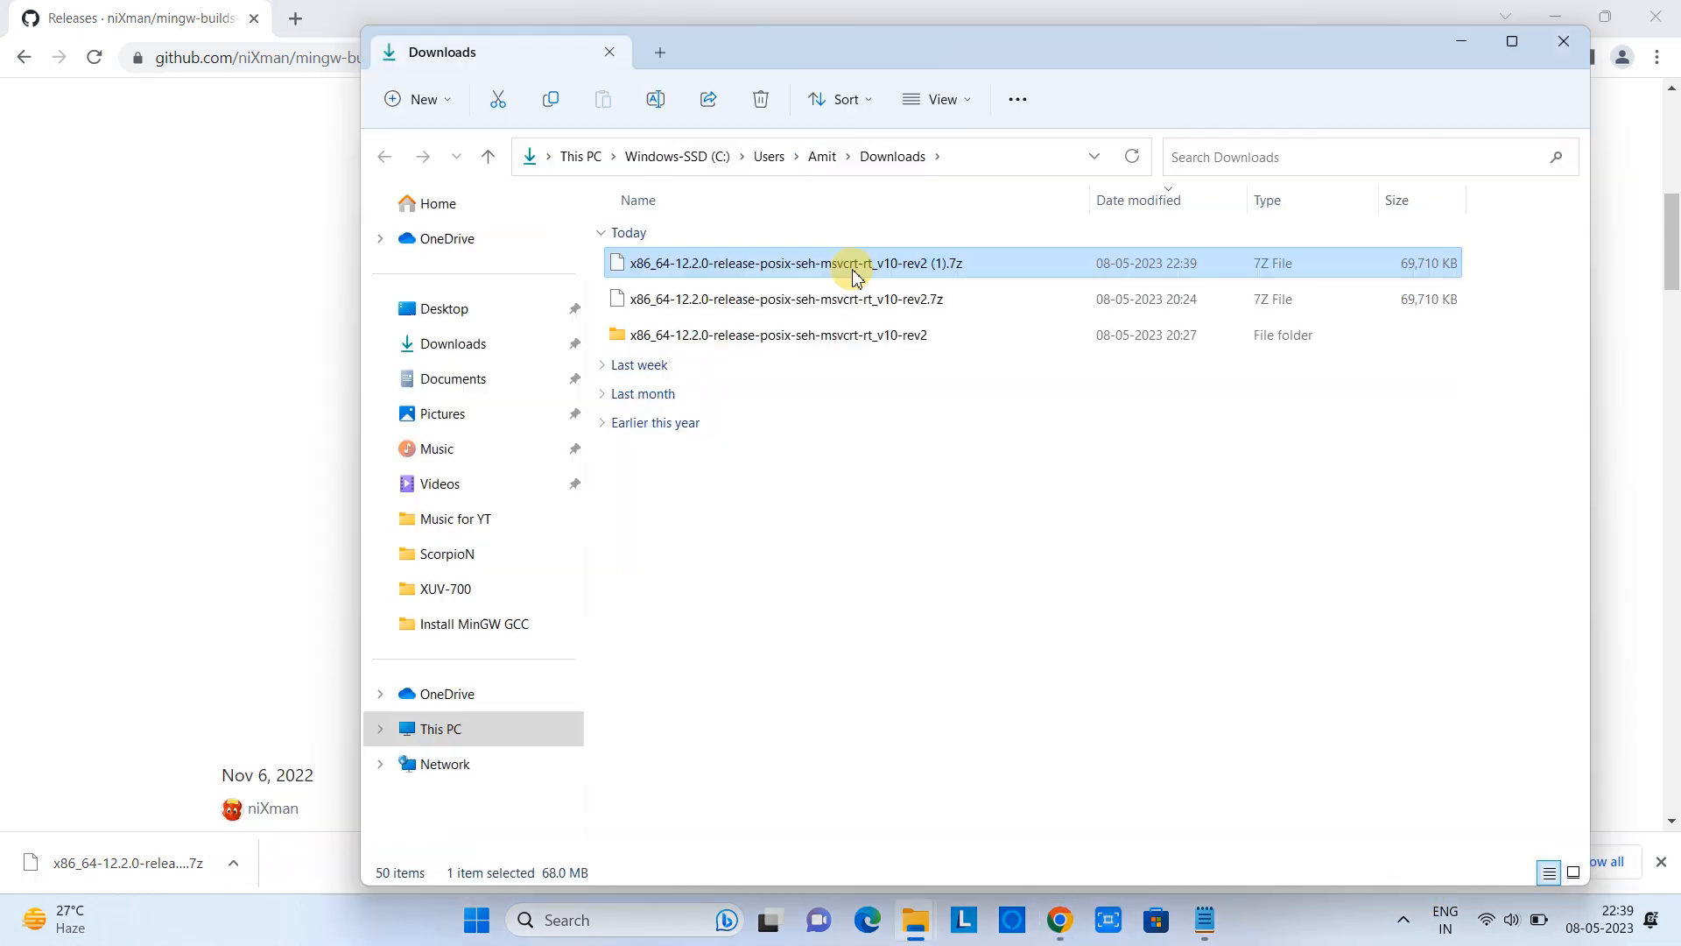
Step: Copy the downloaded .7z archive in Downloads and minimize the window
{"action": "right_click", "coordinate": [782, 262]}
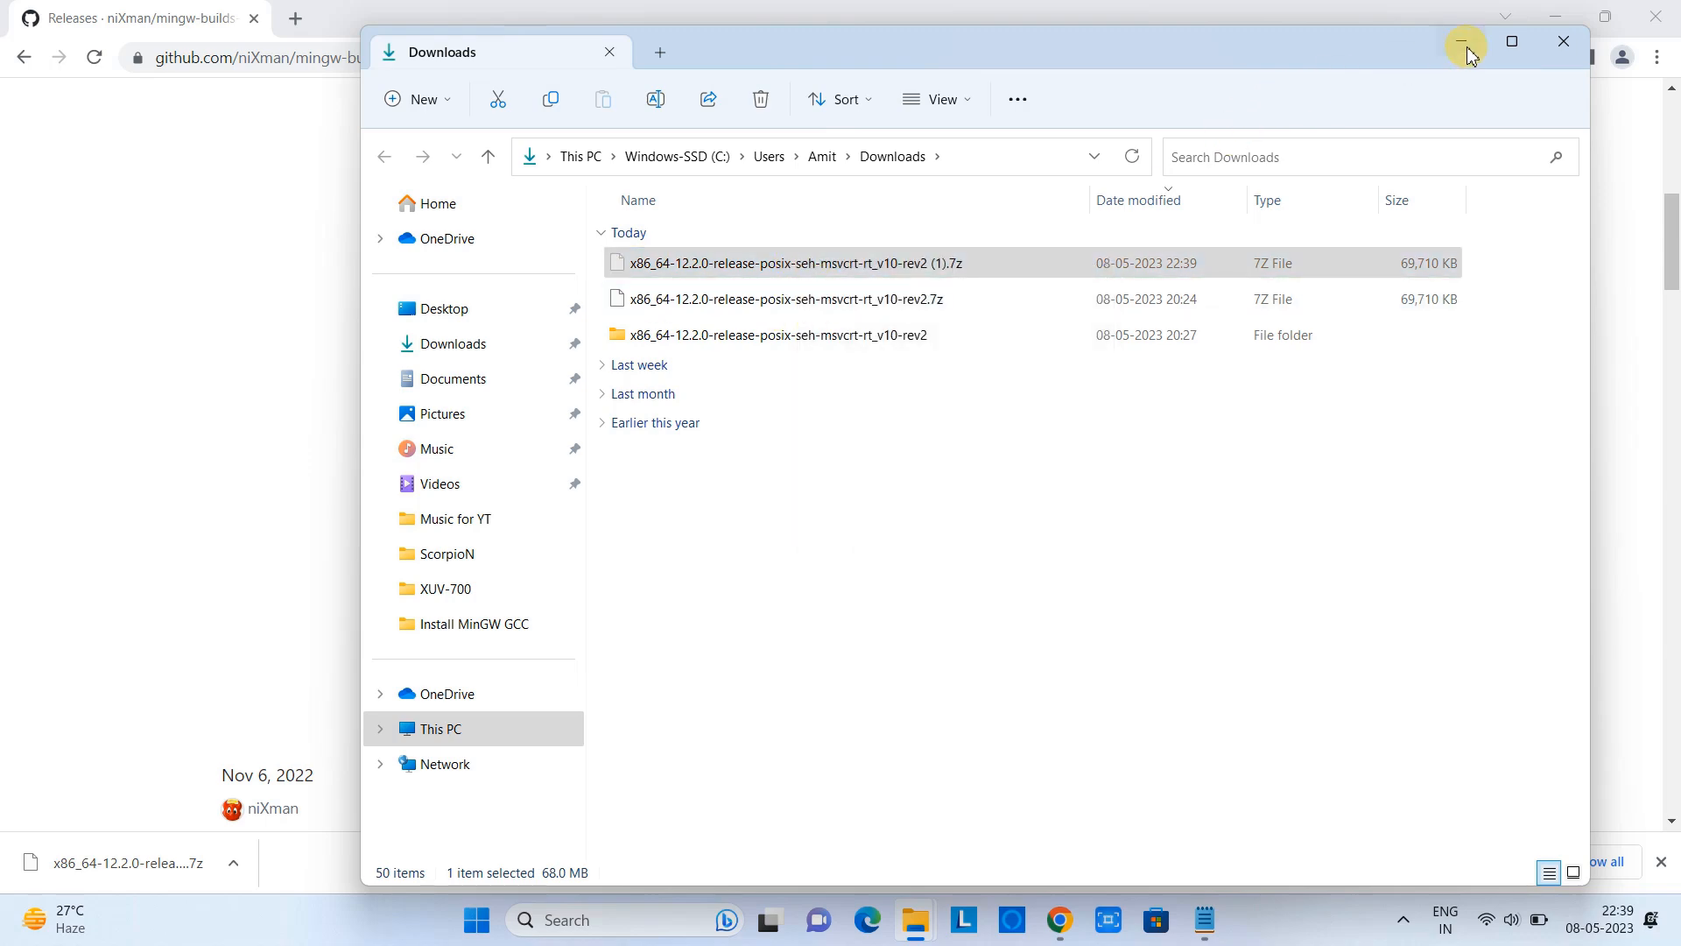
{"action": "left_click", "coordinate": [1466, 42]}
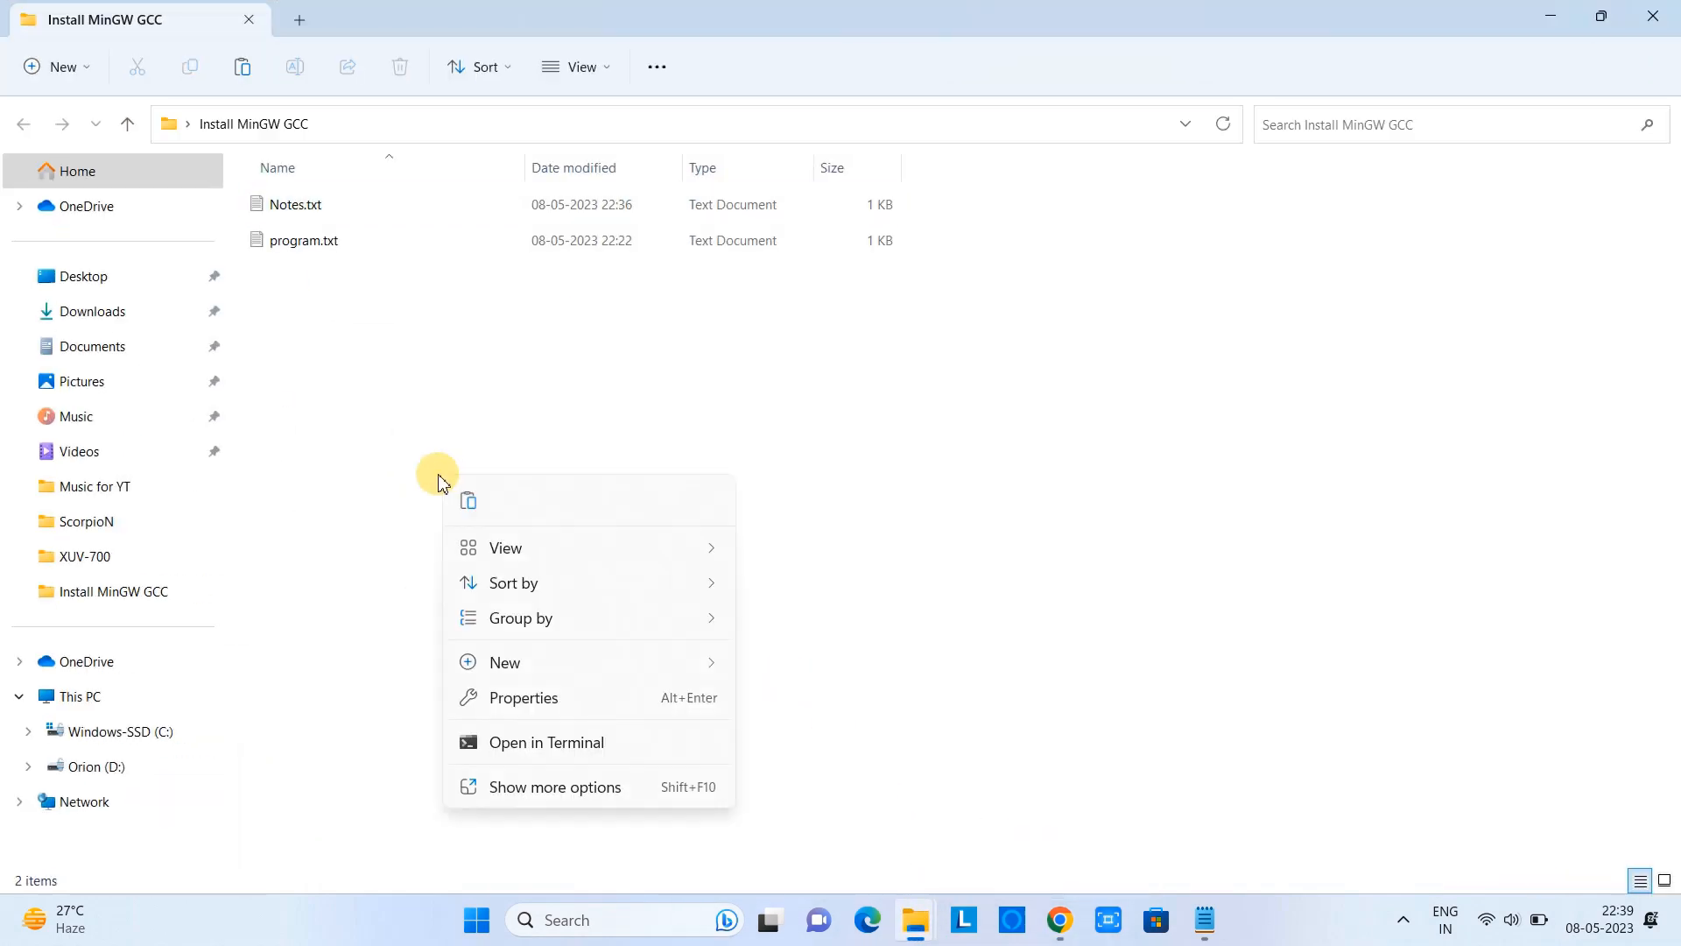
Step: Paste the archive into Install MinGW GCC and extract it with 7-Zip into its own x86_64-12.2.0 folder
{"action": "left_click", "coordinate": [466, 499]}
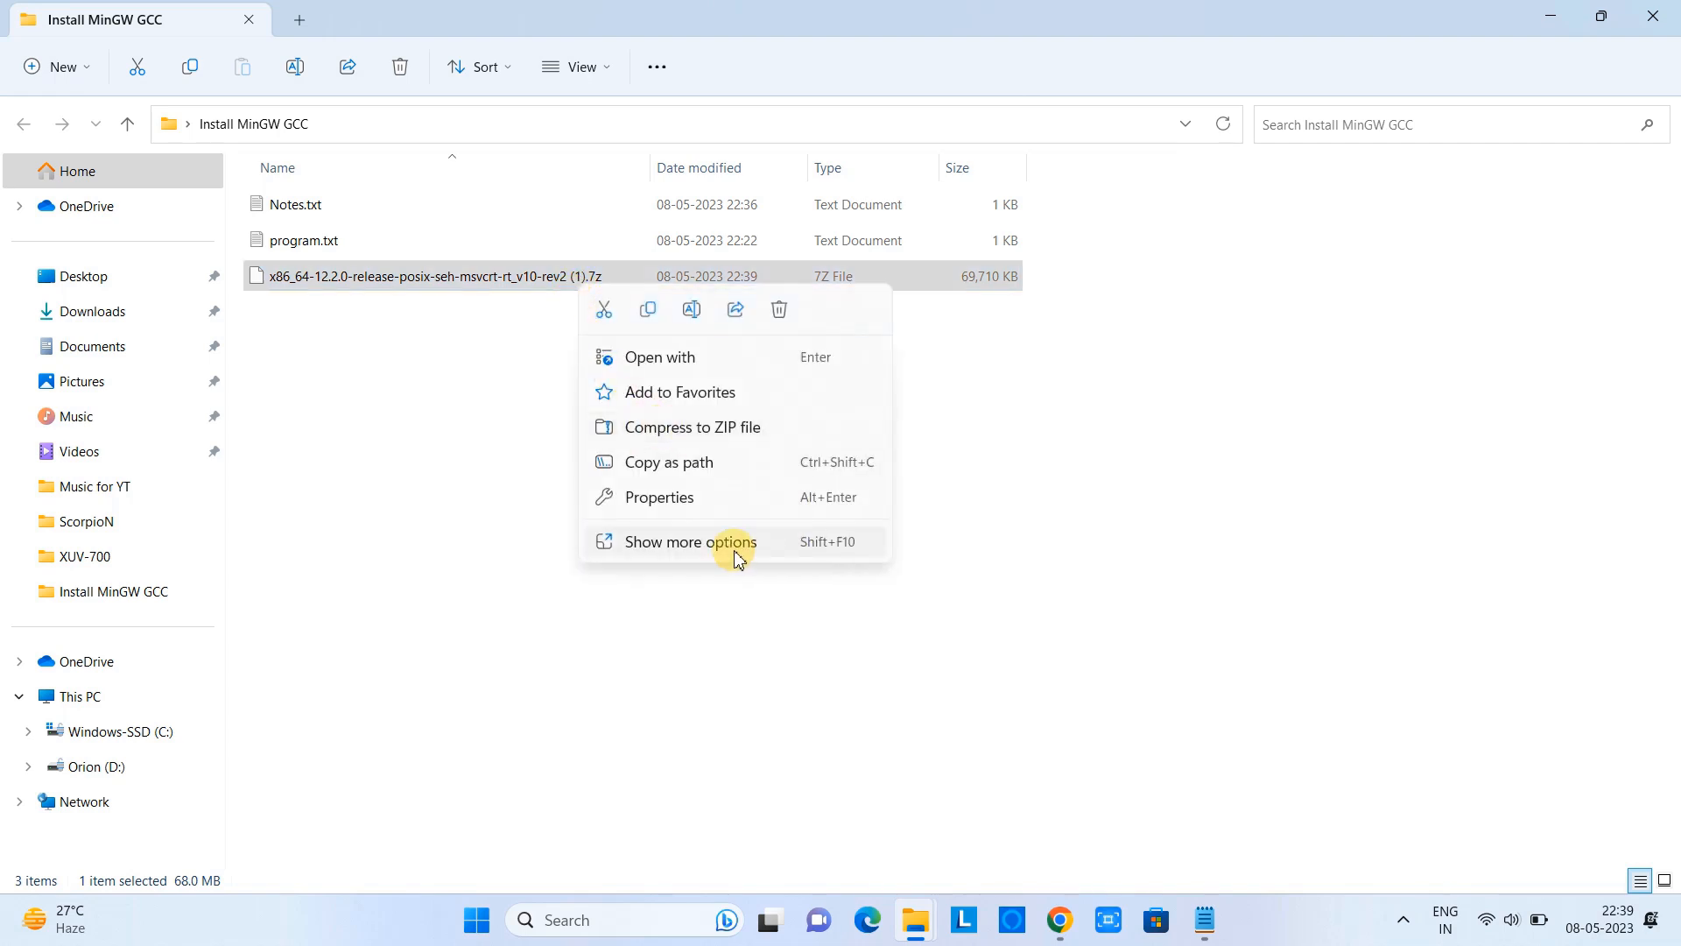
{"action": "left_click", "coordinate": [692, 541]}
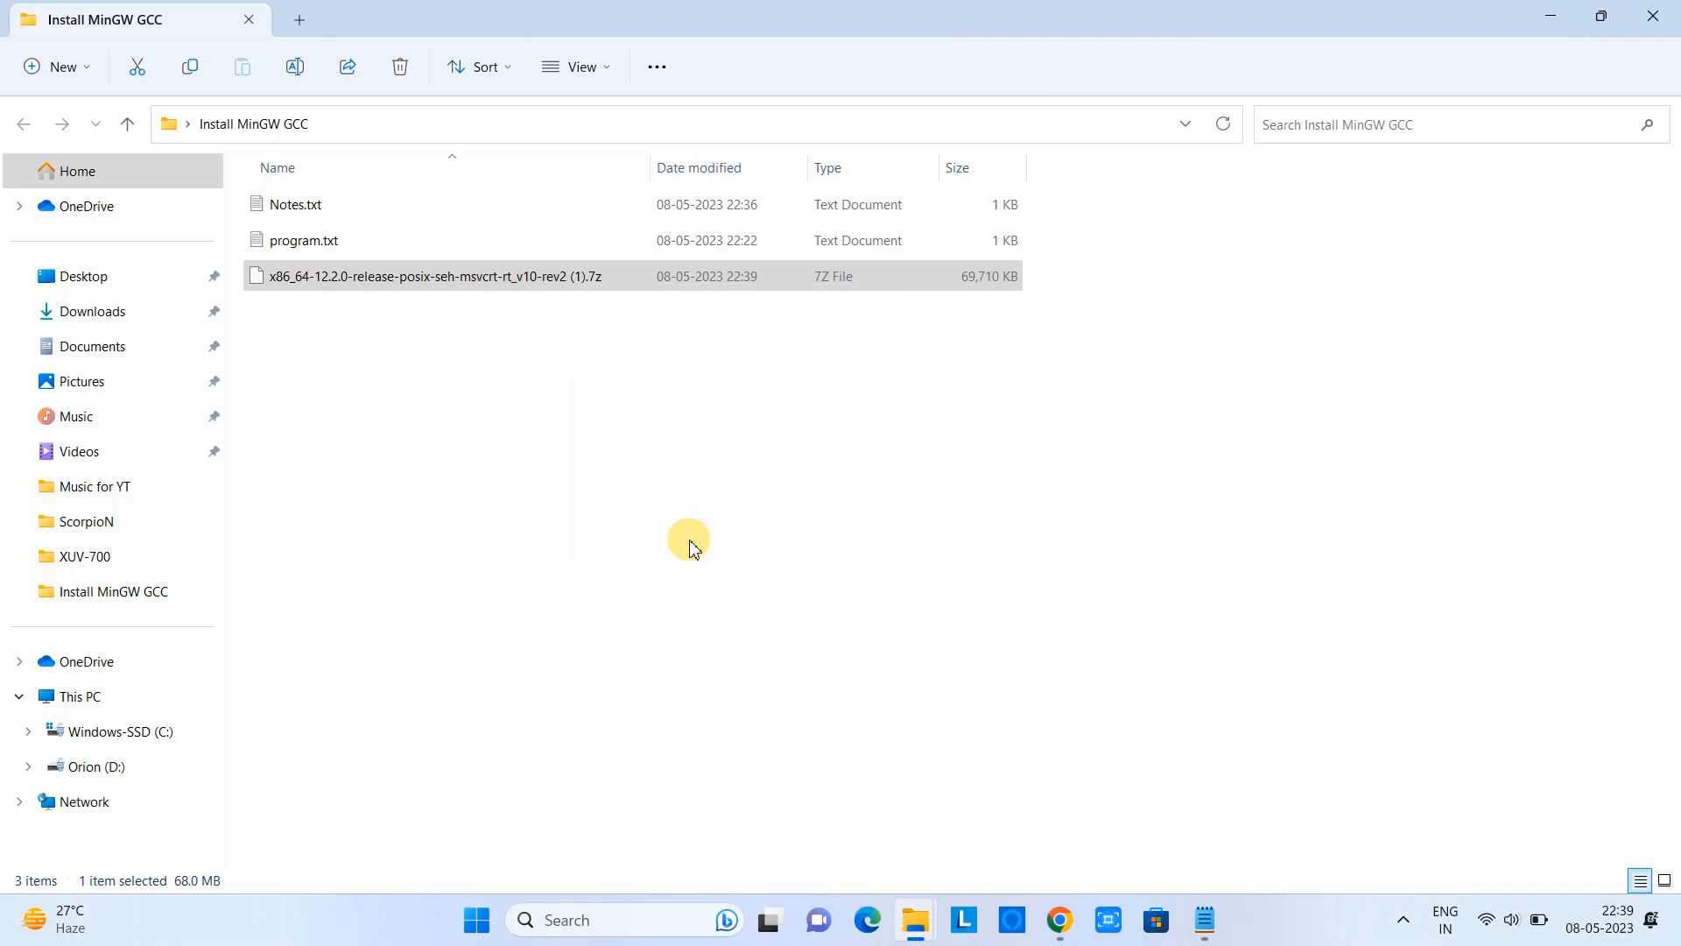
{"action": "right_click", "coordinate": [434, 275]}
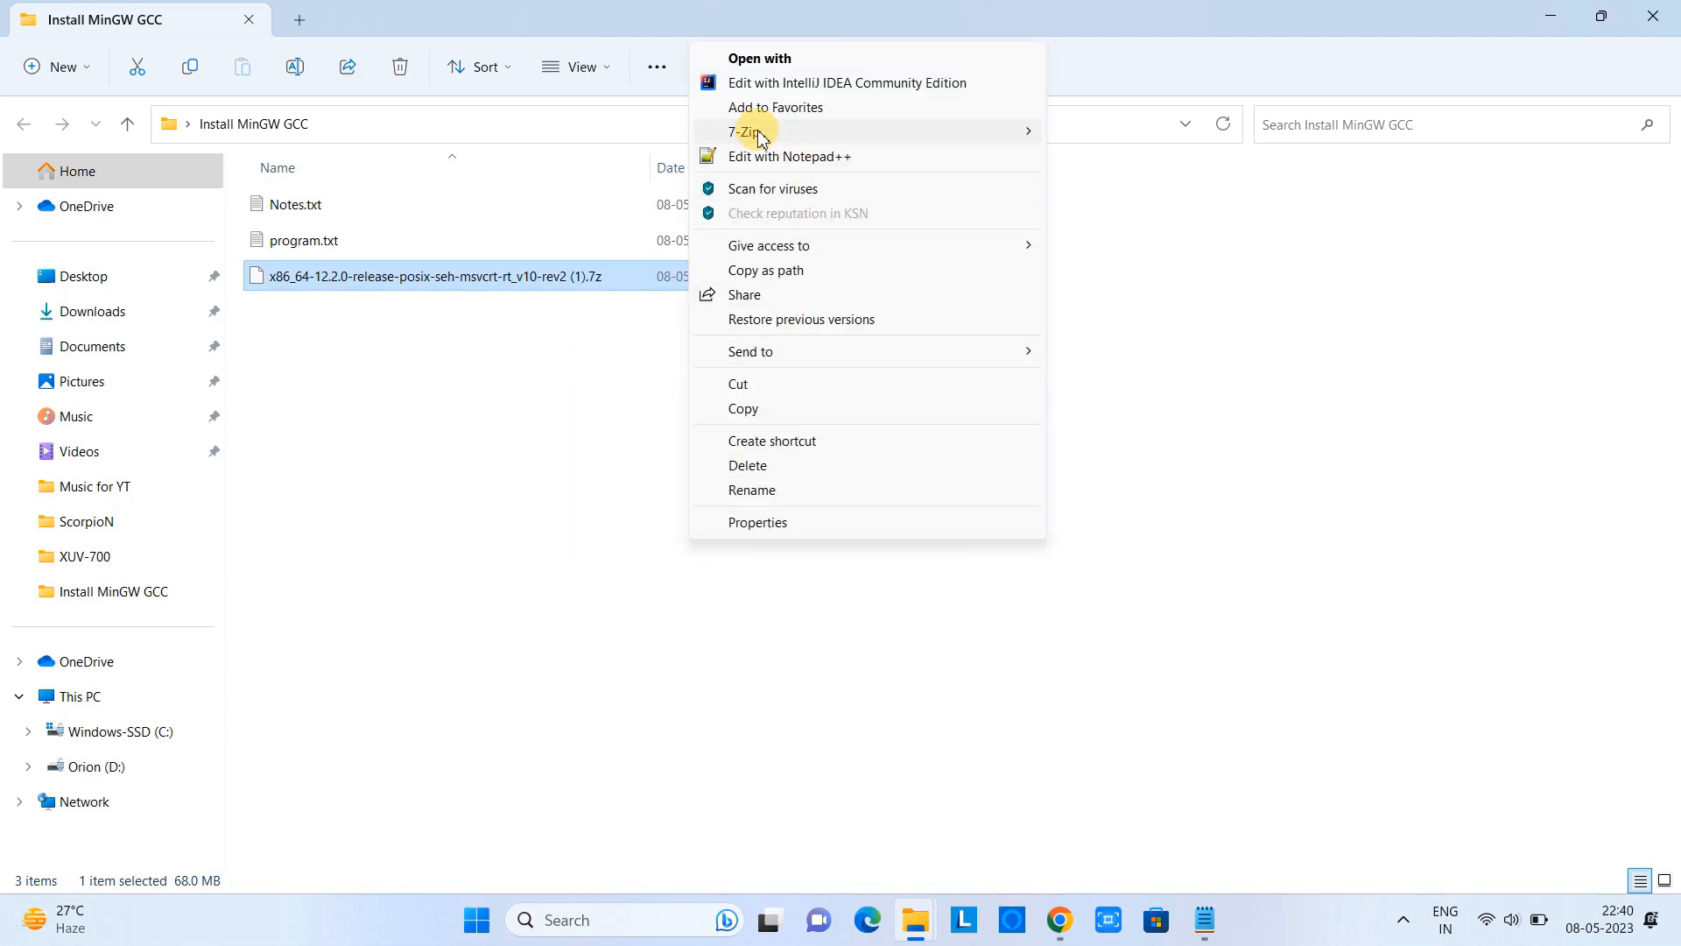
{"action": "left_click", "coordinate": [742, 131]}
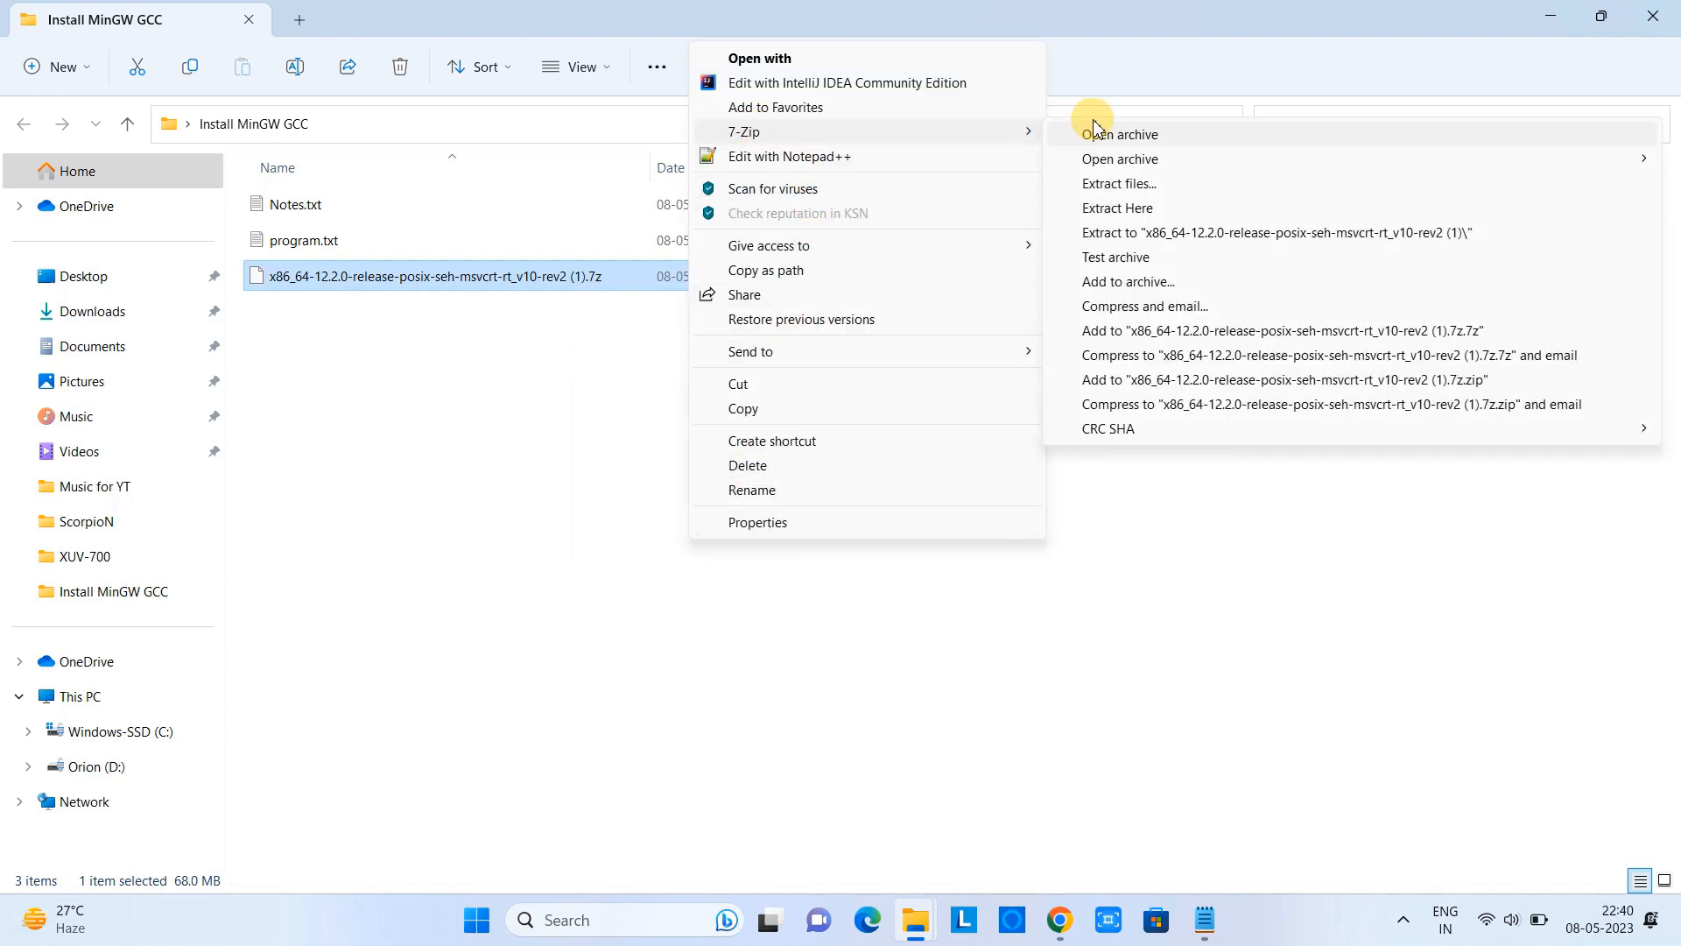
{"action": "mouse_move", "coordinate": [1198, 240]}
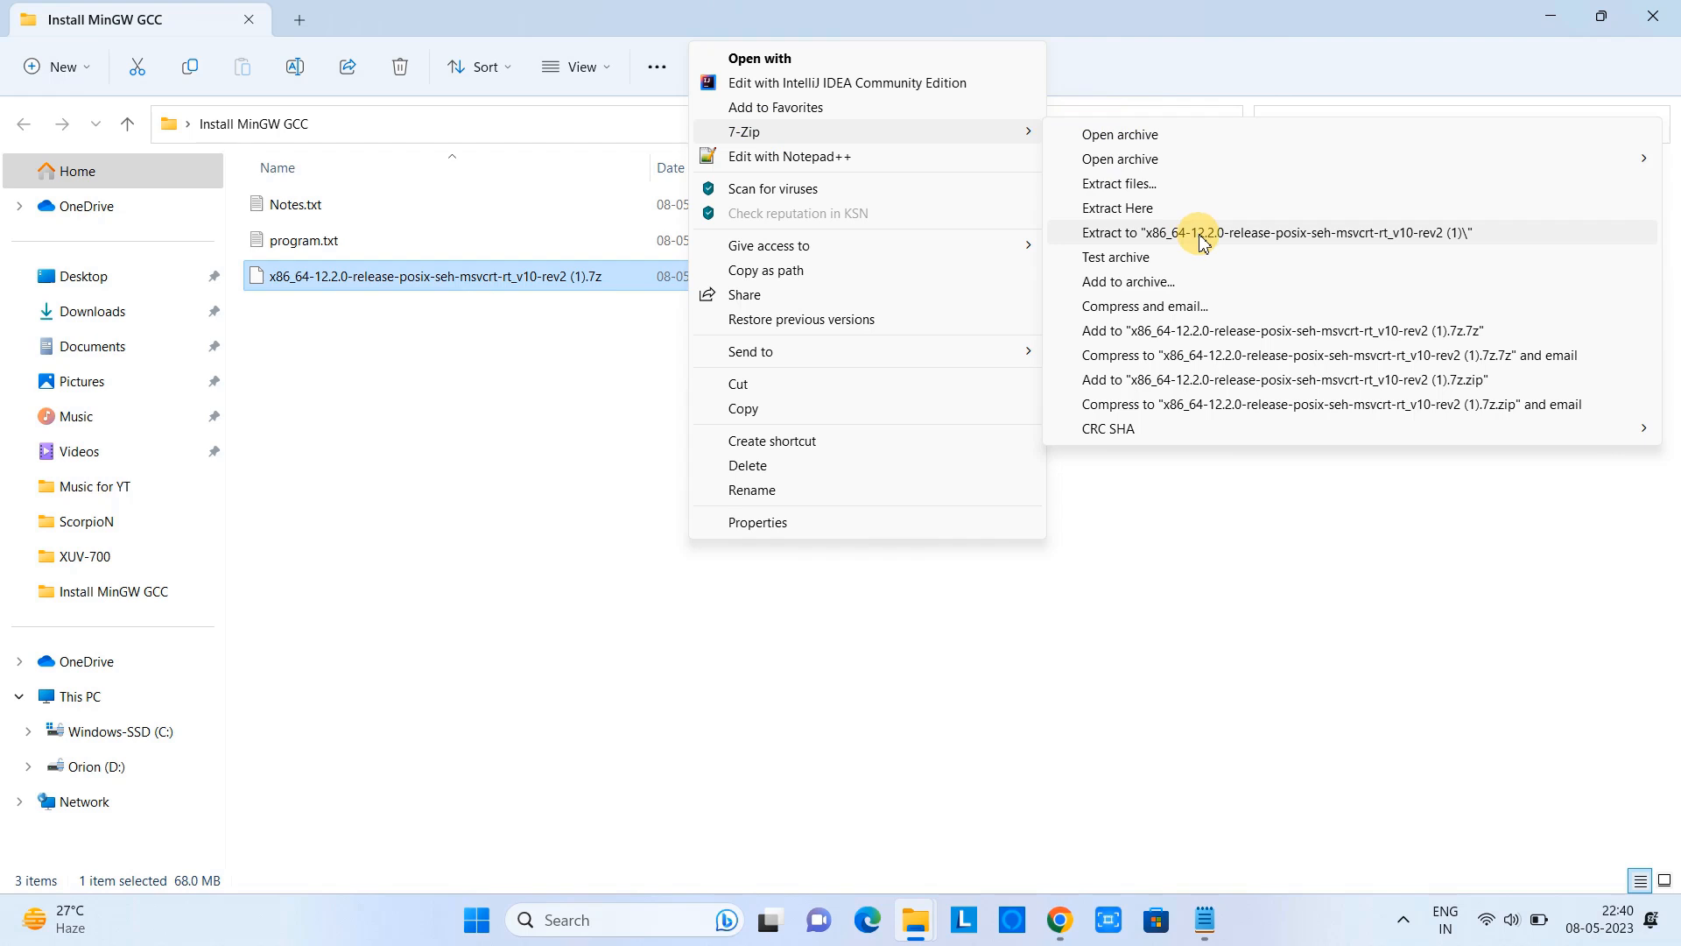
{"action": "left_click", "coordinate": [1272, 233]}
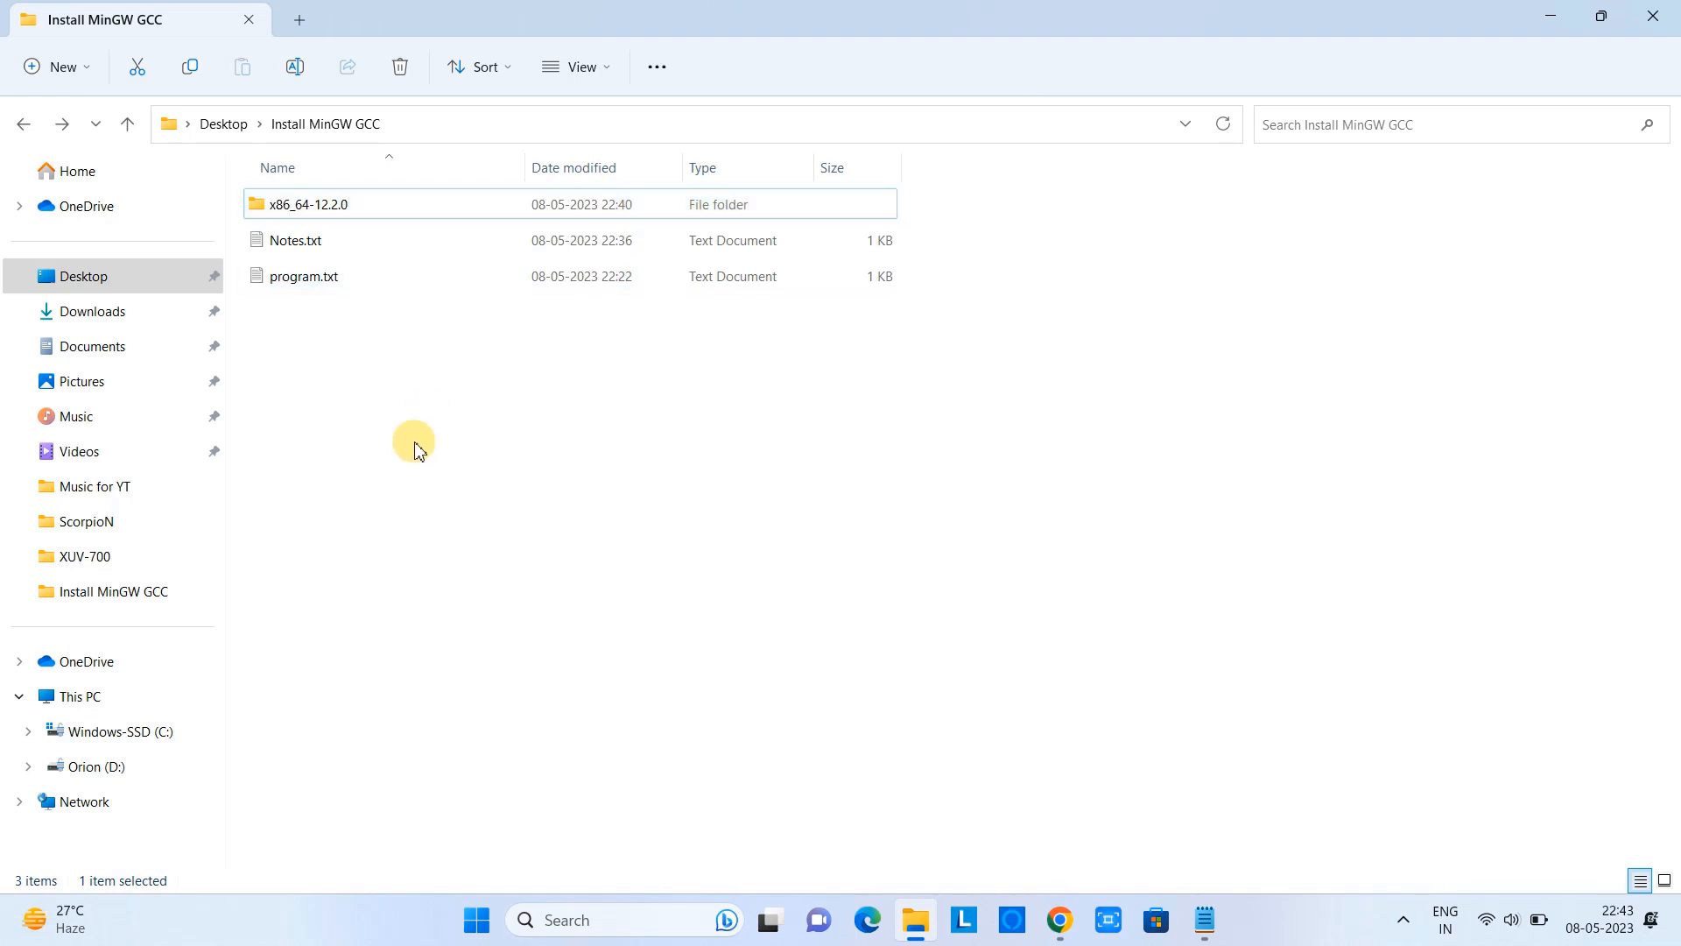
Step: Open x86_64-12.2.0\mingw64\bin, backing out of the lib folder opened by mistake
{"action": "double_click", "coordinate": [308, 203]}
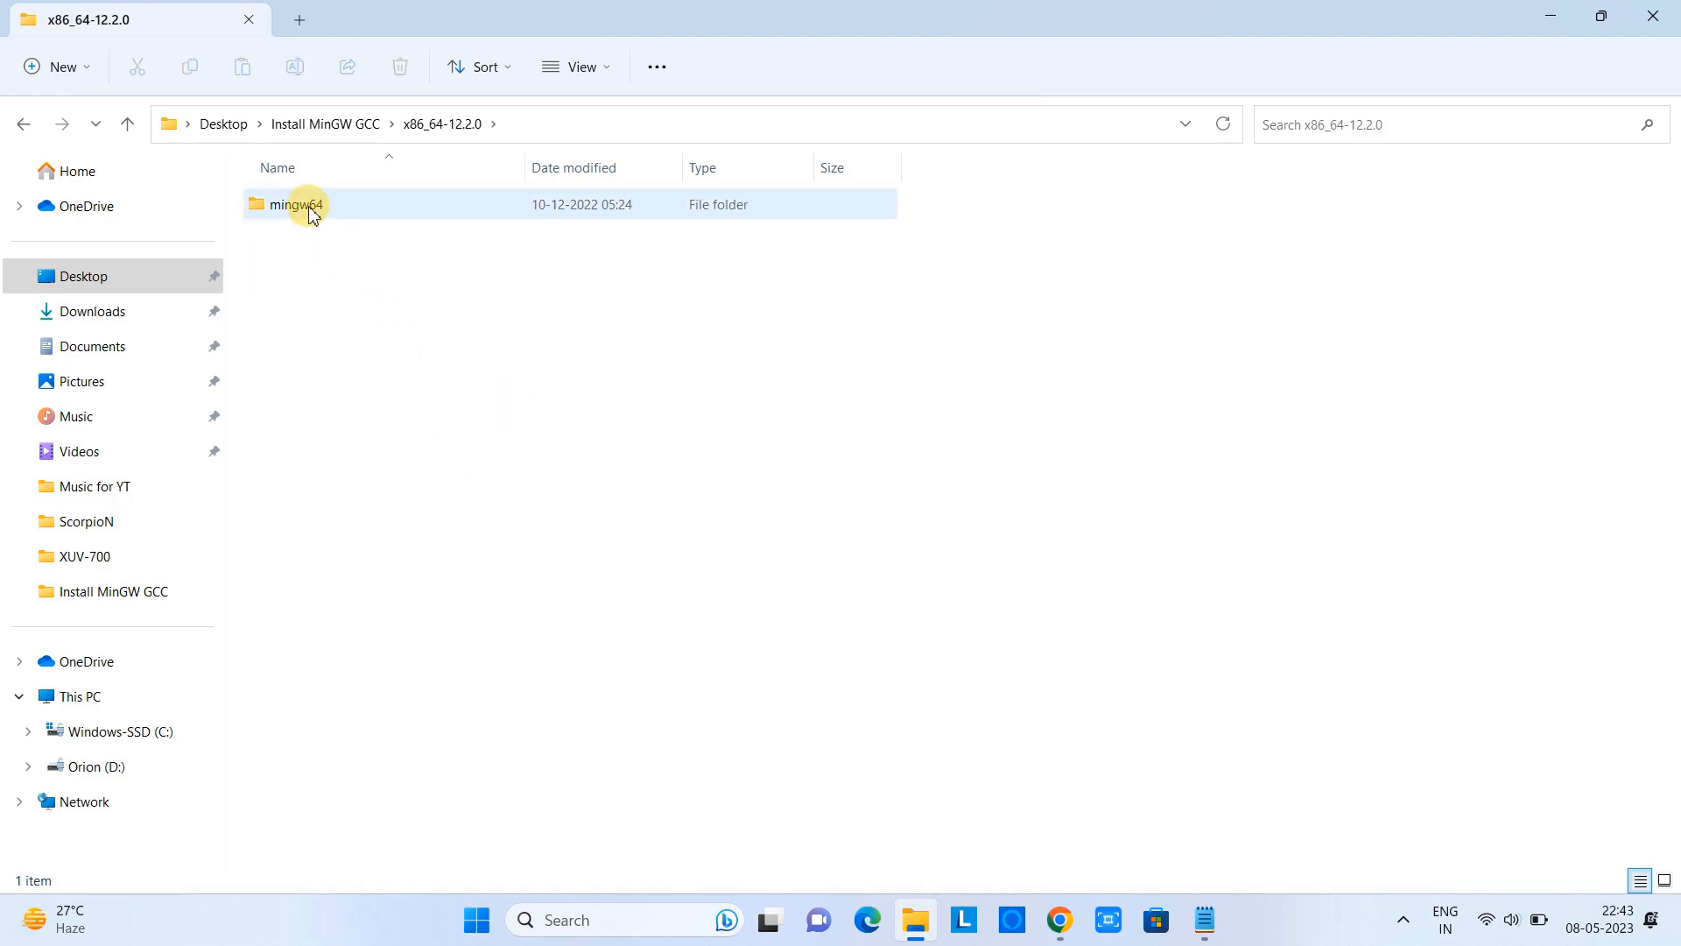
{"action": "double_click", "coordinate": [297, 203]}
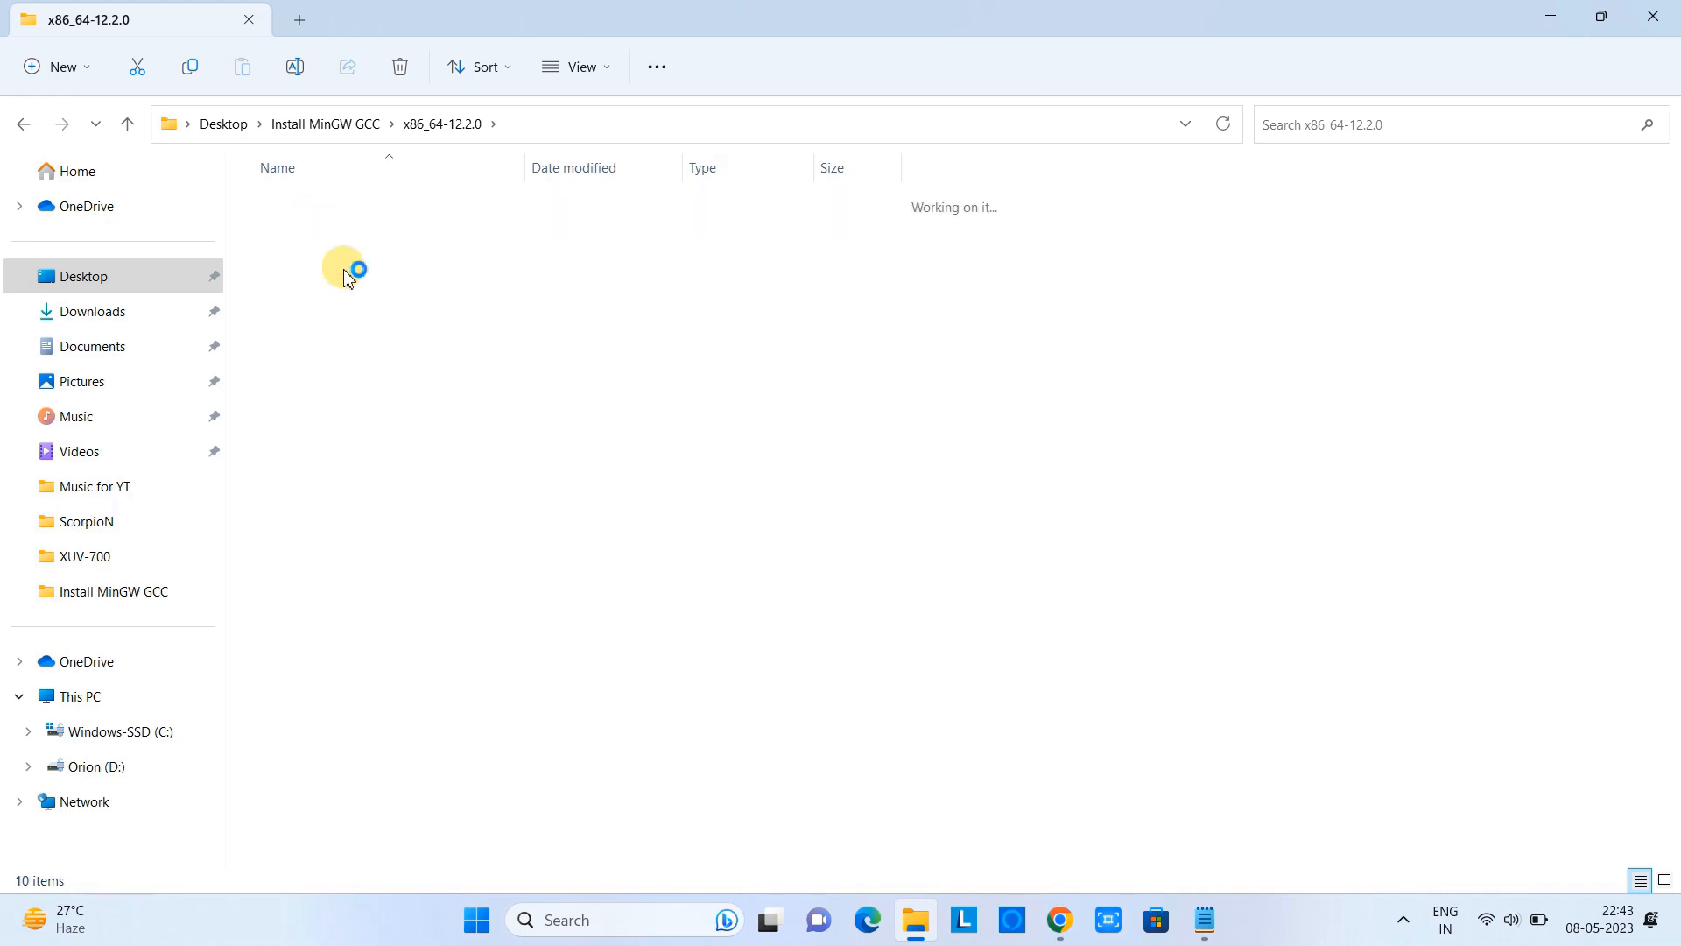
{"action": "double_click", "coordinate": [343, 267]}
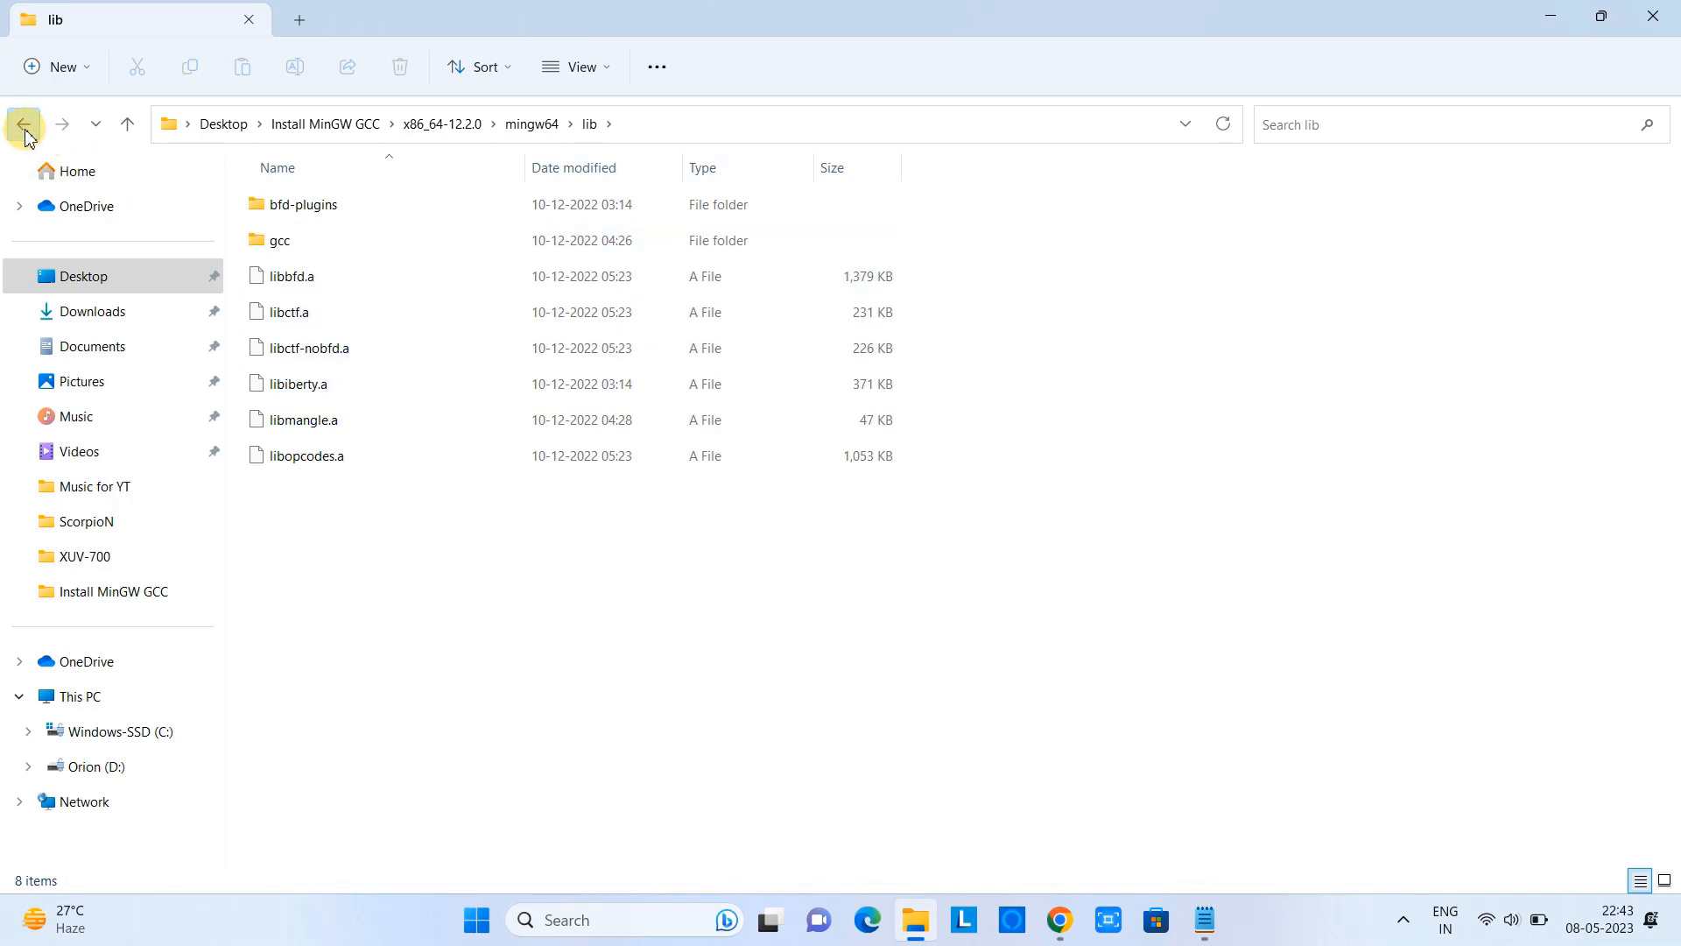
{"action": "left_click", "coordinate": [22, 122]}
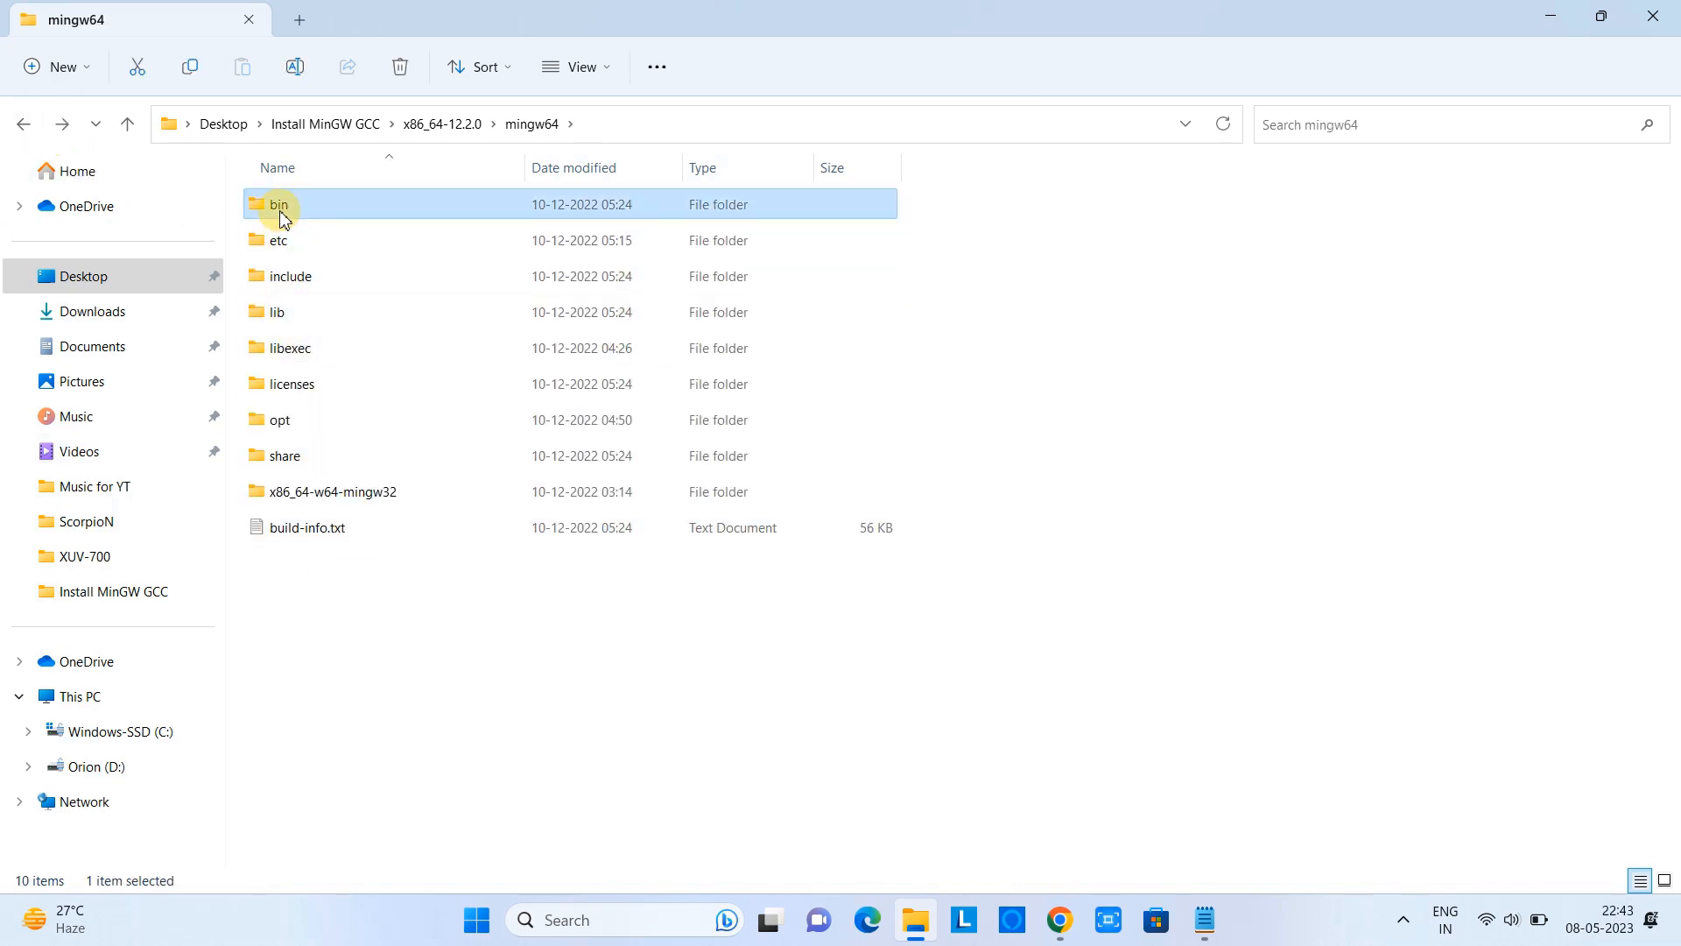
{"action": "double_click", "coordinate": [278, 203]}
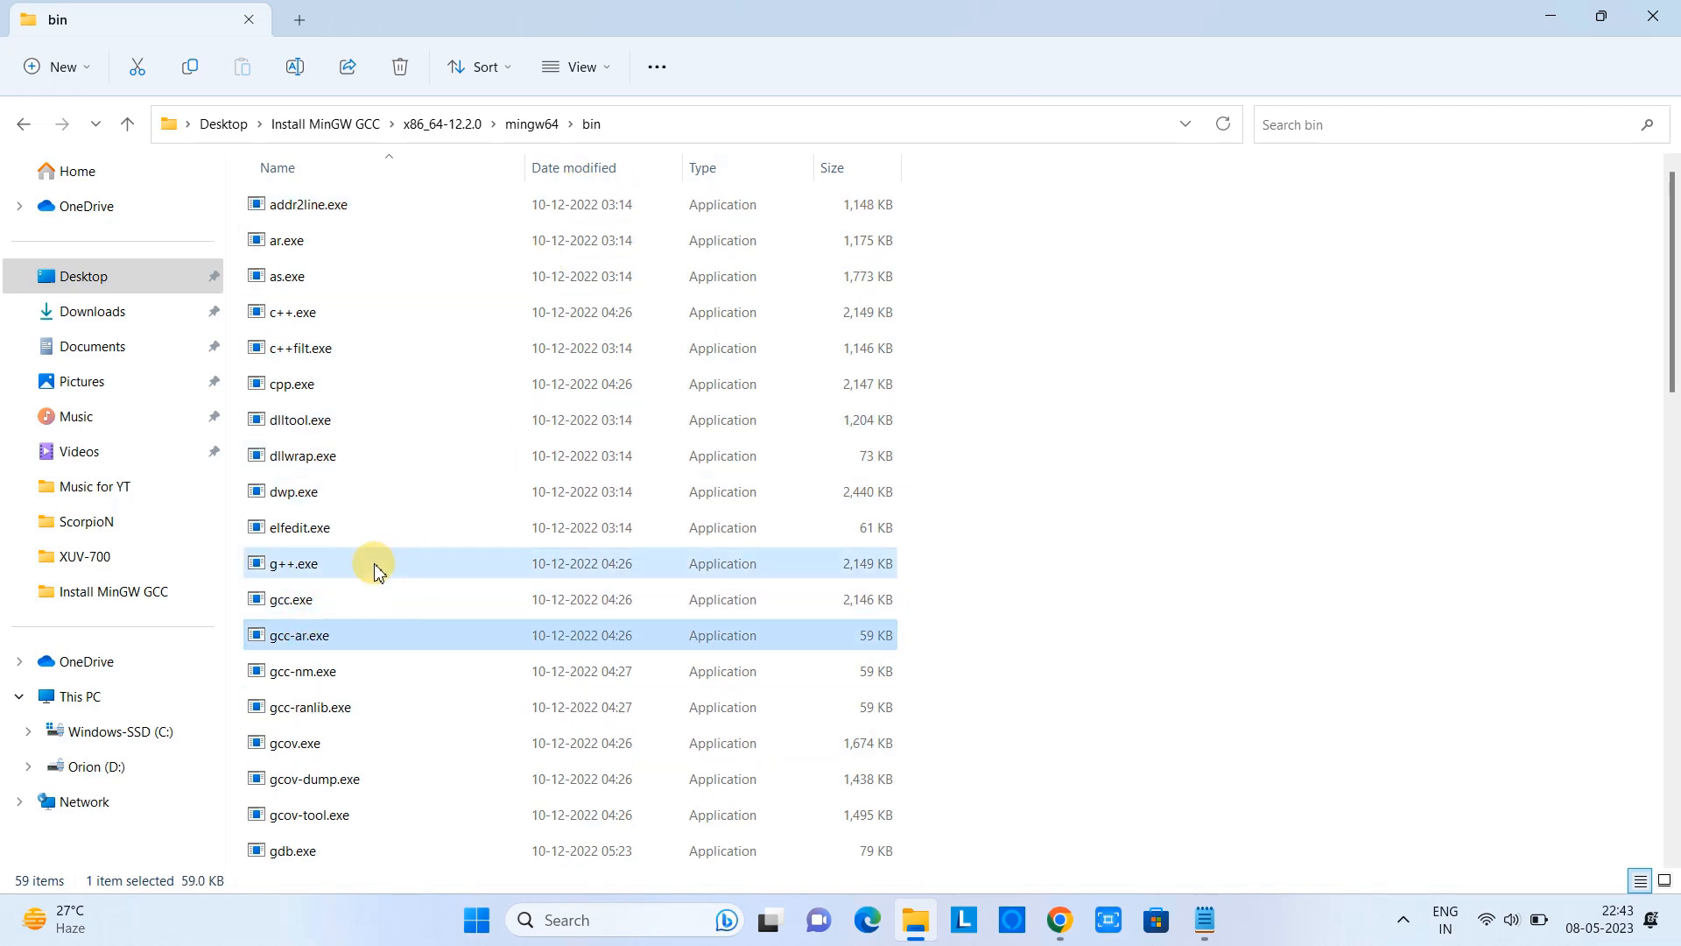
Step: Select gcc.exe, reveal the bin folder's full path in the address bar and return to the notes
{"action": "left_click", "coordinate": [289, 599]}
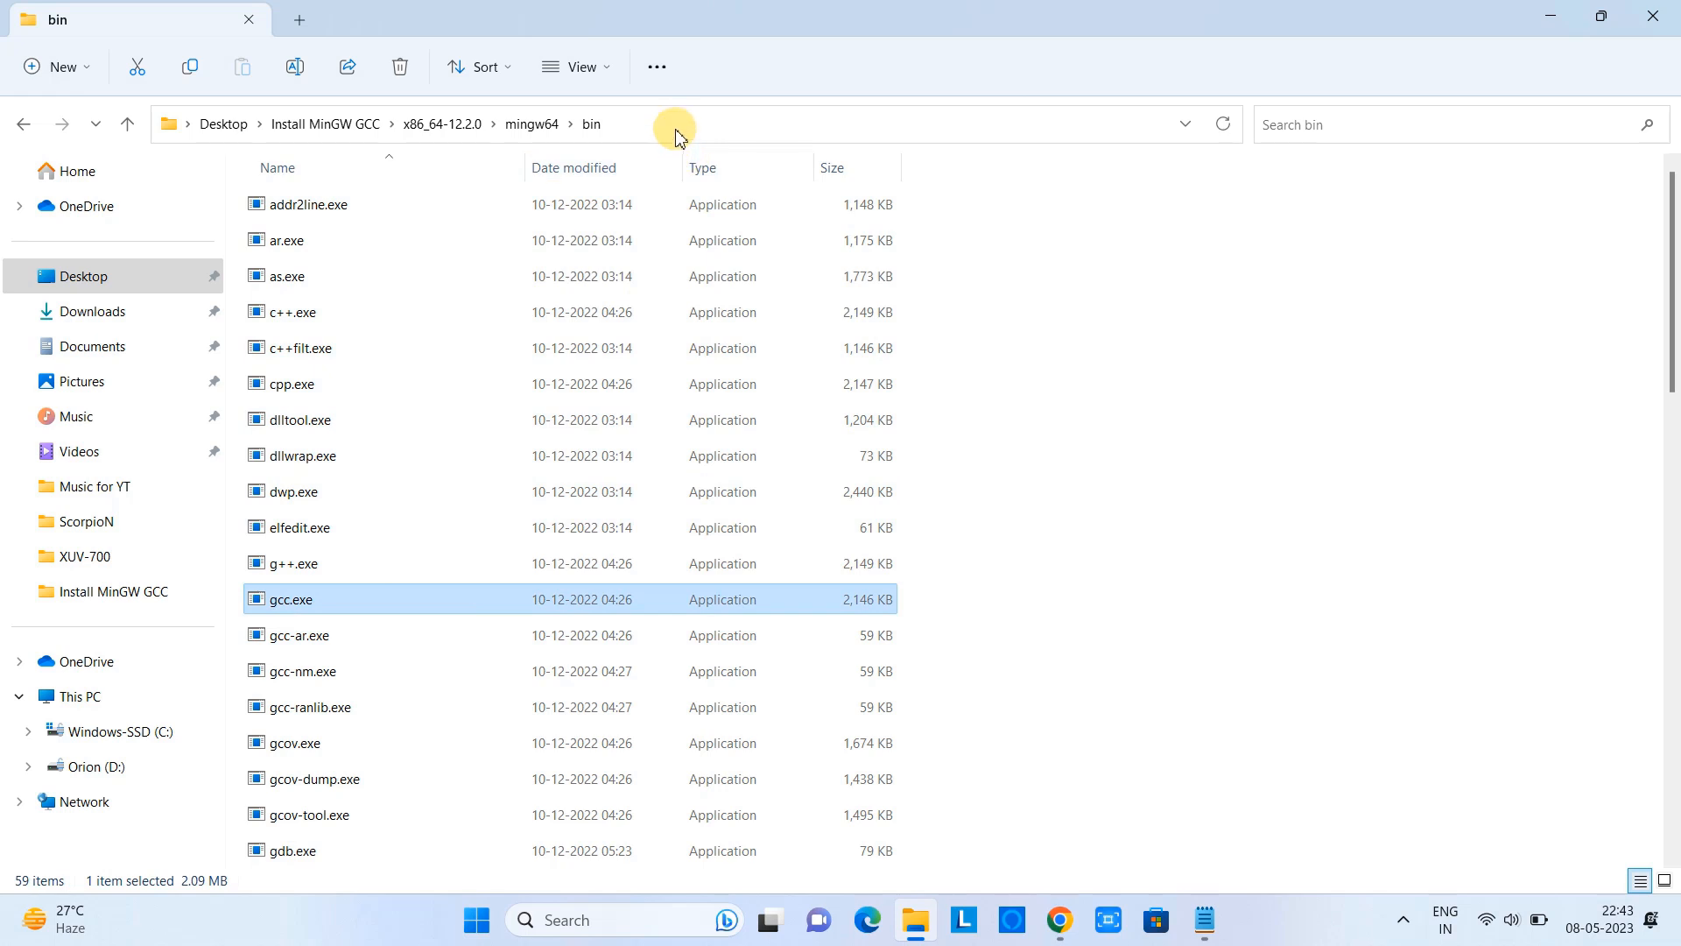
{"action": "left_click", "coordinate": [643, 123]}
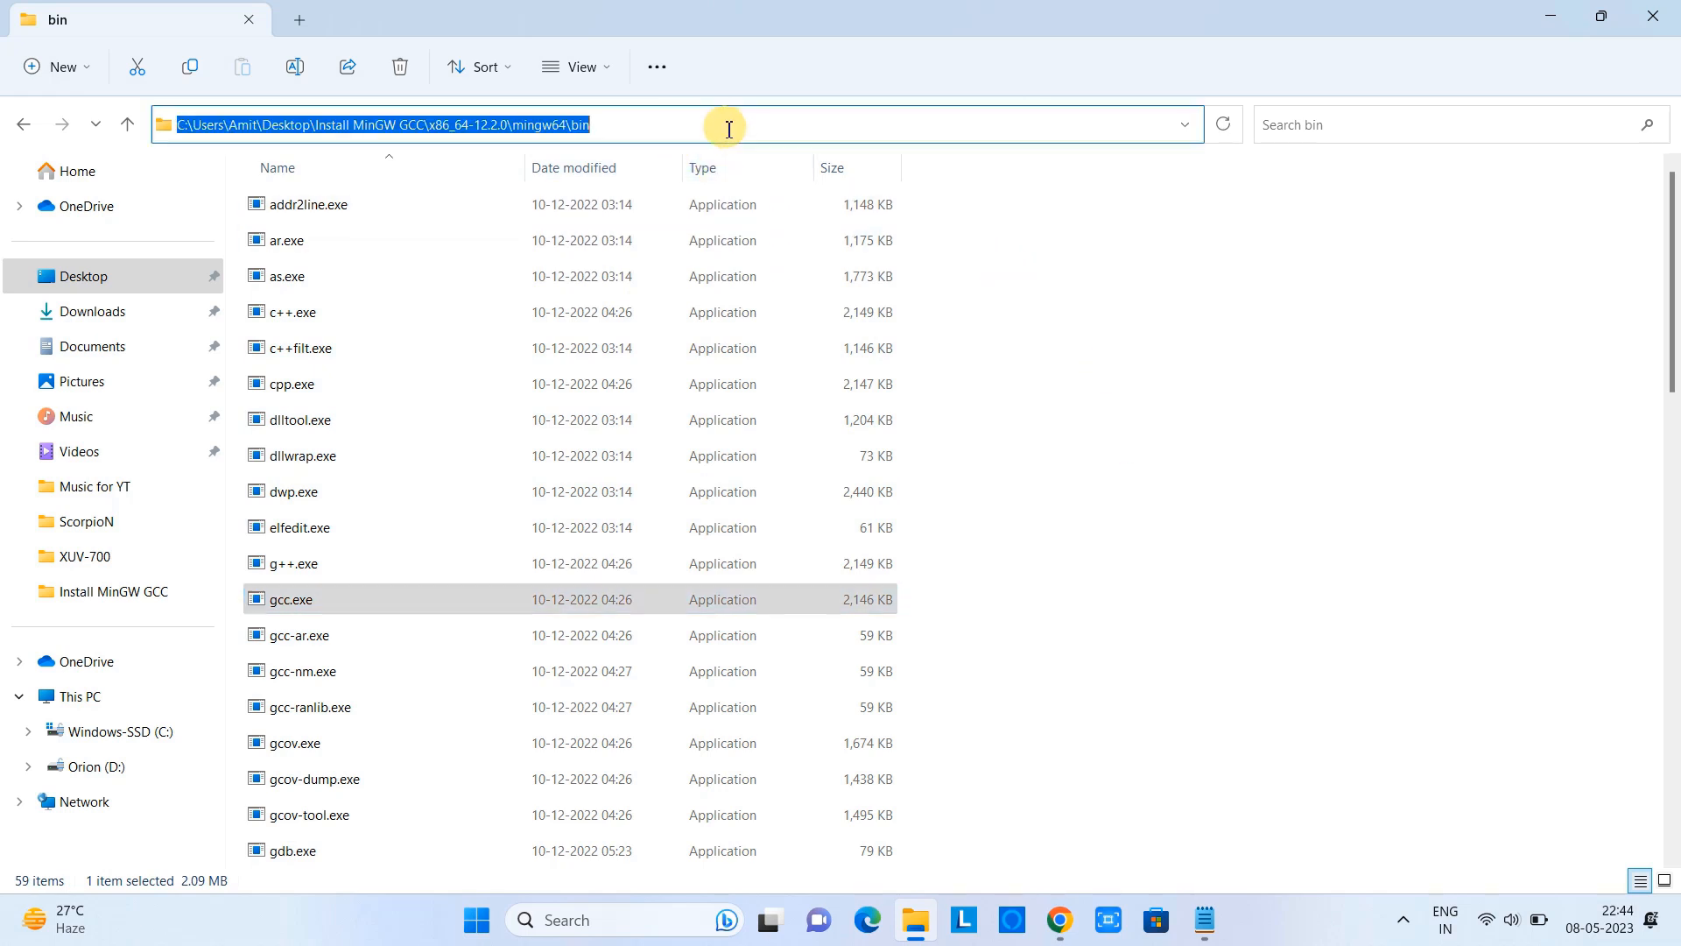
{"action": "left_click", "coordinate": [1192, 444]}
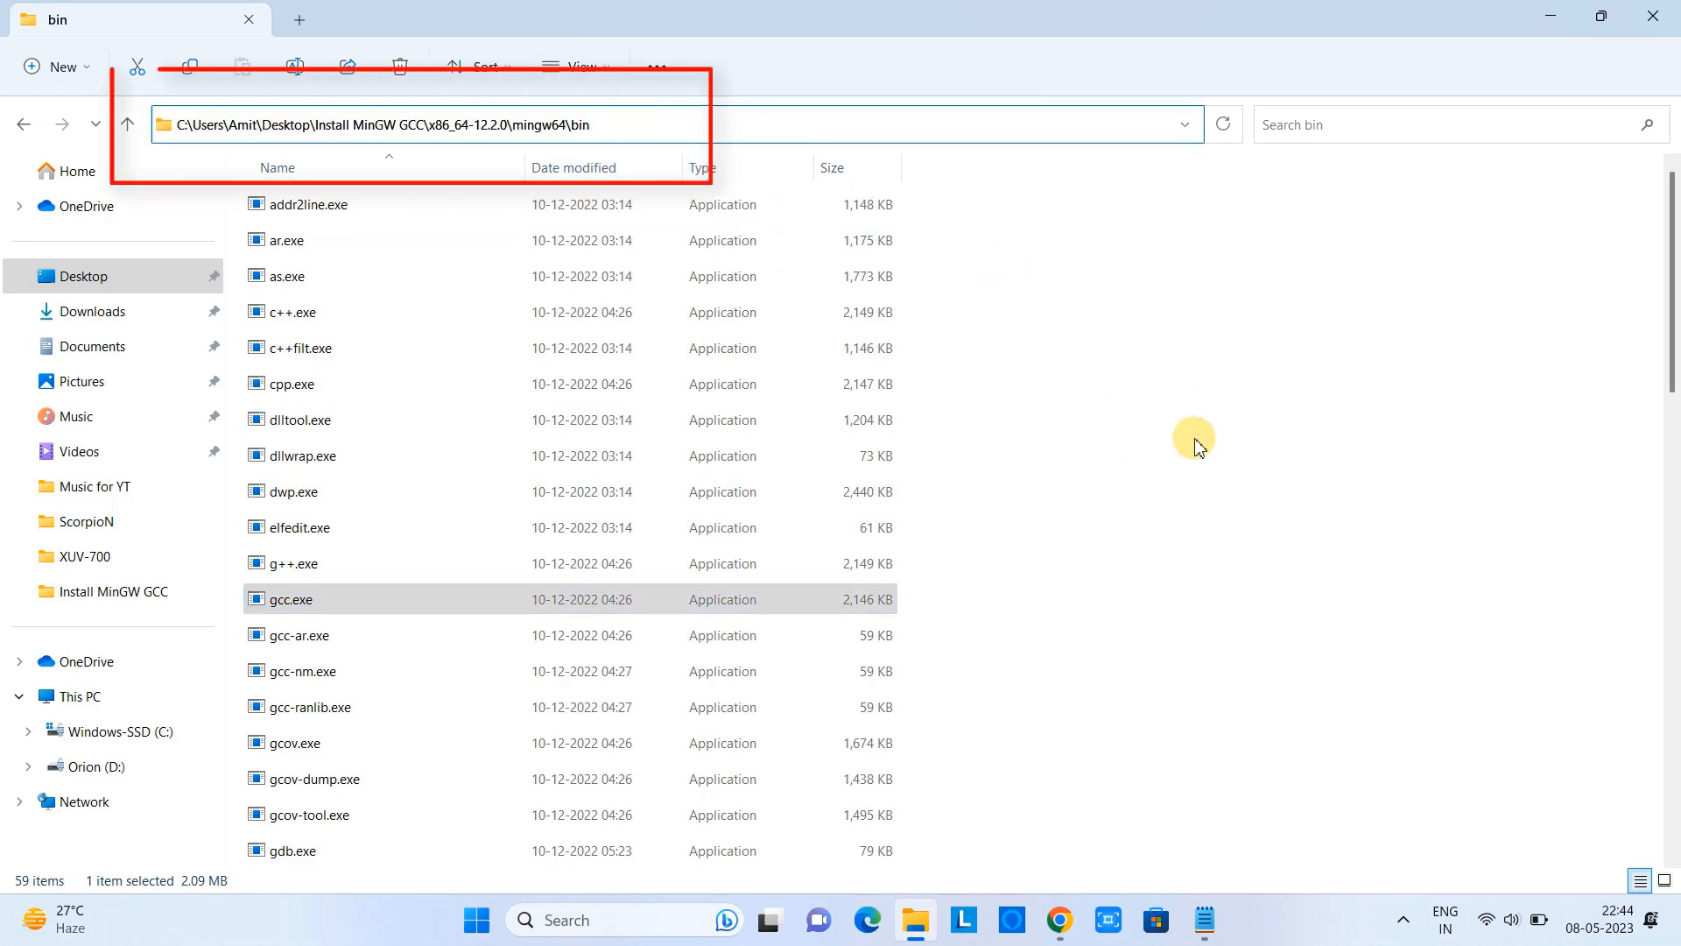
{"action": "left_click", "coordinate": [1205, 920]}
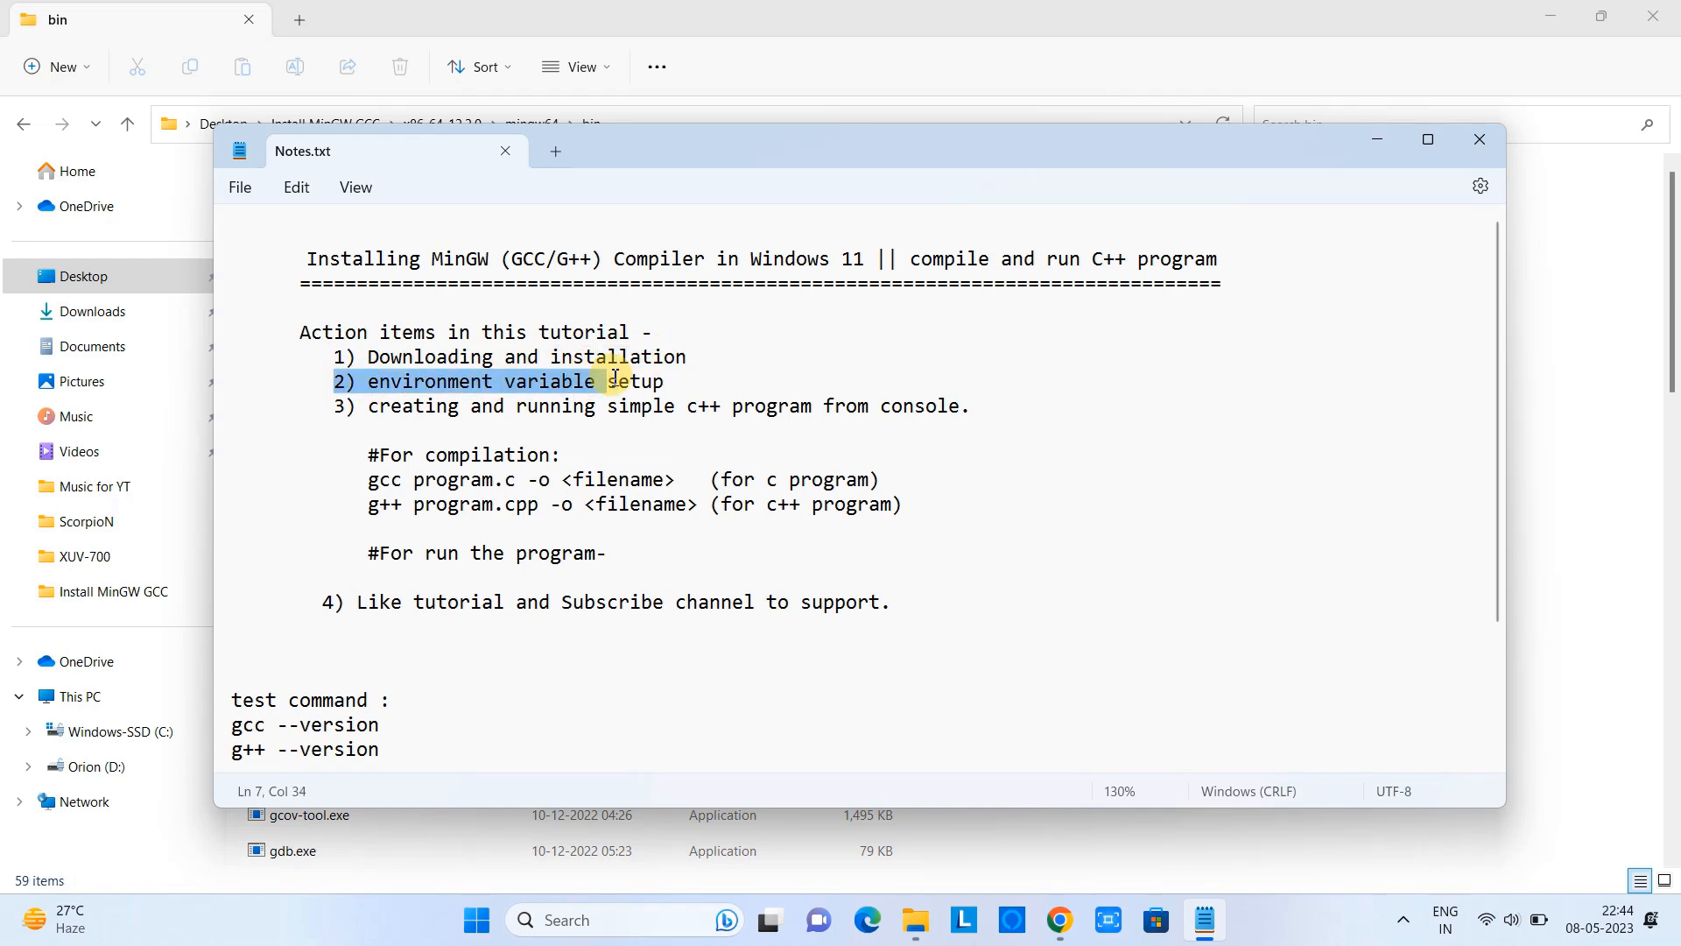
Step: Highlight the '2) environment variable setup' item in Notes.txt and minimize Notepad
{"action": "left_click_drag", "start_coordinate": [601, 380], "coordinate": [666, 380]}
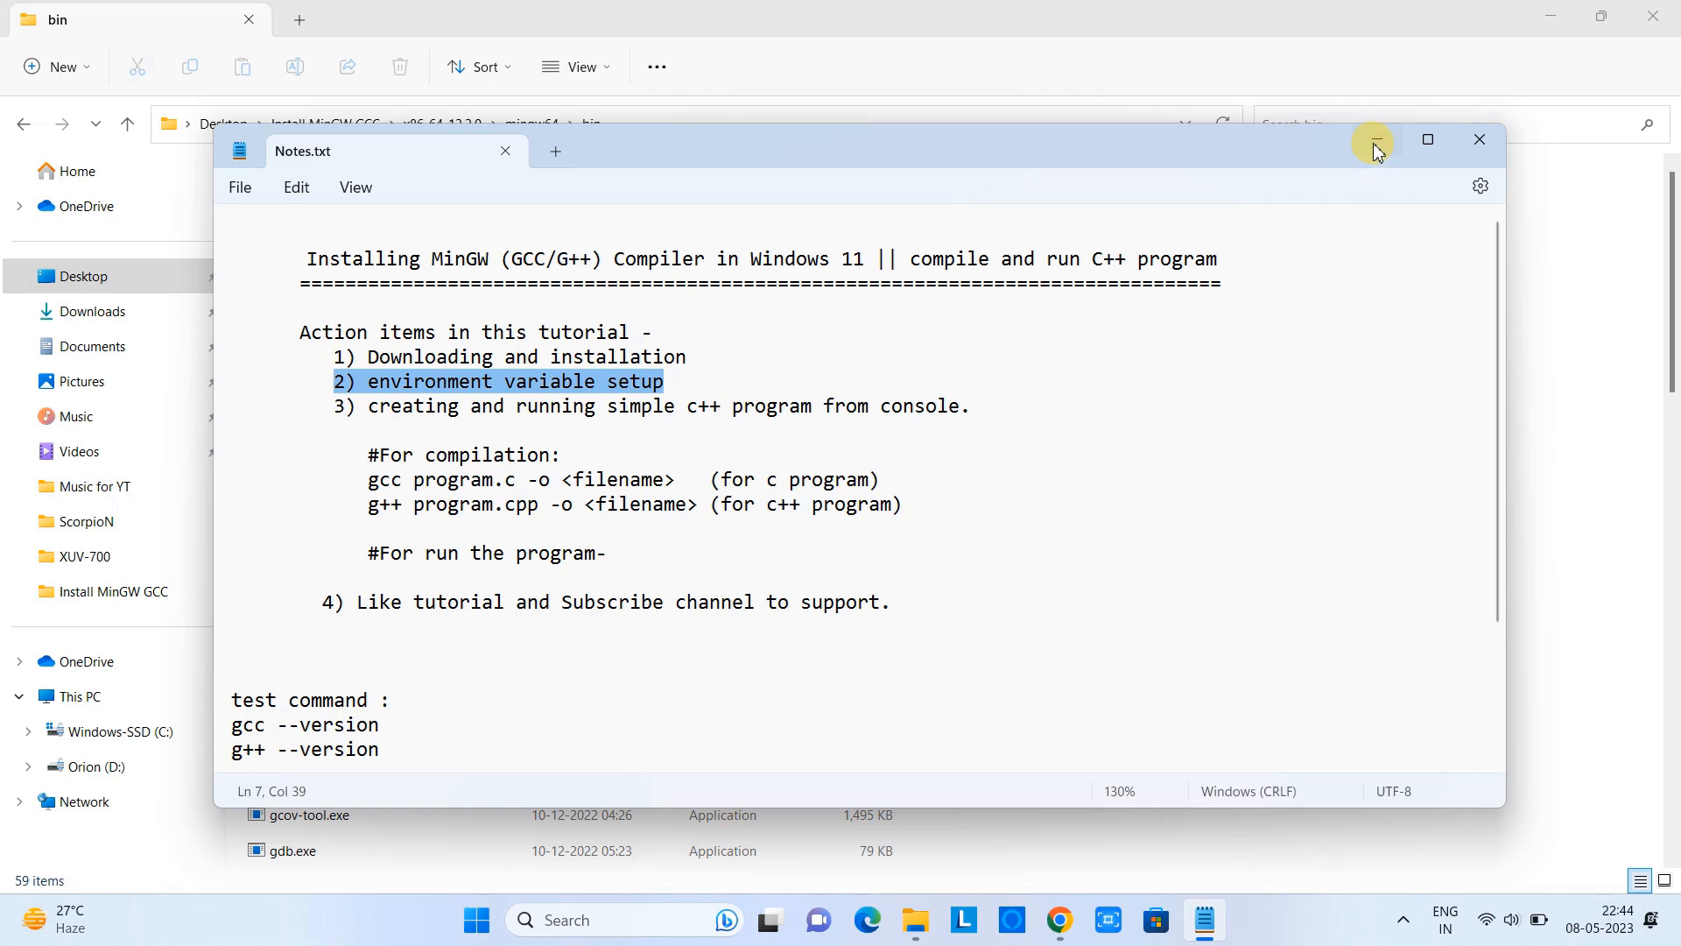
{"action": "left_click", "coordinate": [1373, 140]}
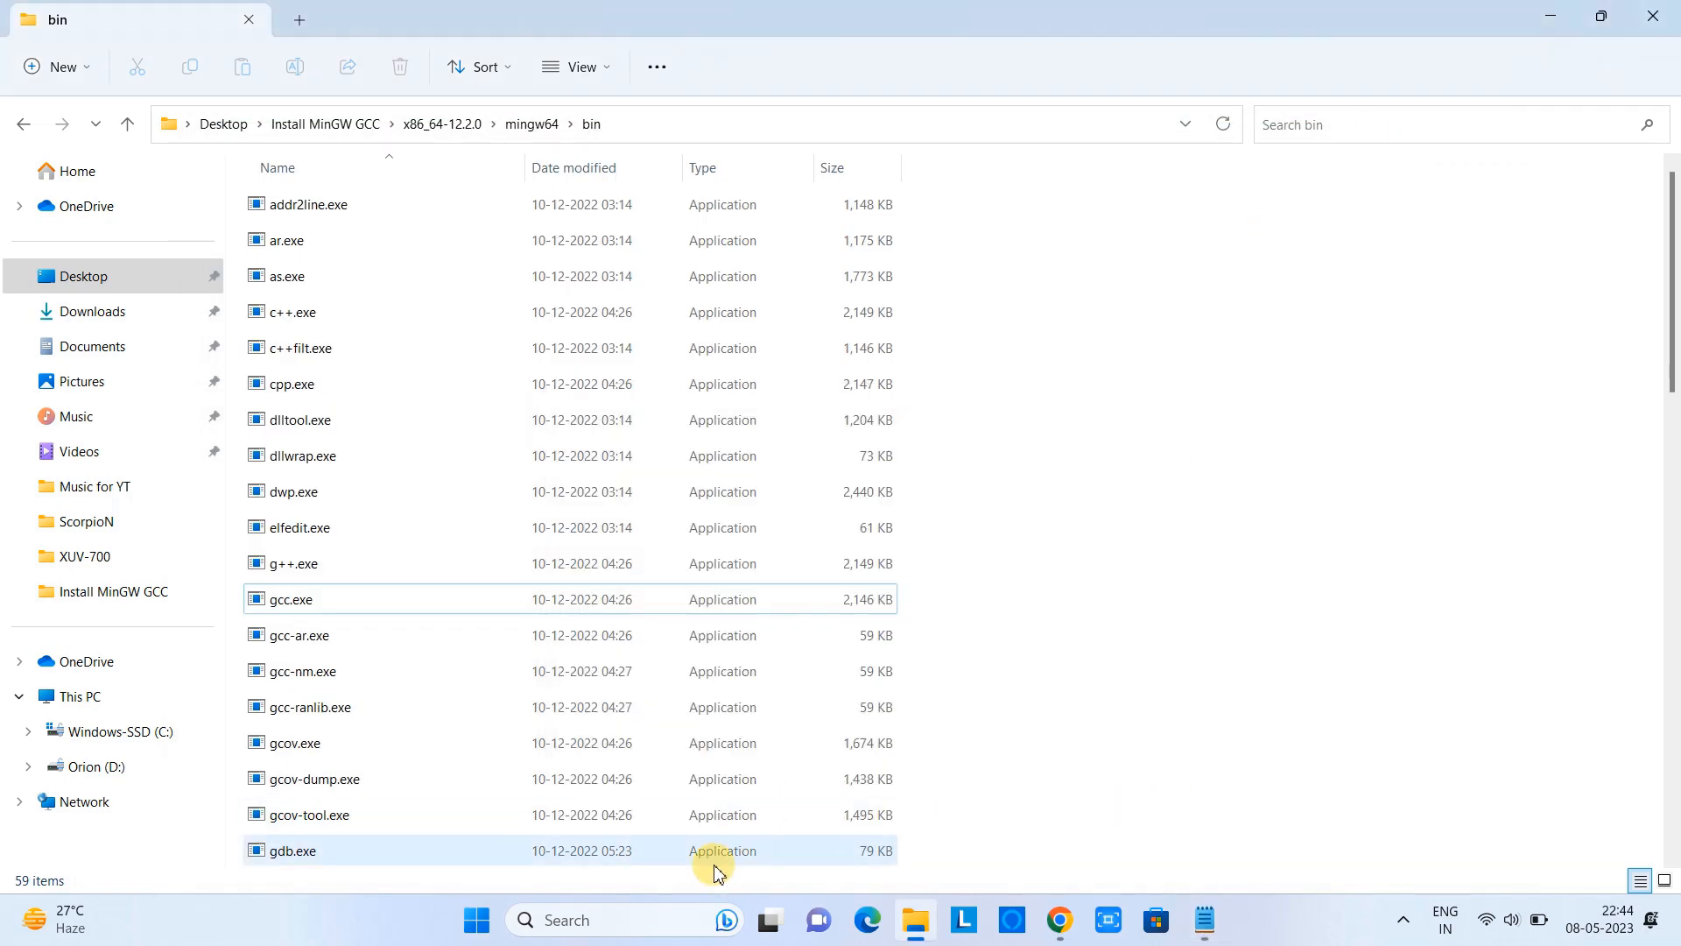
Step: Search Windows for 'env', open Edit the system environment variables, then close System Properties
{"action": "left_click", "coordinate": [557, 920]}
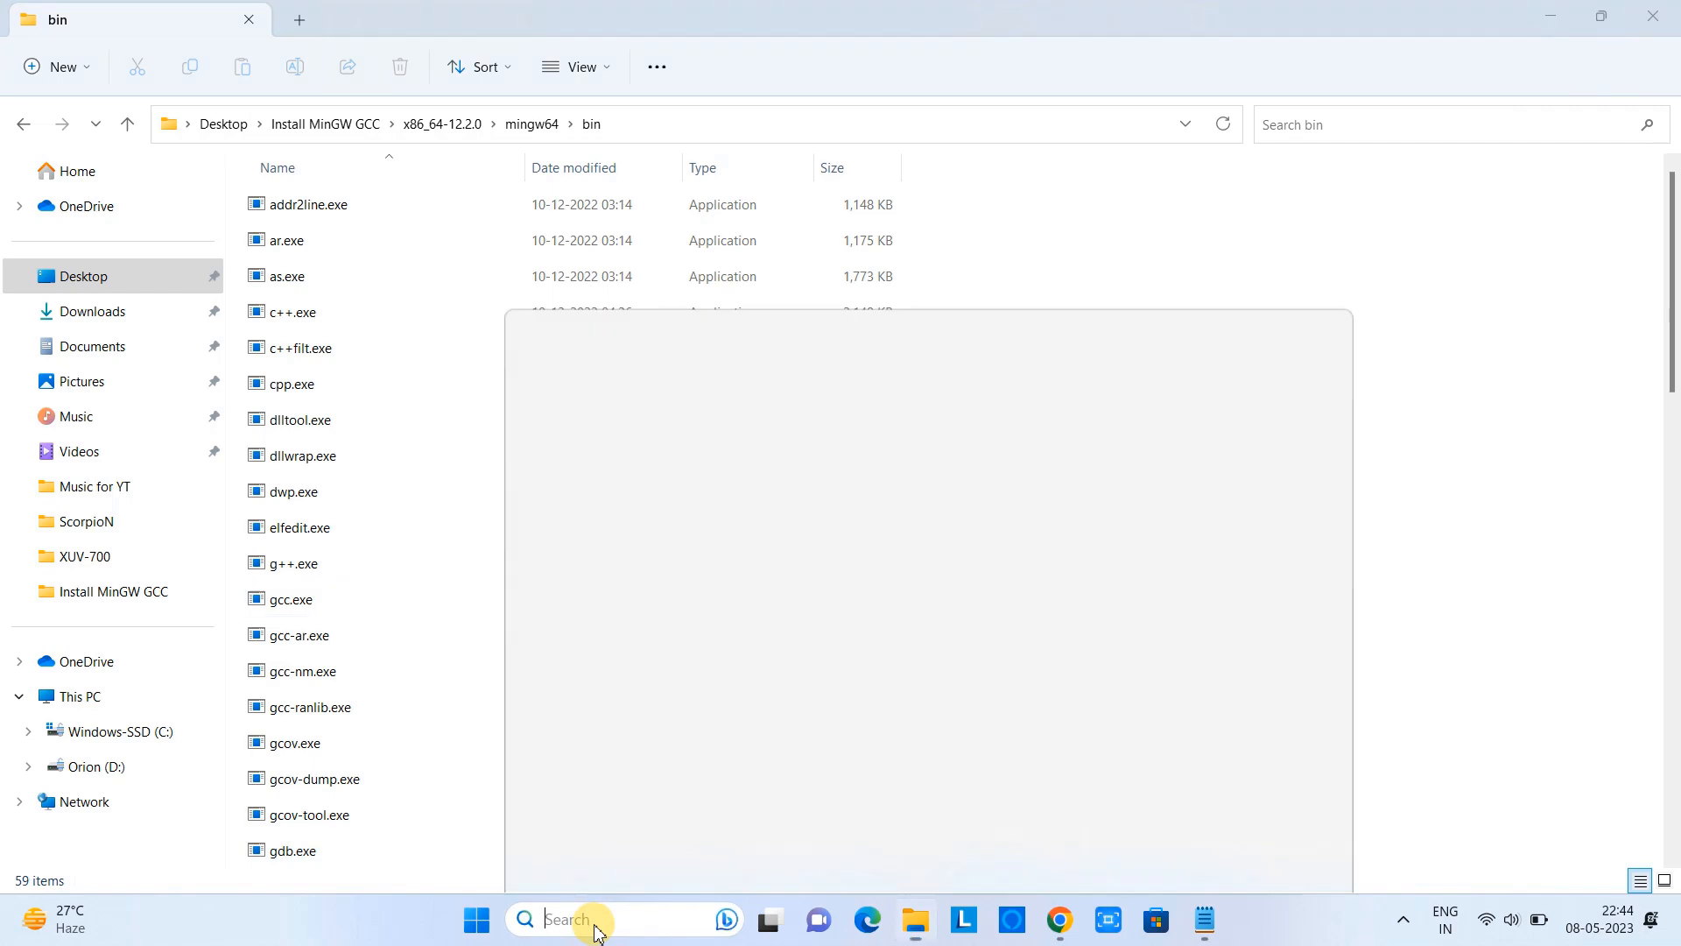
{"action": "type", "text": "envi"}
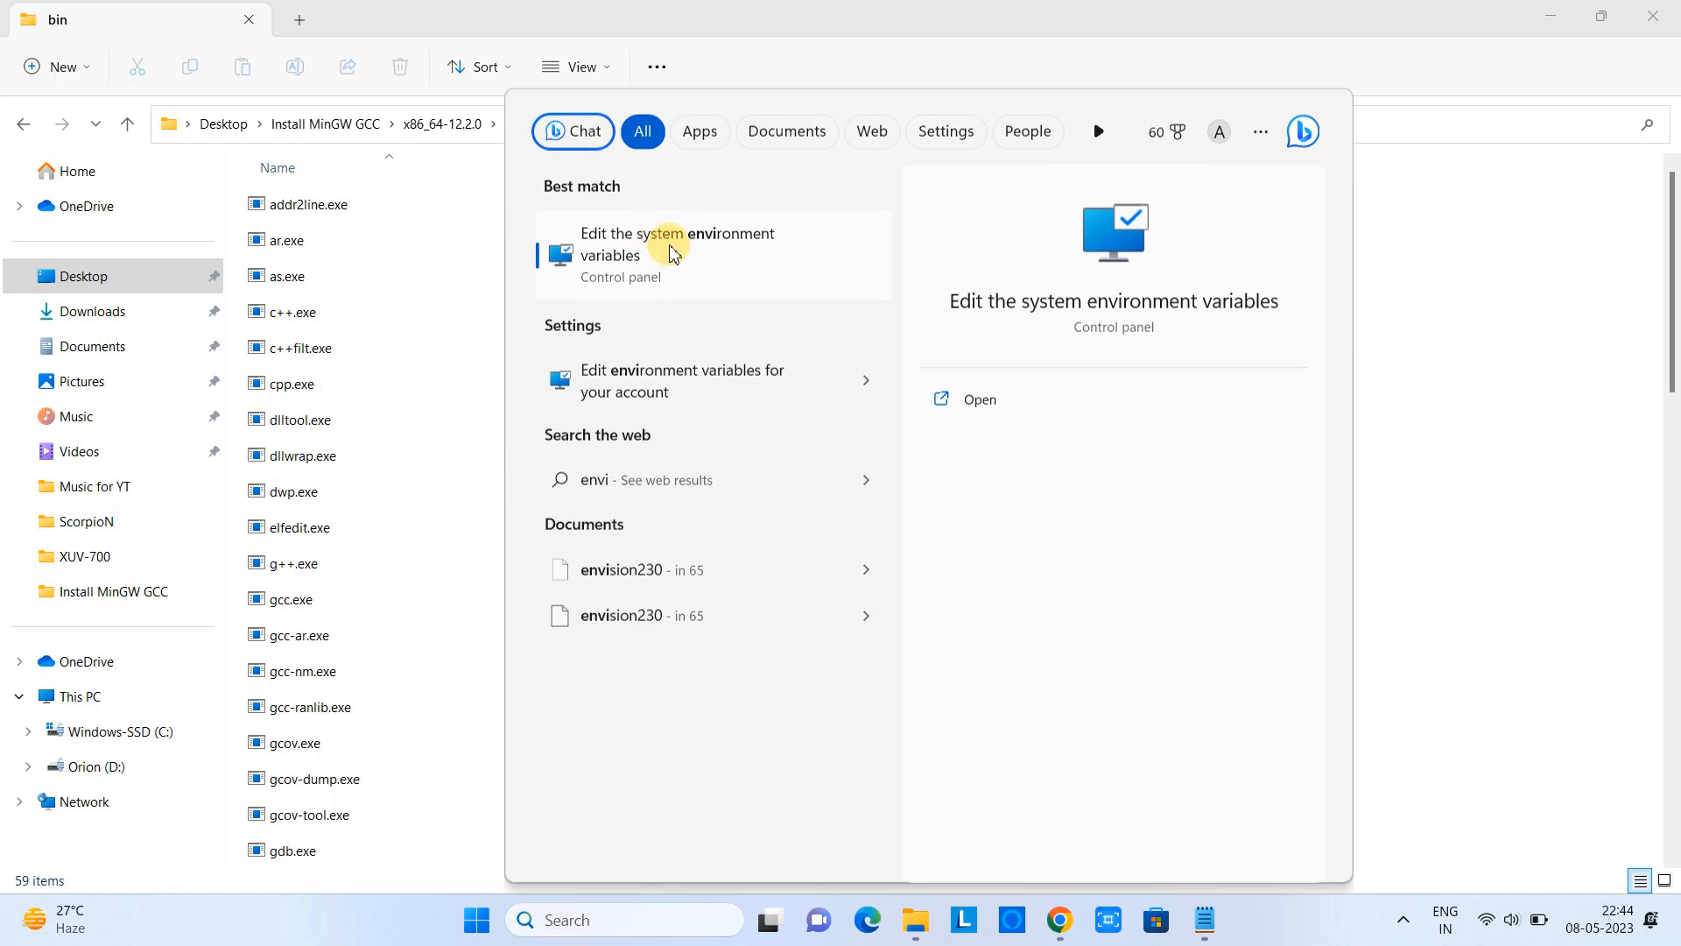
{"action": "left_click", "coordinate": [676, 244]}
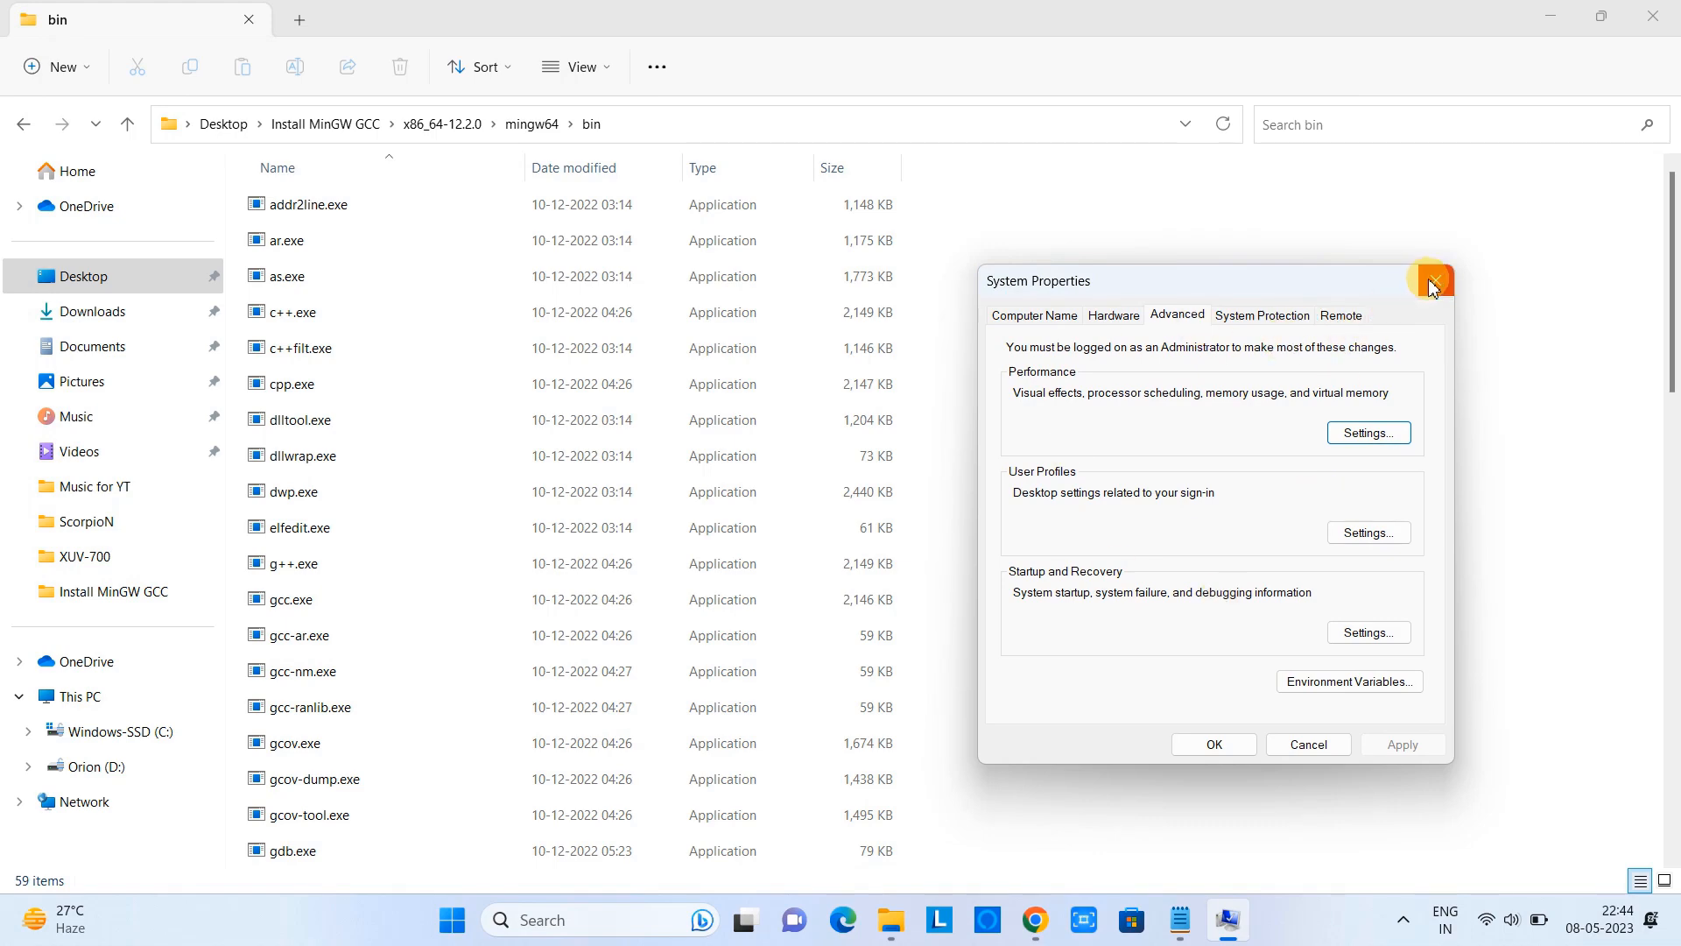
{"action": "left_click", "coordinate": [1431, 280]}
{"action": "type", "text": "system"}
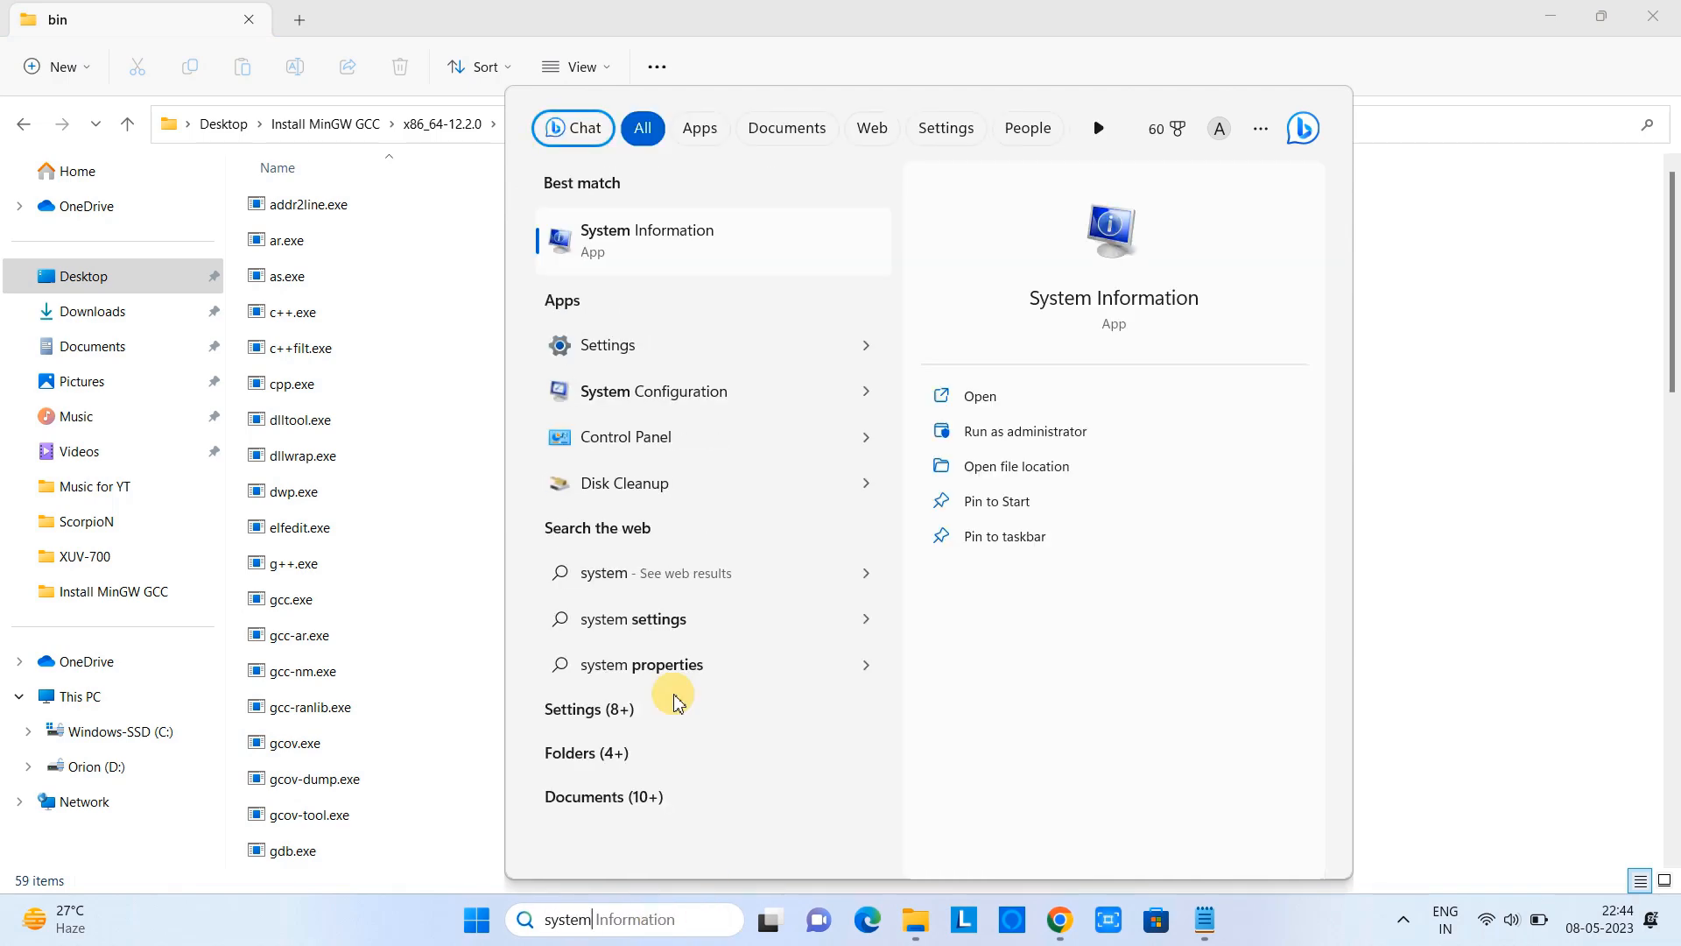
Step: Open Windows Settings and go to the System About page
{"action": "left_click", "coordinate": [608, 345]}
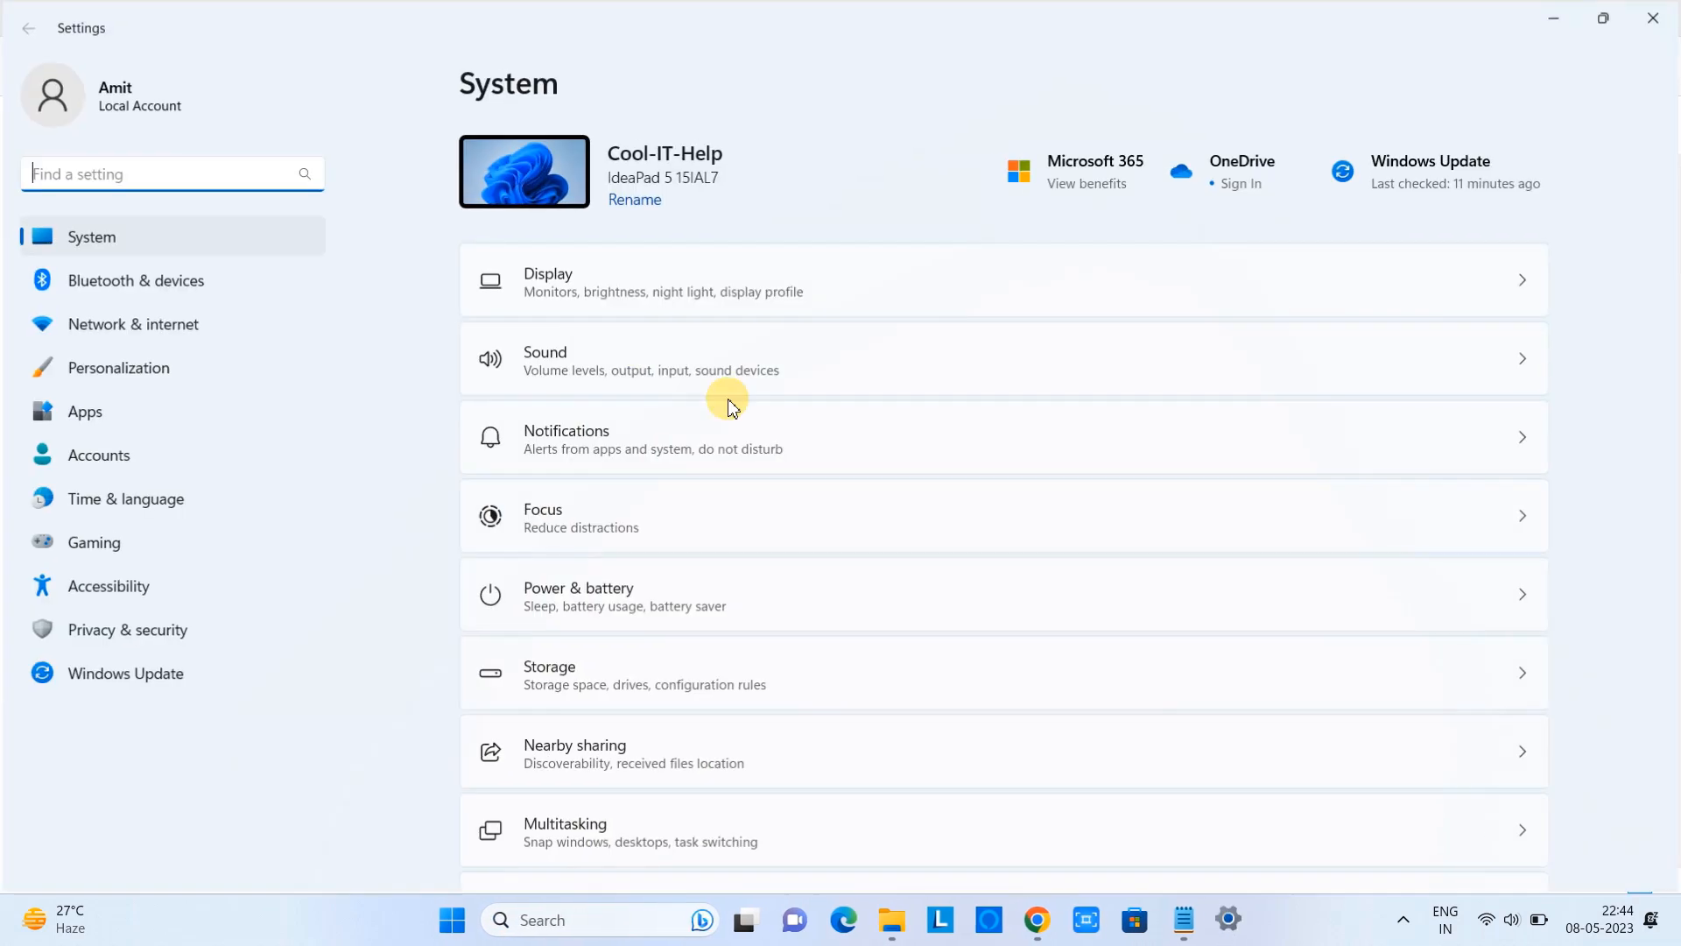
{"action": "mouse_move", "coordinate": [788, 693]}
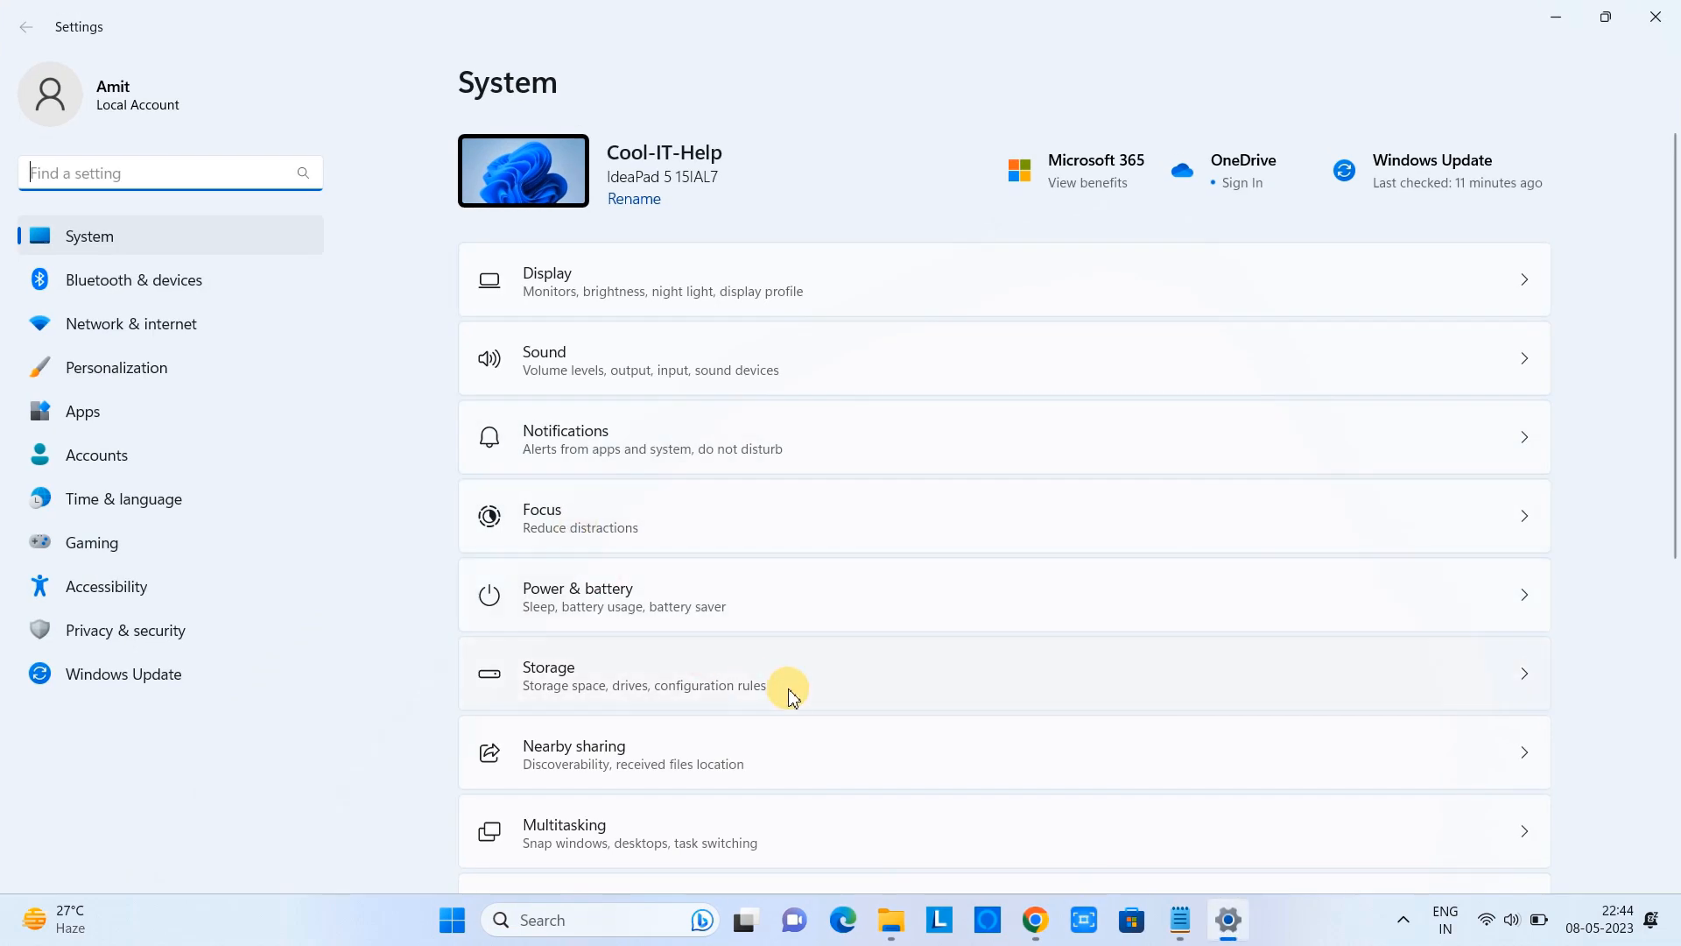
{"action": "scroll", "scroll_direction": "down", "scroll_amount": 3}
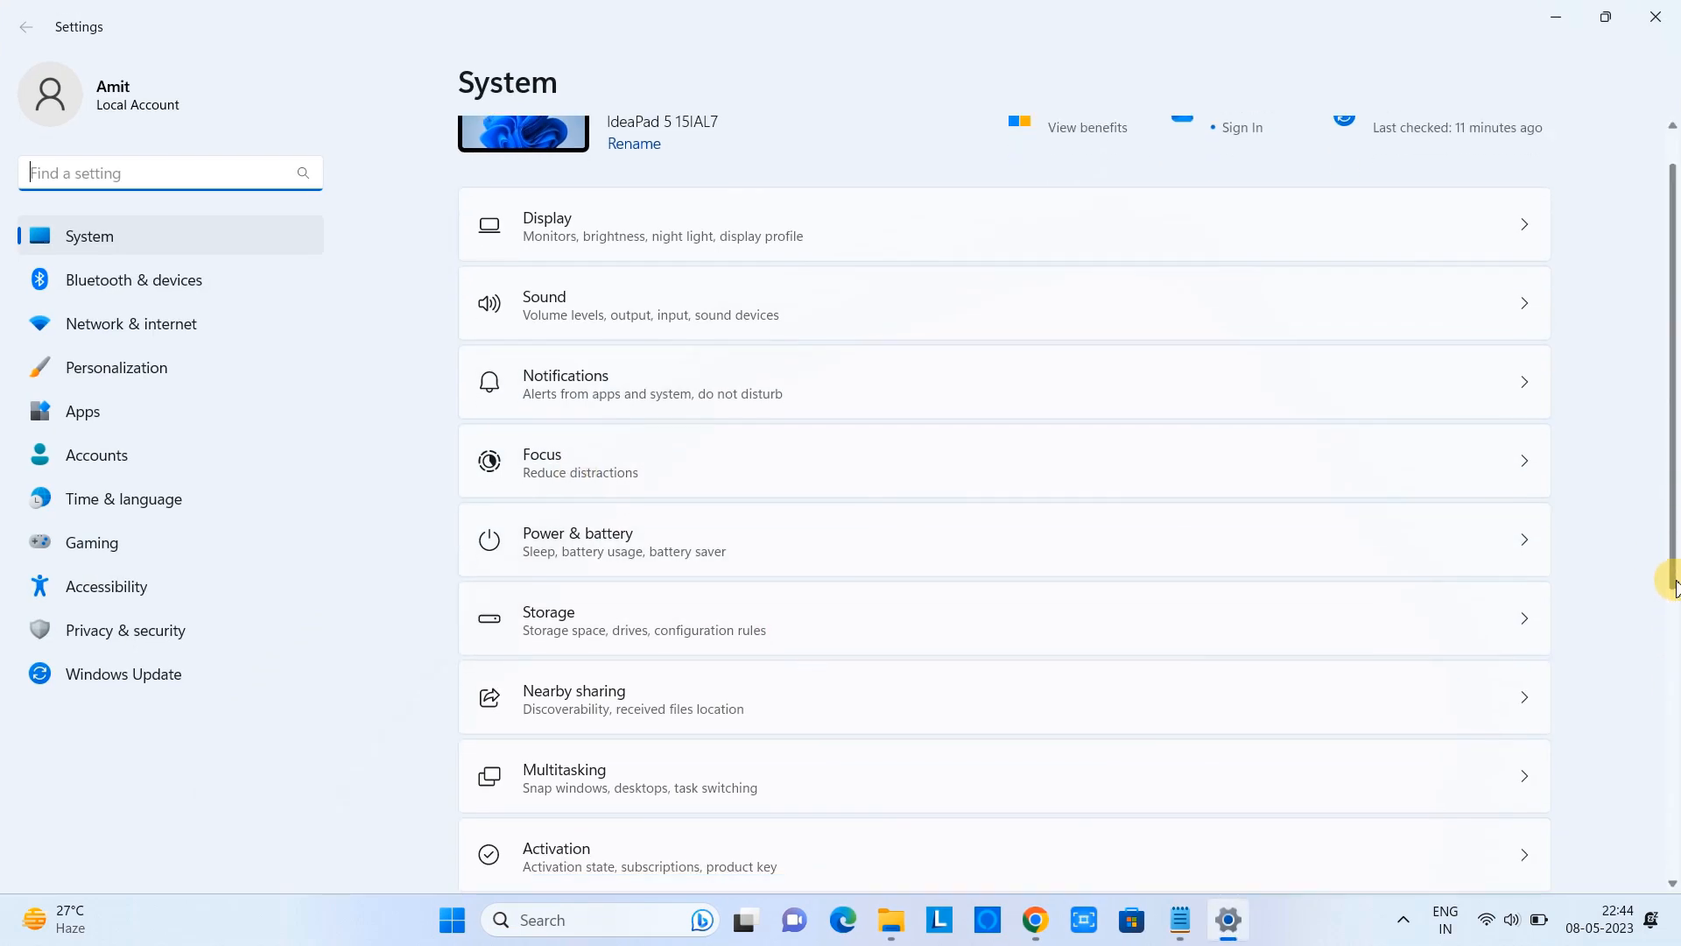
{"action": "scroll", "scroll_direction": "down", "scroll_amount": 3}
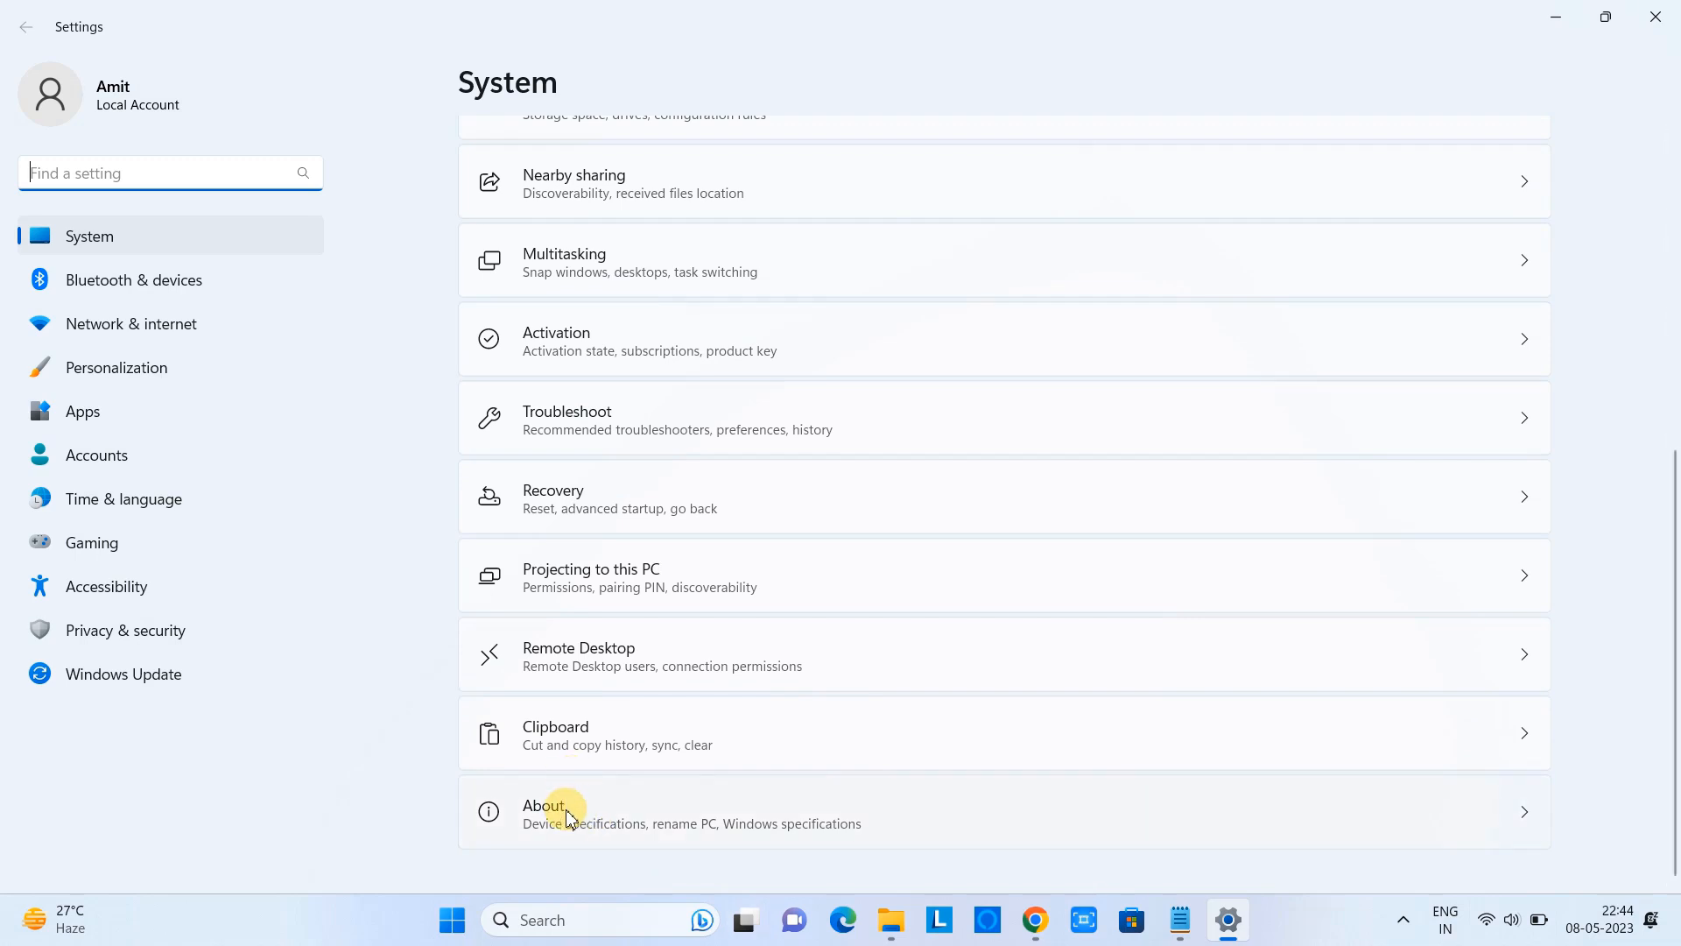
{"action": "left_click", "coordinate": [546, 806]}
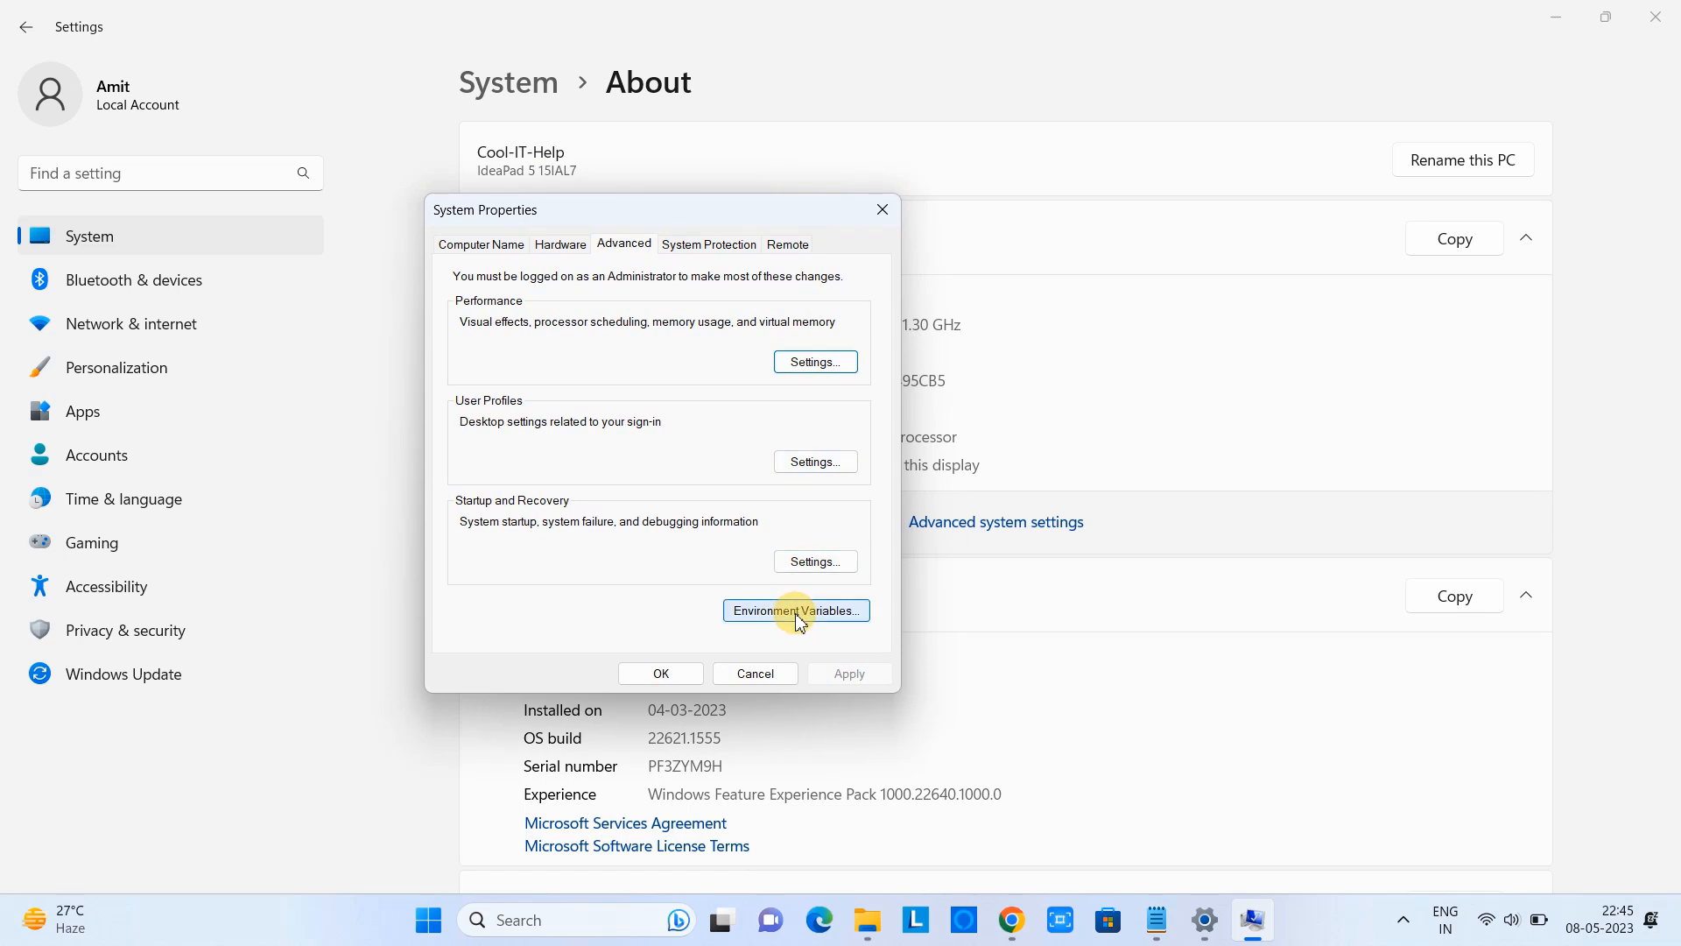
Step: Open Environment Variables, edit the system Path variable and start a new entry
{"action": "left_click", "coordinate": [795, 610]}
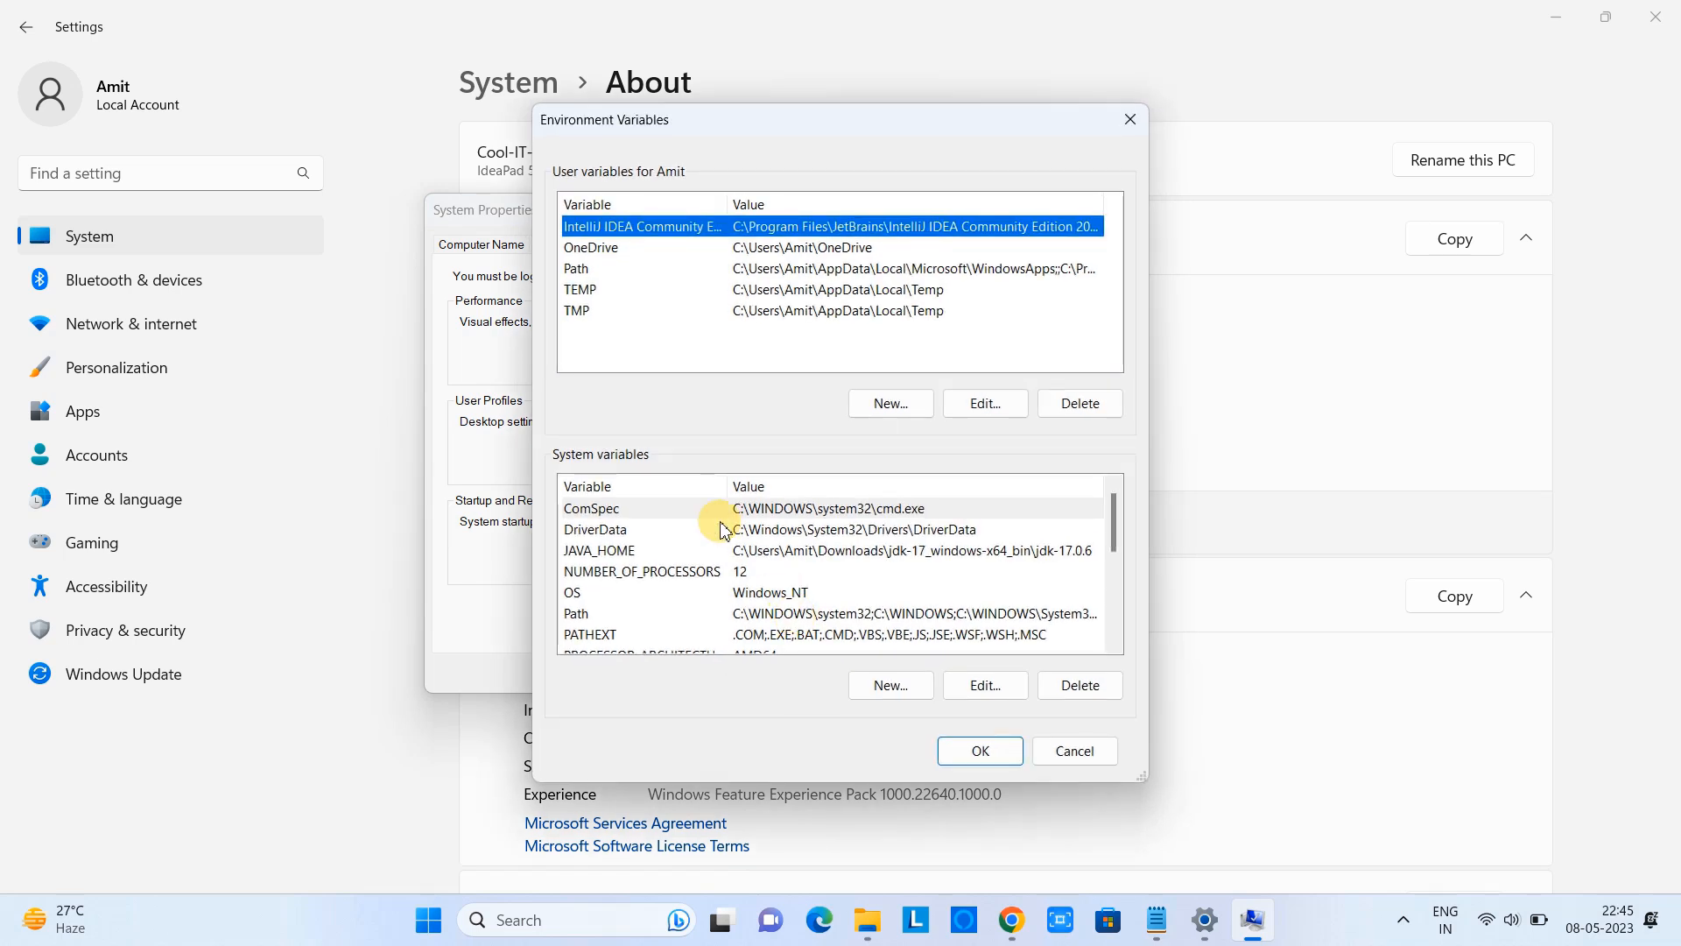
{"action": "mouse_move", "coordinate": [631, 466]}
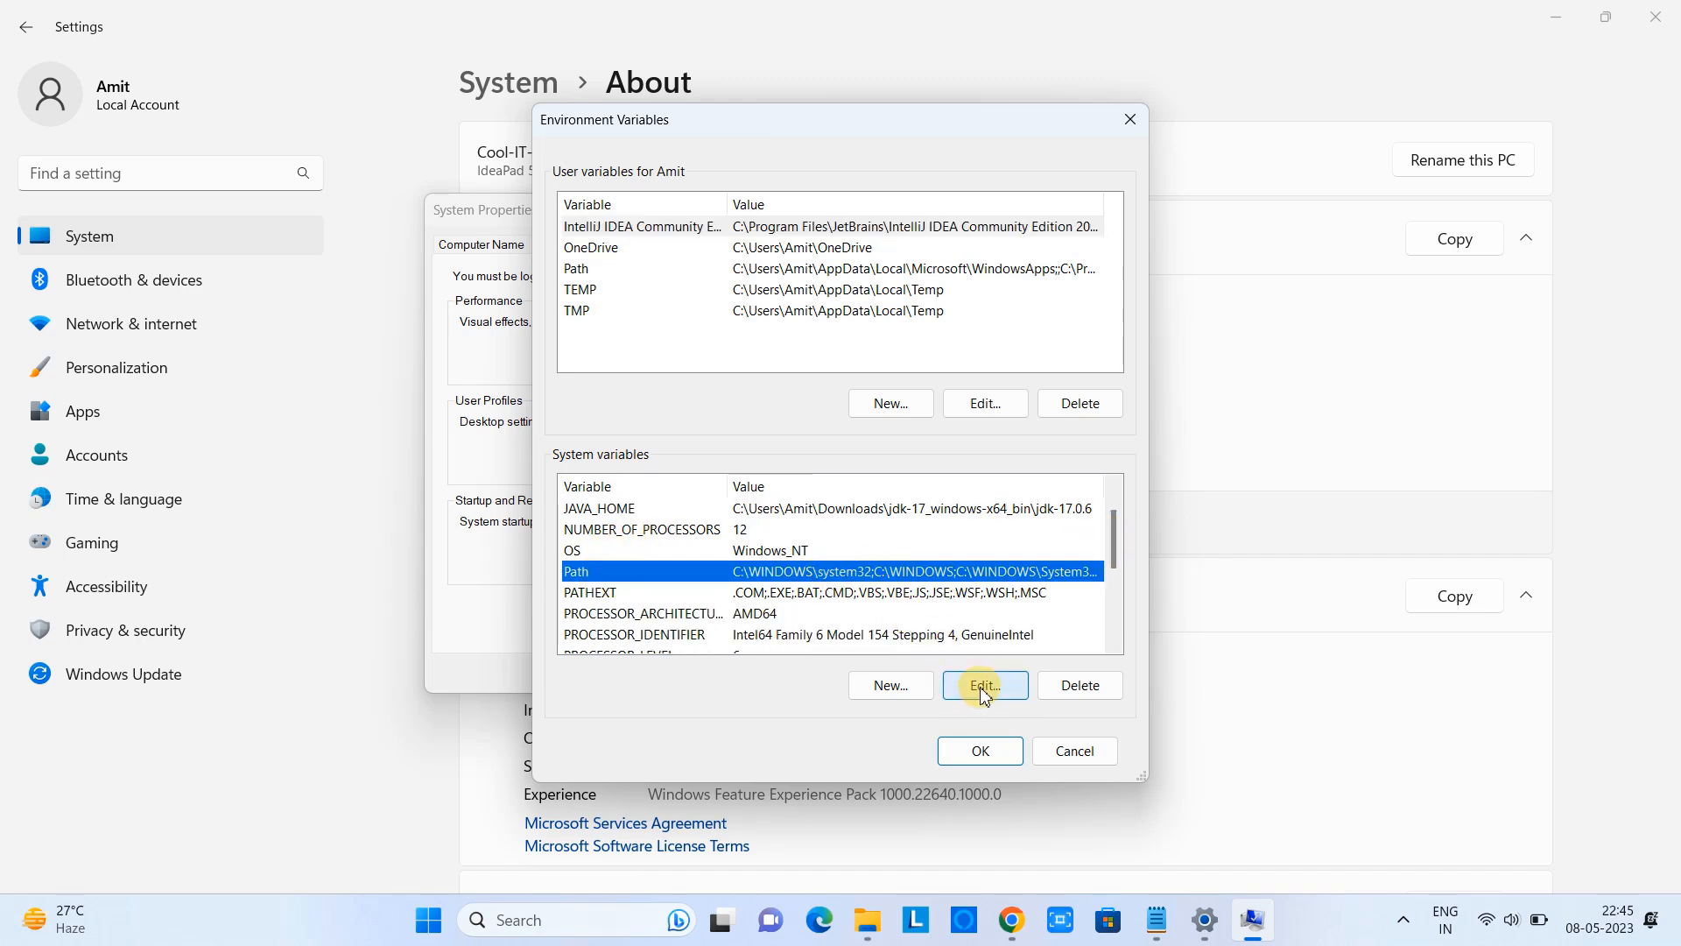
{"action": "left_click", "coordinate": [983, 685]}
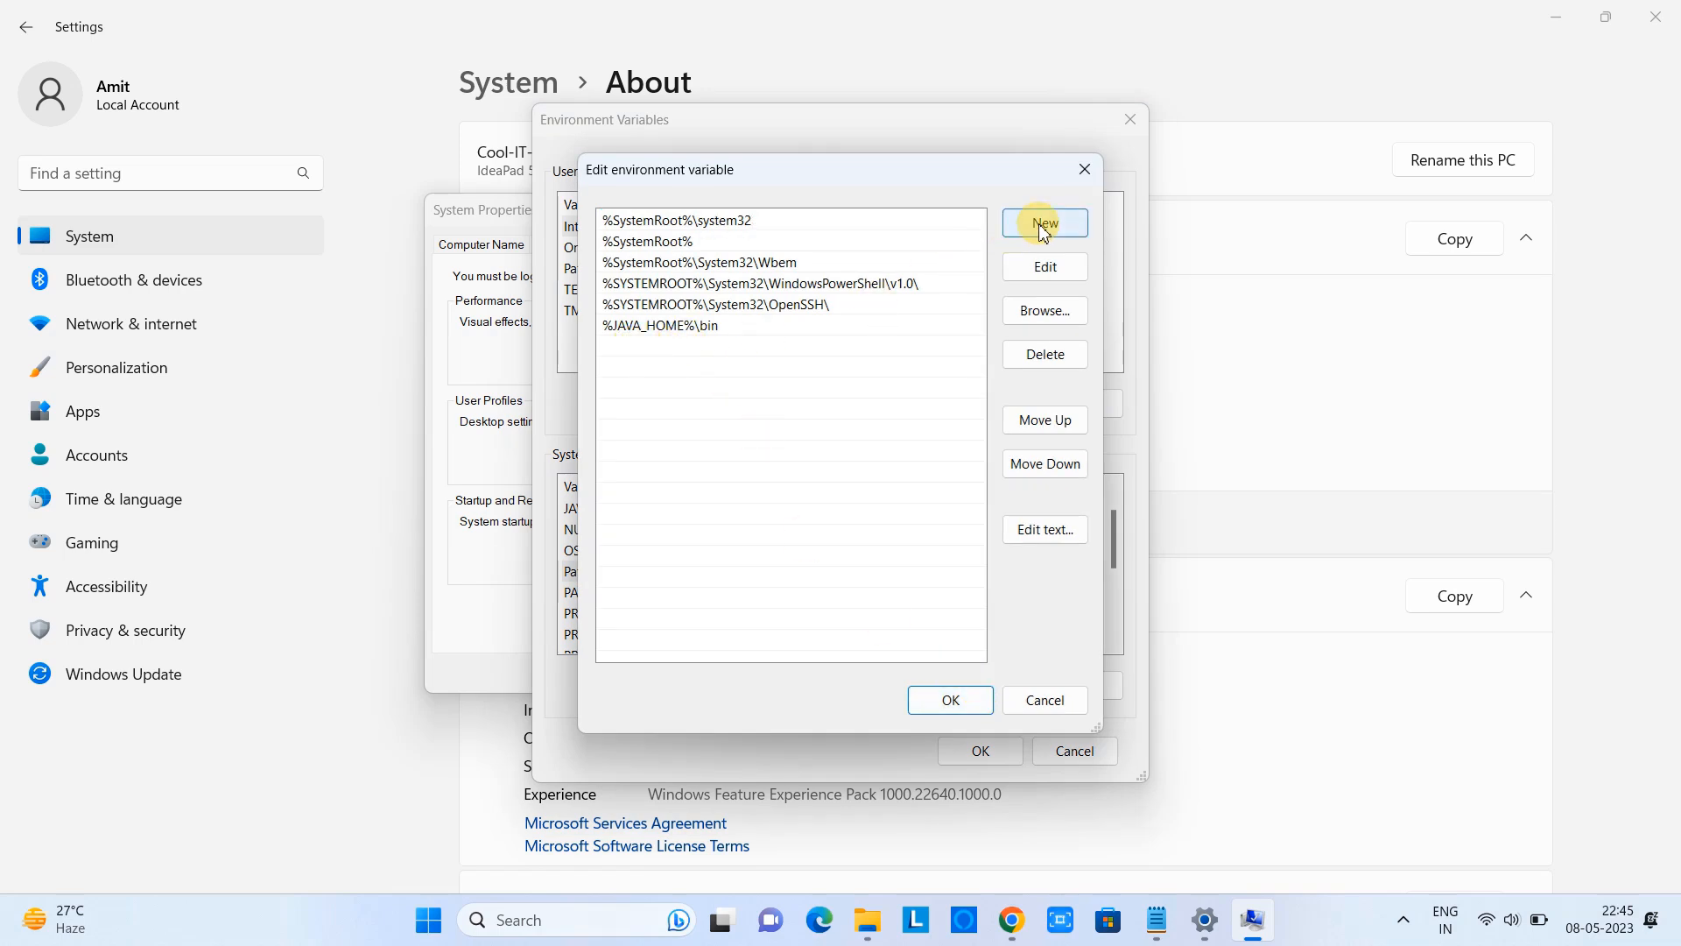
{"action": "left_click", "coordinate": [1044, 223]}
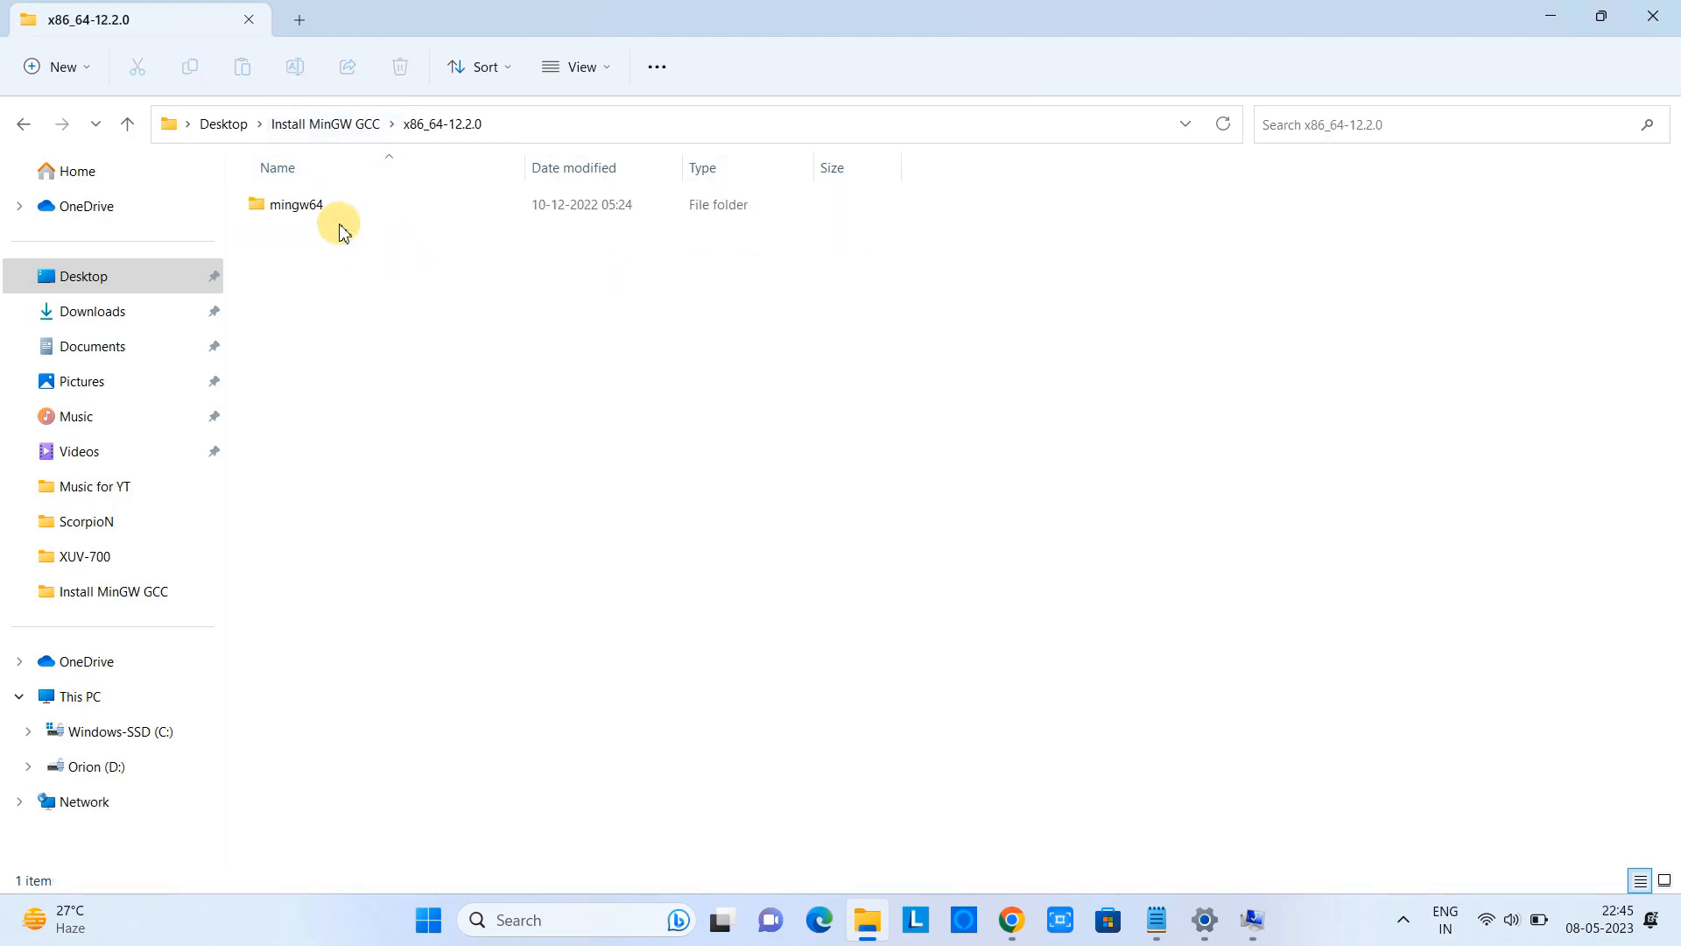
Step: Navigate into mingw64\bin and select its path in the address bar for copying
{"action": "double_click", "coordinate": [296, 203]}
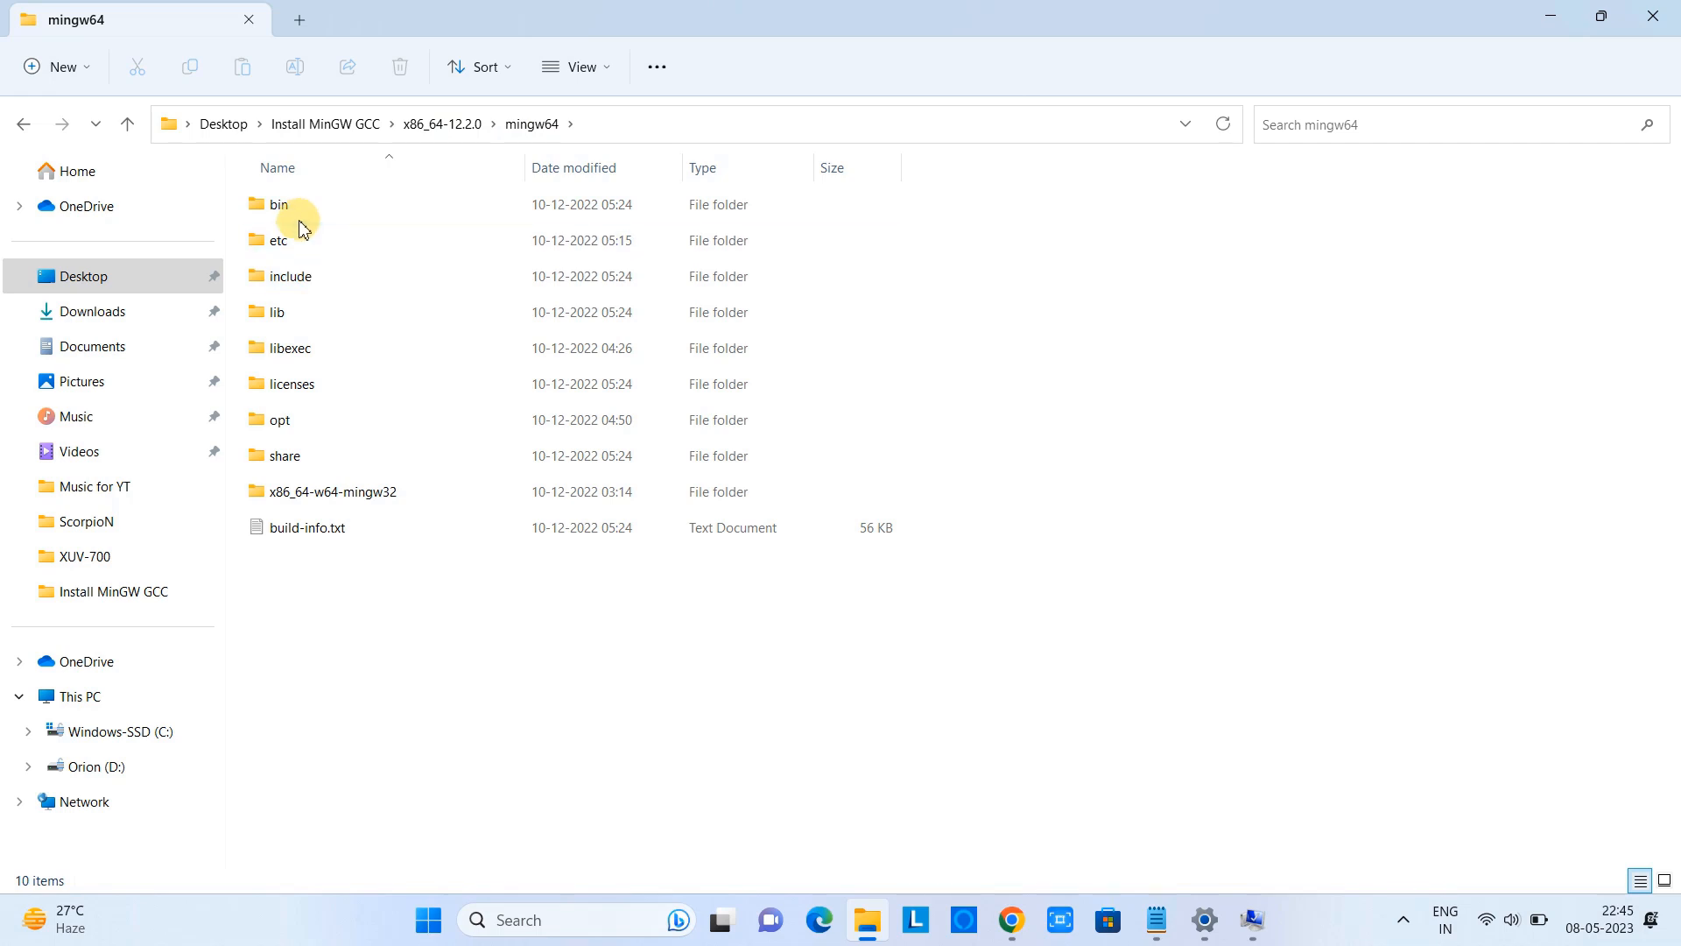
{"action": "double_click", "coordinate": [280, 203]}
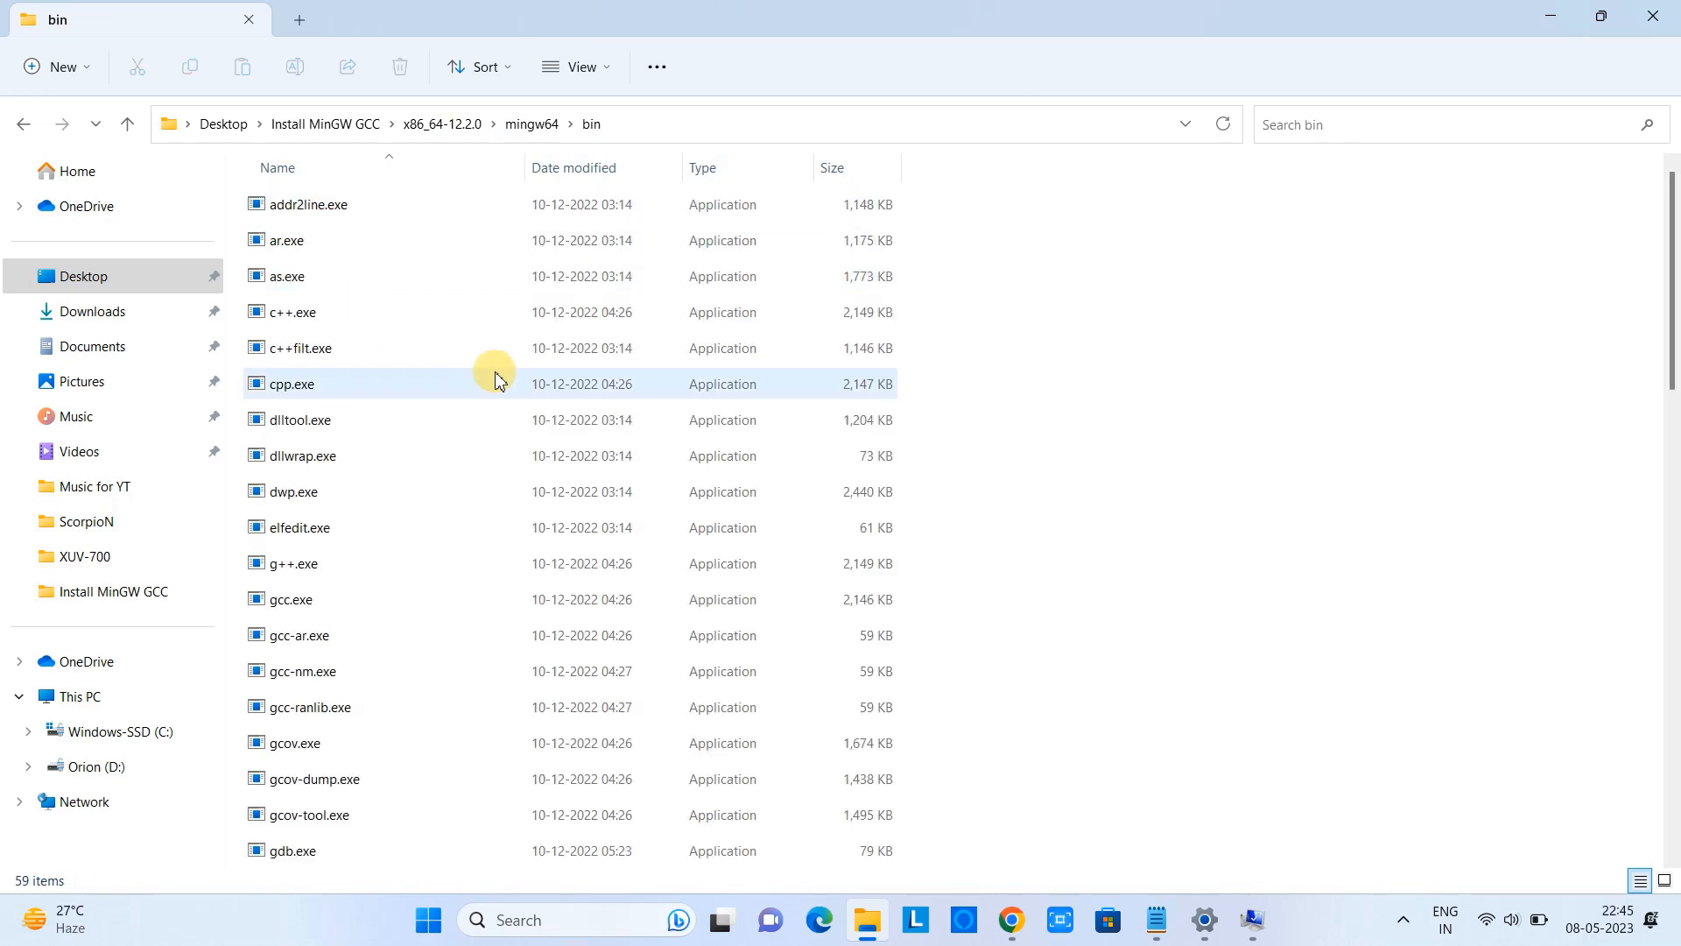
{"action": "left_click", "coordinate": [686, 123]}
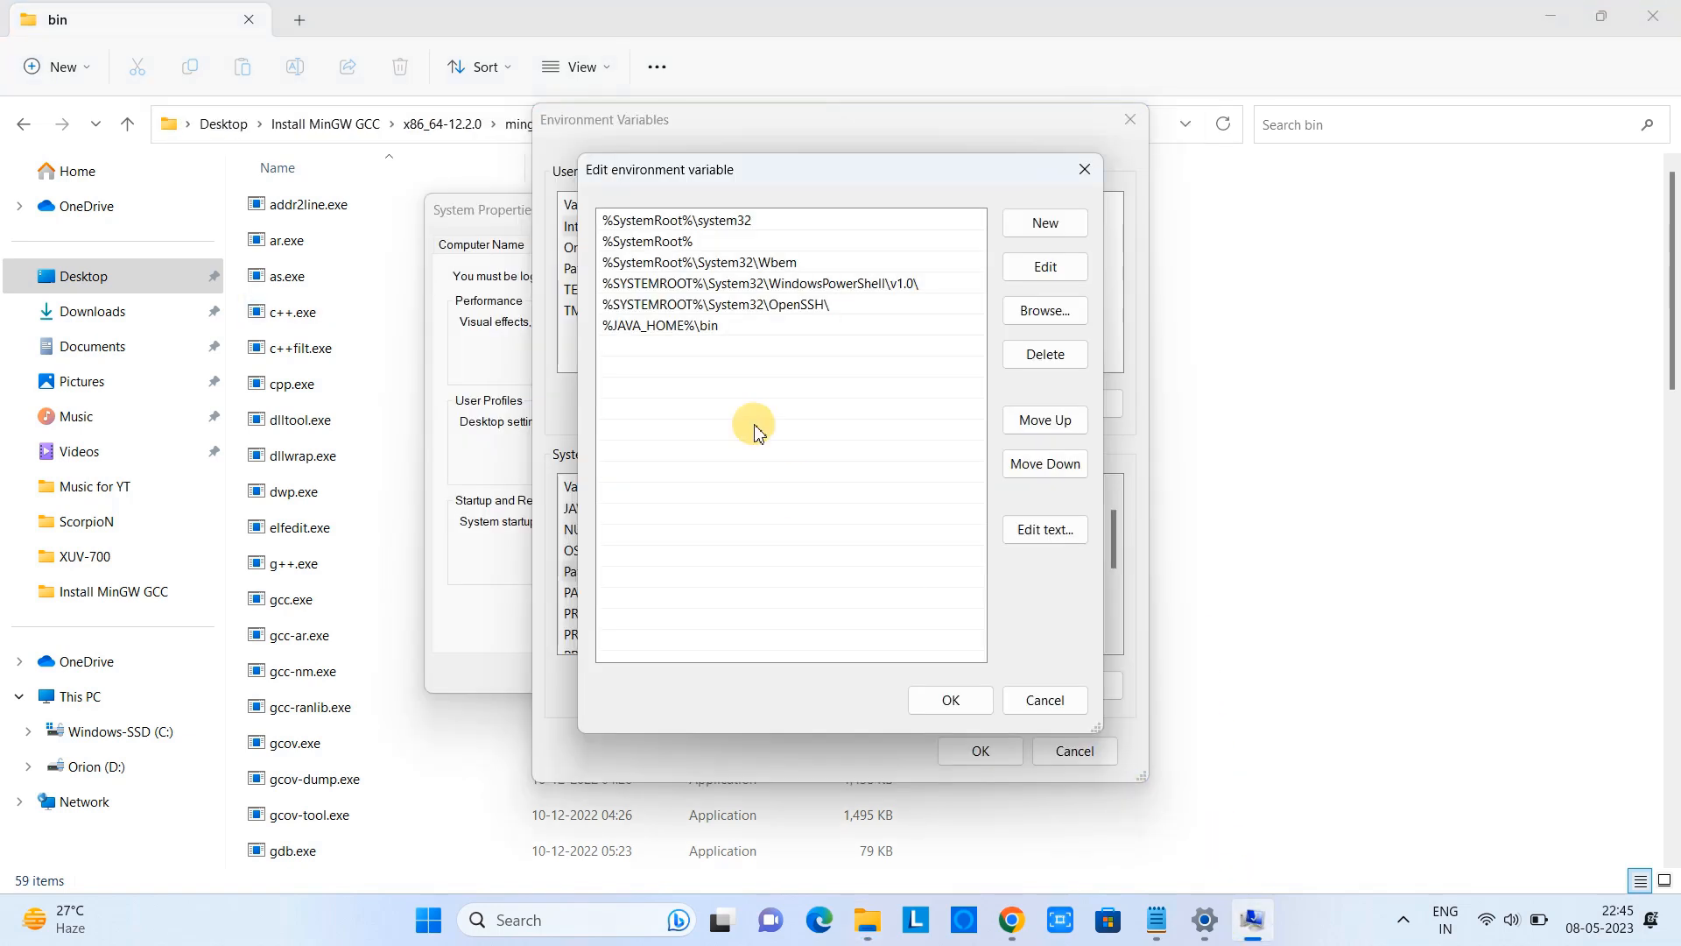
Step: Add C:\Users\Amit\Desktop\Install MinGW GCC\x86_64-12.2.0\mingw64\bin to the system Path and confirm all dialogs
{"action": "left_click", "coordinate": [1042, 222]}
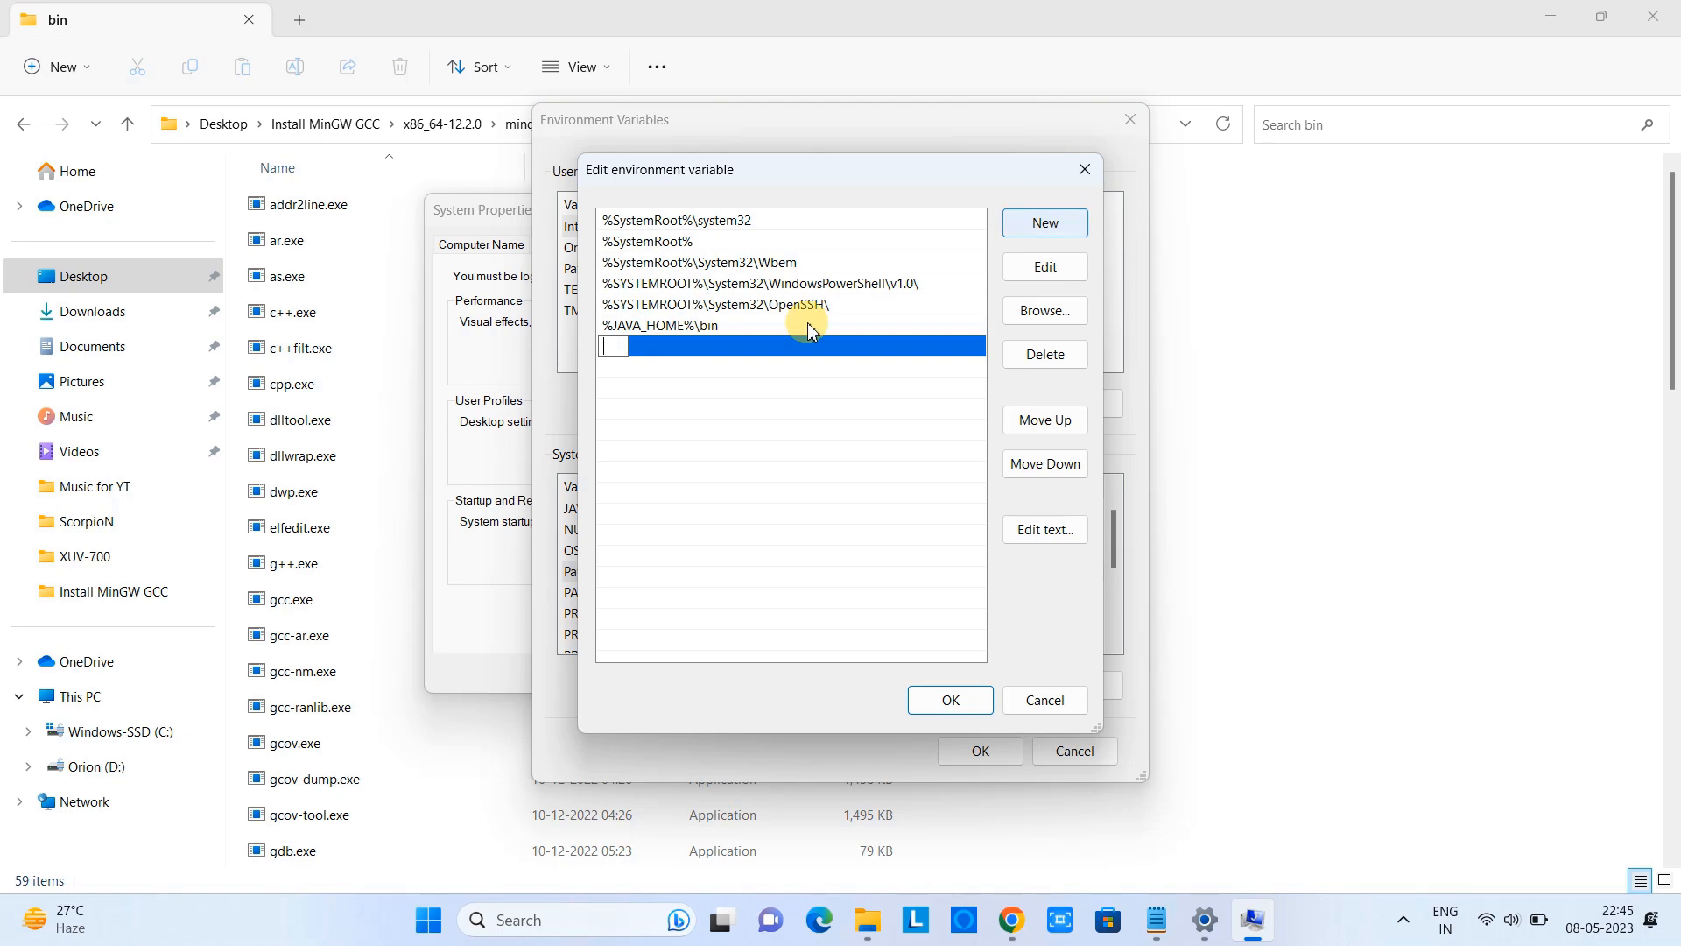
{"action": "type", "text": "C:\\Users\\Amit\\Desktop\\Install MinGW GCC\\x86_64-12.2.0\\mingw64\\bin"}
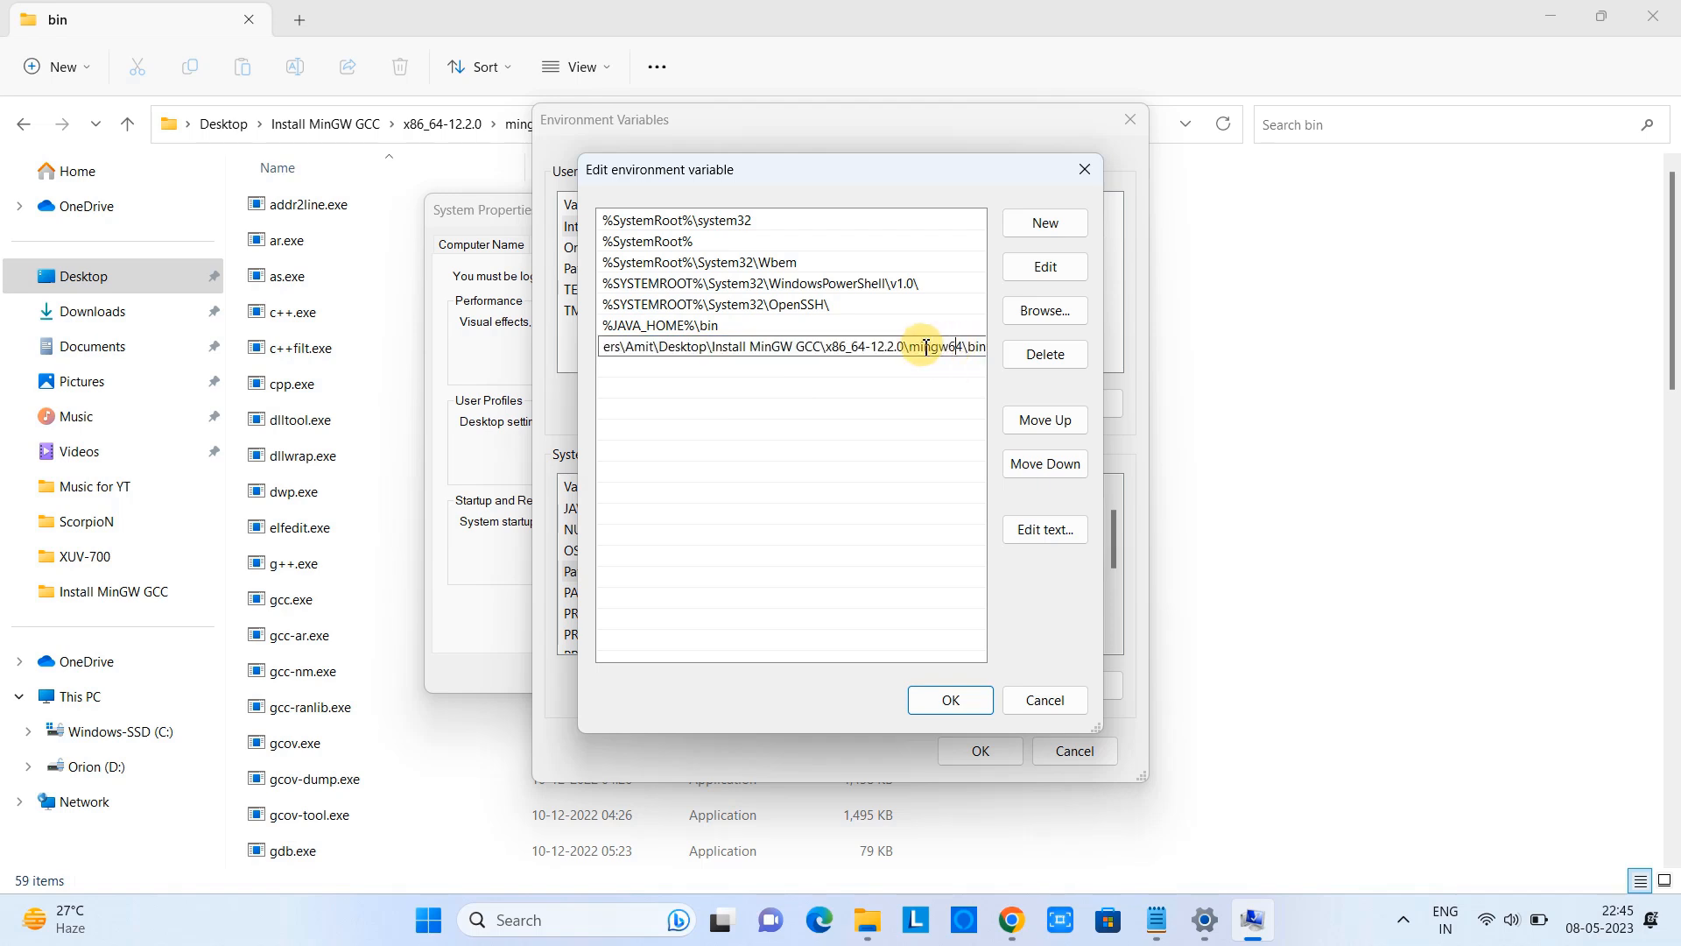
{"action": "double_click", "coordinate": [944, 347]}
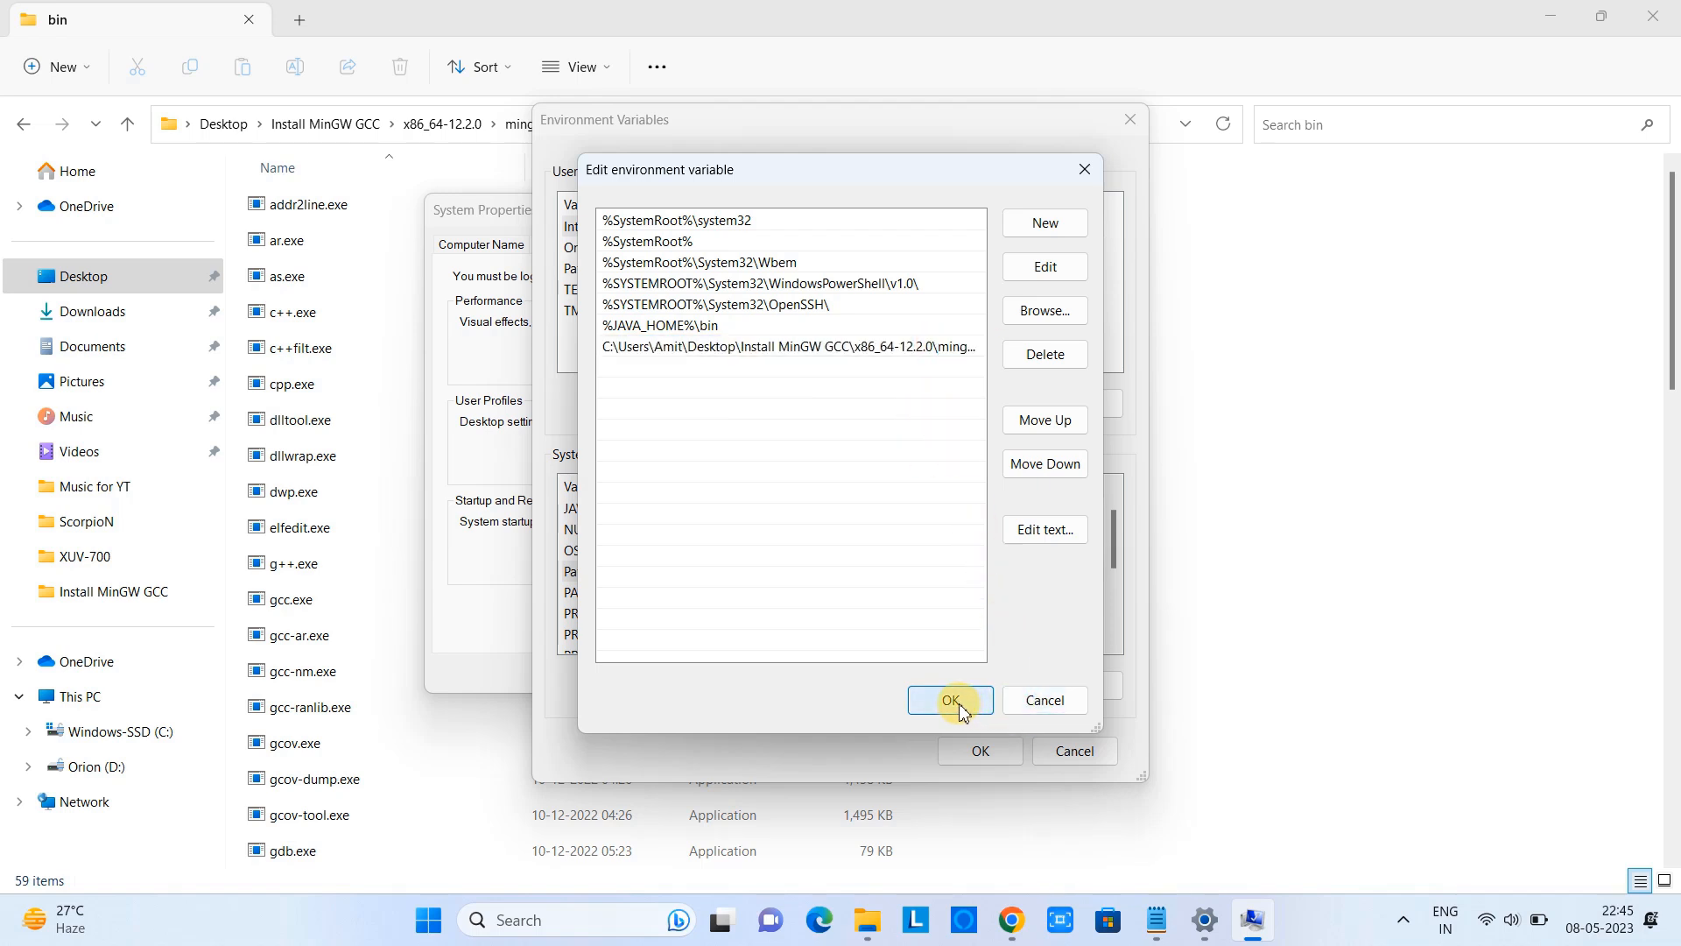
{"action": "left_click", "coordinate": [948, 701]}
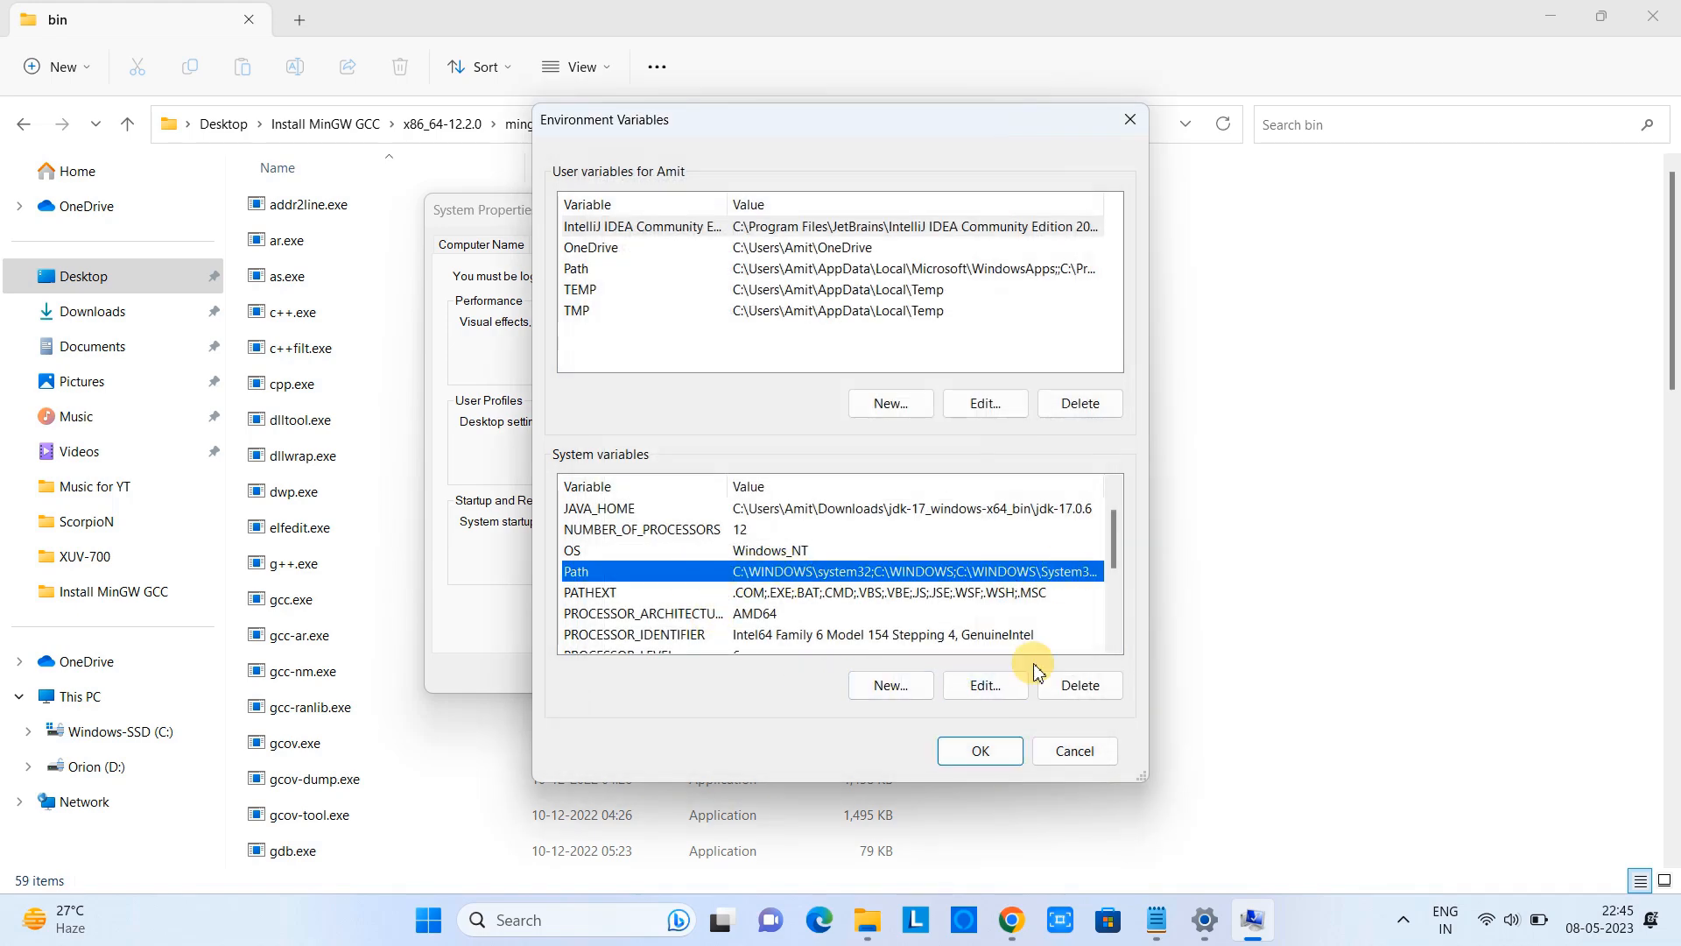
{"action": "left_click", "coordinate": [977, 749]}
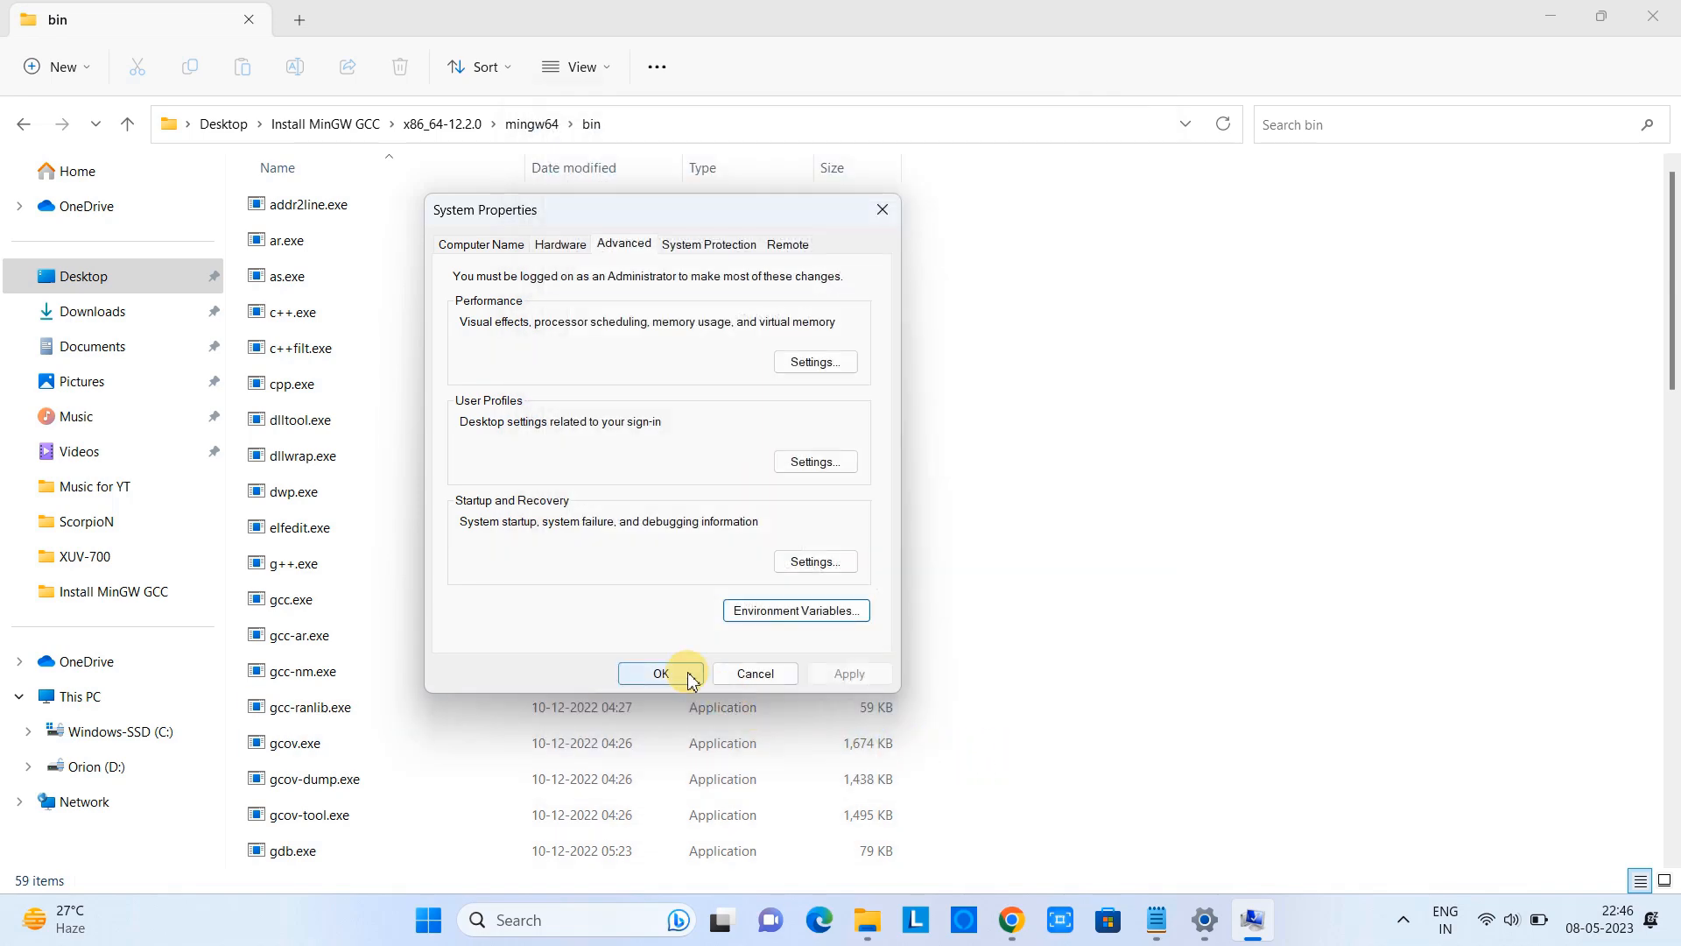
{"action": "left_click", "coordinate": [658, 672]}
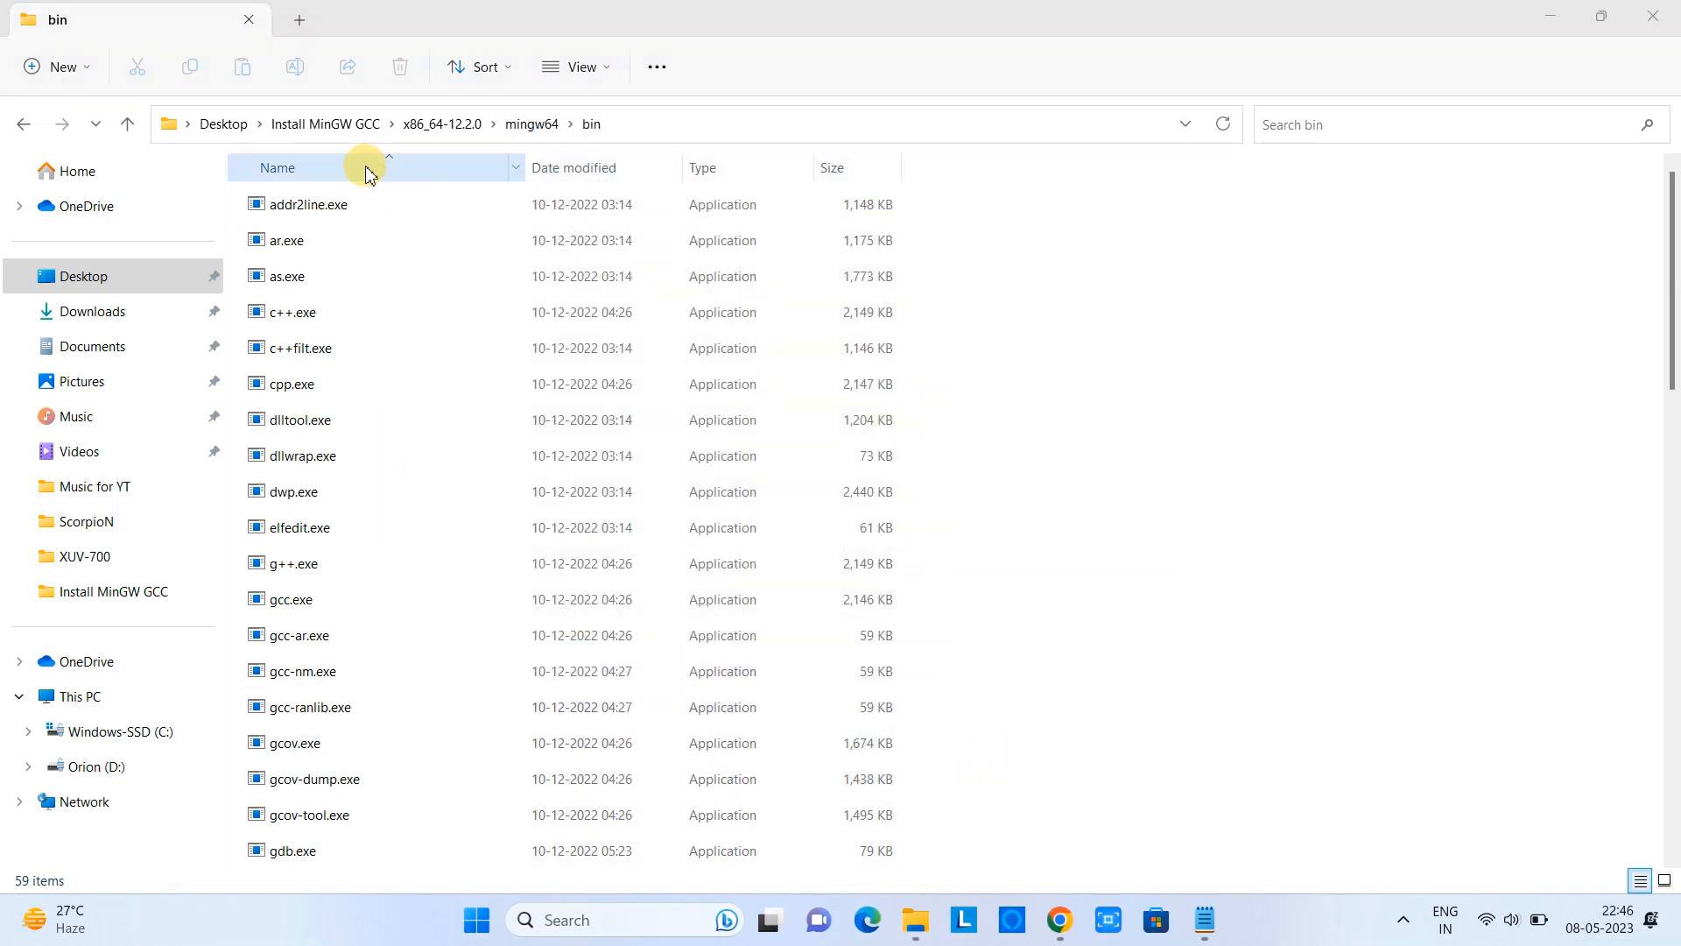
{"action": "left_click", "coordinate": [326, 122]}
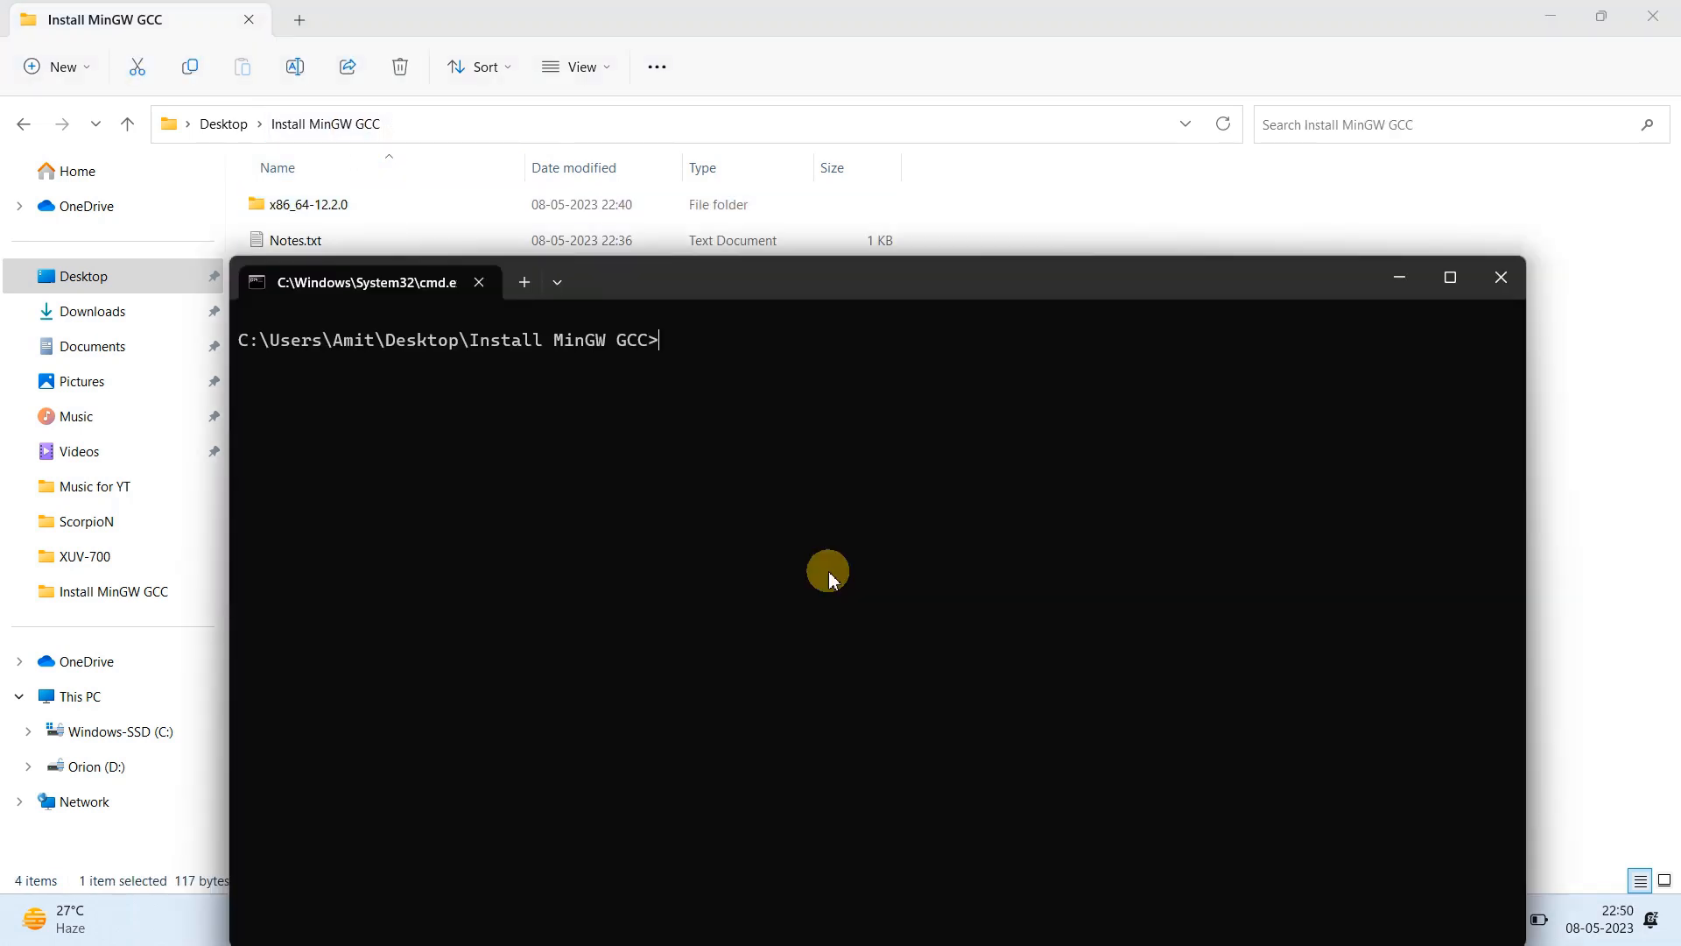
Step: Run gcc --version and g++ --version to confirm 12.2.0, then close the console
{"action": "type", "text": "gcc"}
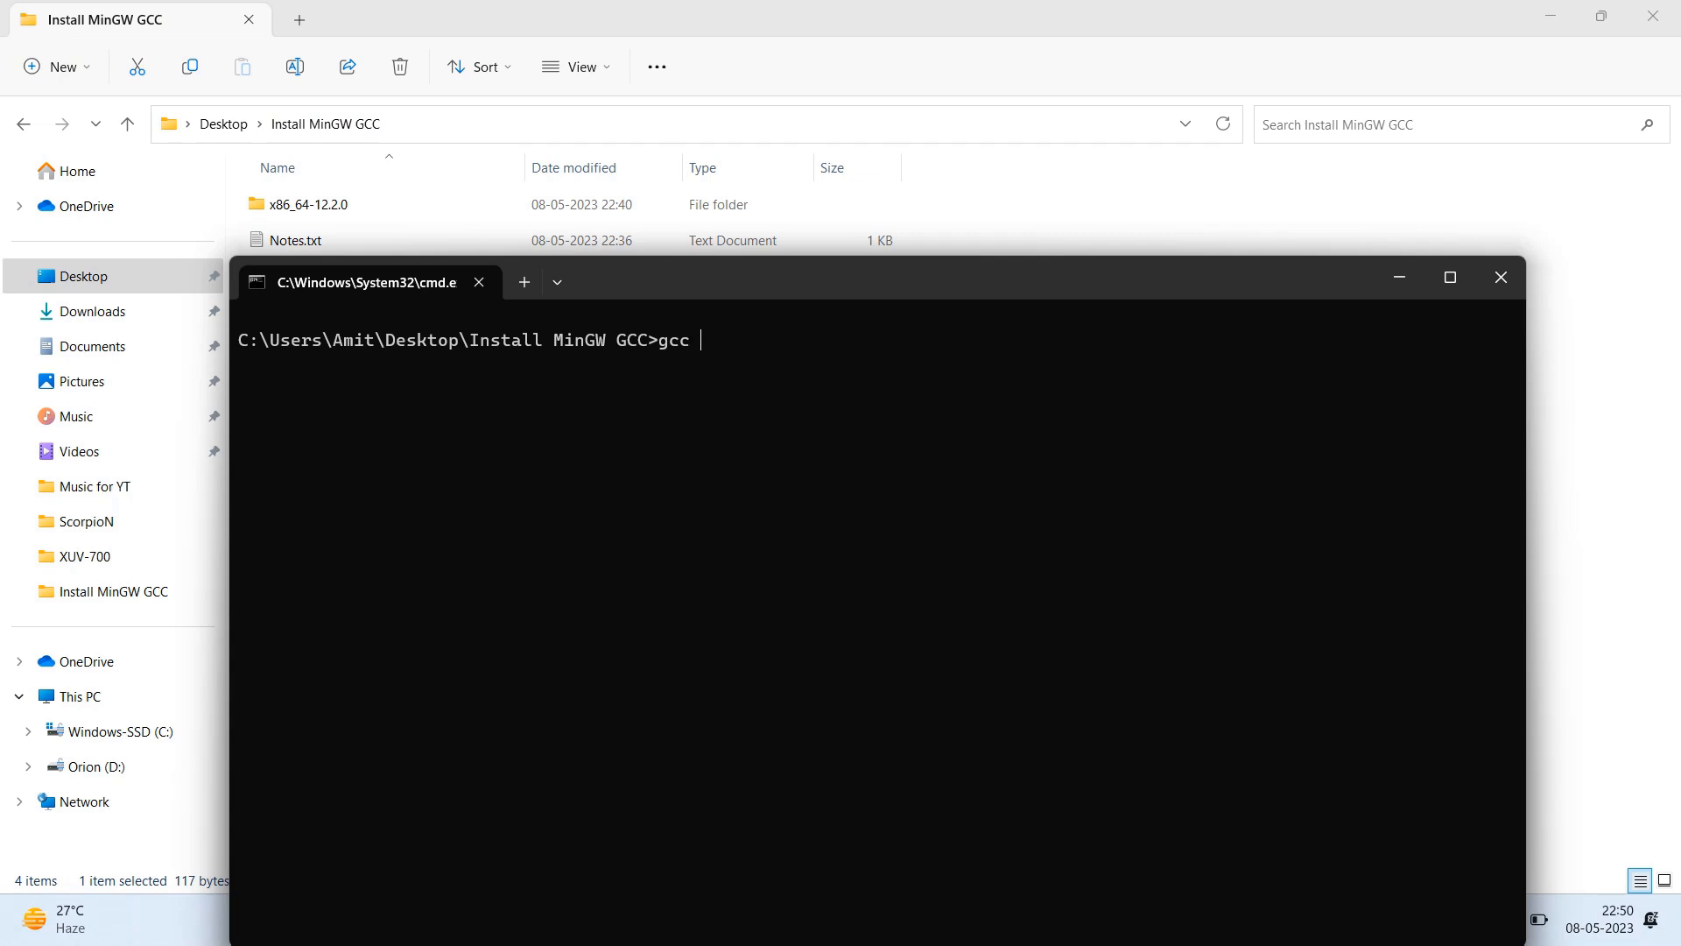
{"action": "type", "text": "--version"}
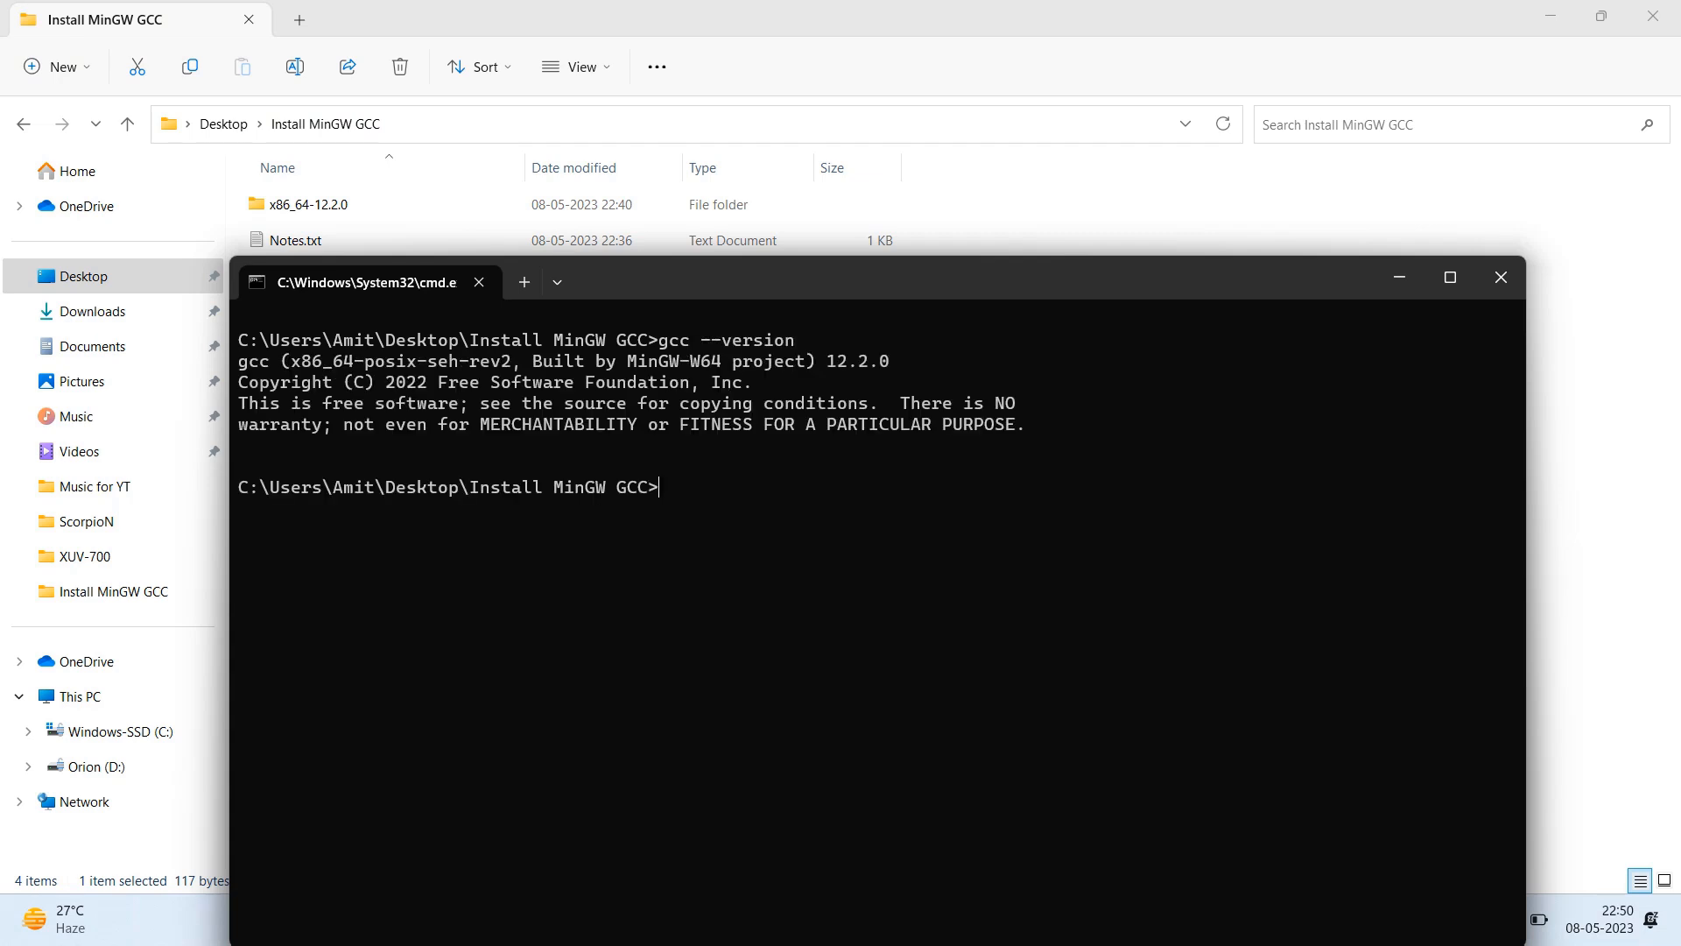
{"action": "mouse_move", "coordinate": [666, 485]}
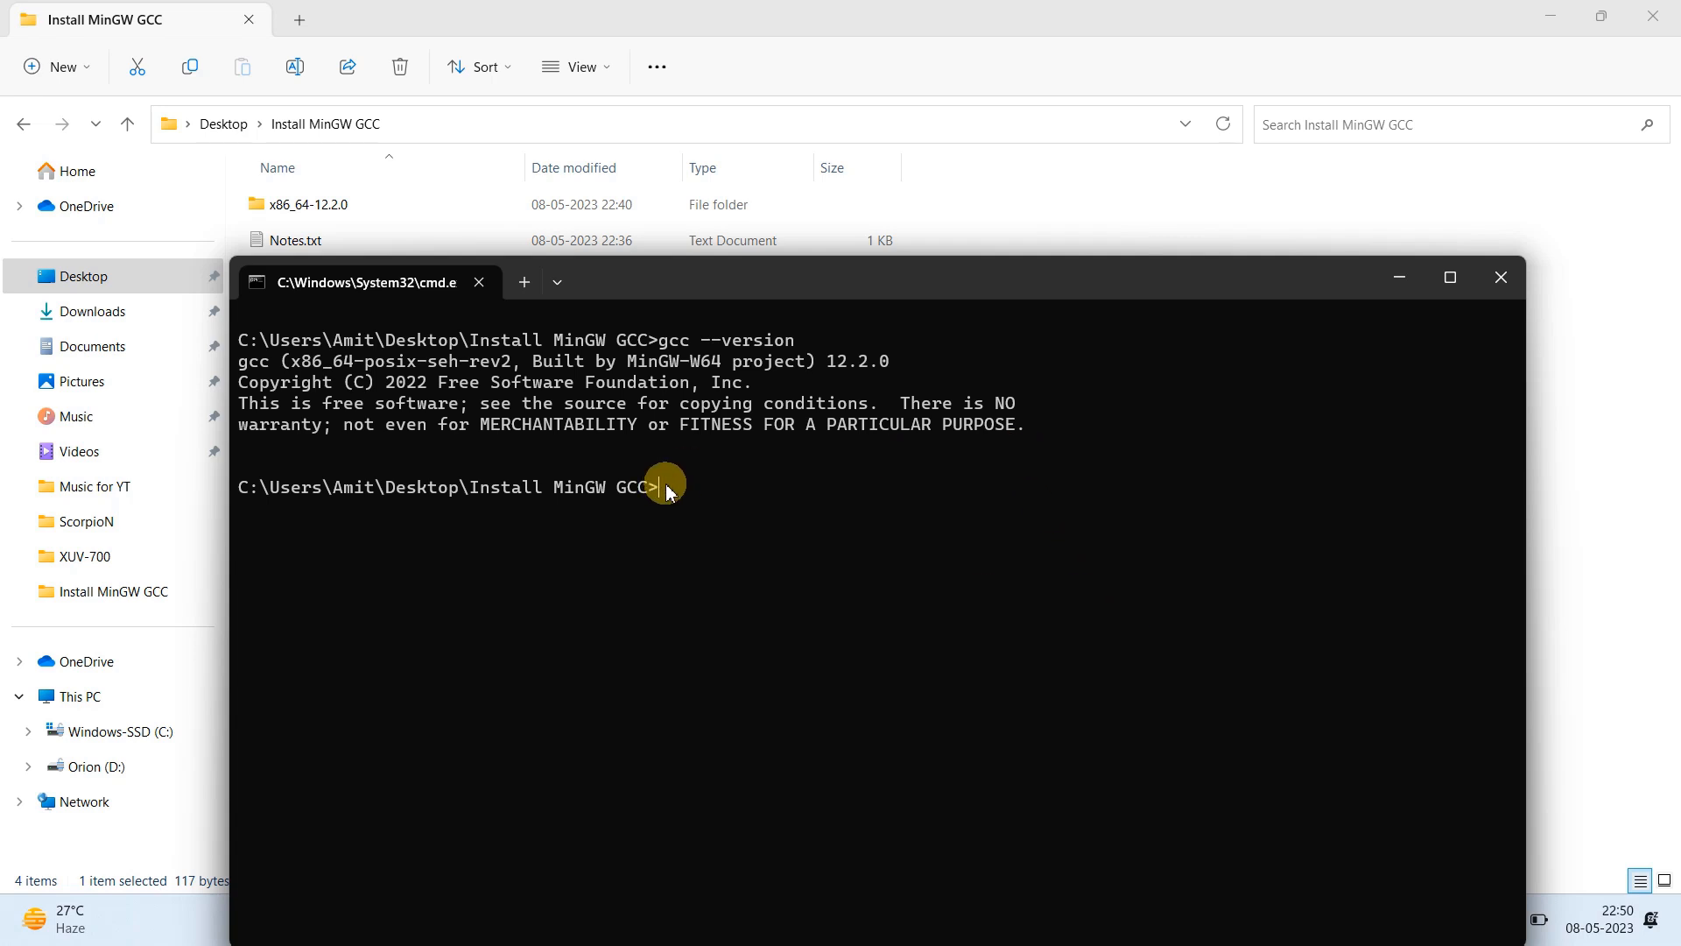
{"action": "type", "text": "g"}
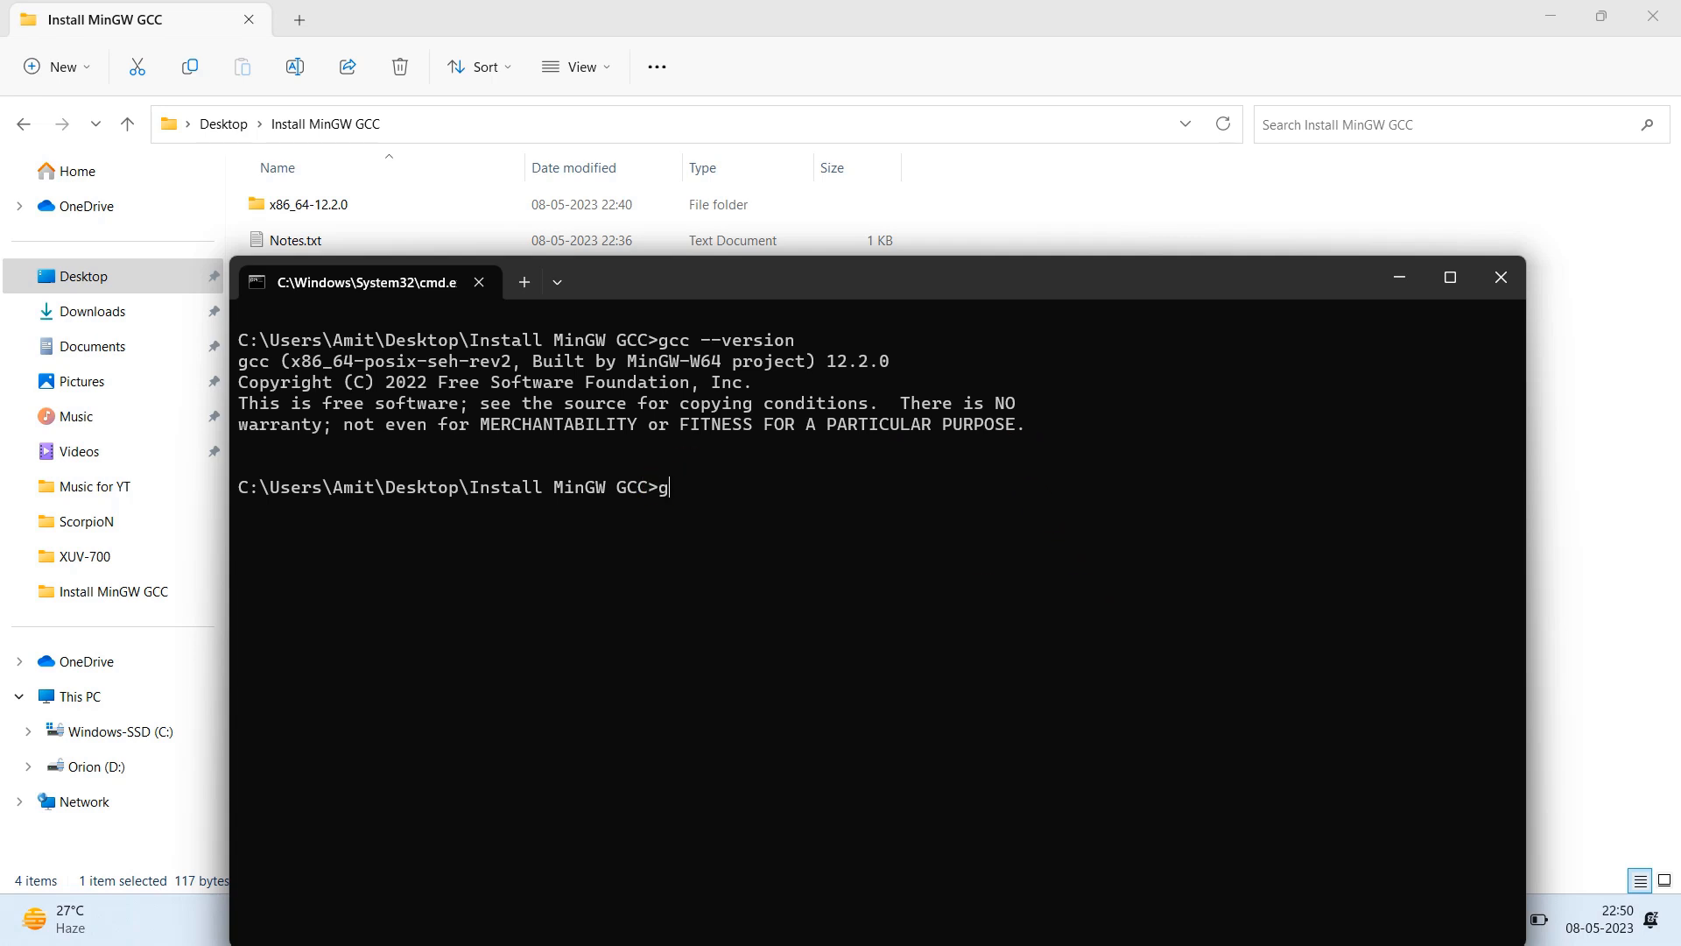
{"action": "type", "text": "++ --version"}
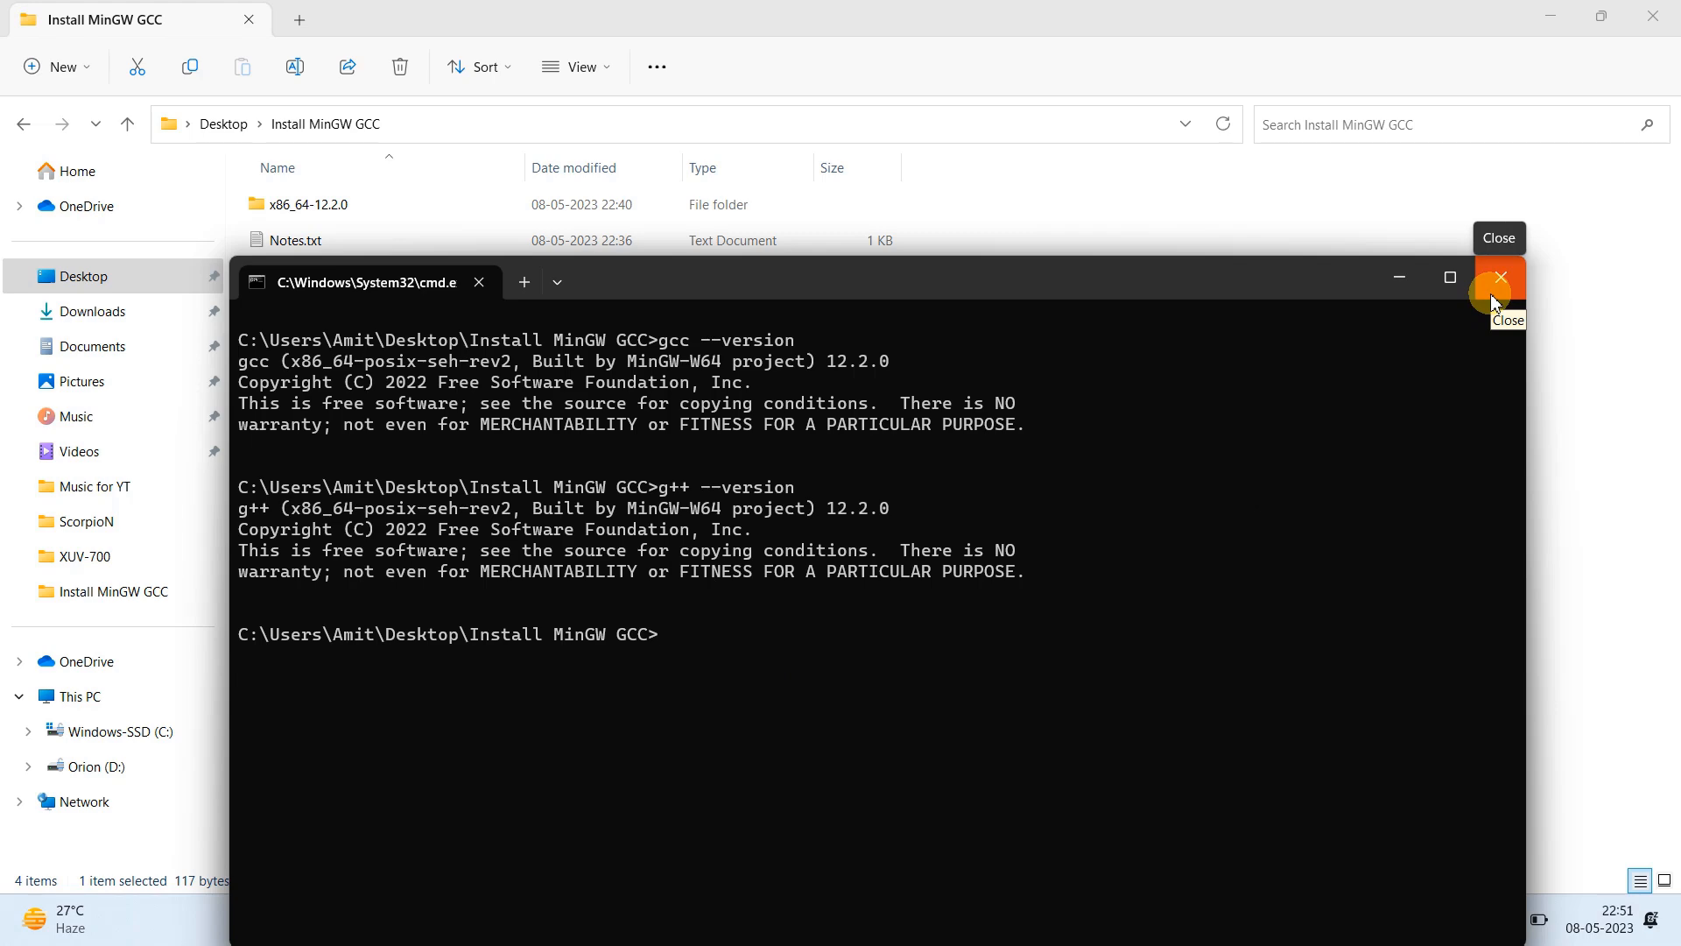
{"action": "left_click", "coordinate": [1499, 277]}
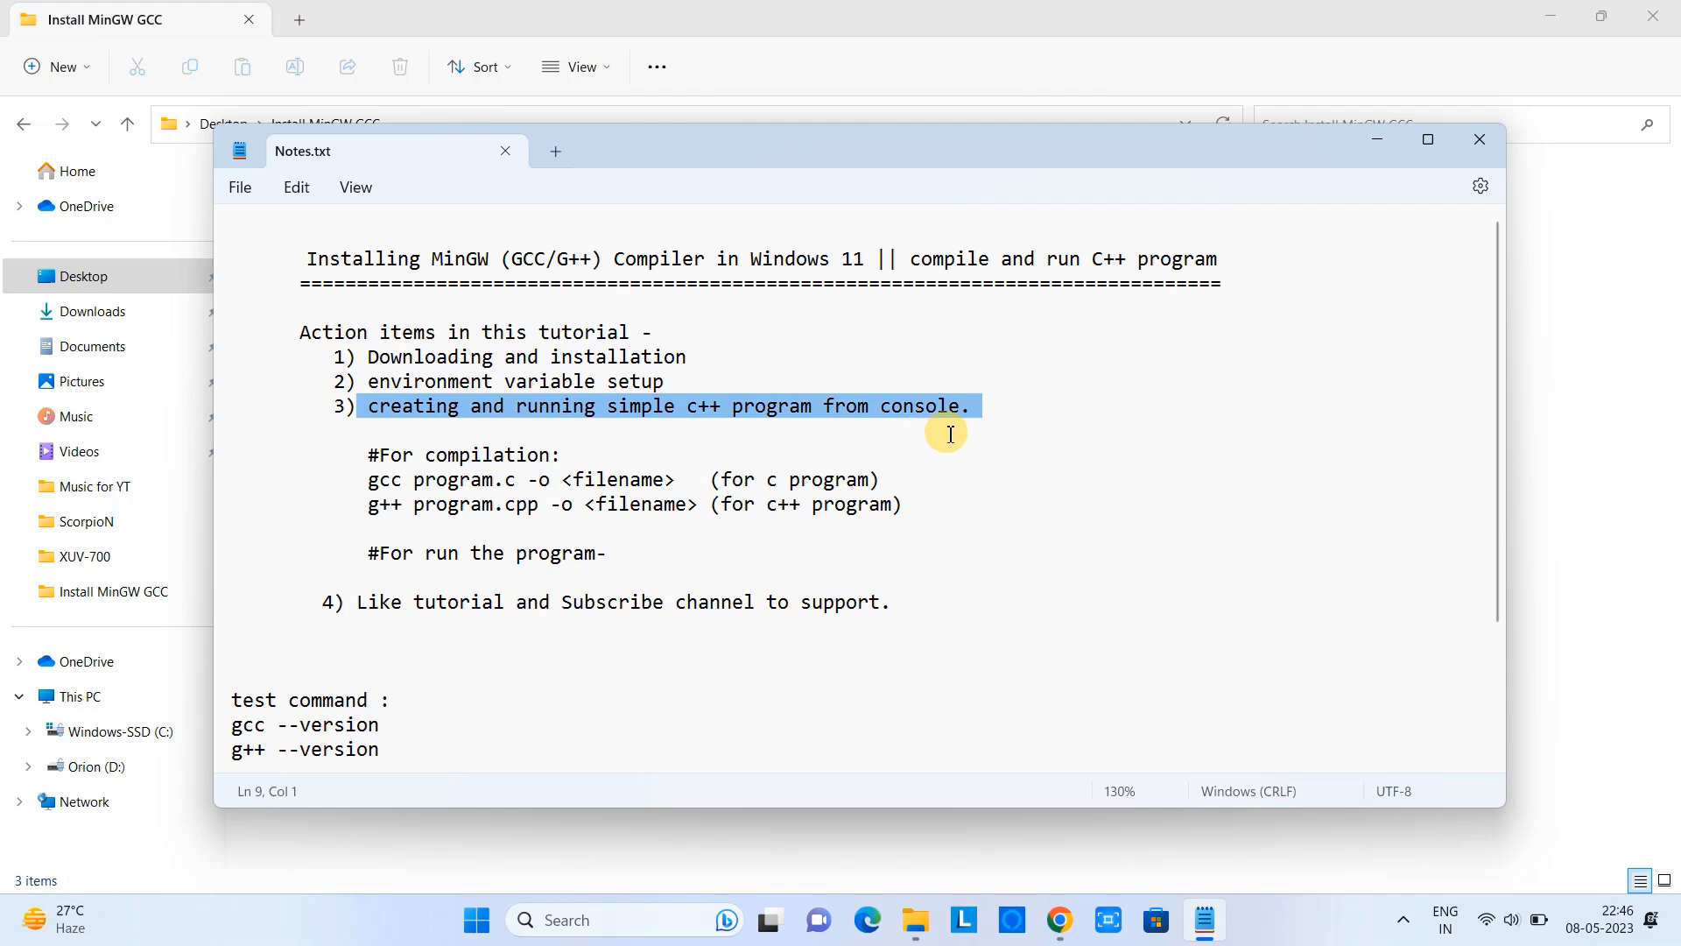
Step: Highlight 'creating' in Notes.txt, then select program.txt in the Install MinGW GCC folder
{"action": "left_click", "coordinate": [375, 404]}
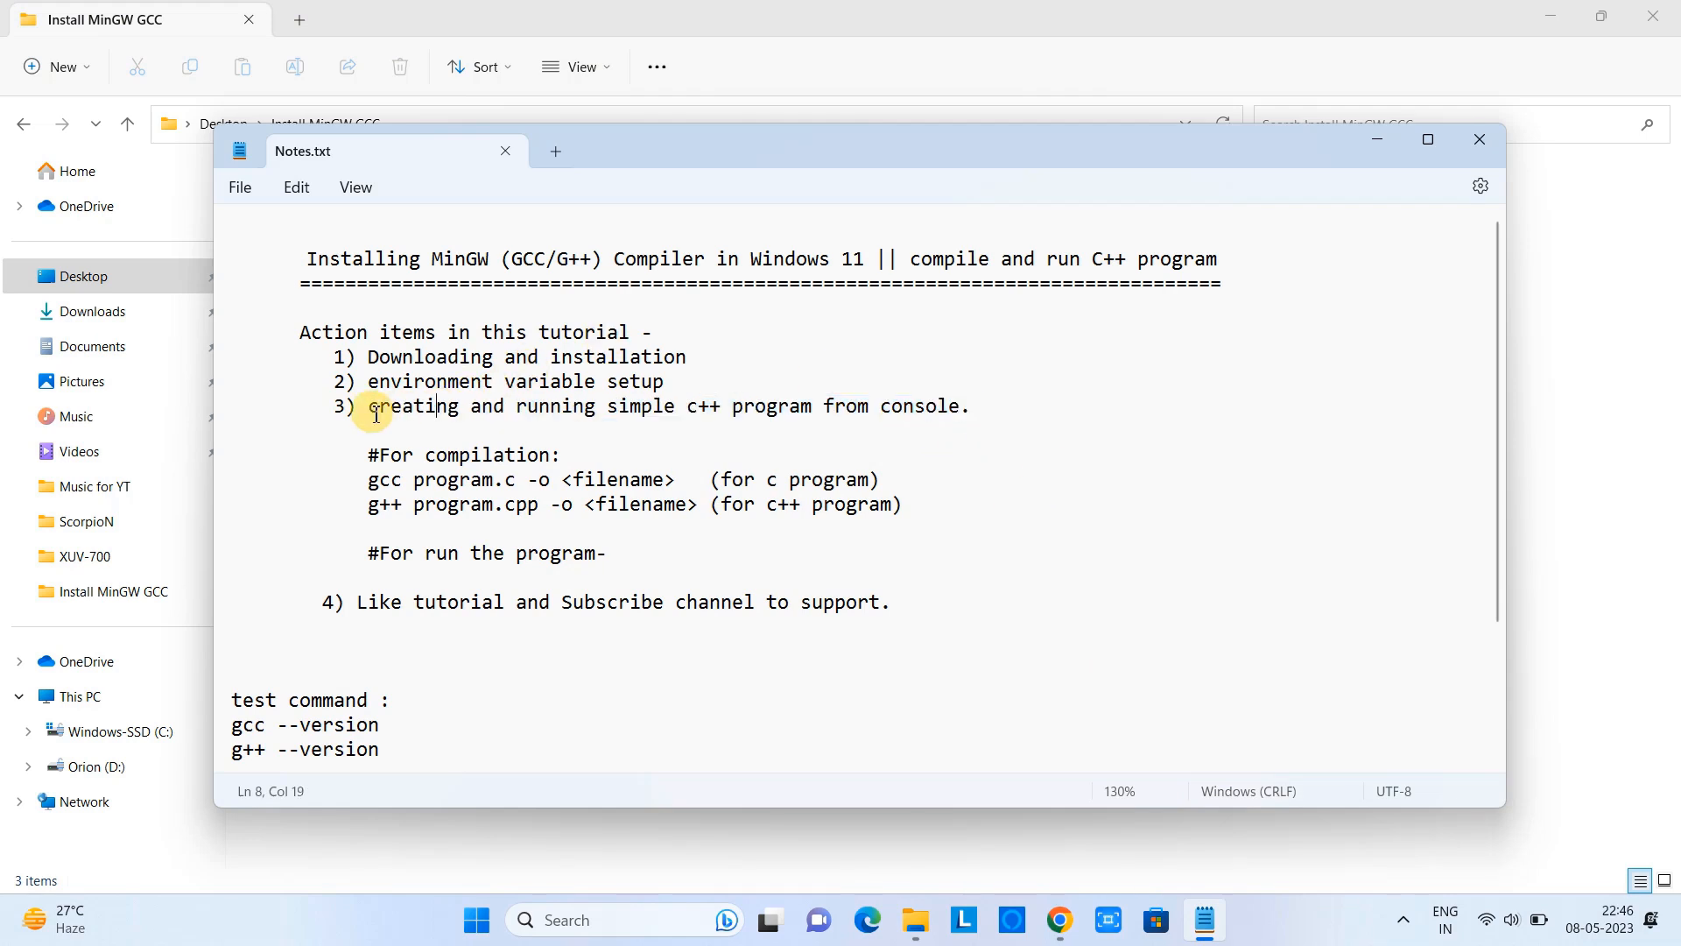
{"action": "double_click", "coordinate": [411, 405]}
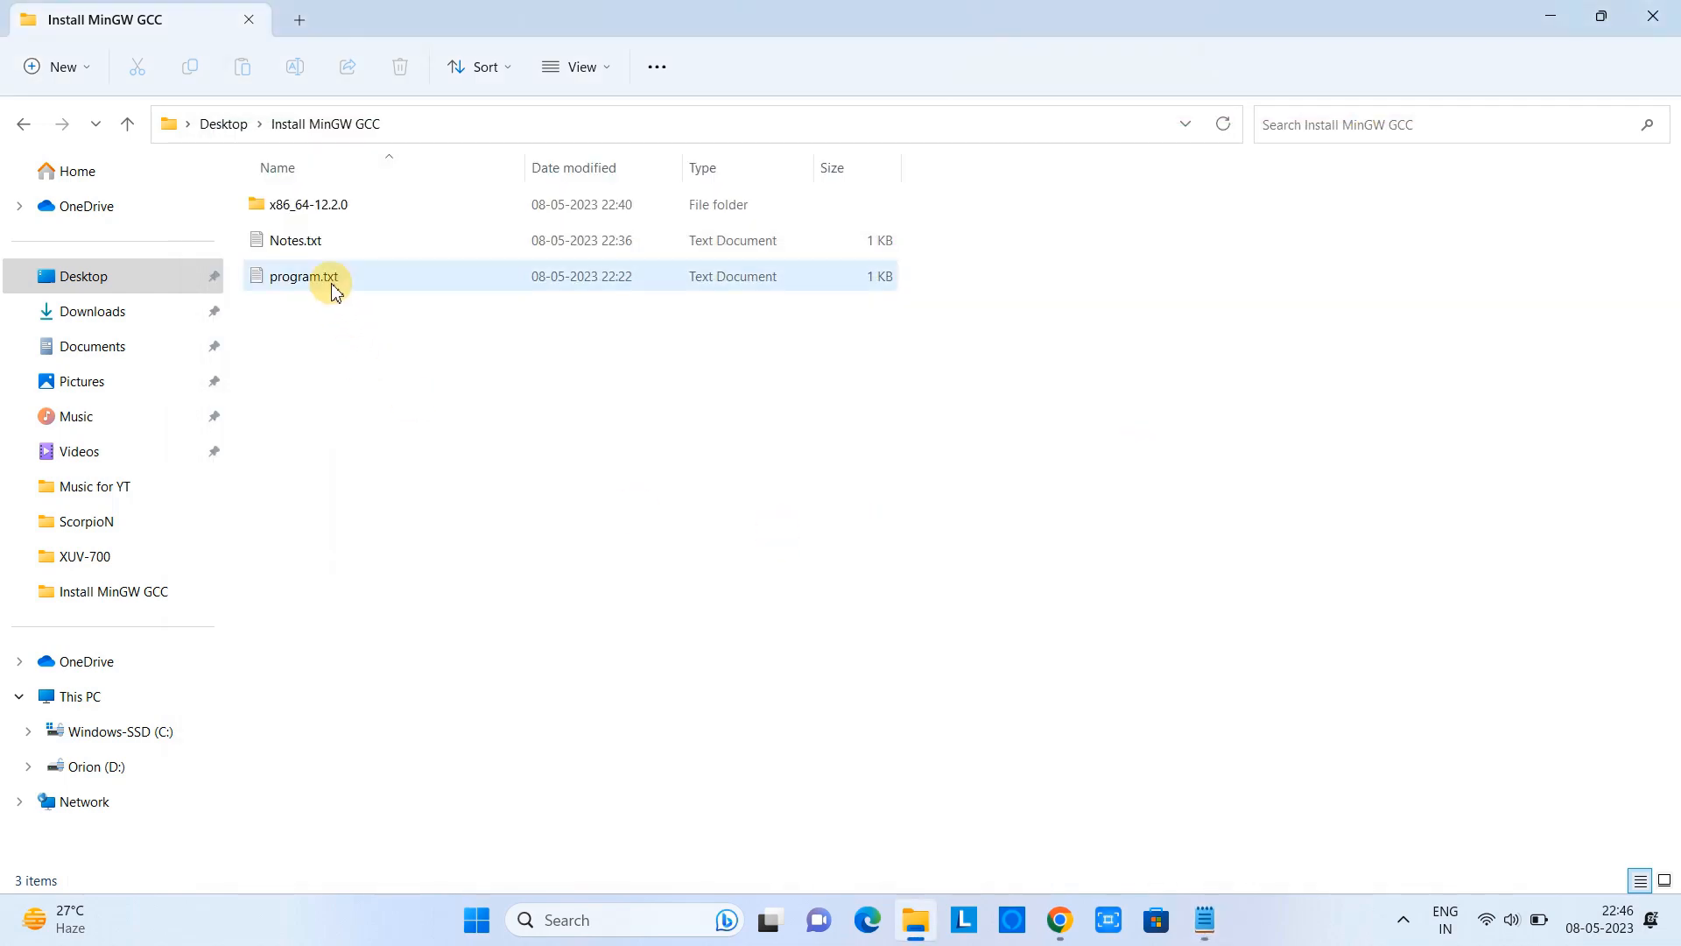
{"action": "left_click", "coordinate": [303, 275]}
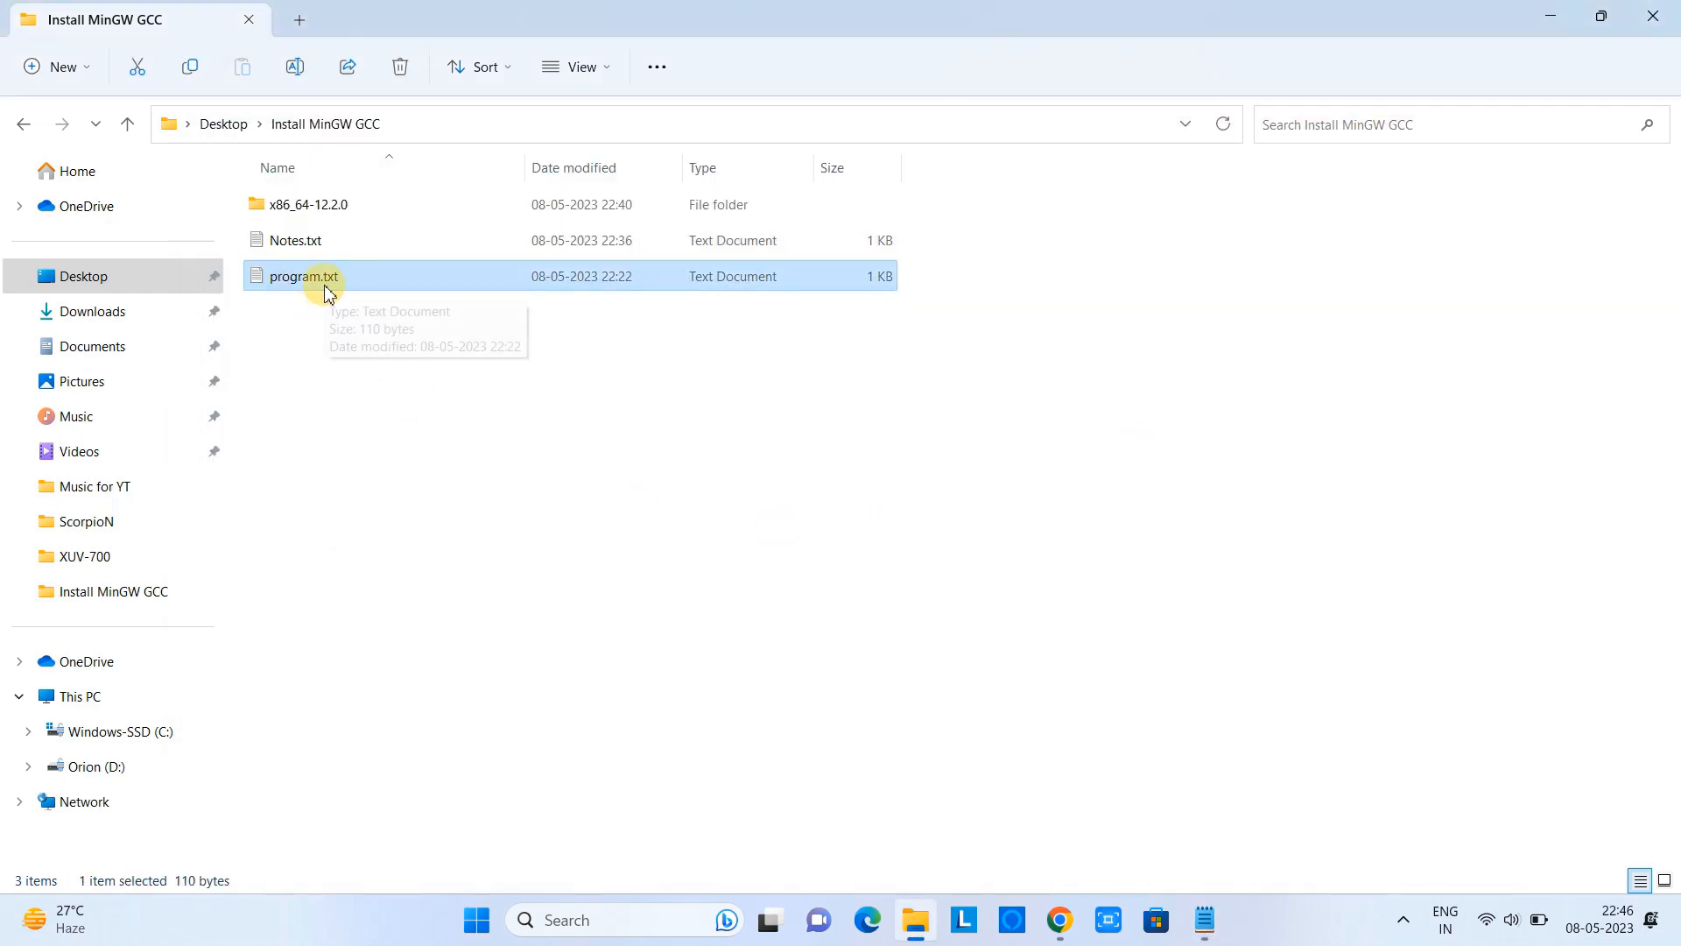
Step: Edit program.txt so the greeting reads Hello, COOl IT HELP!, close the file and minimize Notepad
{"action": "double_click", "coordinate": [301, 275]}
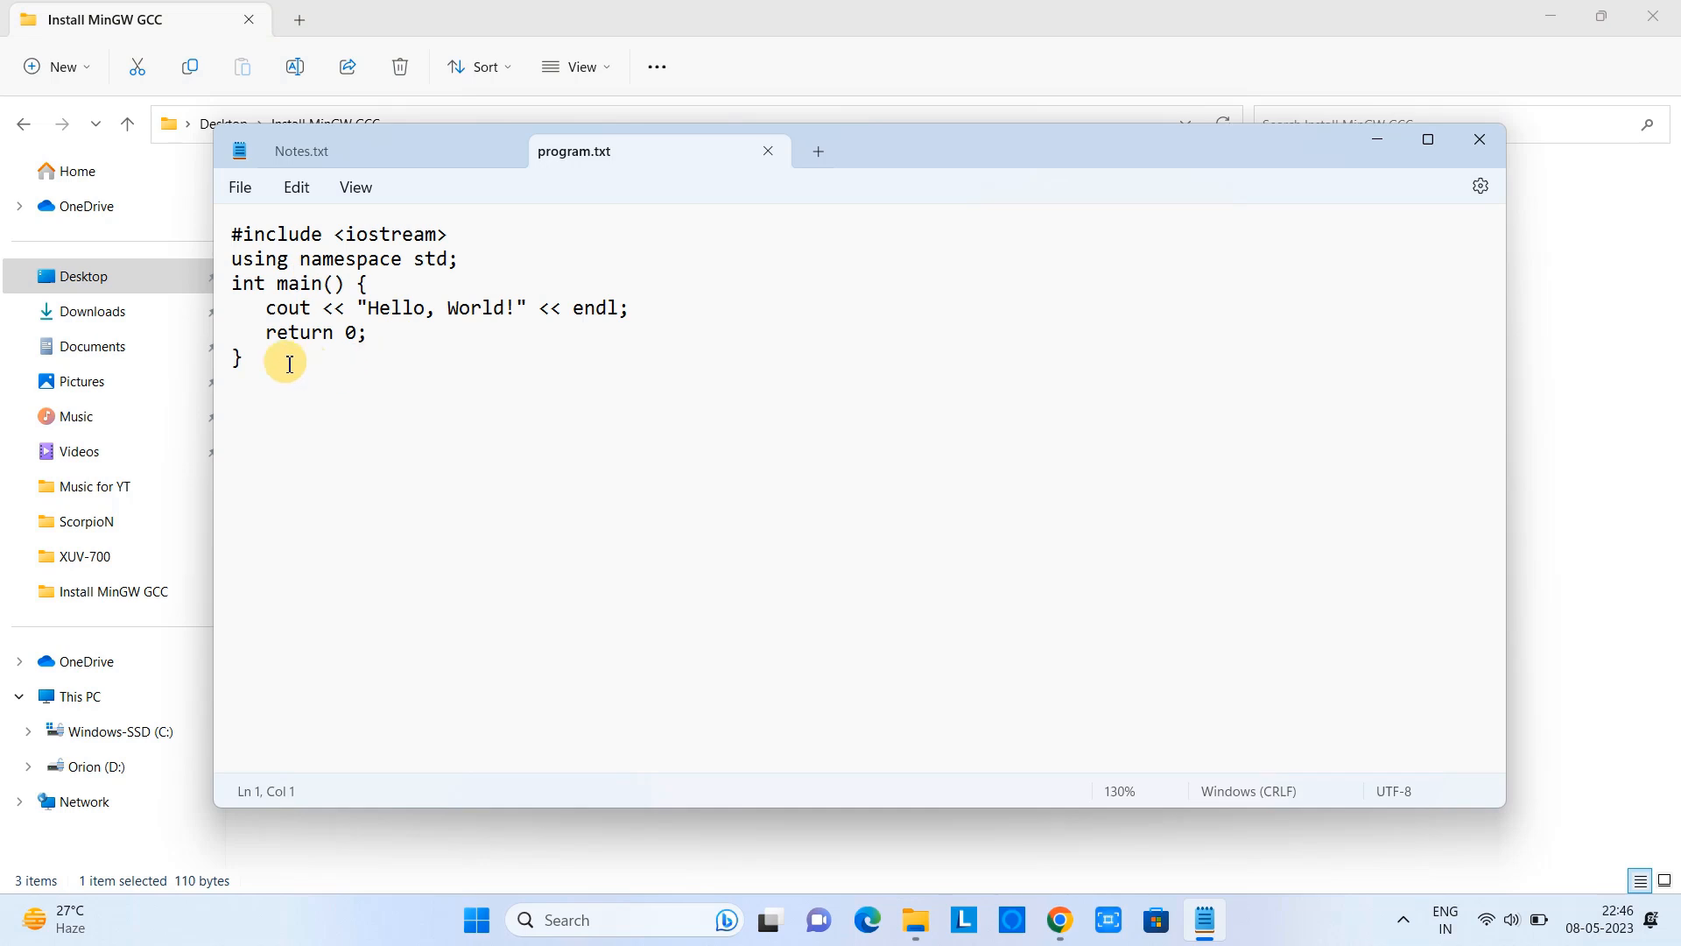
{"action": "key", "text": "ctrl+a"}
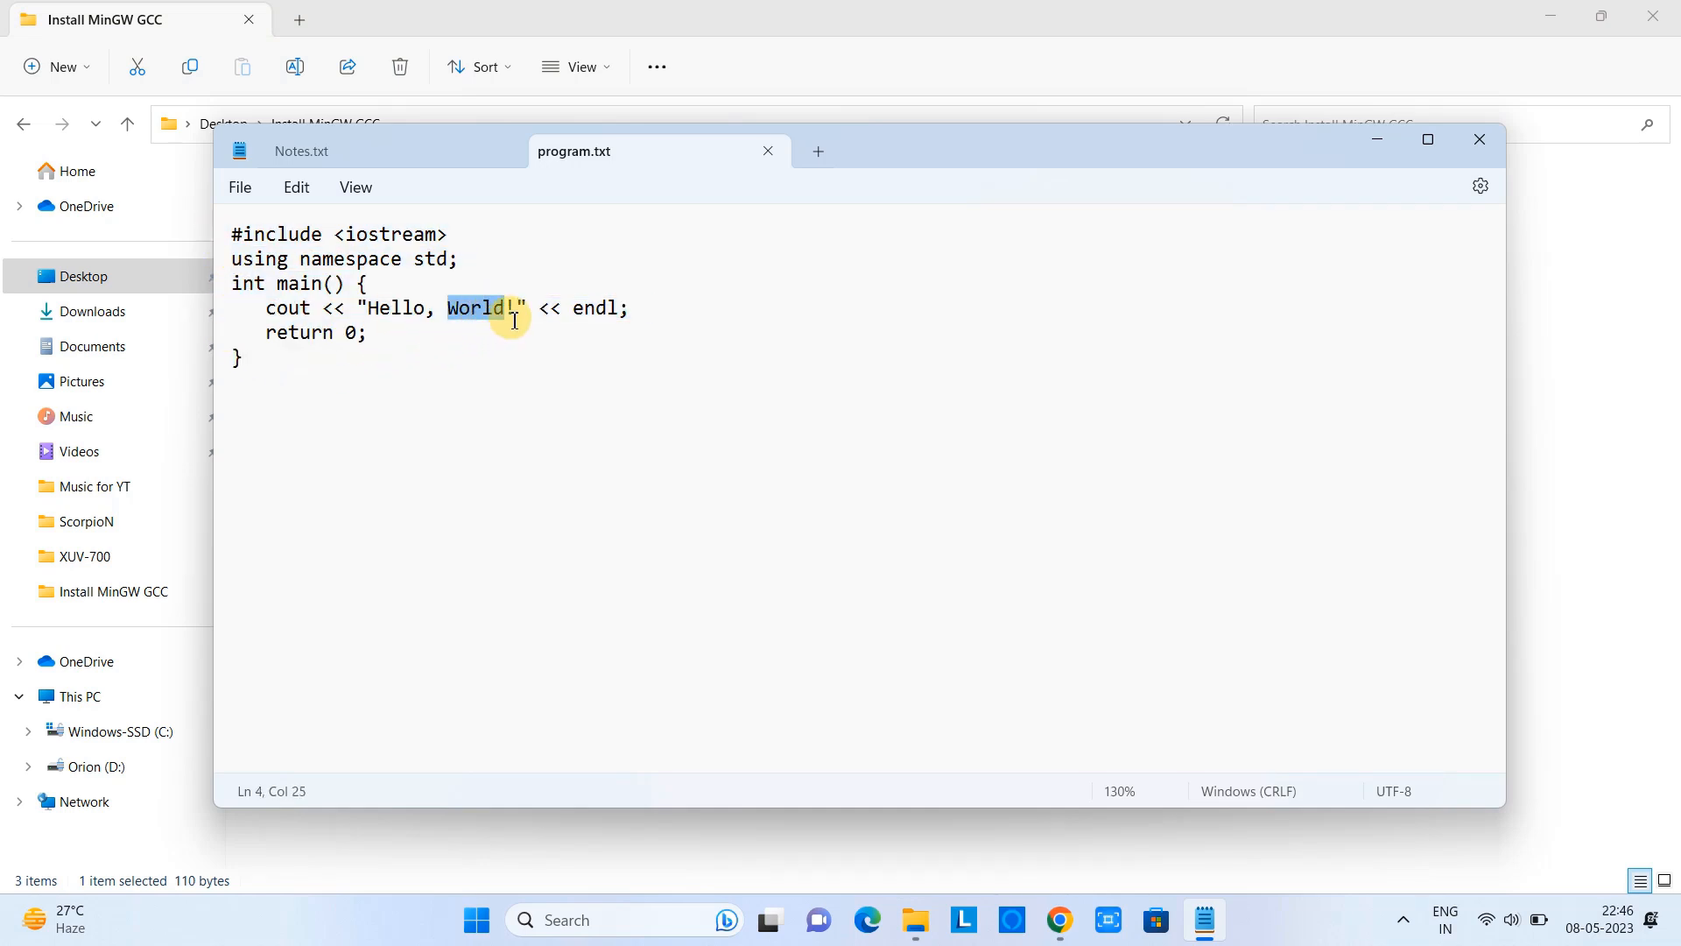
{"action": "type", "text": "COOl"}
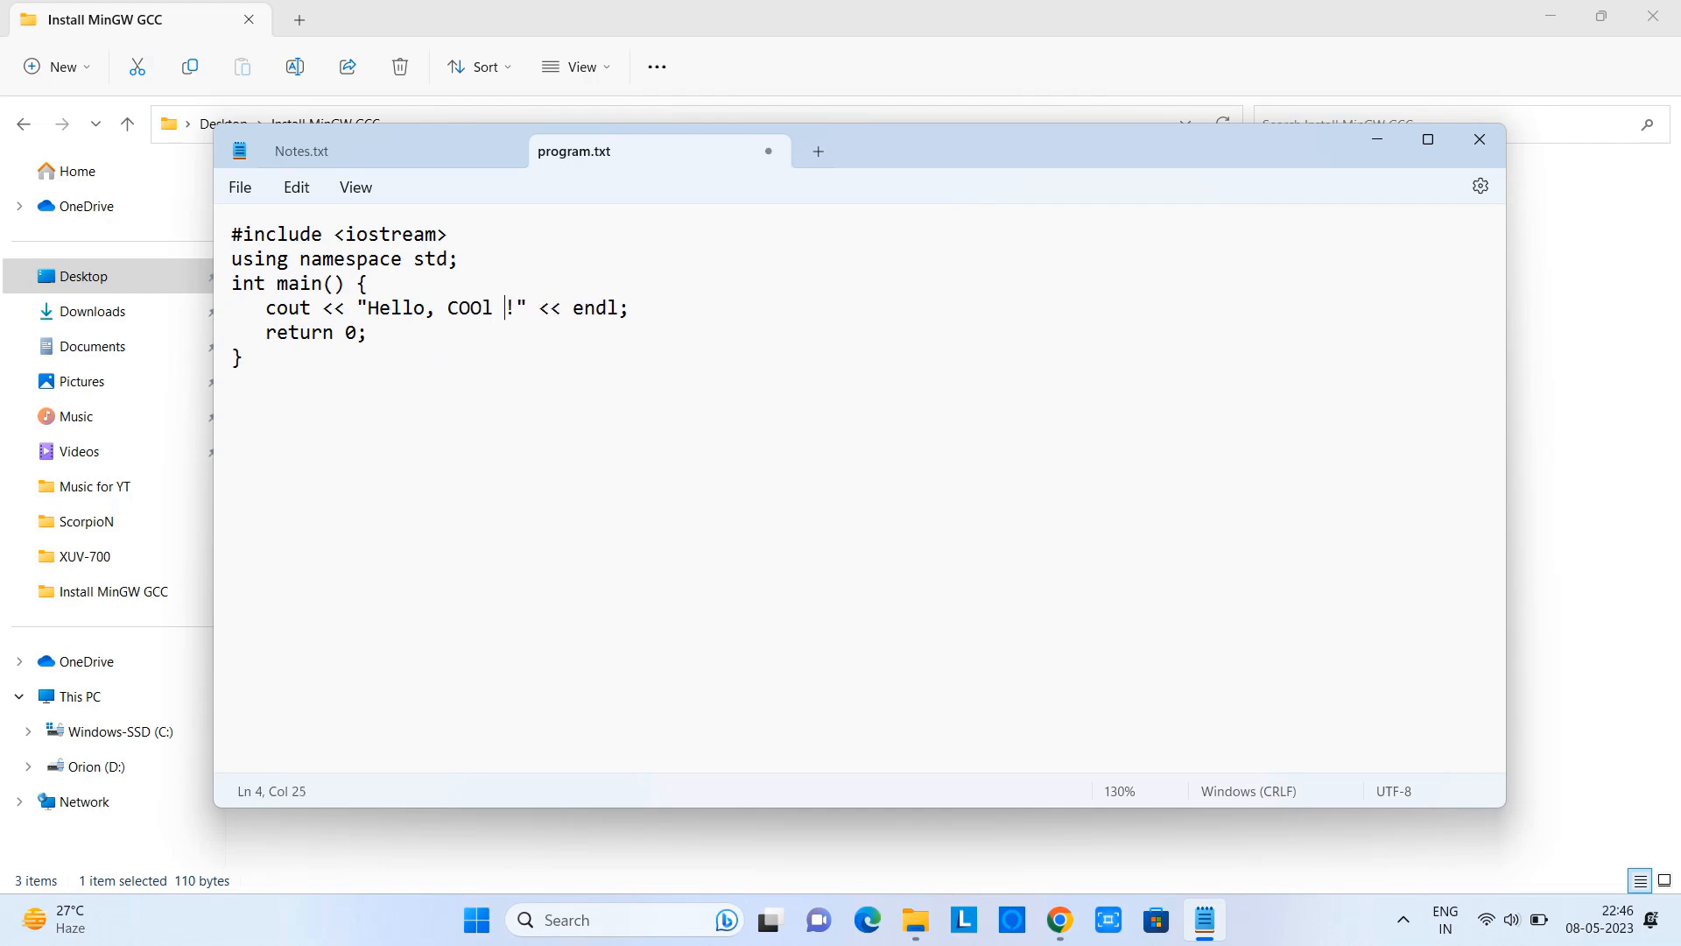
{"action": "type", "text": "IT HELP"}
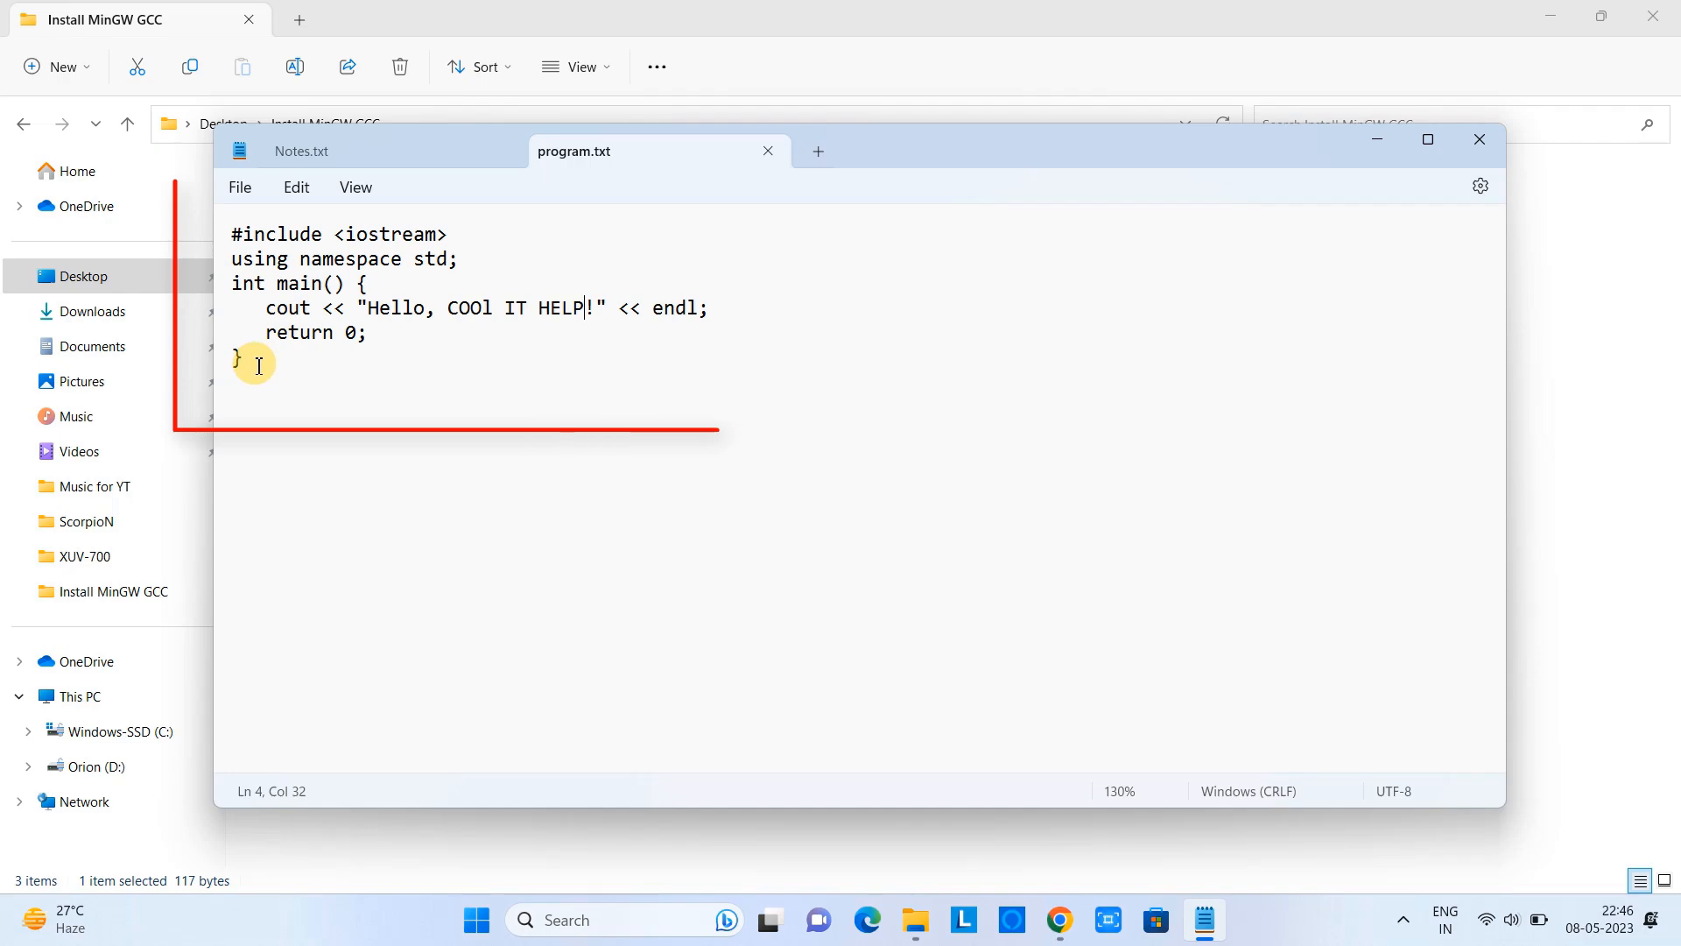
{"action": "key", "text": "ctrl+a"}
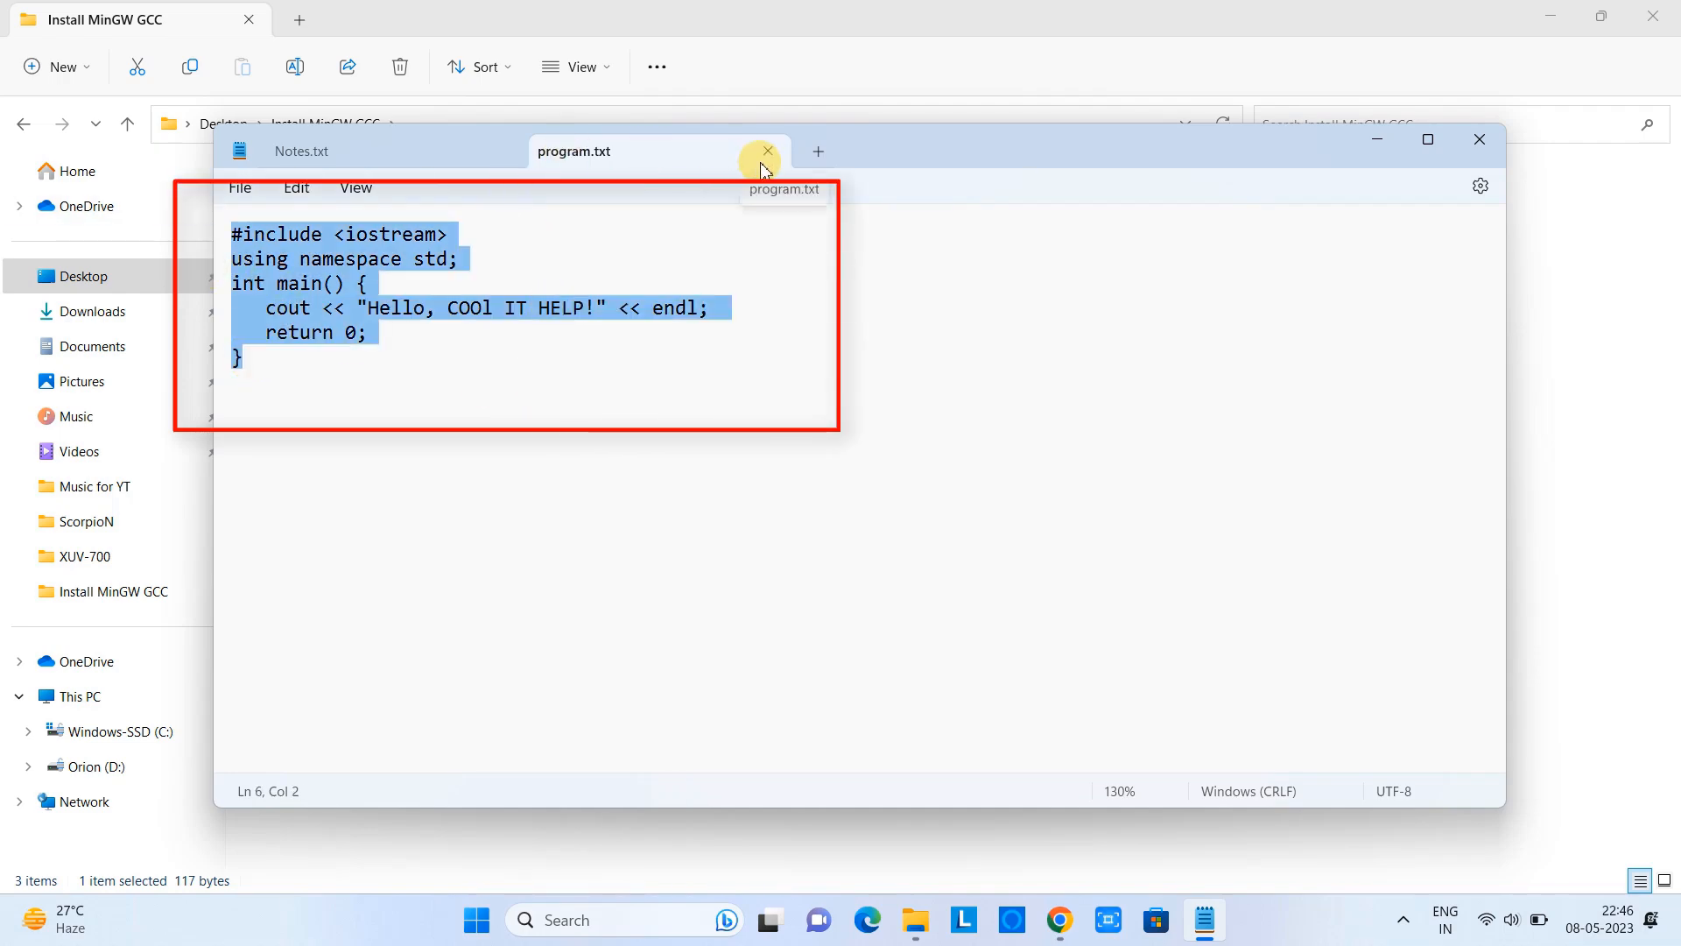
{"action": "left_click", "coordinate": [766, 151]}
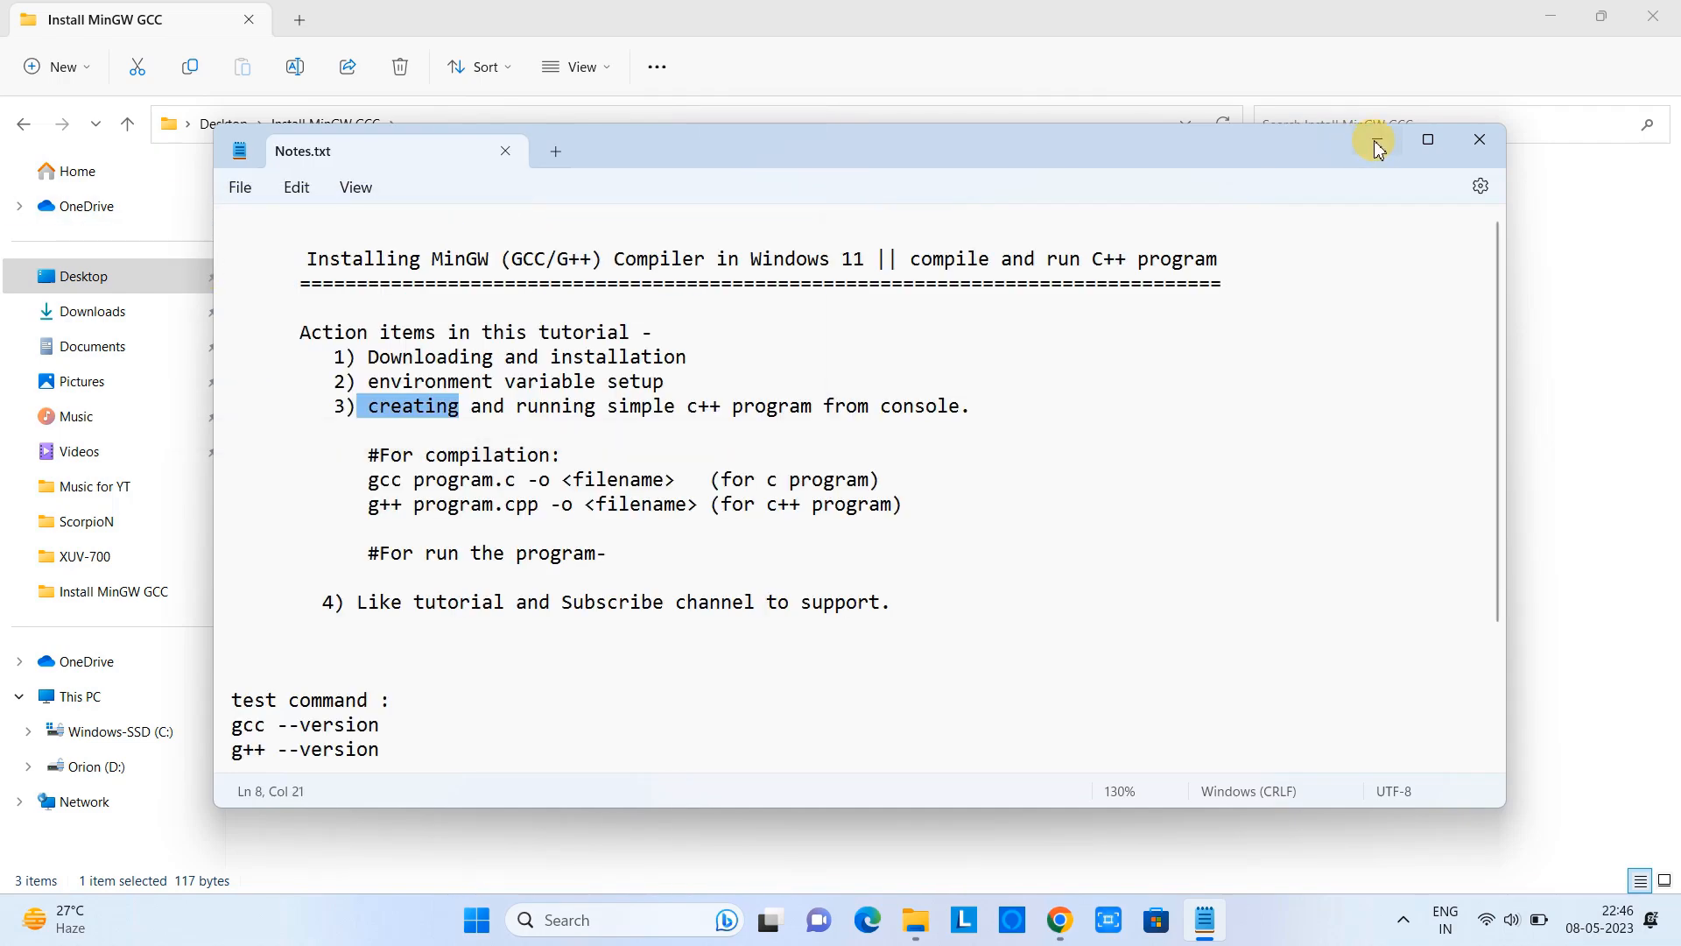
{"action": "left_click", "coordinate": [1478, 140]}
{"action": "type", "text": "program.cpp"}
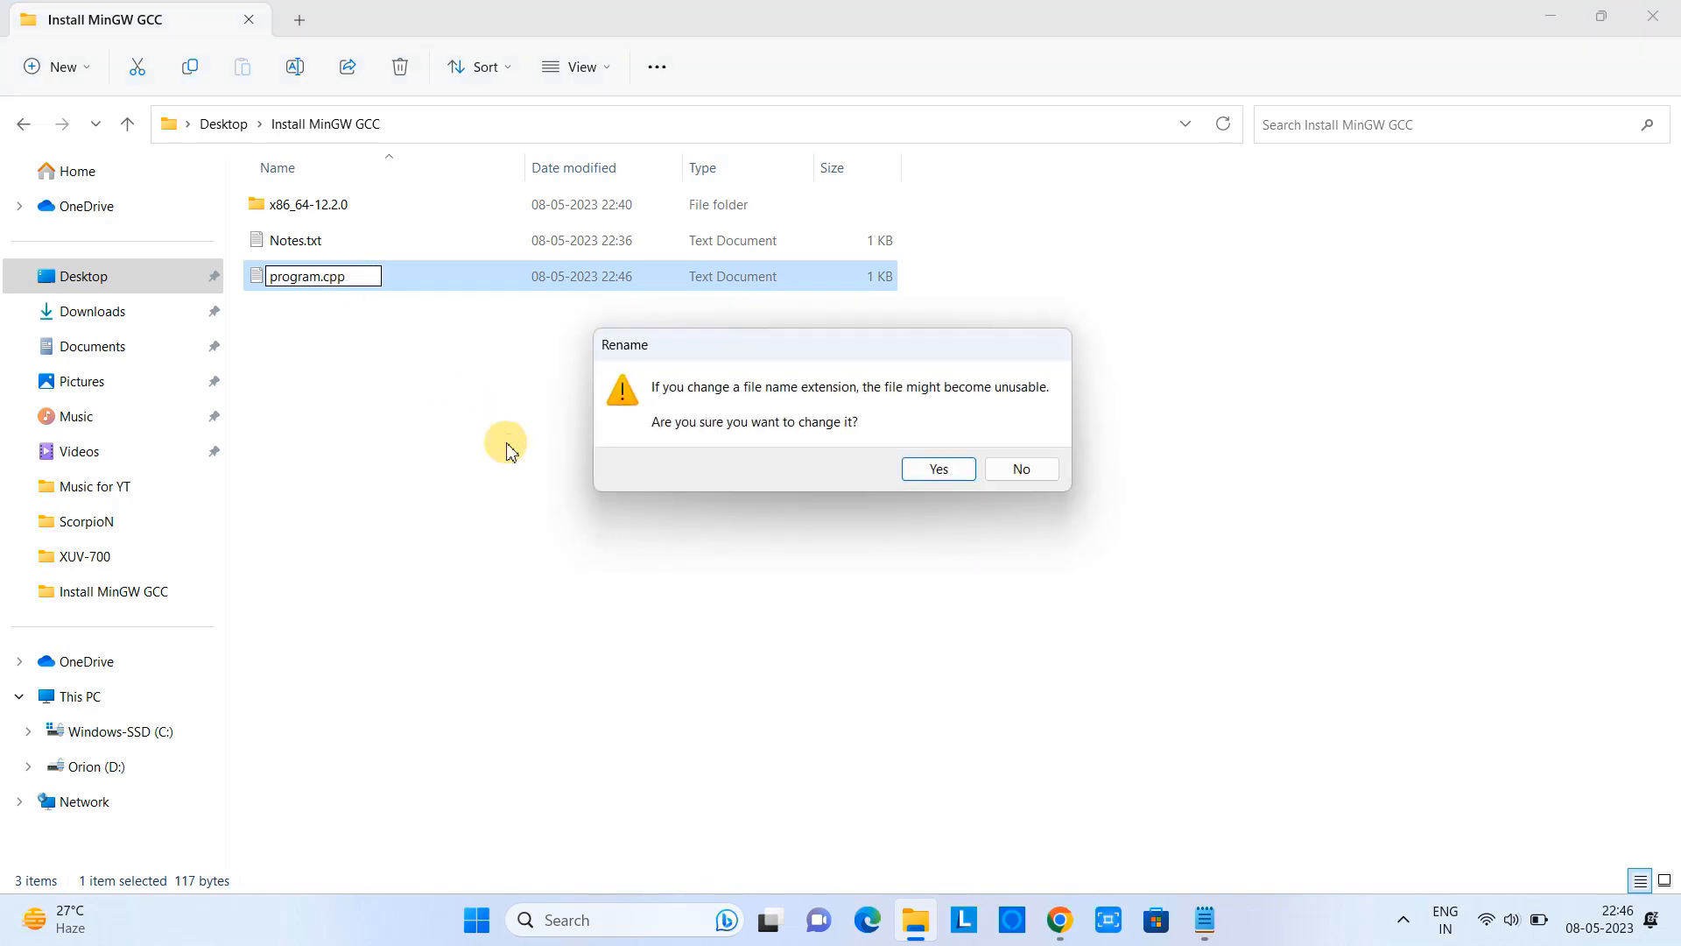
{"action": "mouse_move", "coordinate": [967, 436]}
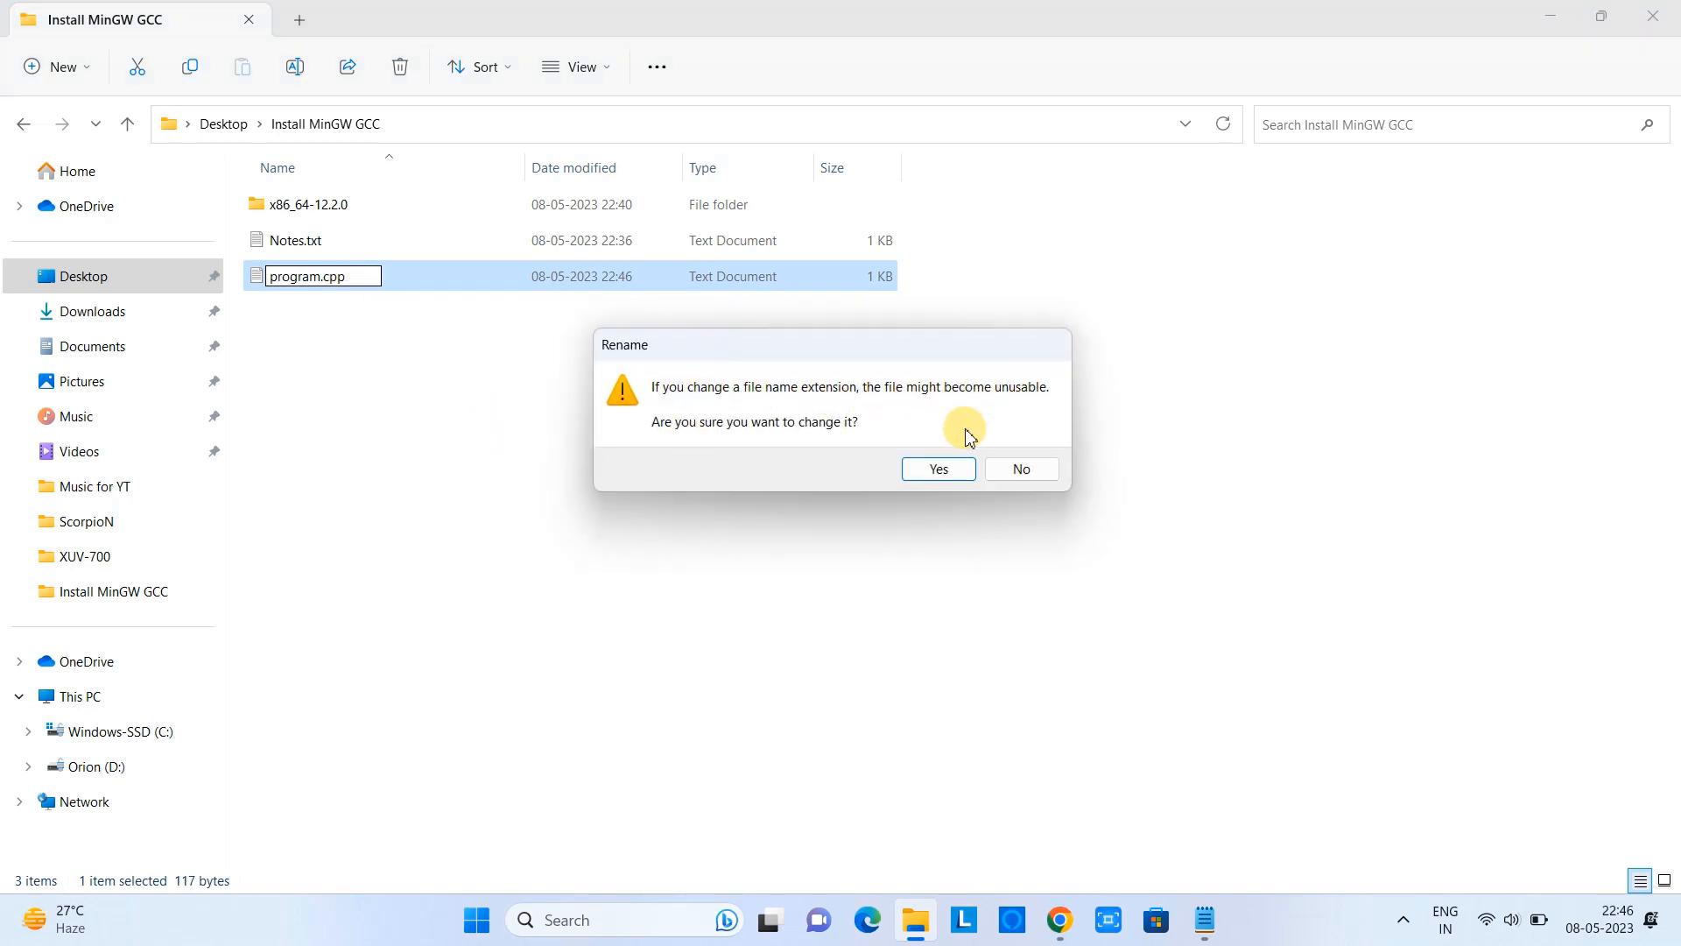
Step: Confirm renaming program.txt to program.cpp in the Rename warning
{"action": "left_click", "coordinate": [935, 470]}
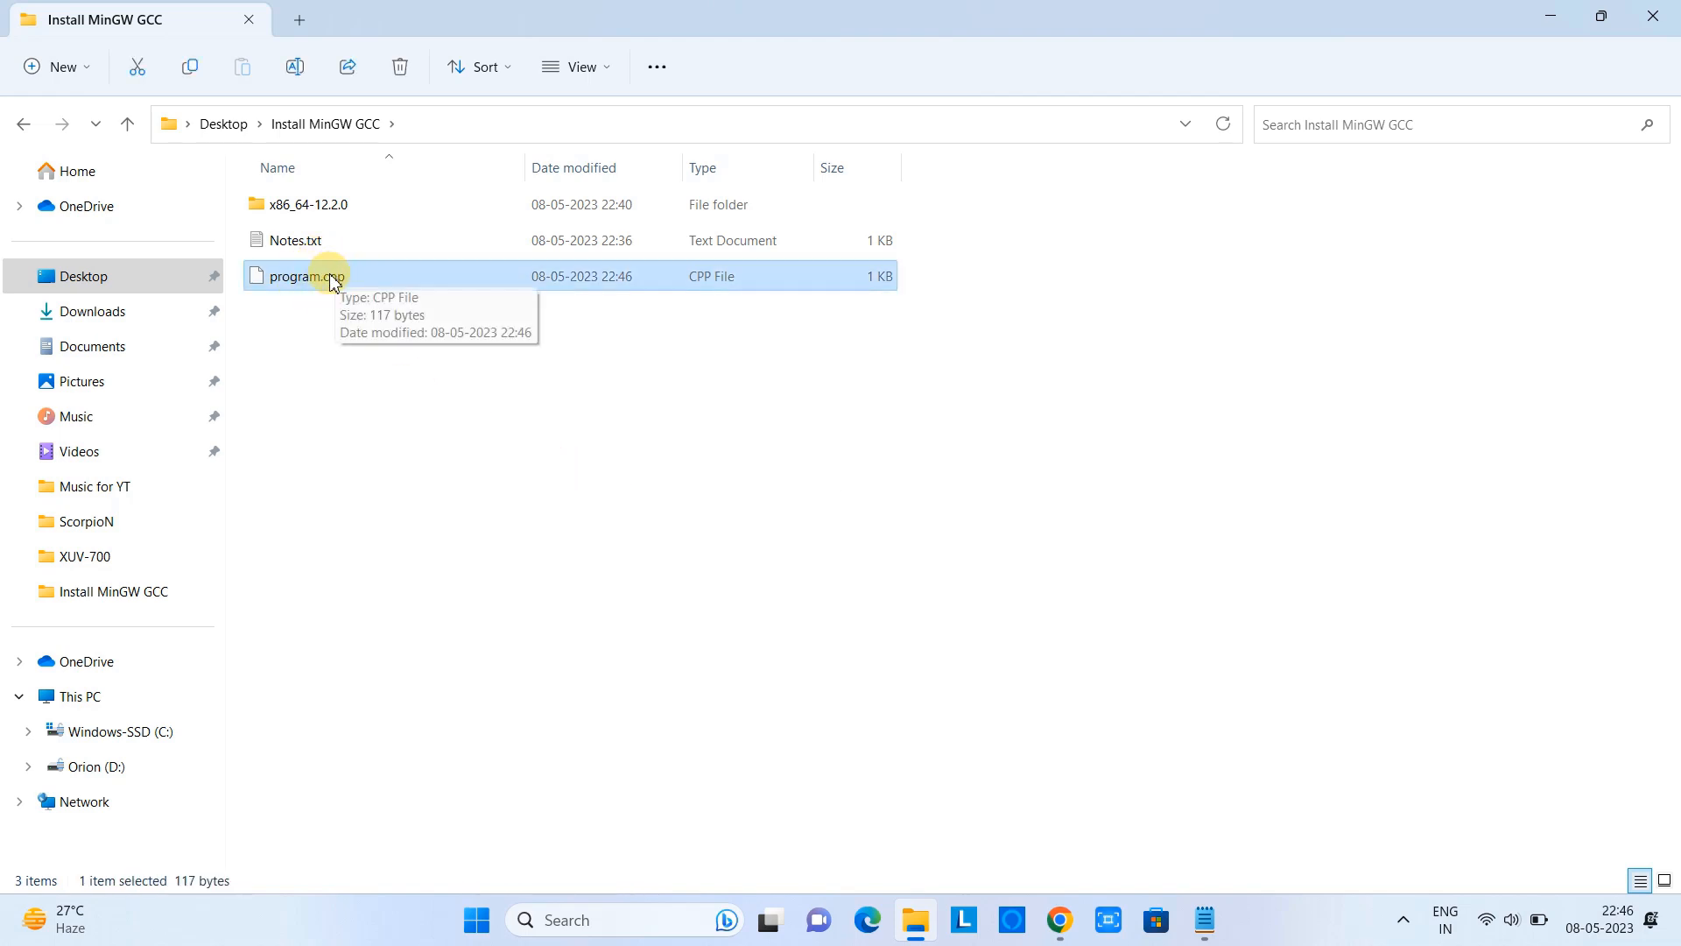
{"action": "mouse_move", "coordinate": [1202, 919]}
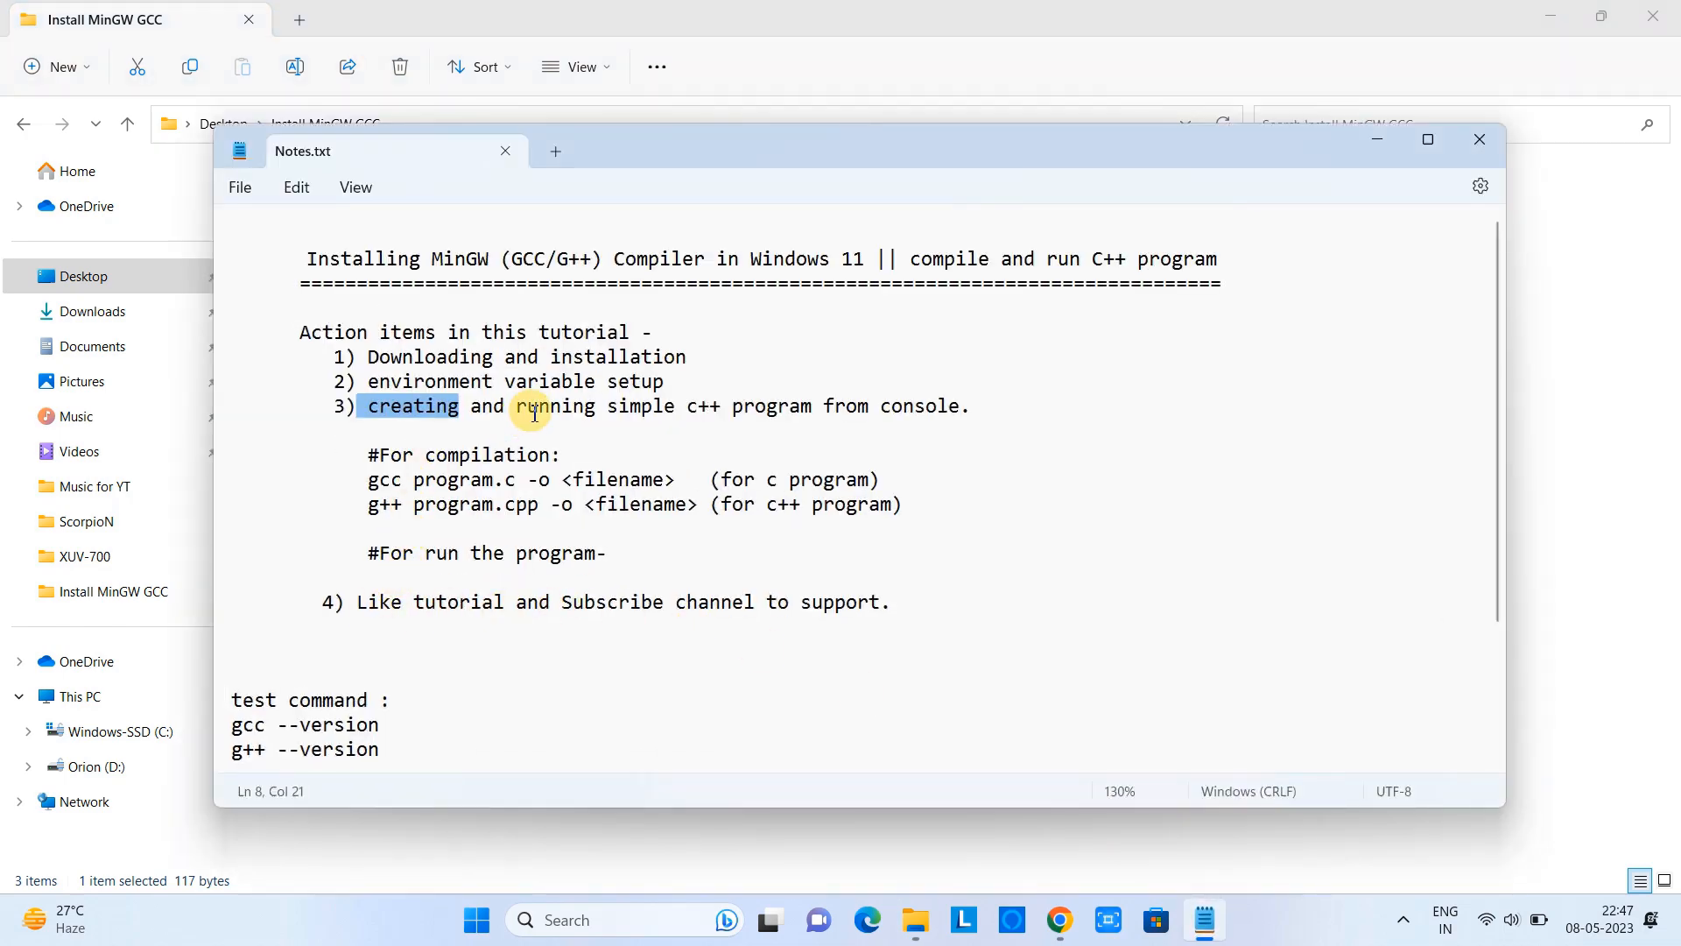
{"action": "mouse_move", "coordinate": [375, 551]}
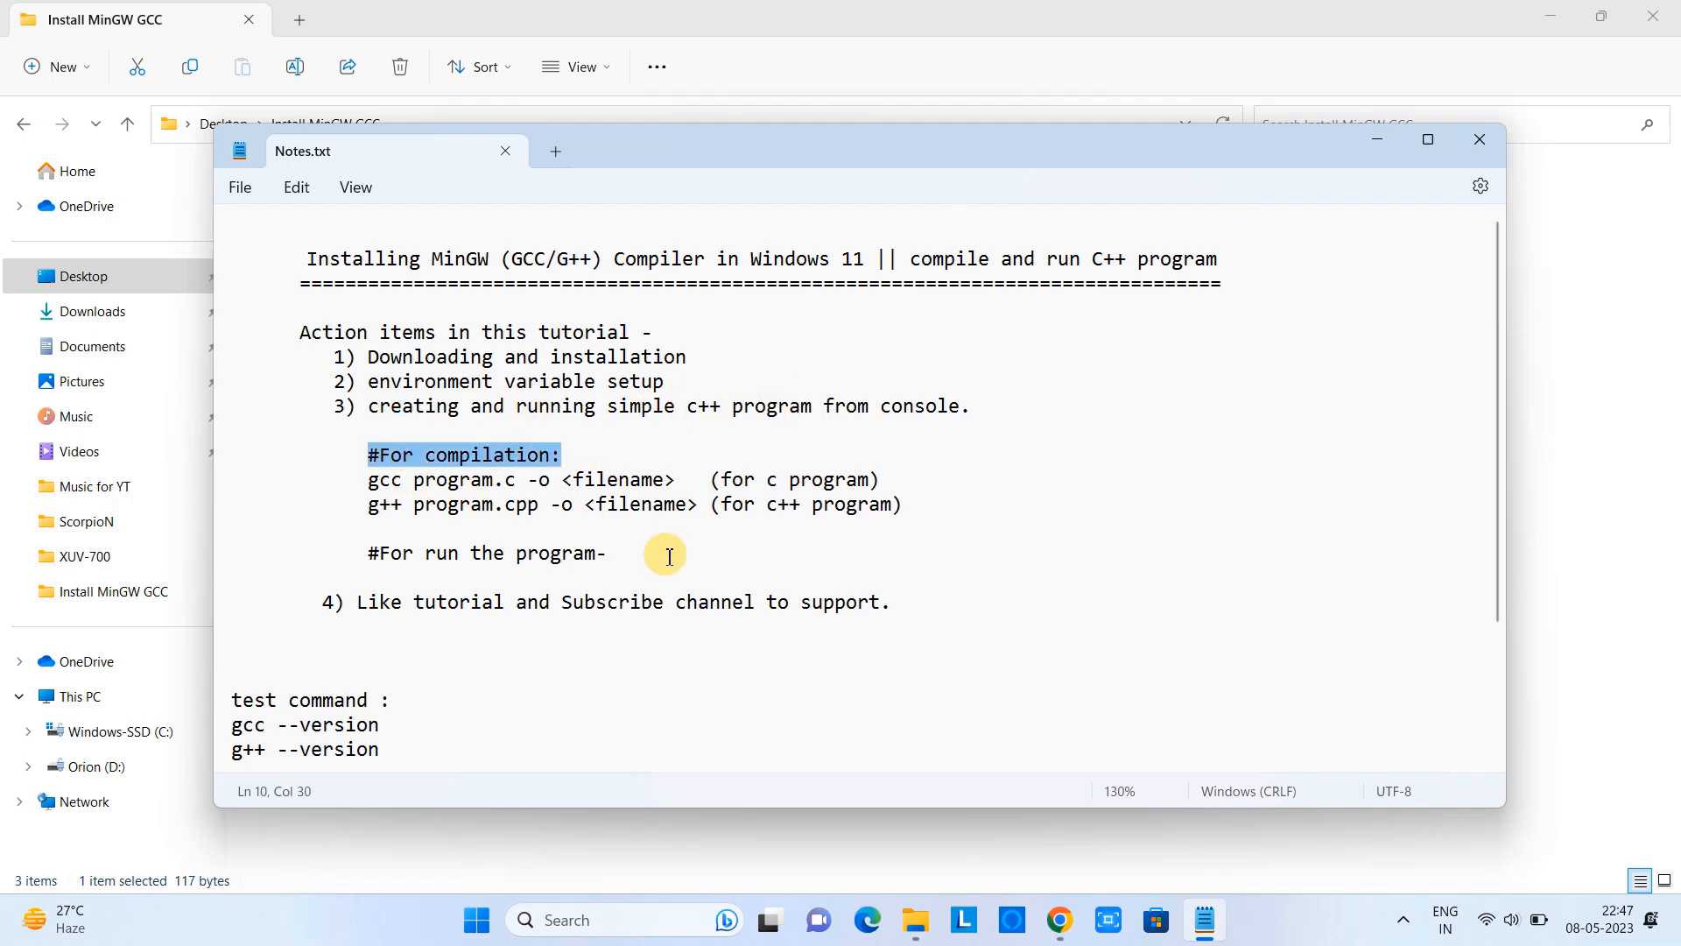
Step: Insert an 'open cmd' note line above the #For compilation heading in Notes.txt
{"action": "left_click", "coordinate": [565, 454]}
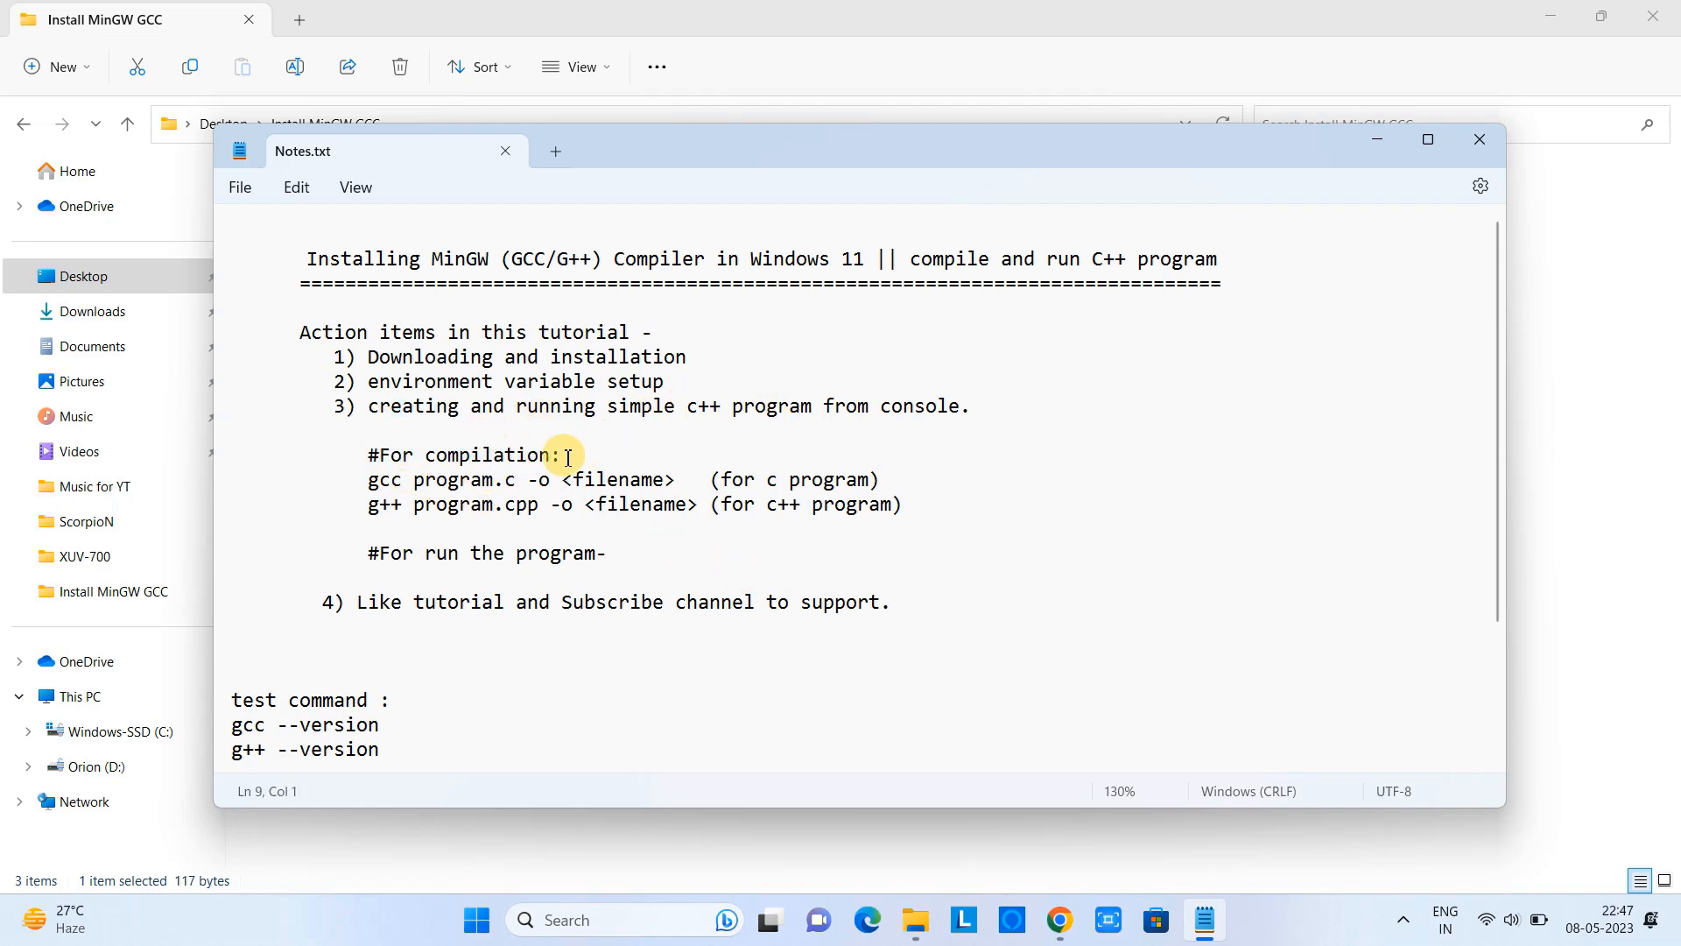
{"action": "key", "text": "enter"}
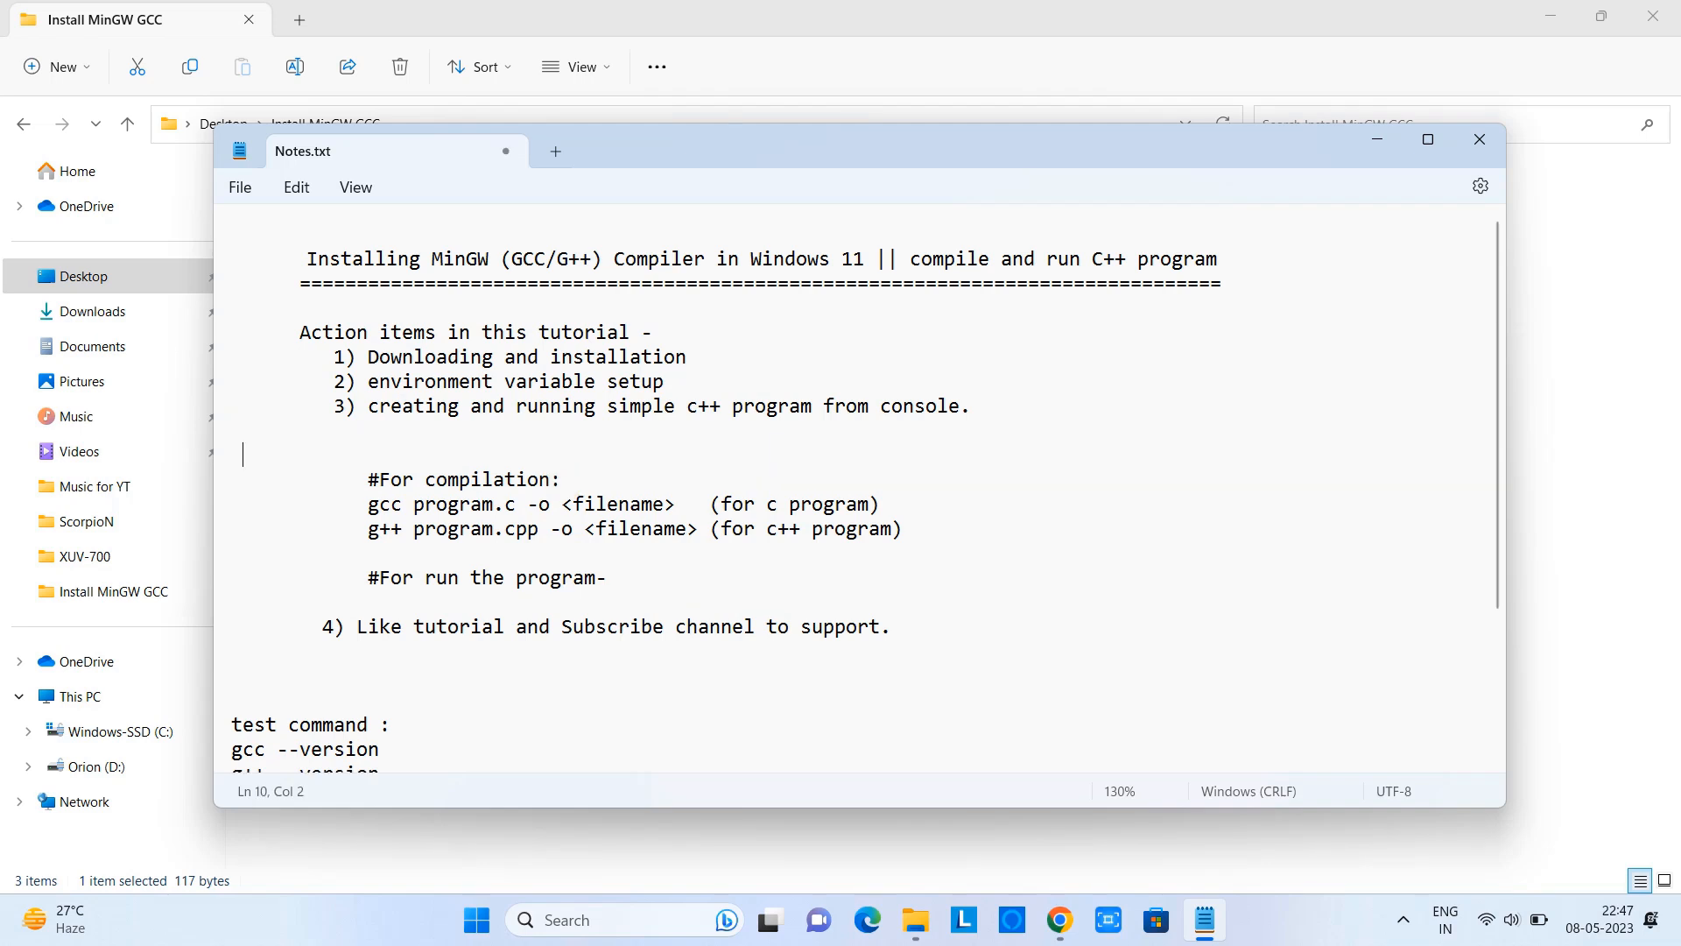
{"action": "type", "text": "ope"}
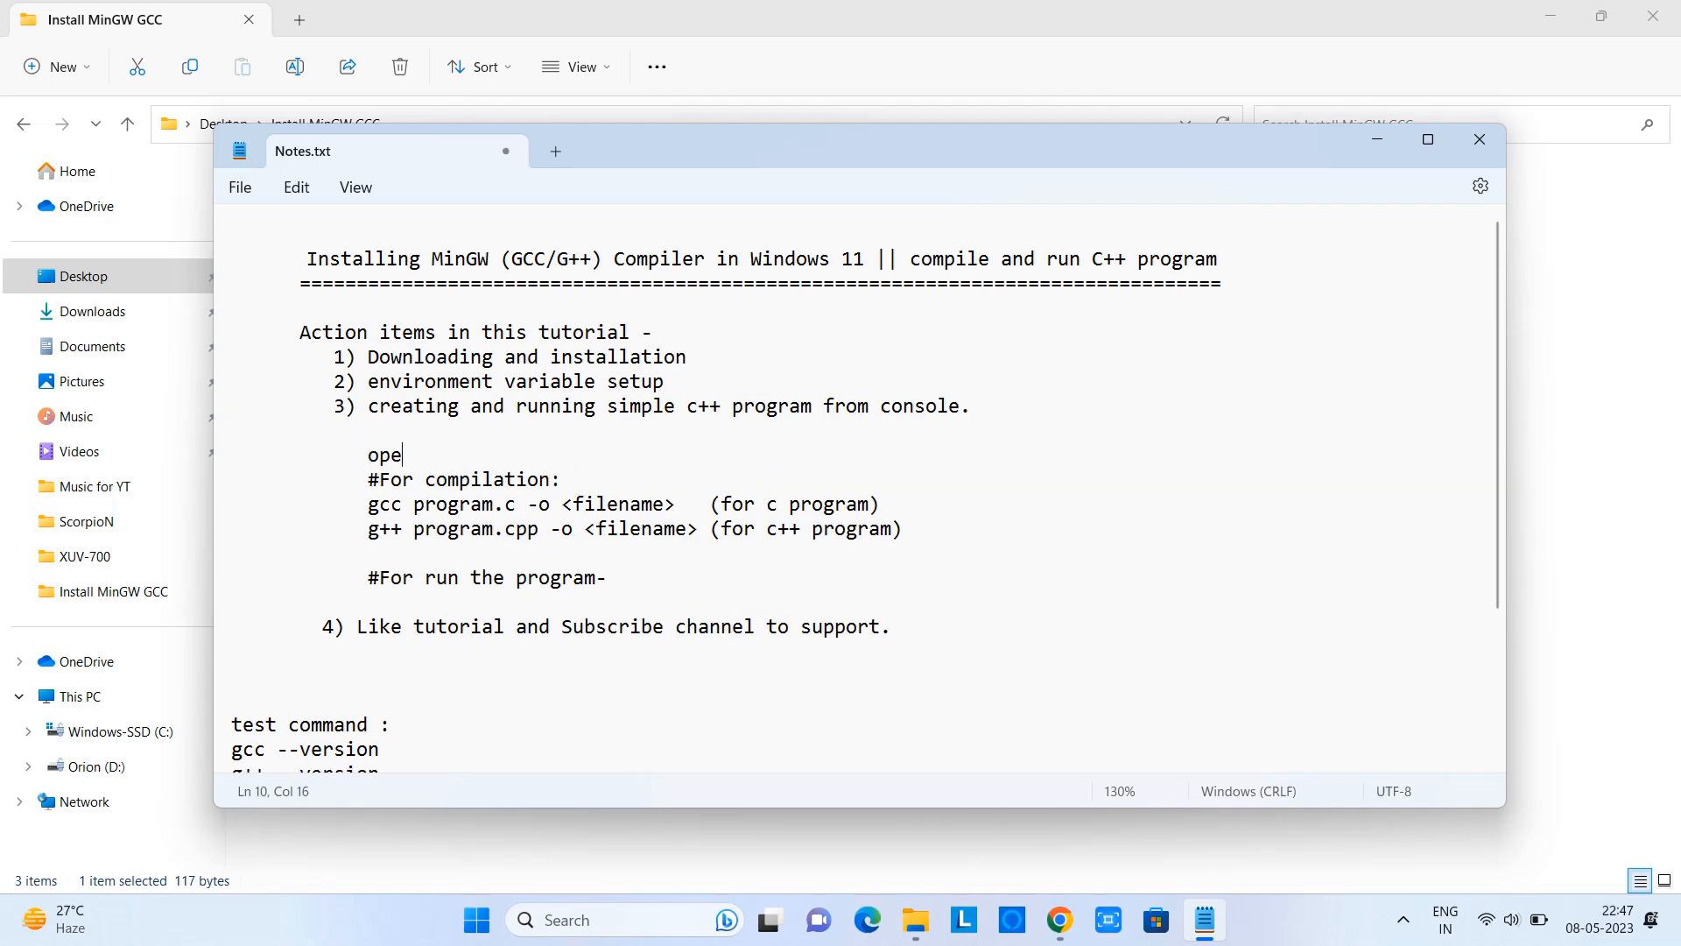
{"action": "type", "text": "n cmd"}
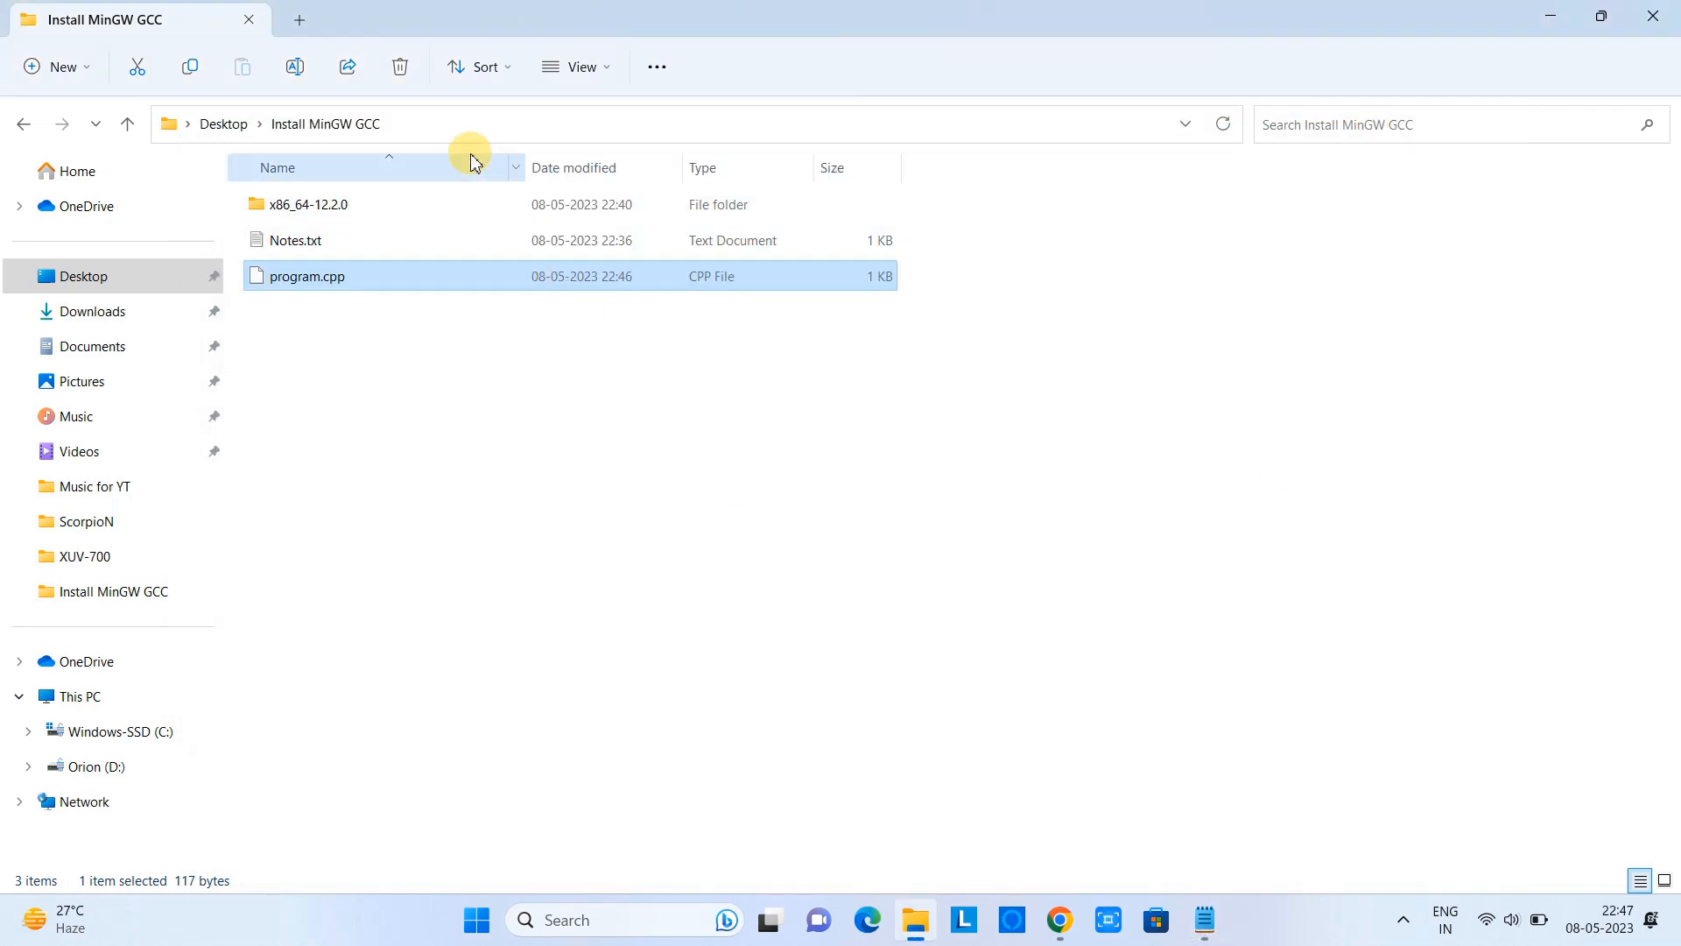
Step: Open cmd from the folder's address bar and enter g++ program.cpp -o output, correcting the 'ouput' typo
{"action": "left_click", "coordinate": [676, 123]}
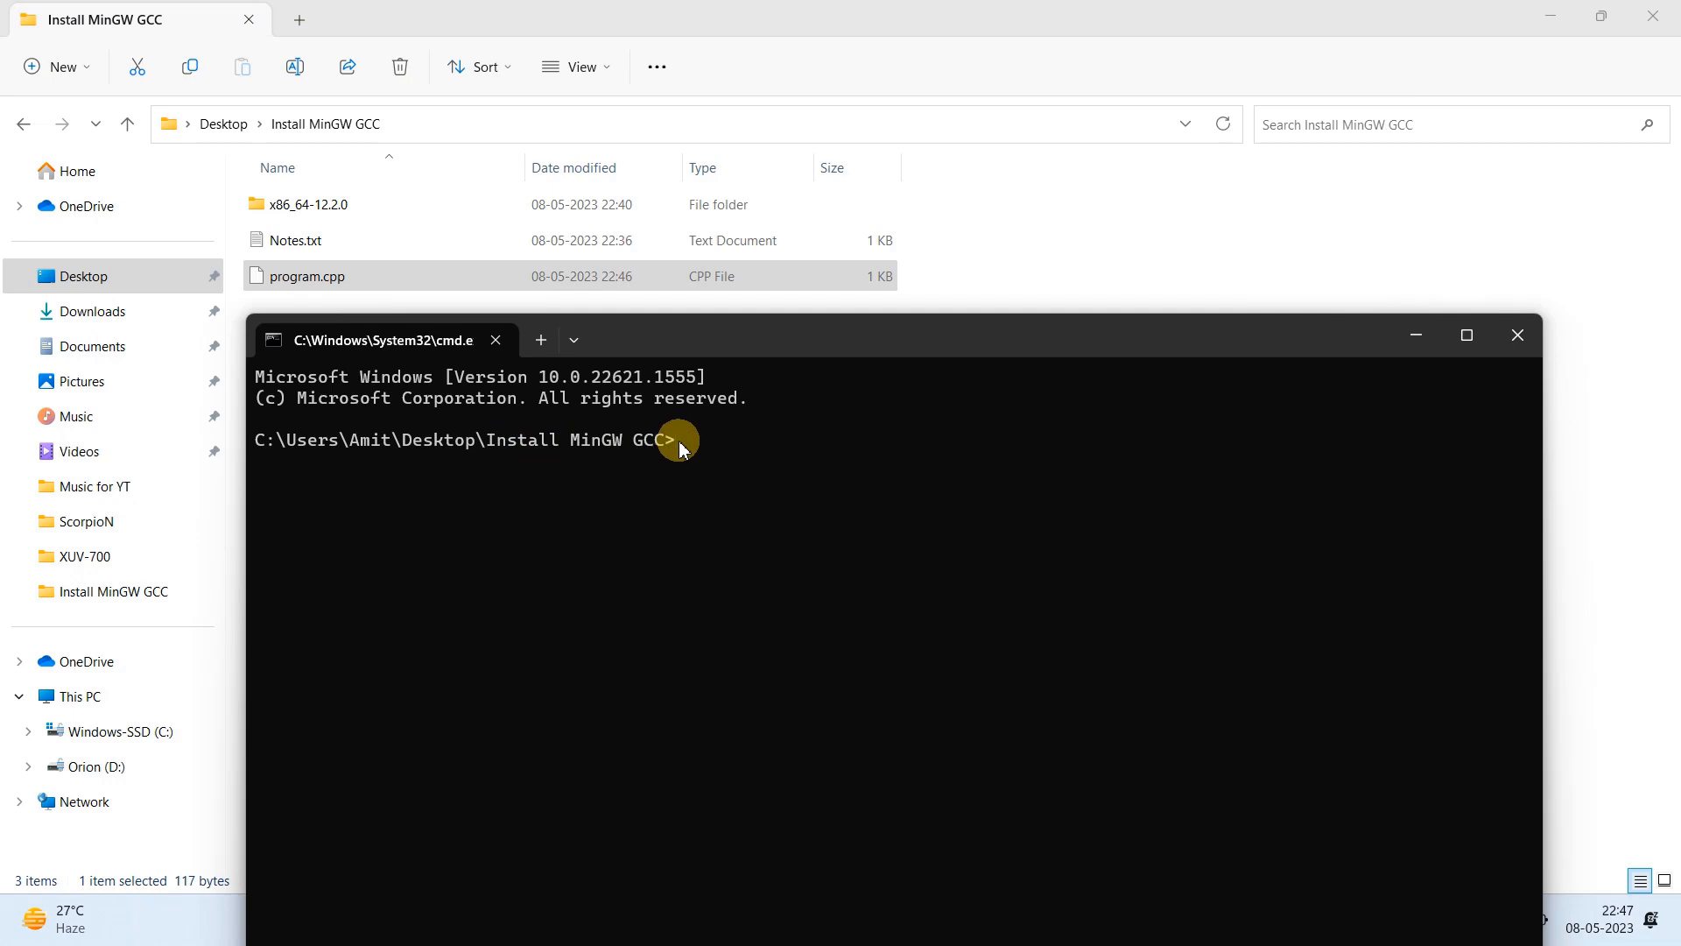
{"action": "type", "text": "g++"}
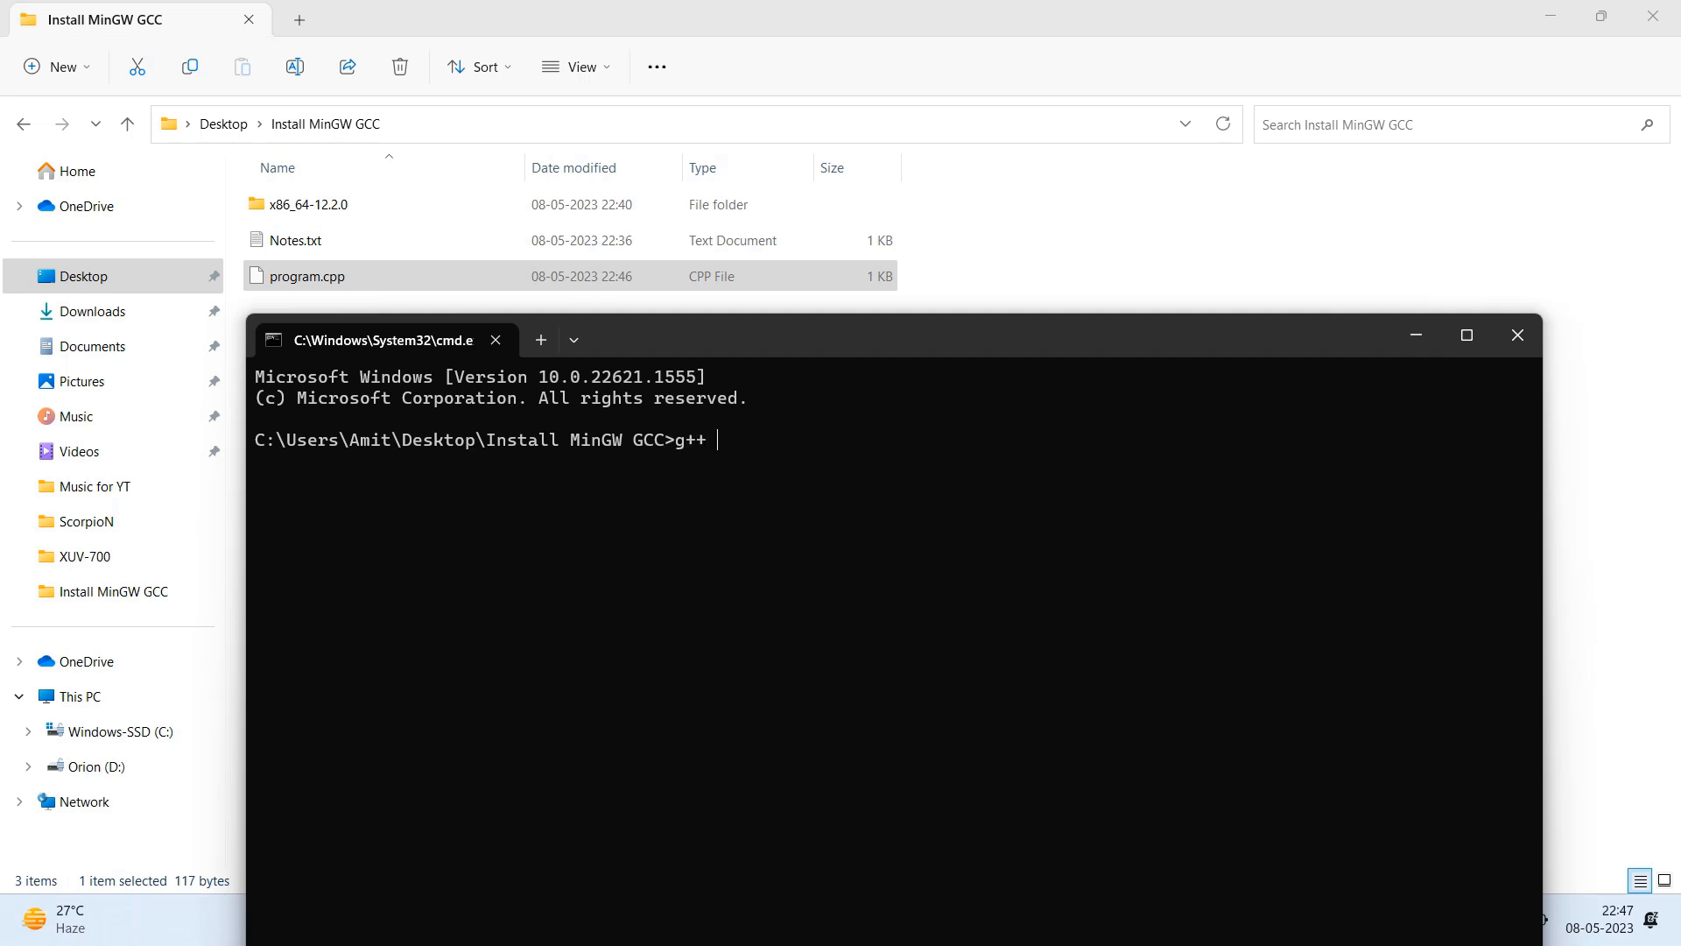
{"action": "type", "text": "program"}
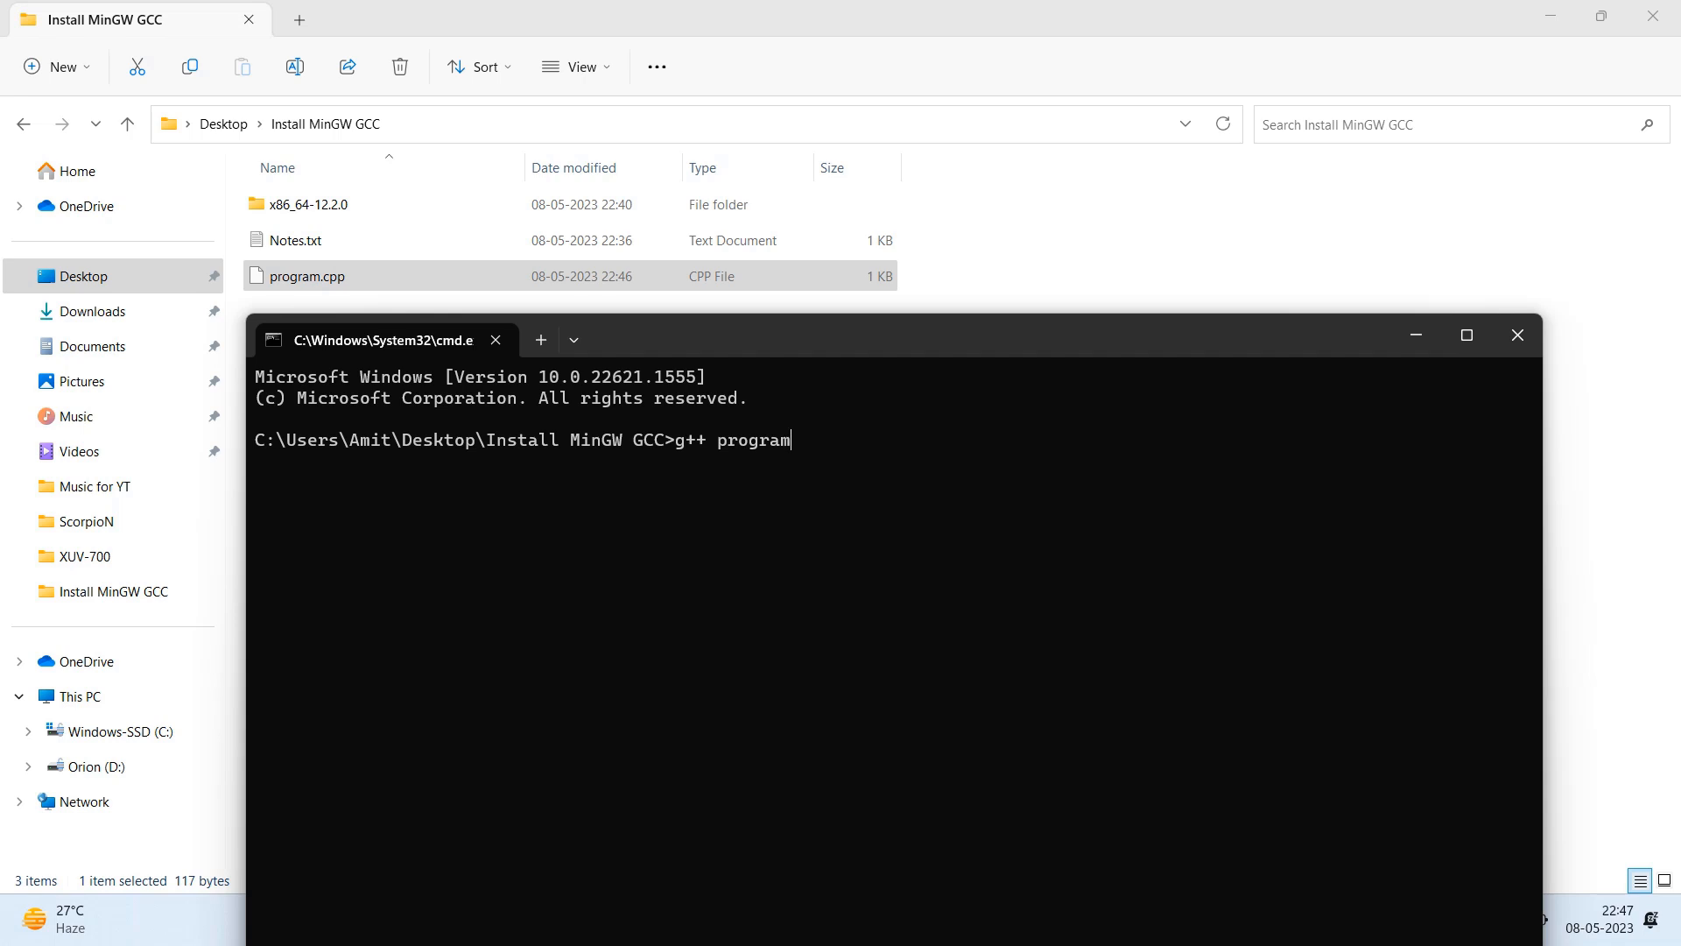
{"action": "type", "text": ".cpp -"}
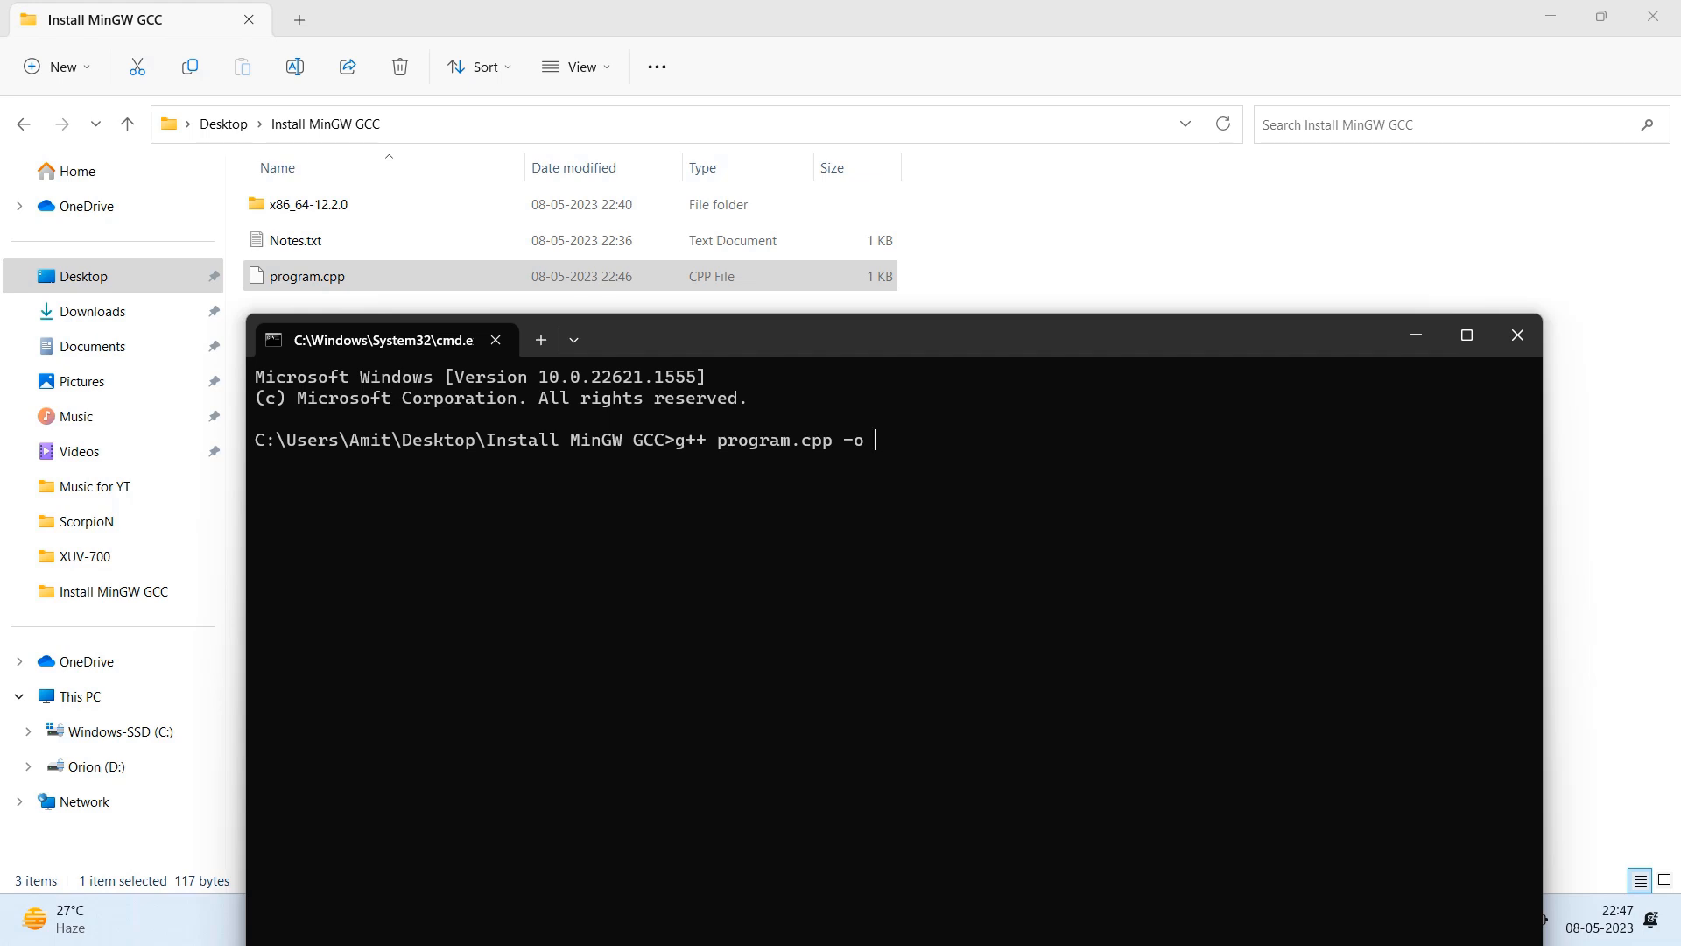
{"action": "type", "text": "ouput"}
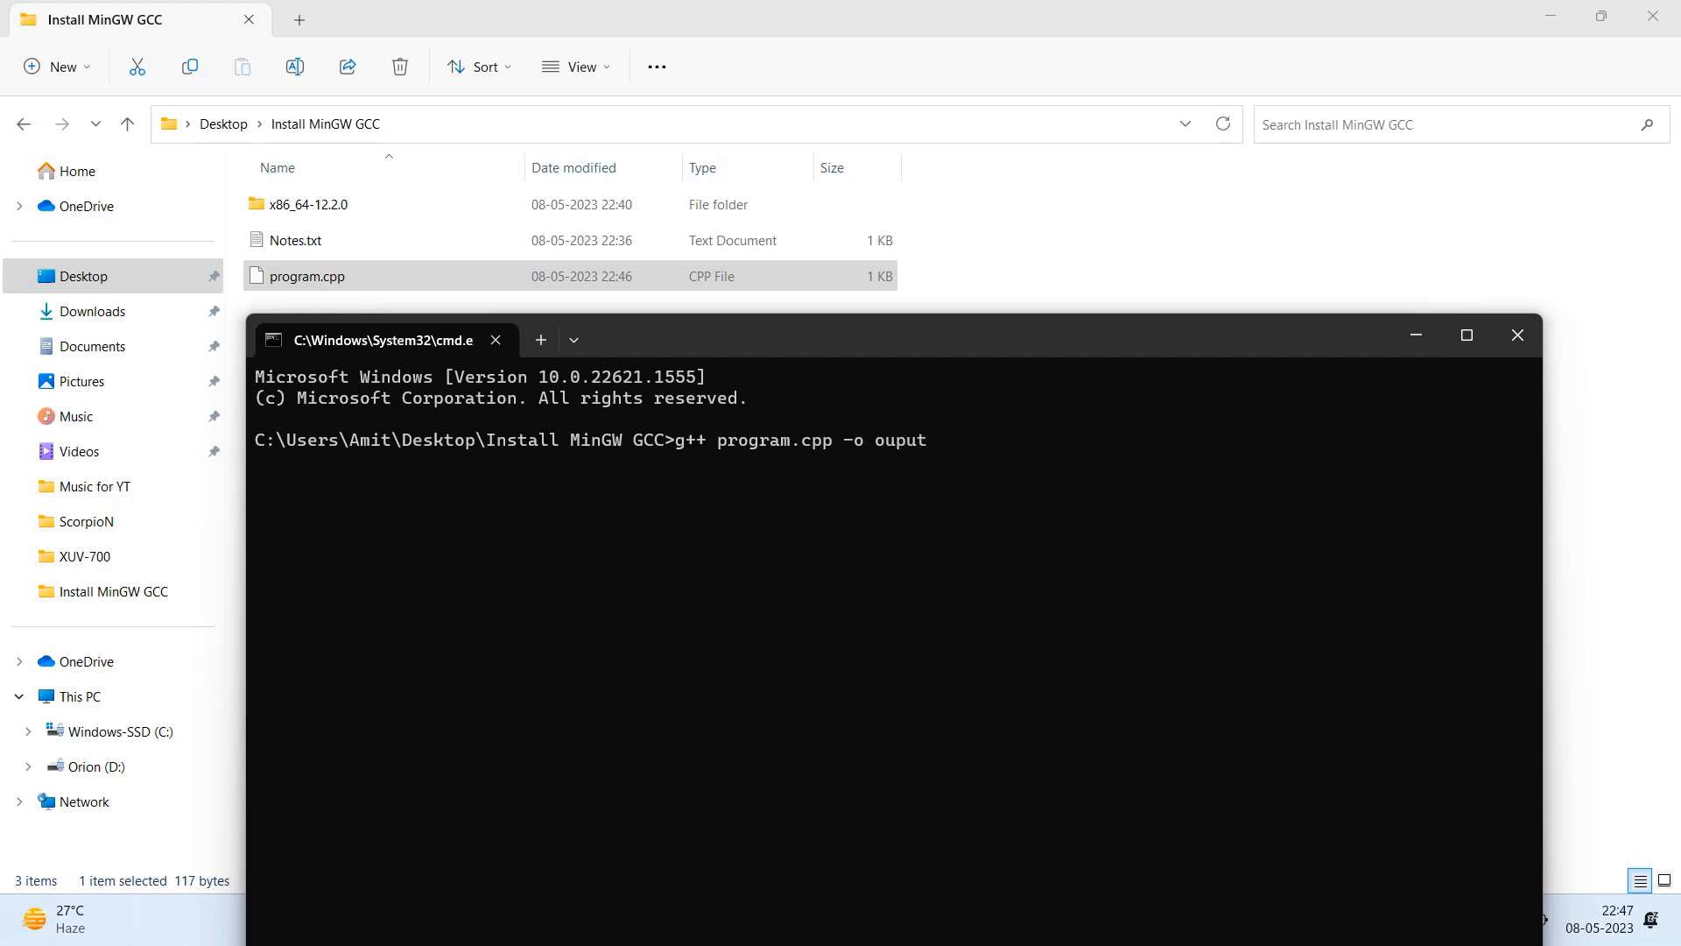
{"action": "type", "text": "output"}
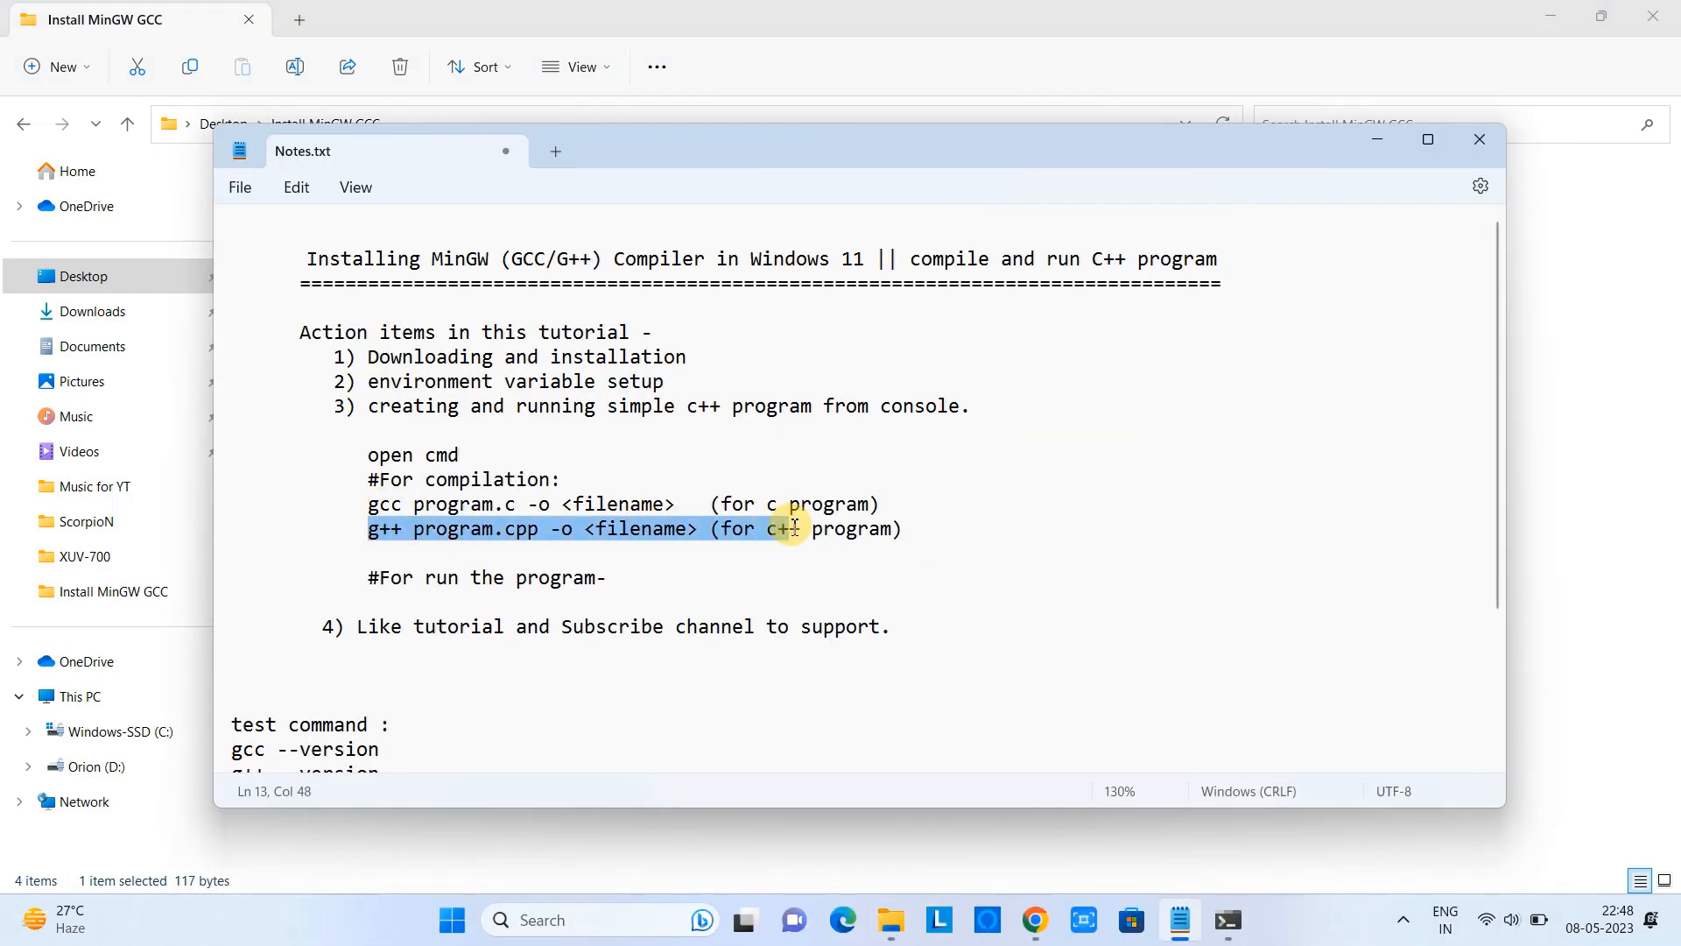
Step: Select the g++ program.cpp -o <filename> line in the notes, then return to the command window
{"action": "left_click_drag", "start_coordinate": [783, 527], "coordinate": [904, 527]}
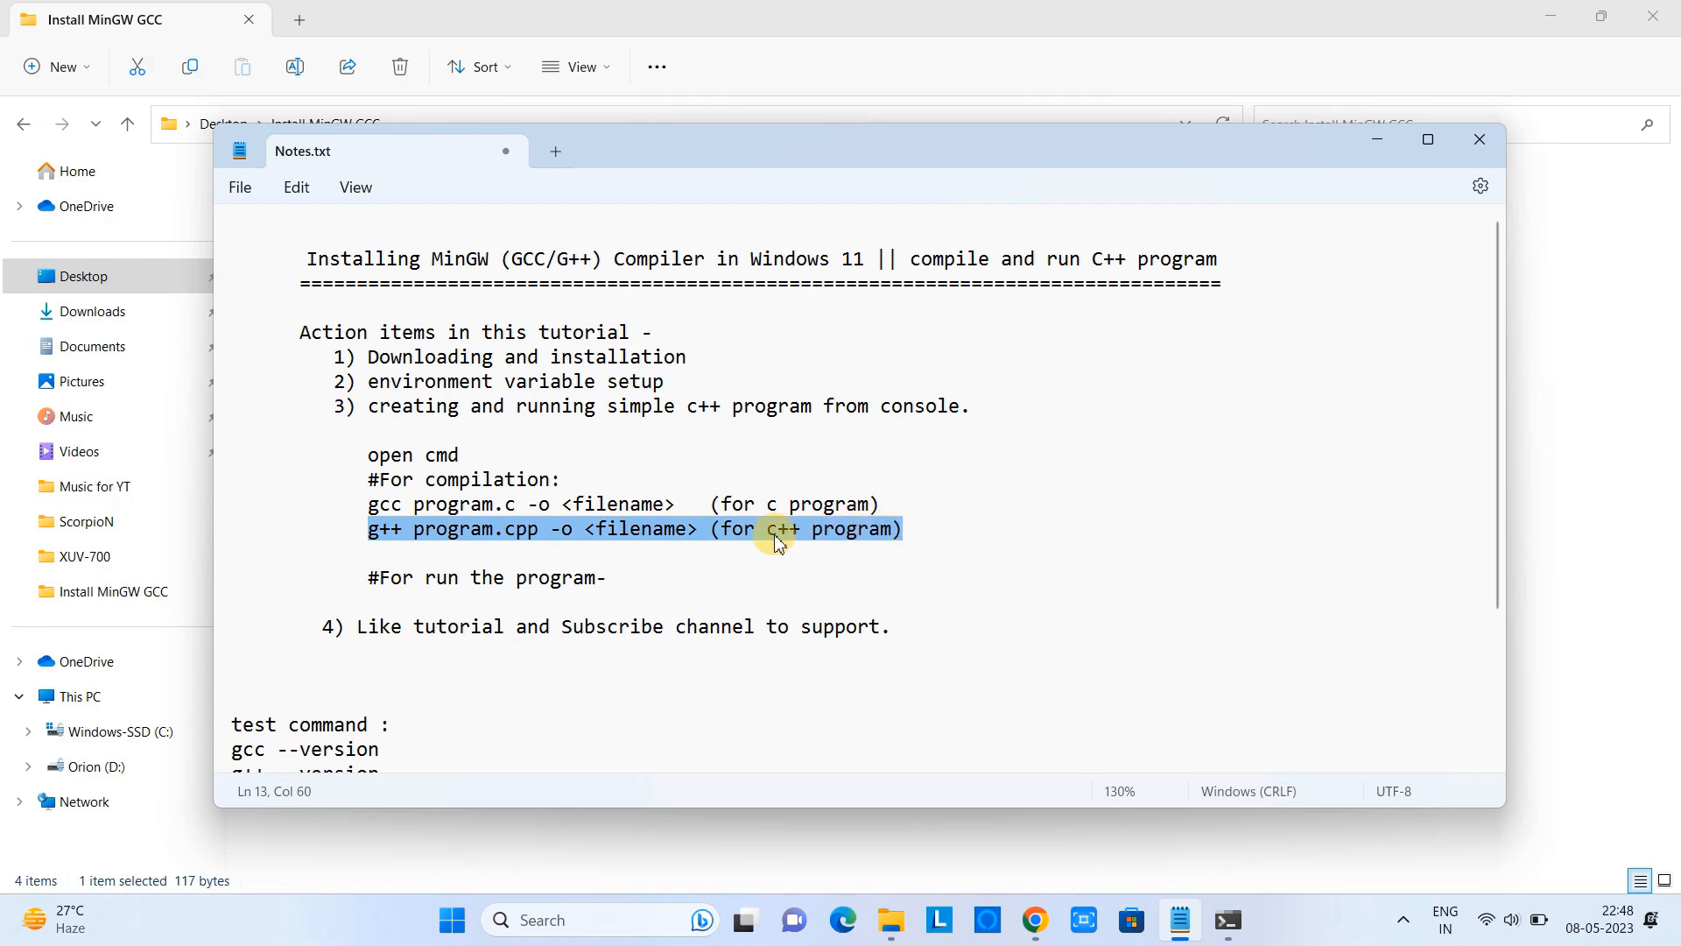
{"action": "left_click", "coordinate": [368, 504]}
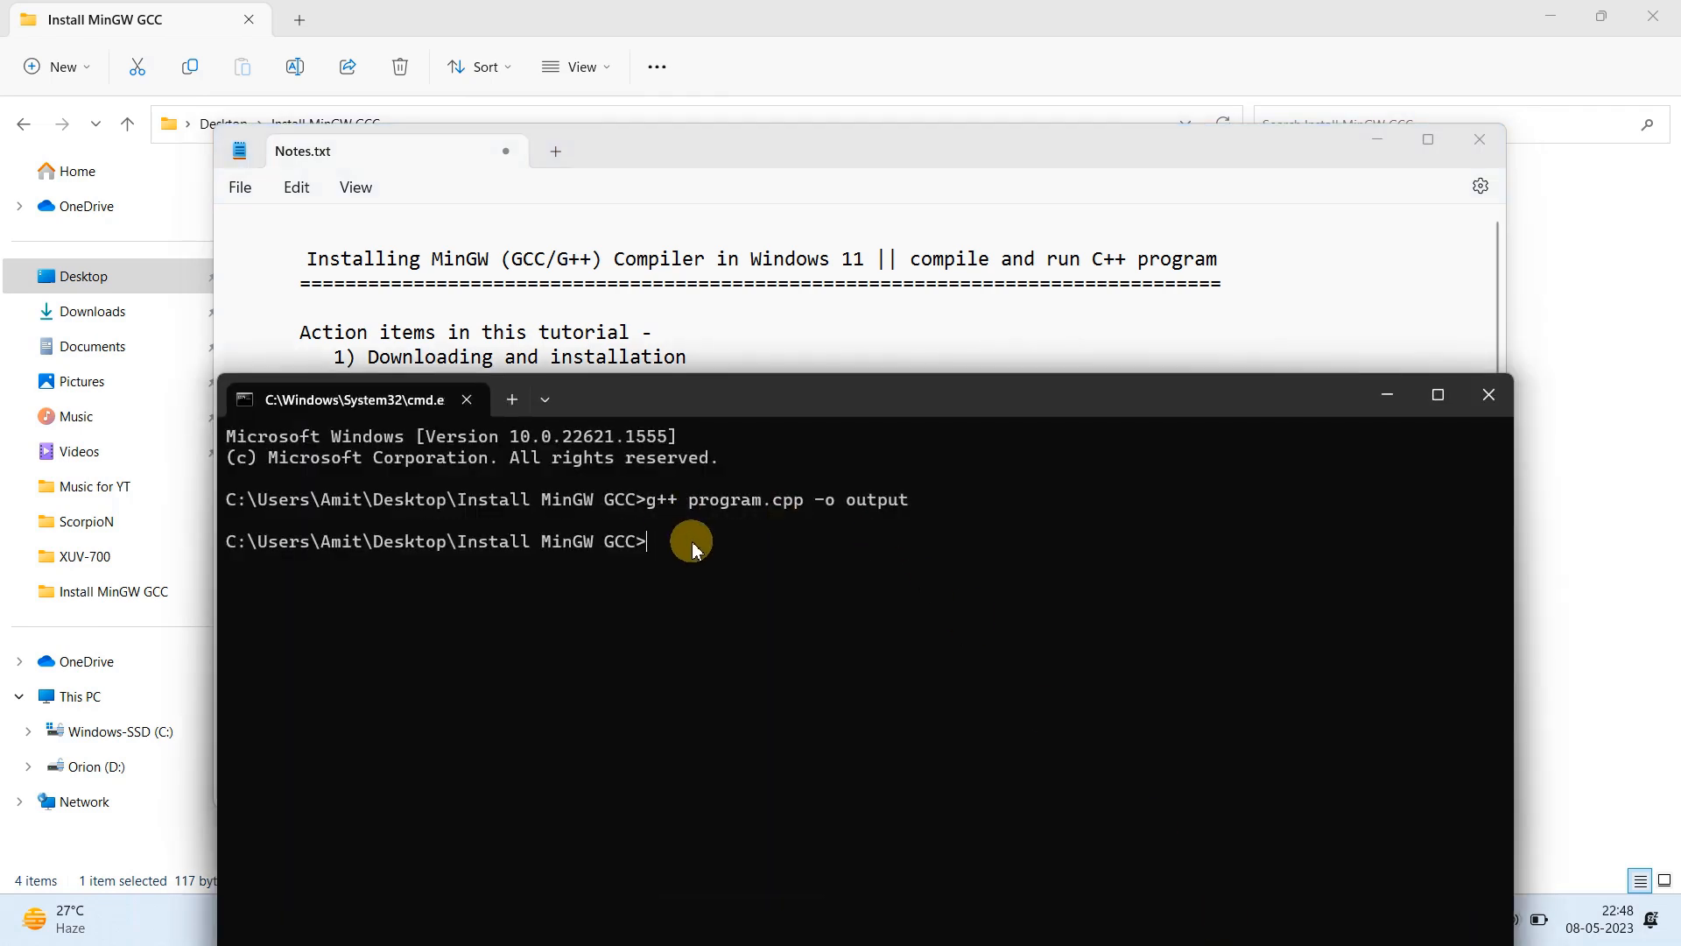
{"action": "mouse_move", "coordinate": [699, 540]}
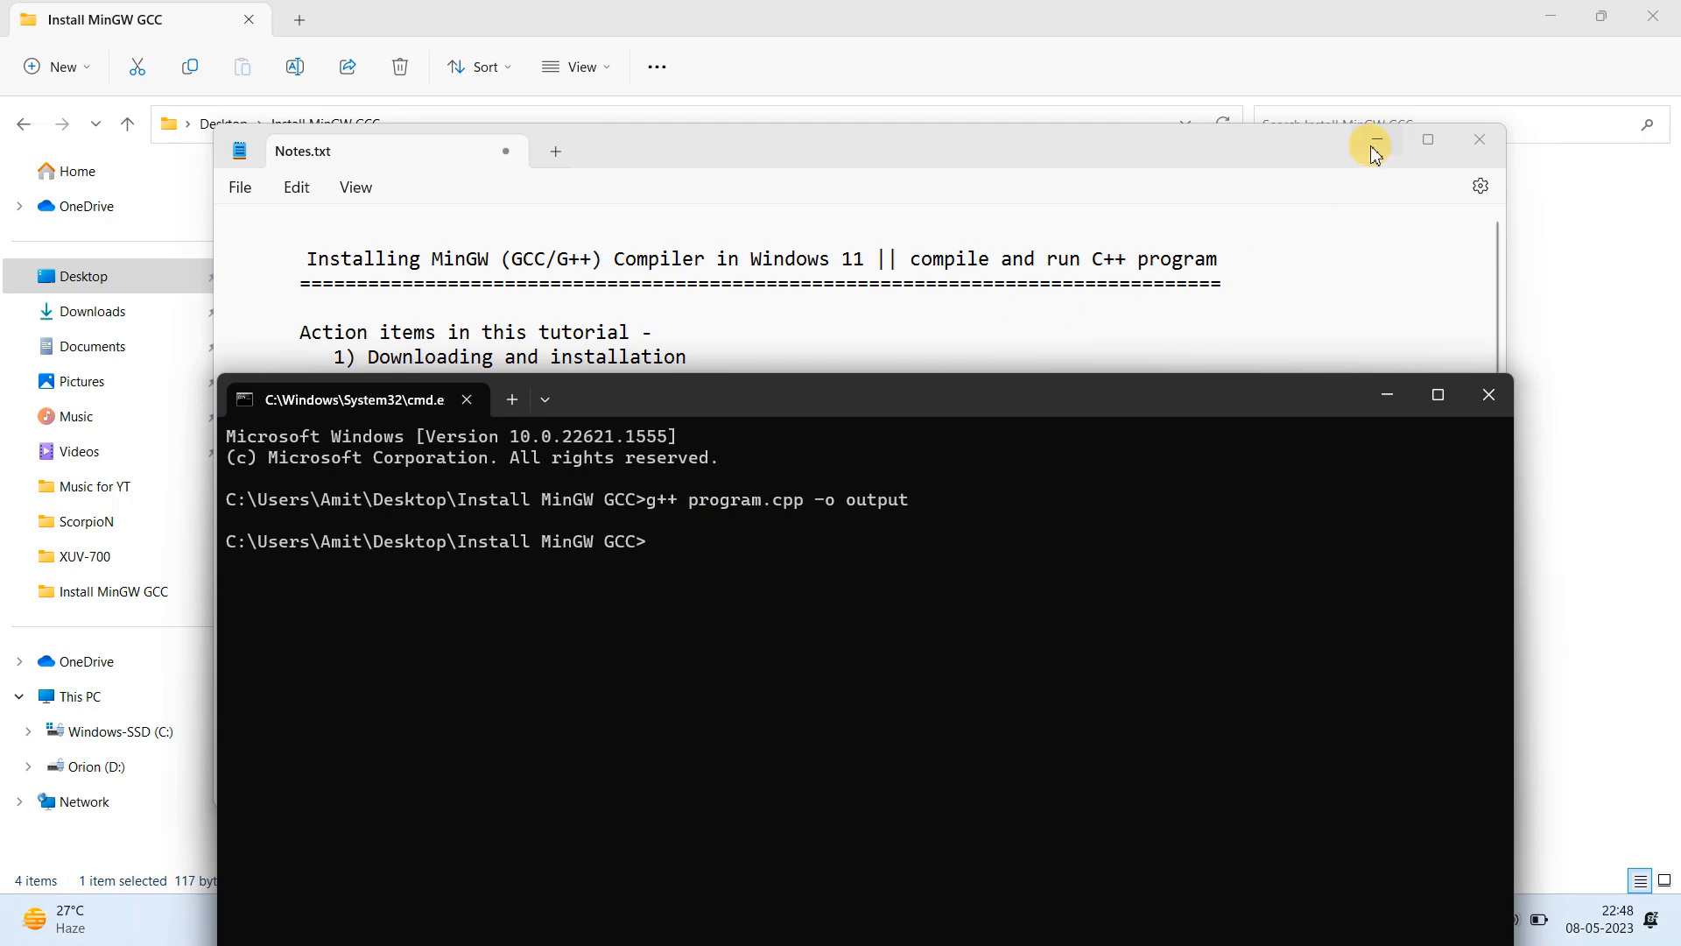
Step: Run output.exe in cmd and highlight the printed "Hello, COOl IT HELP!" message
{"action": "left_click", "coordinate": [1373, 140]}
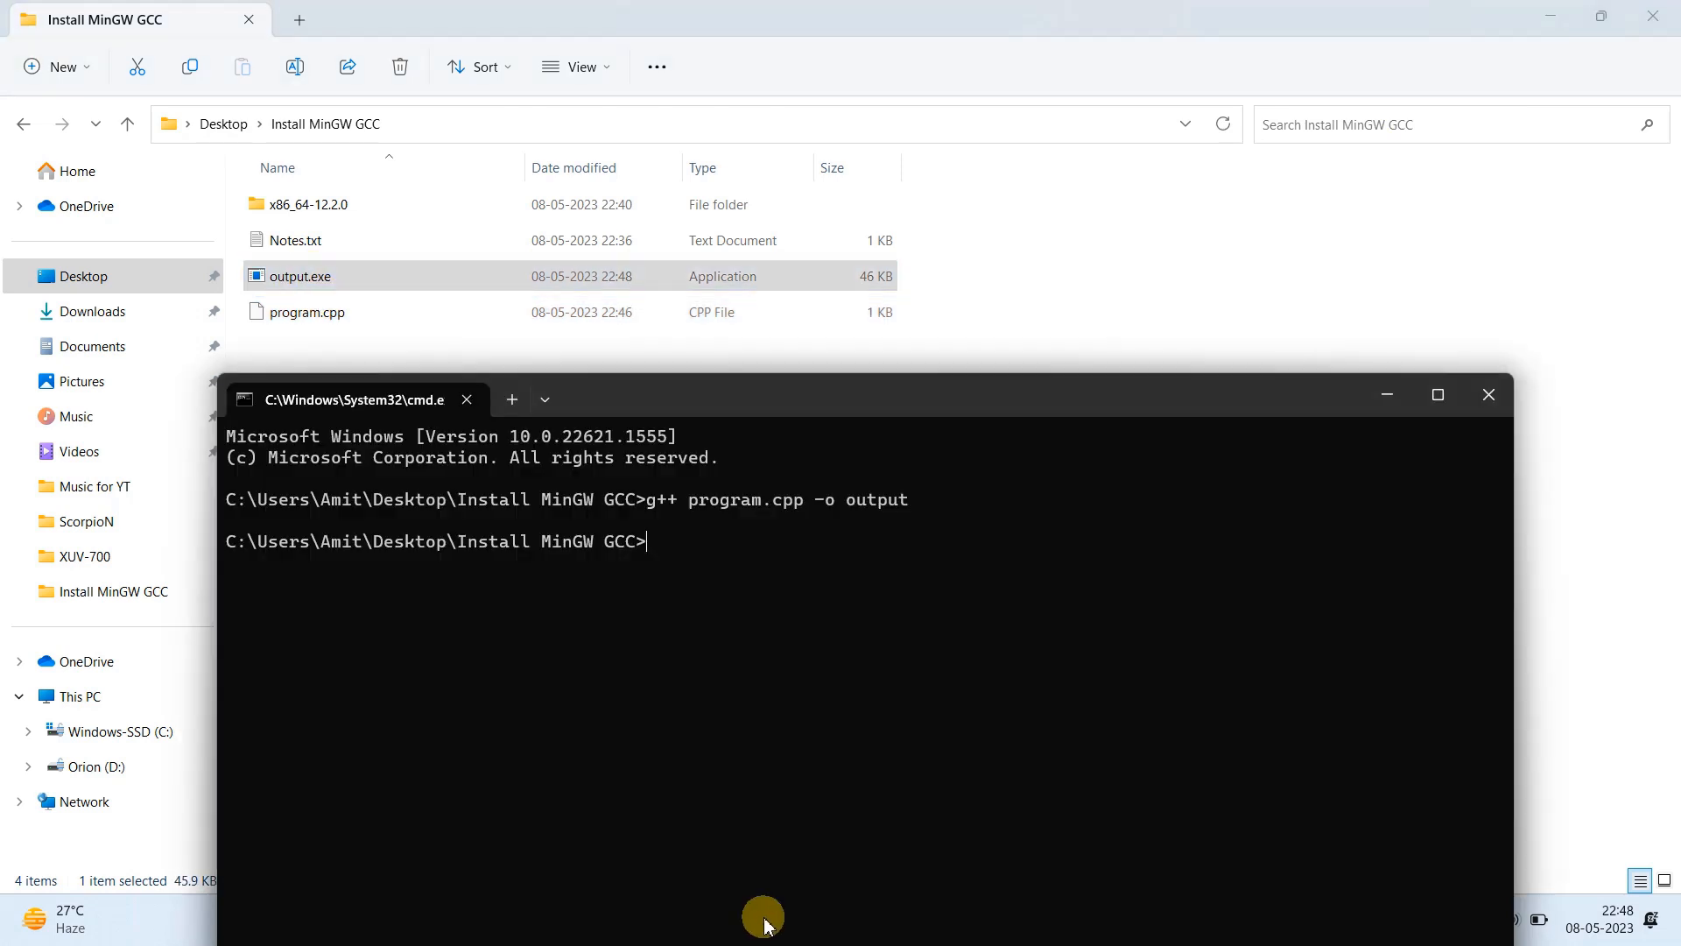
{"action": "type", "text": "ou"}
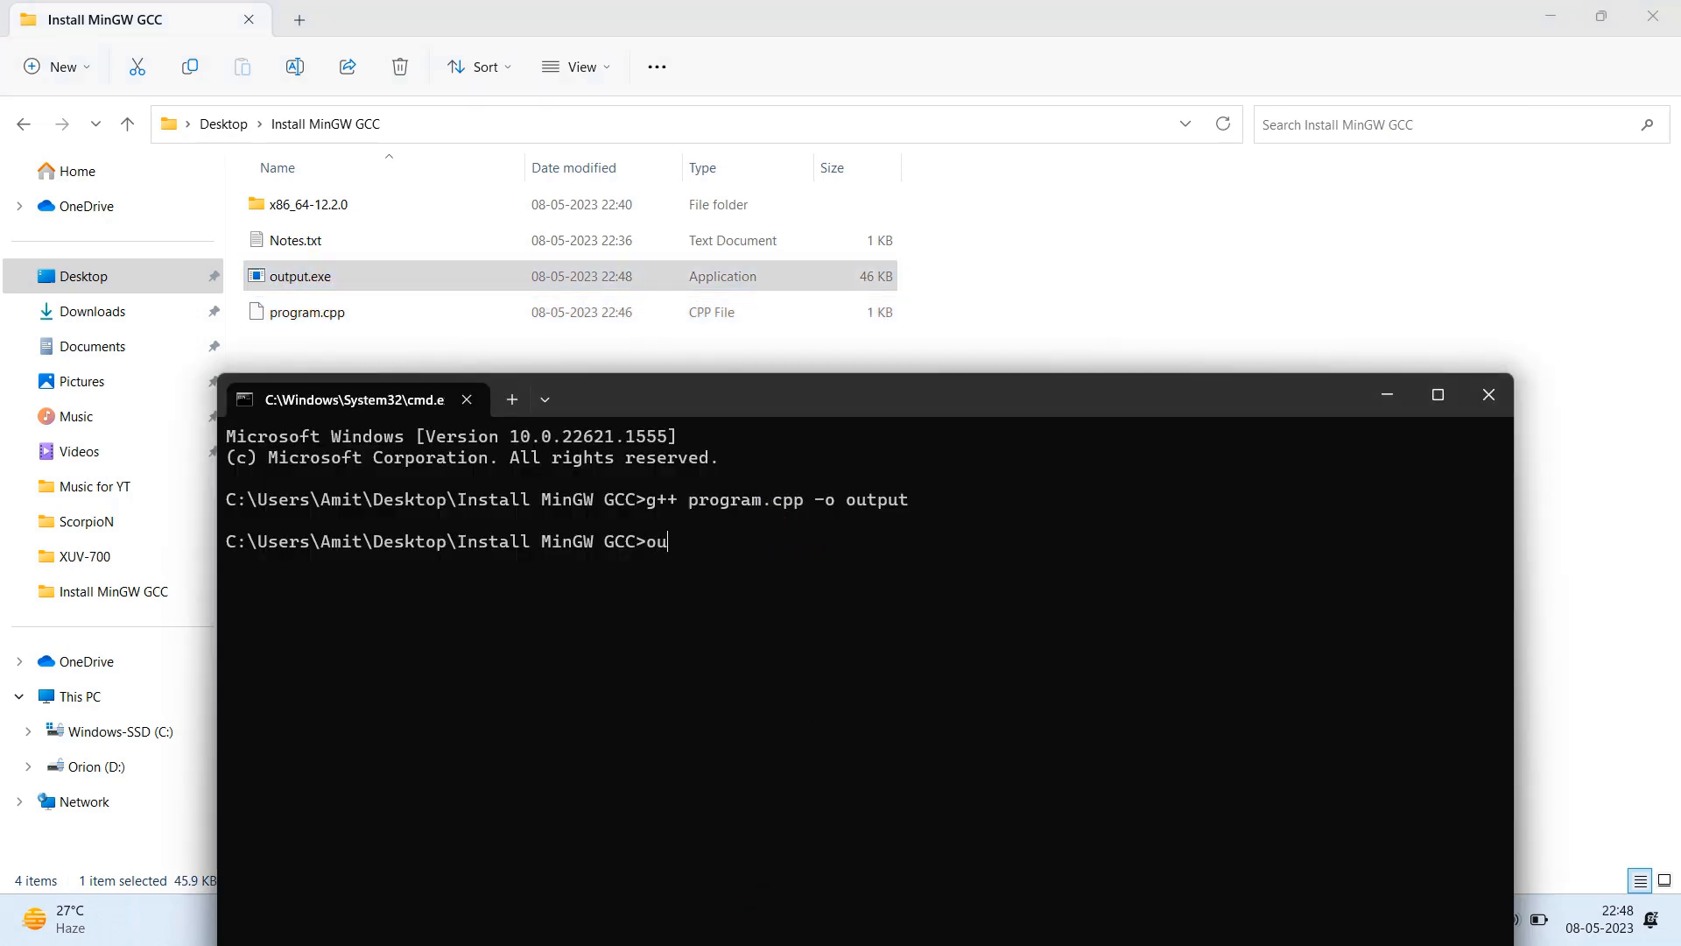
{"action": "type", "text": "tput"}
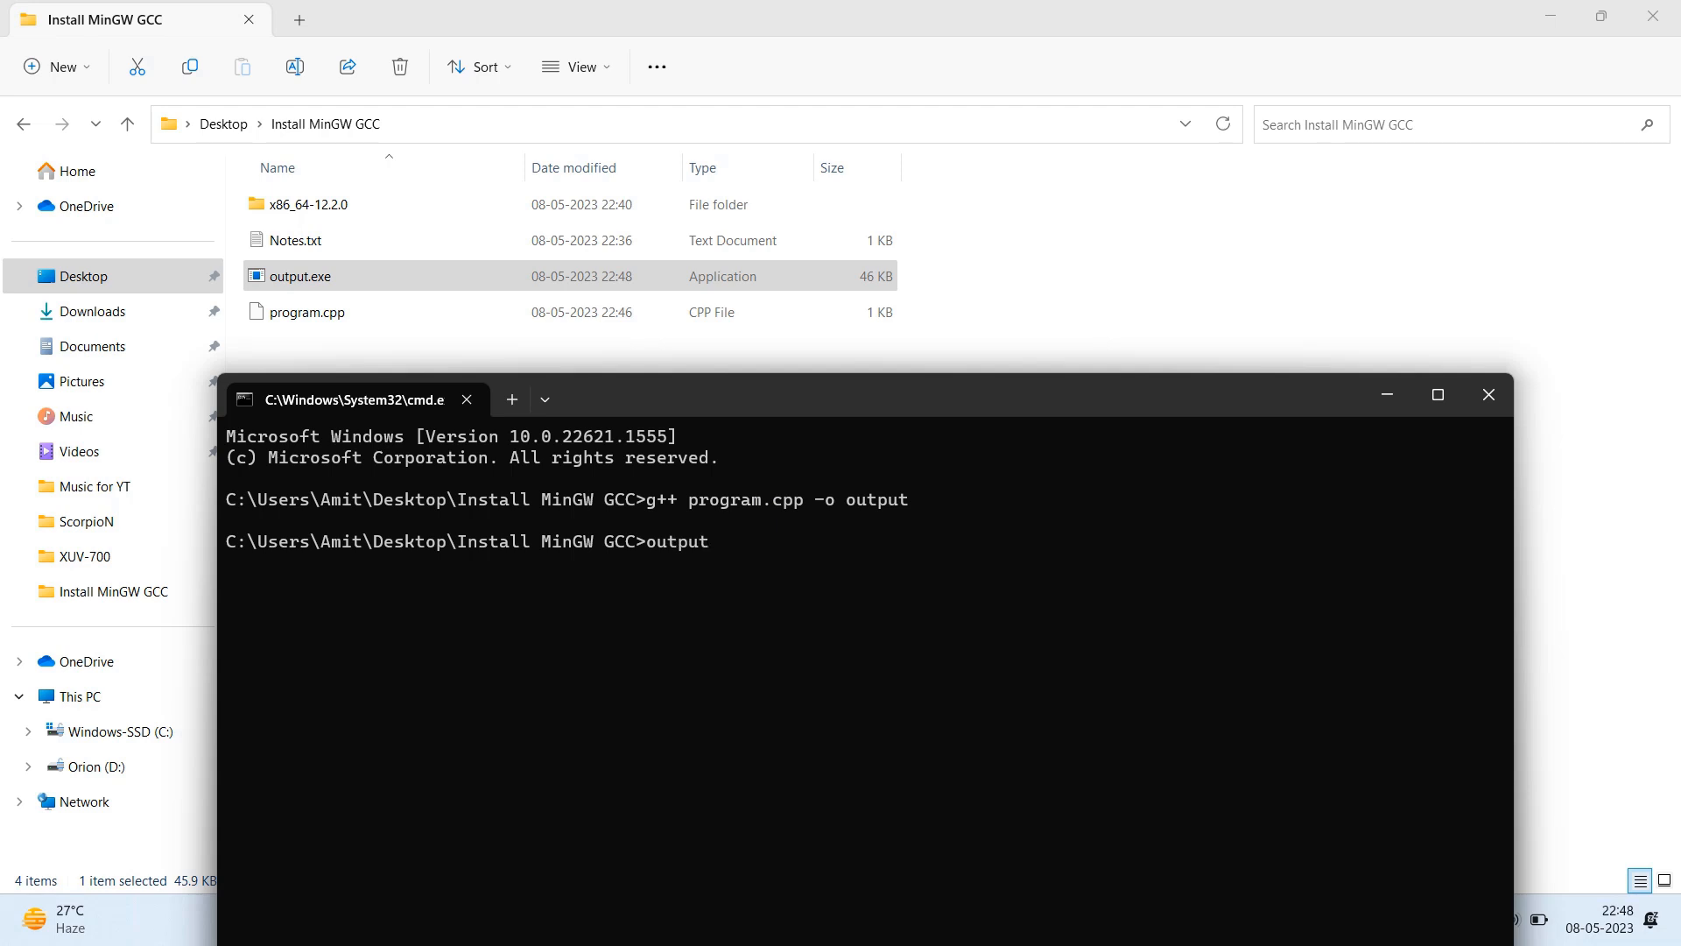
{"action": "type", "text": ".exe"}
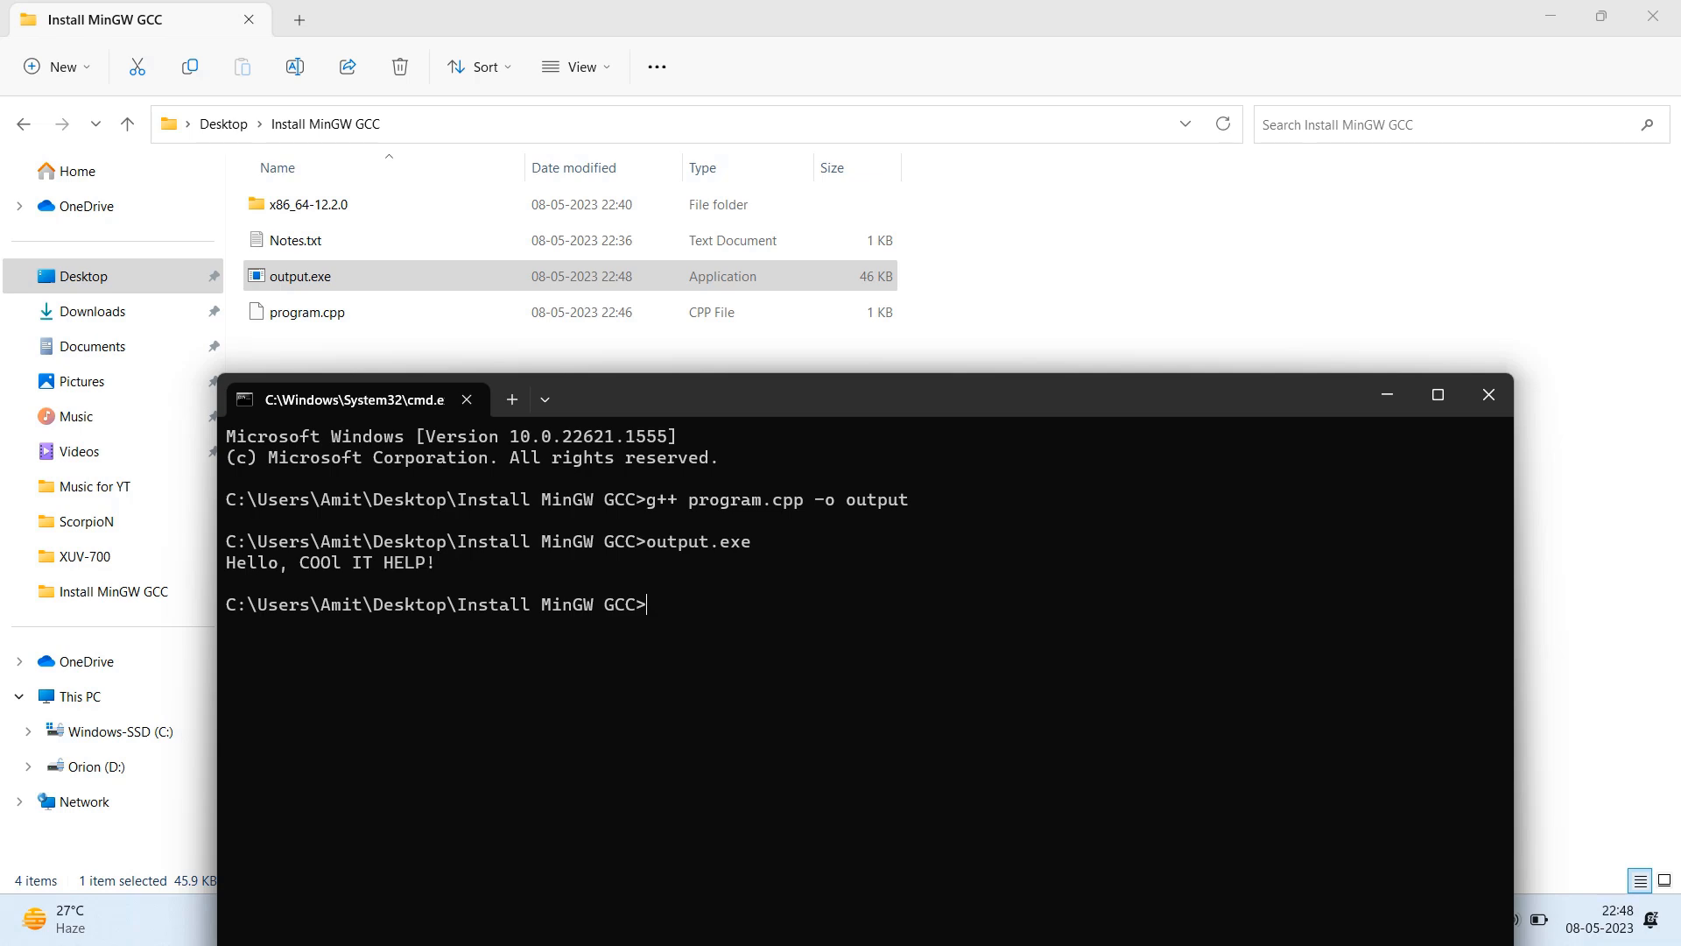
{"action": "double_click", "coordinate": [354, 562]}
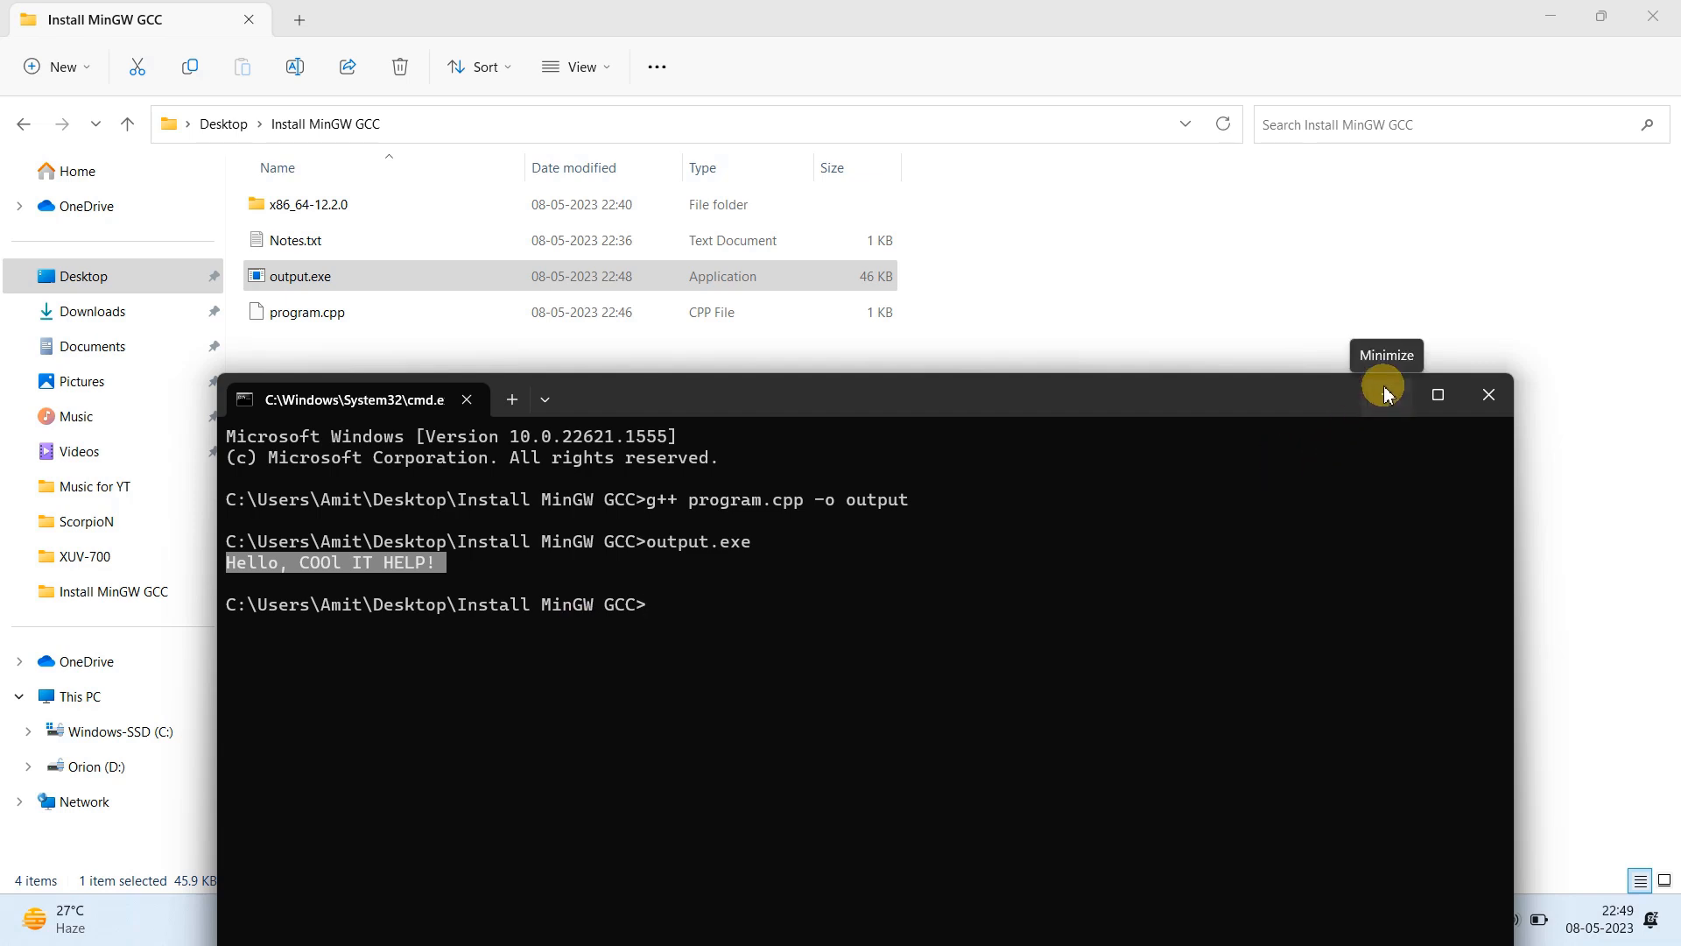
Step: Remove the ';' after endl in program.cpp, save it, and delete the old output.exe
{"action": "left_click", "coordinate": [1383, 394]}
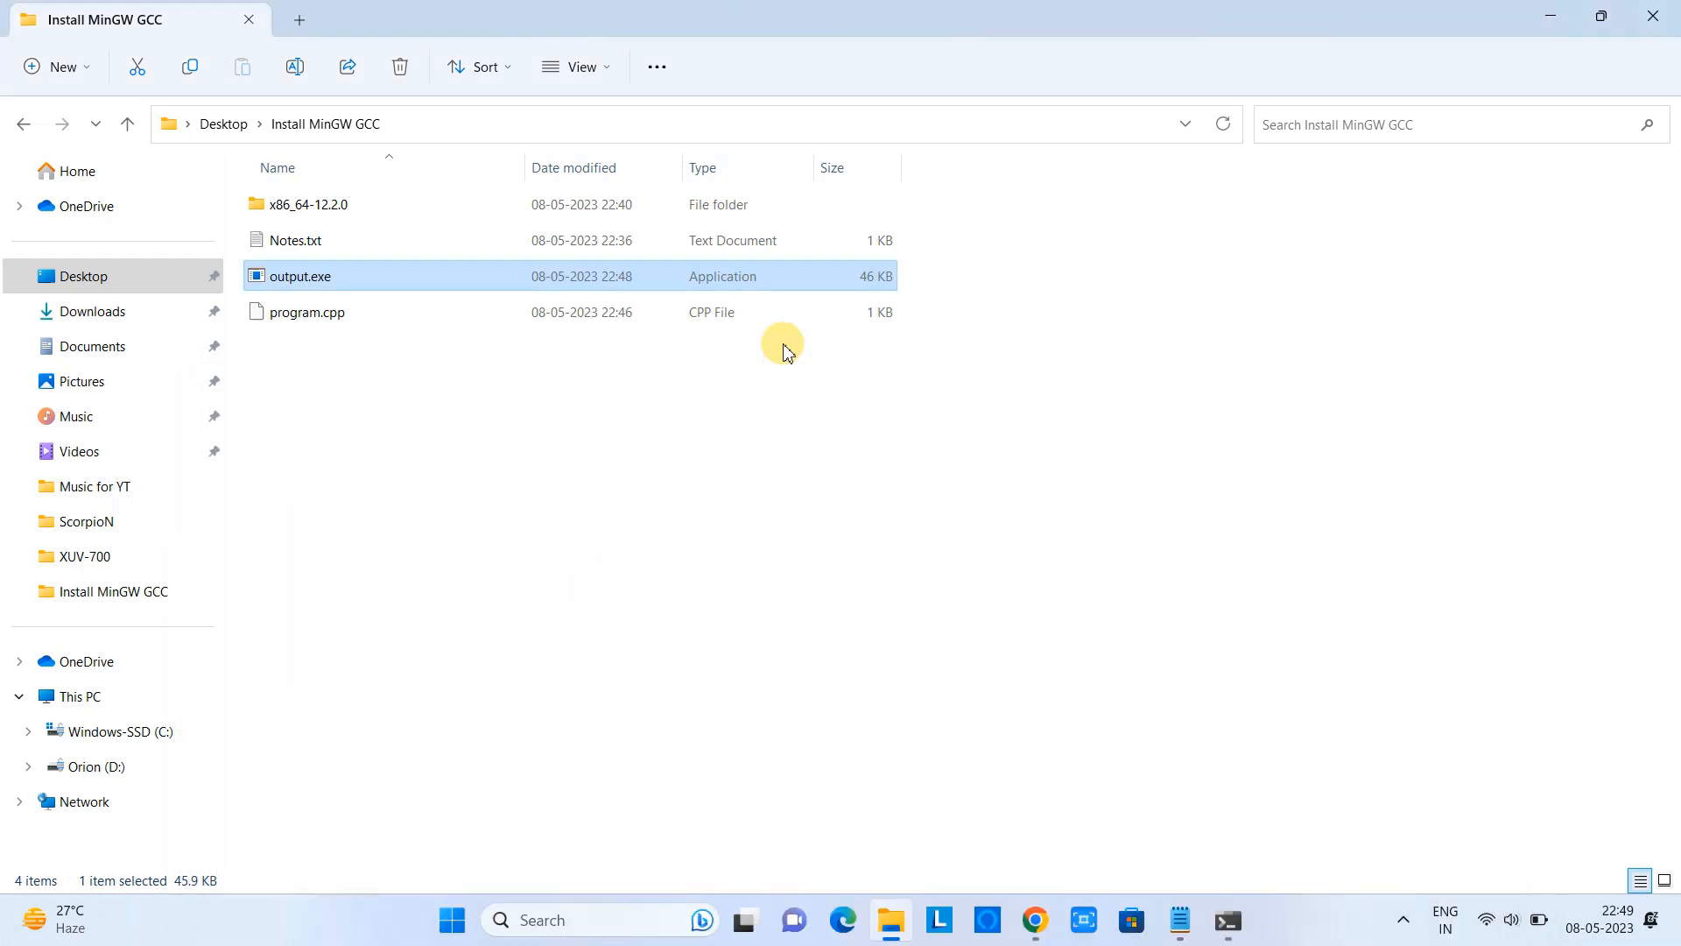
{"action": "mouse_move", "coordinate": [582, 443]}
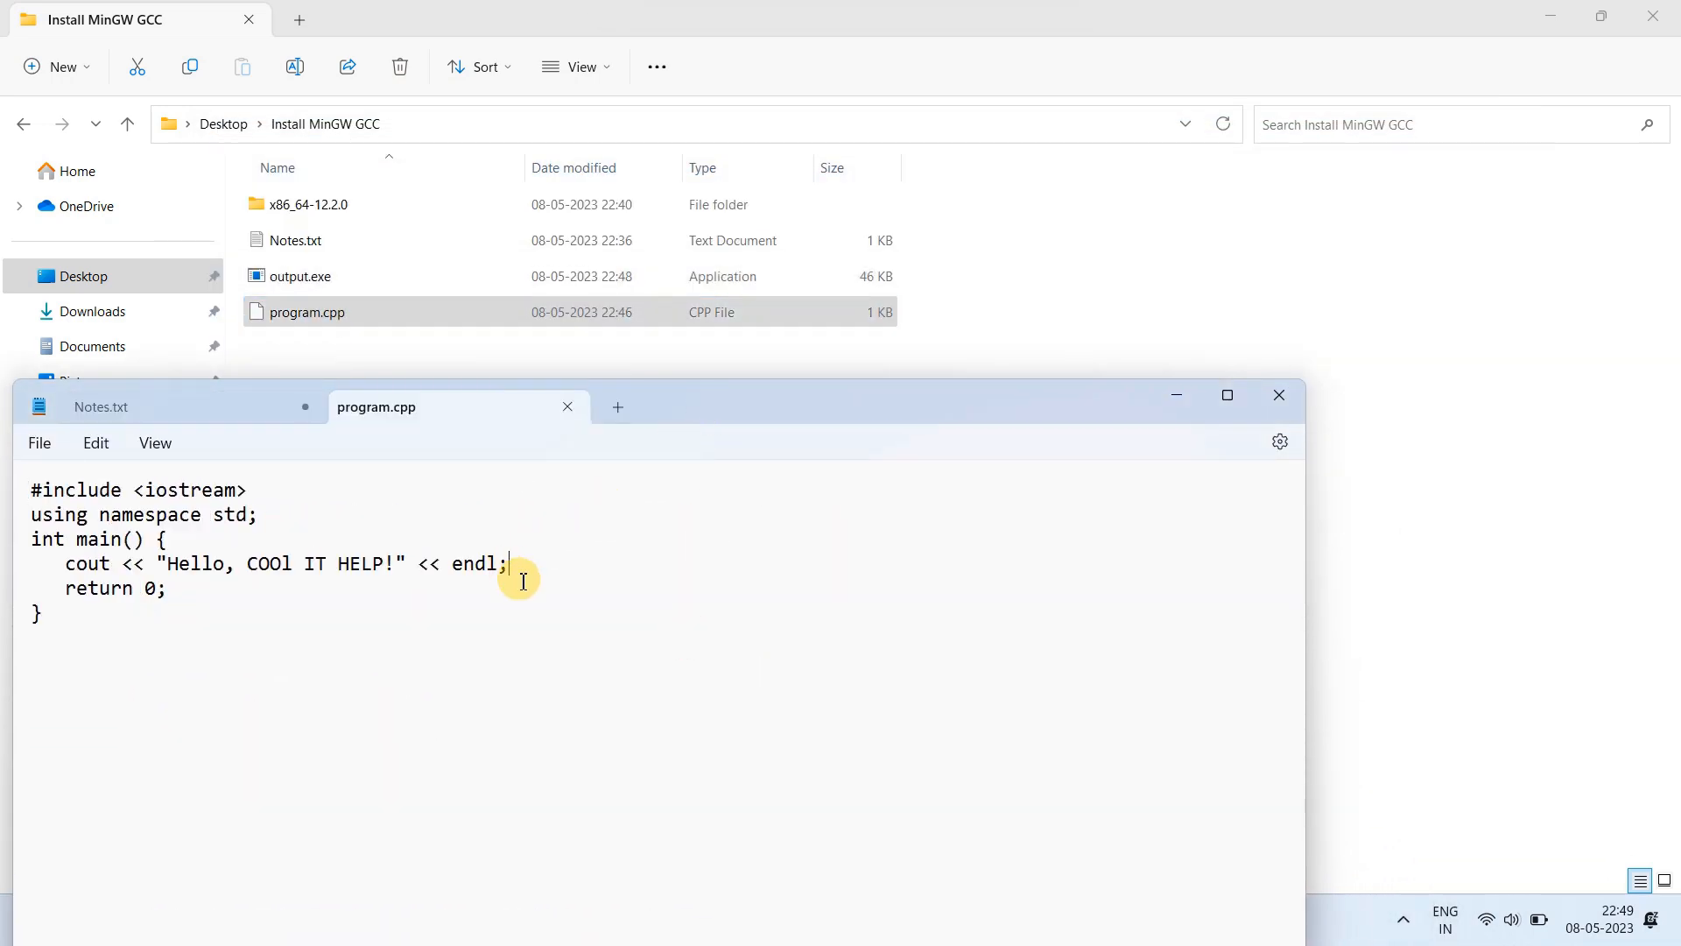
{"action": "key", "text": "Backspace"}
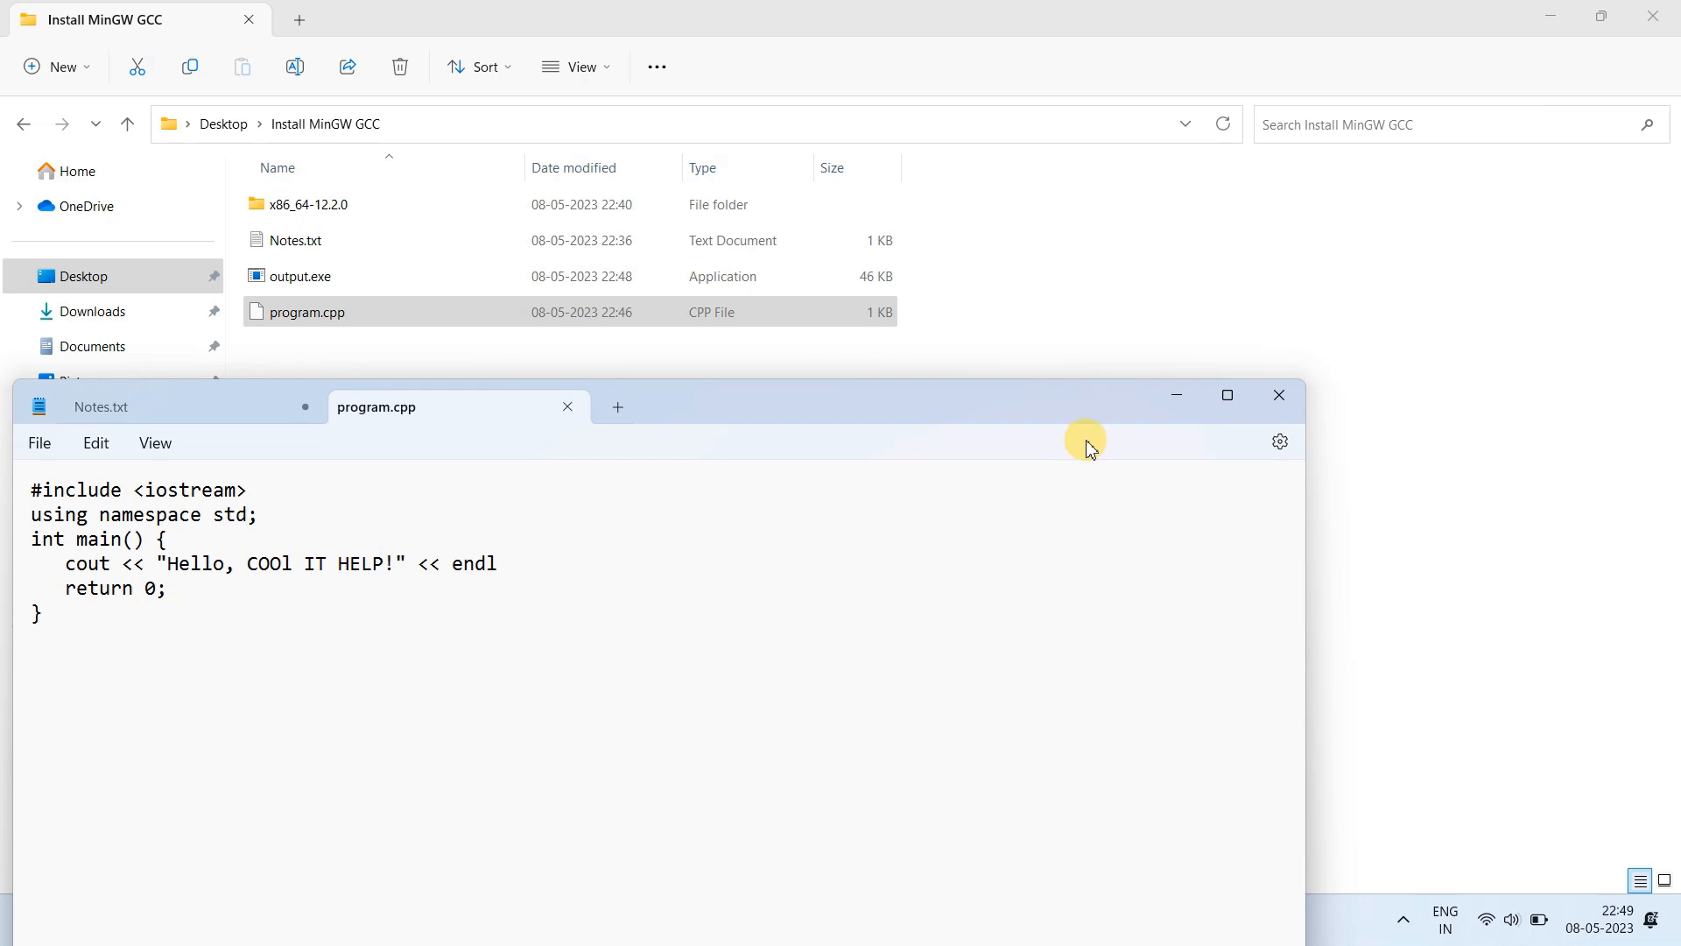
{"action": "left_click", "coordinate": [298, 275]}
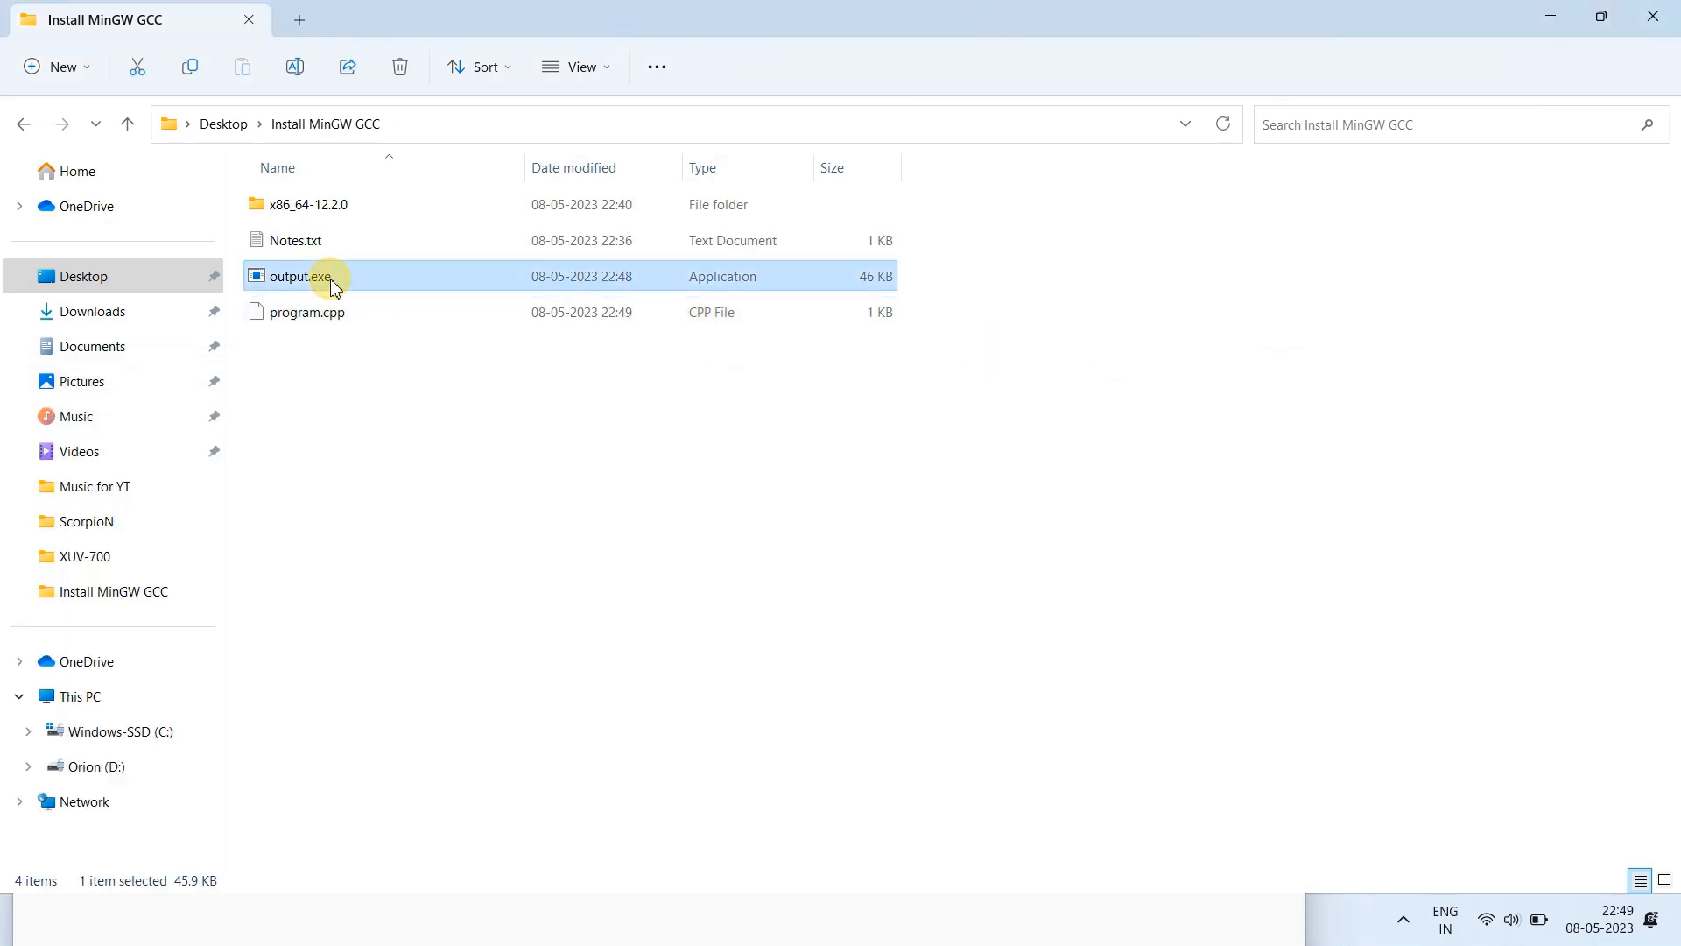
{"action": "key", "text": "Delete"}
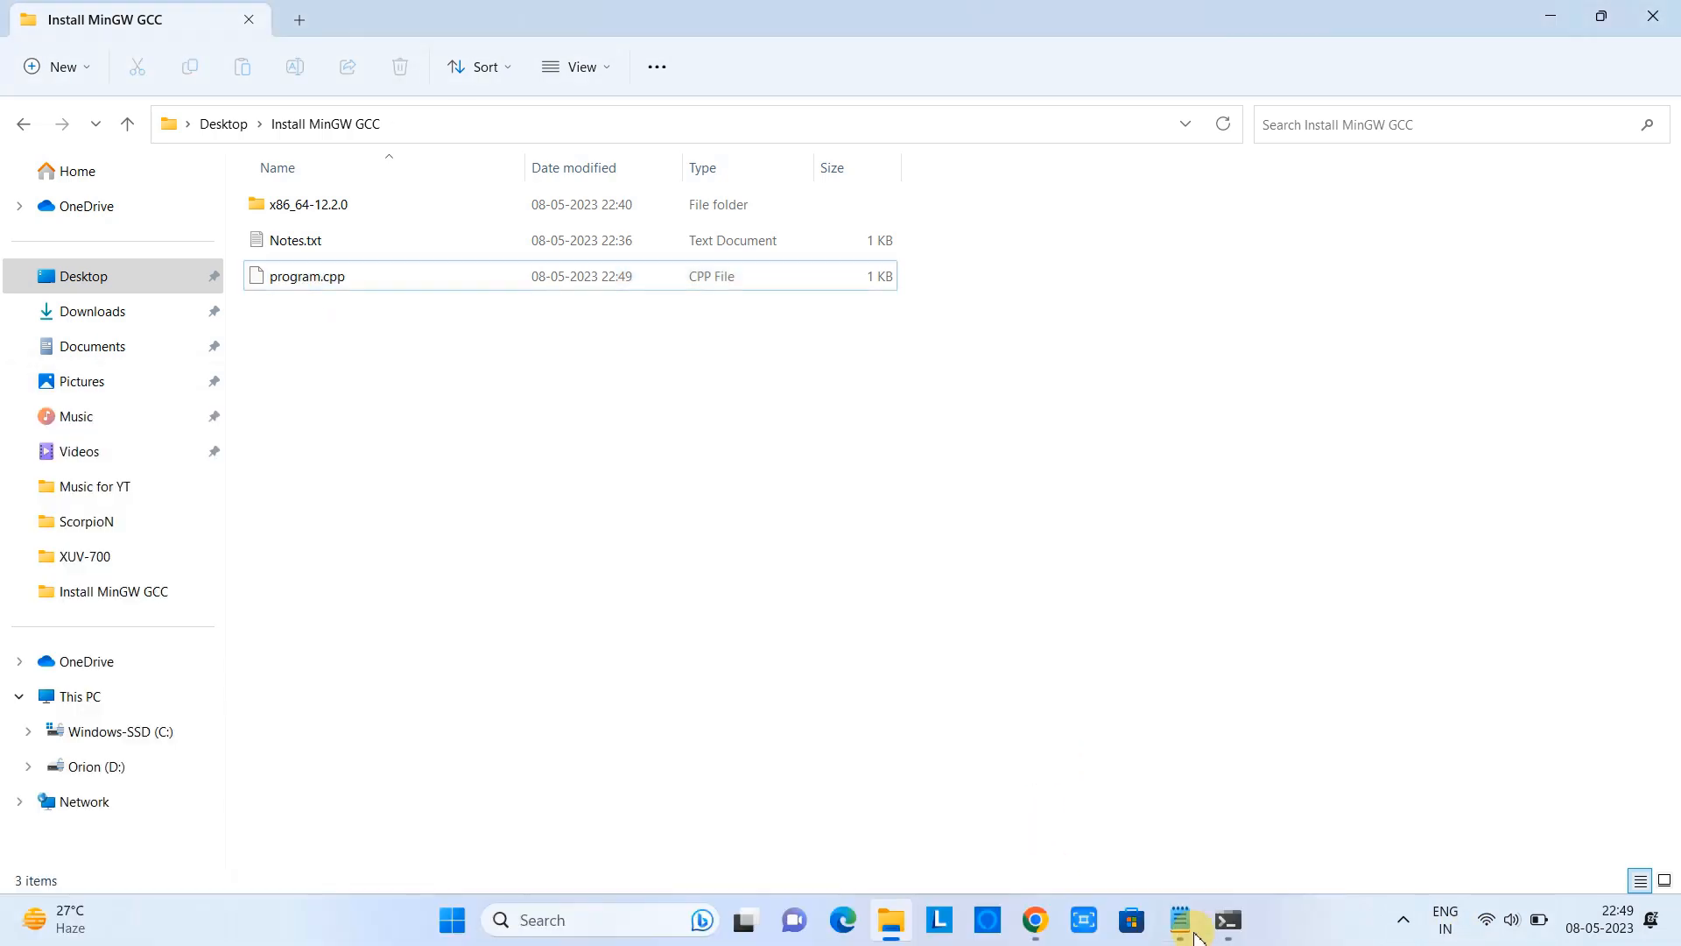
Step: Recompile with g++ program.cpp -o output and highlight the "expected ';' before 'return'" error
{"action": "left_click", "coordinate": [1226, 919]}
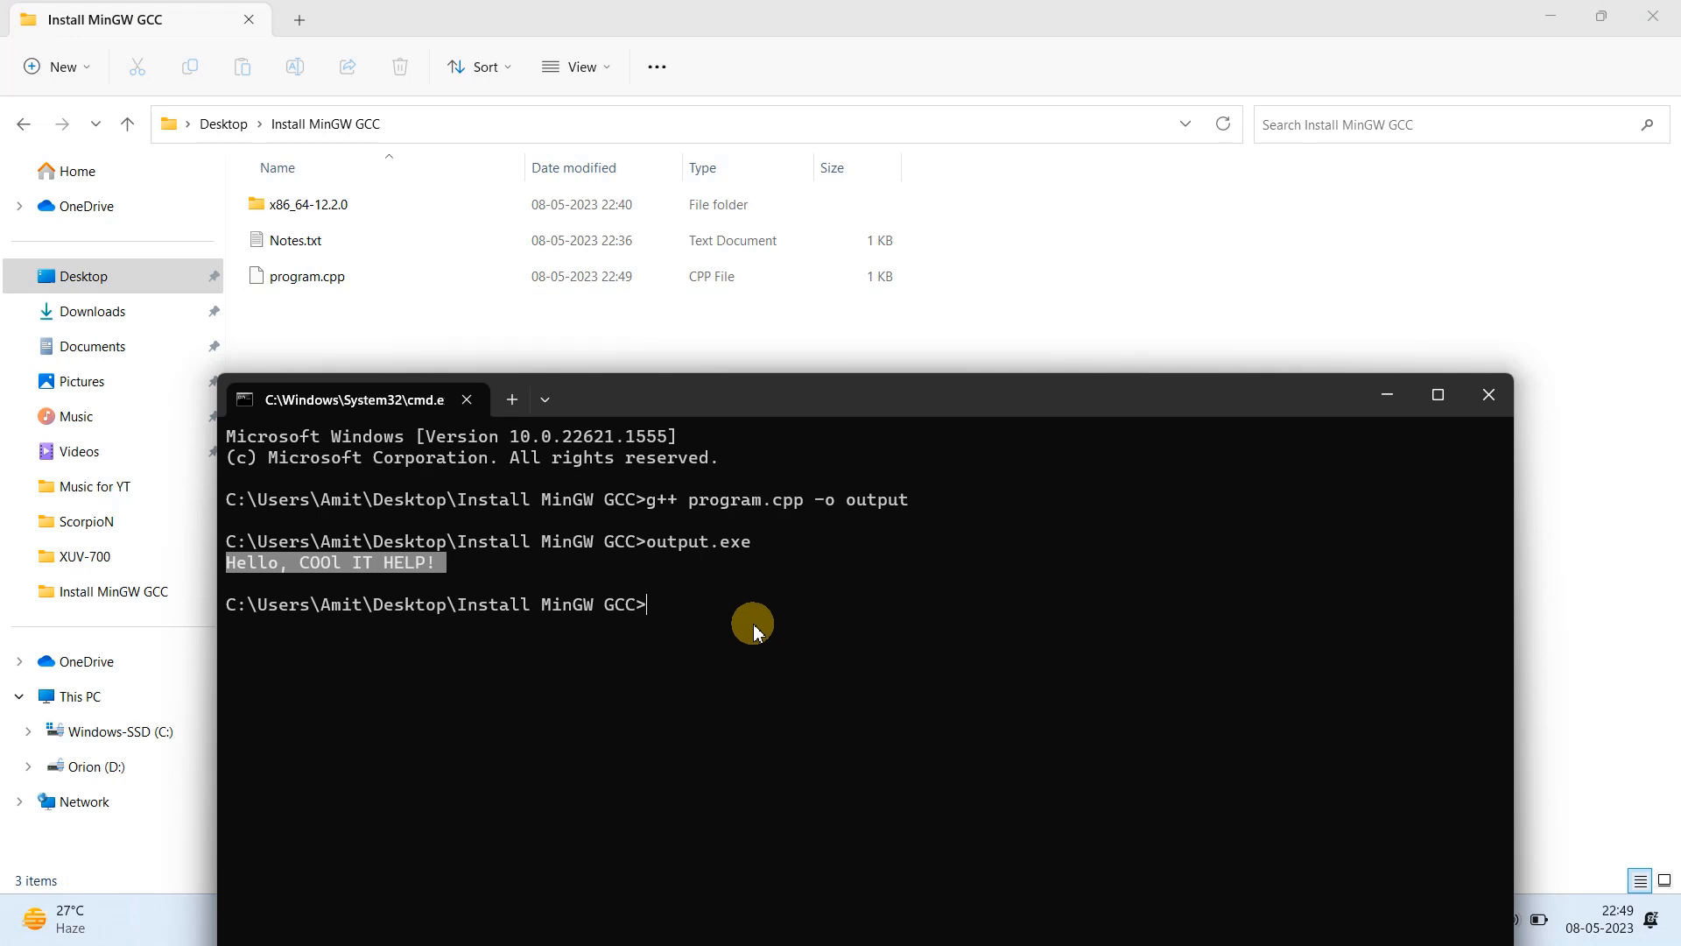
{"action": "type", "text": "g++ program.cpp -o output"}
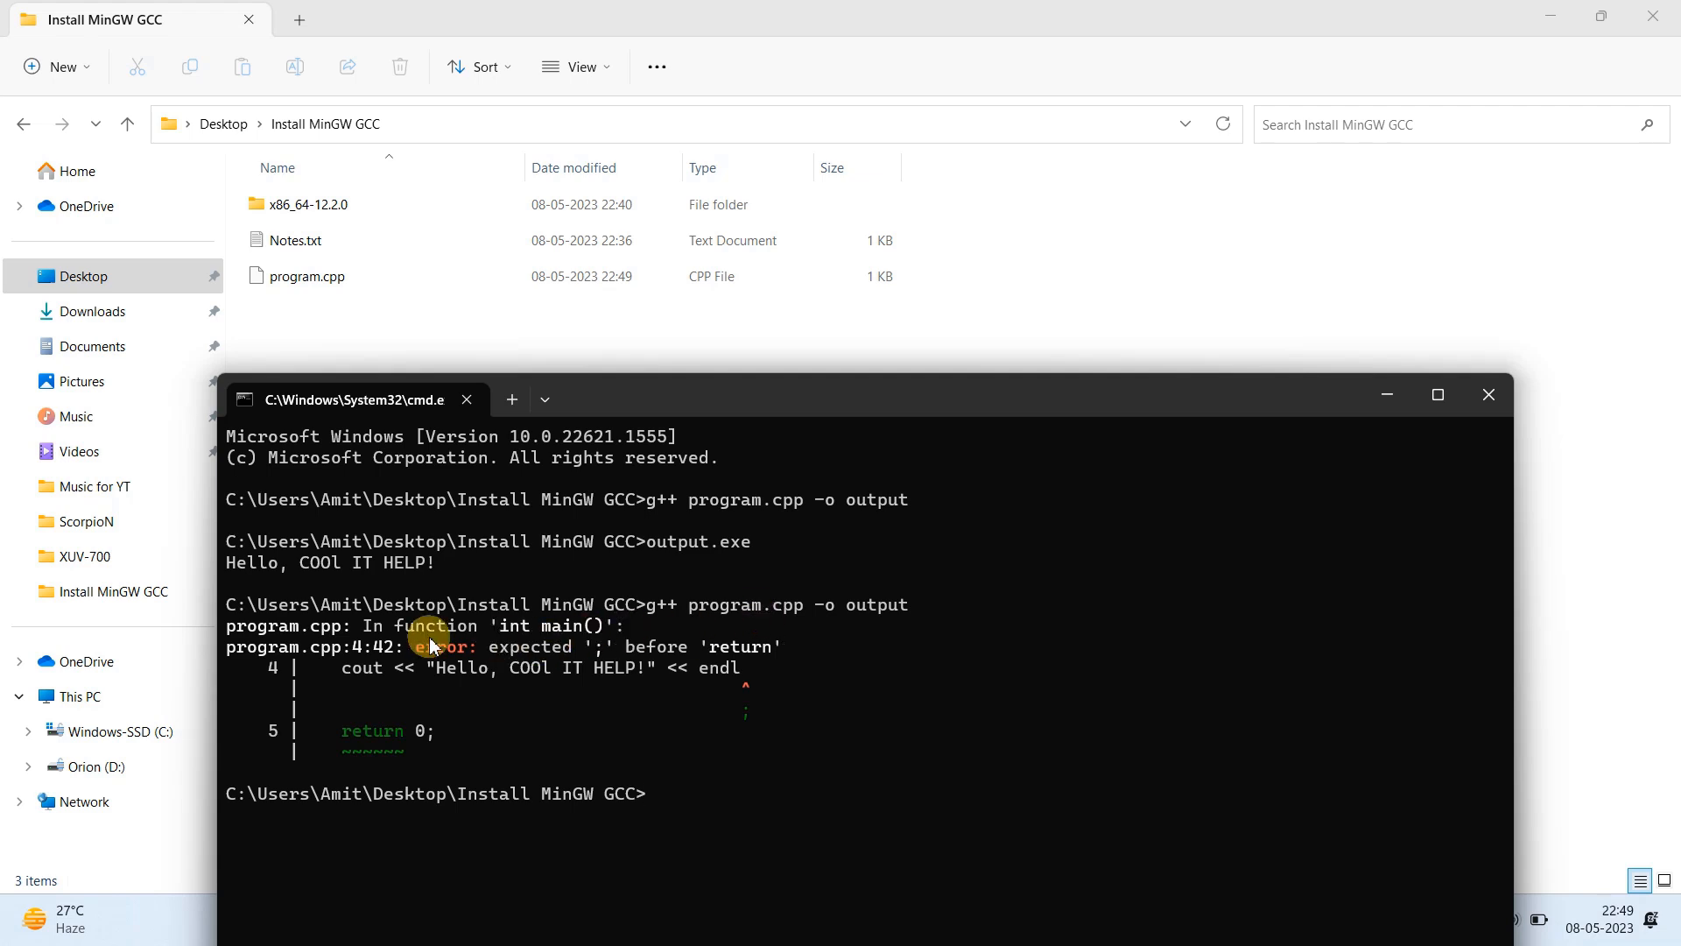
{"action": "double_click", "coordinate": [284, 626]}
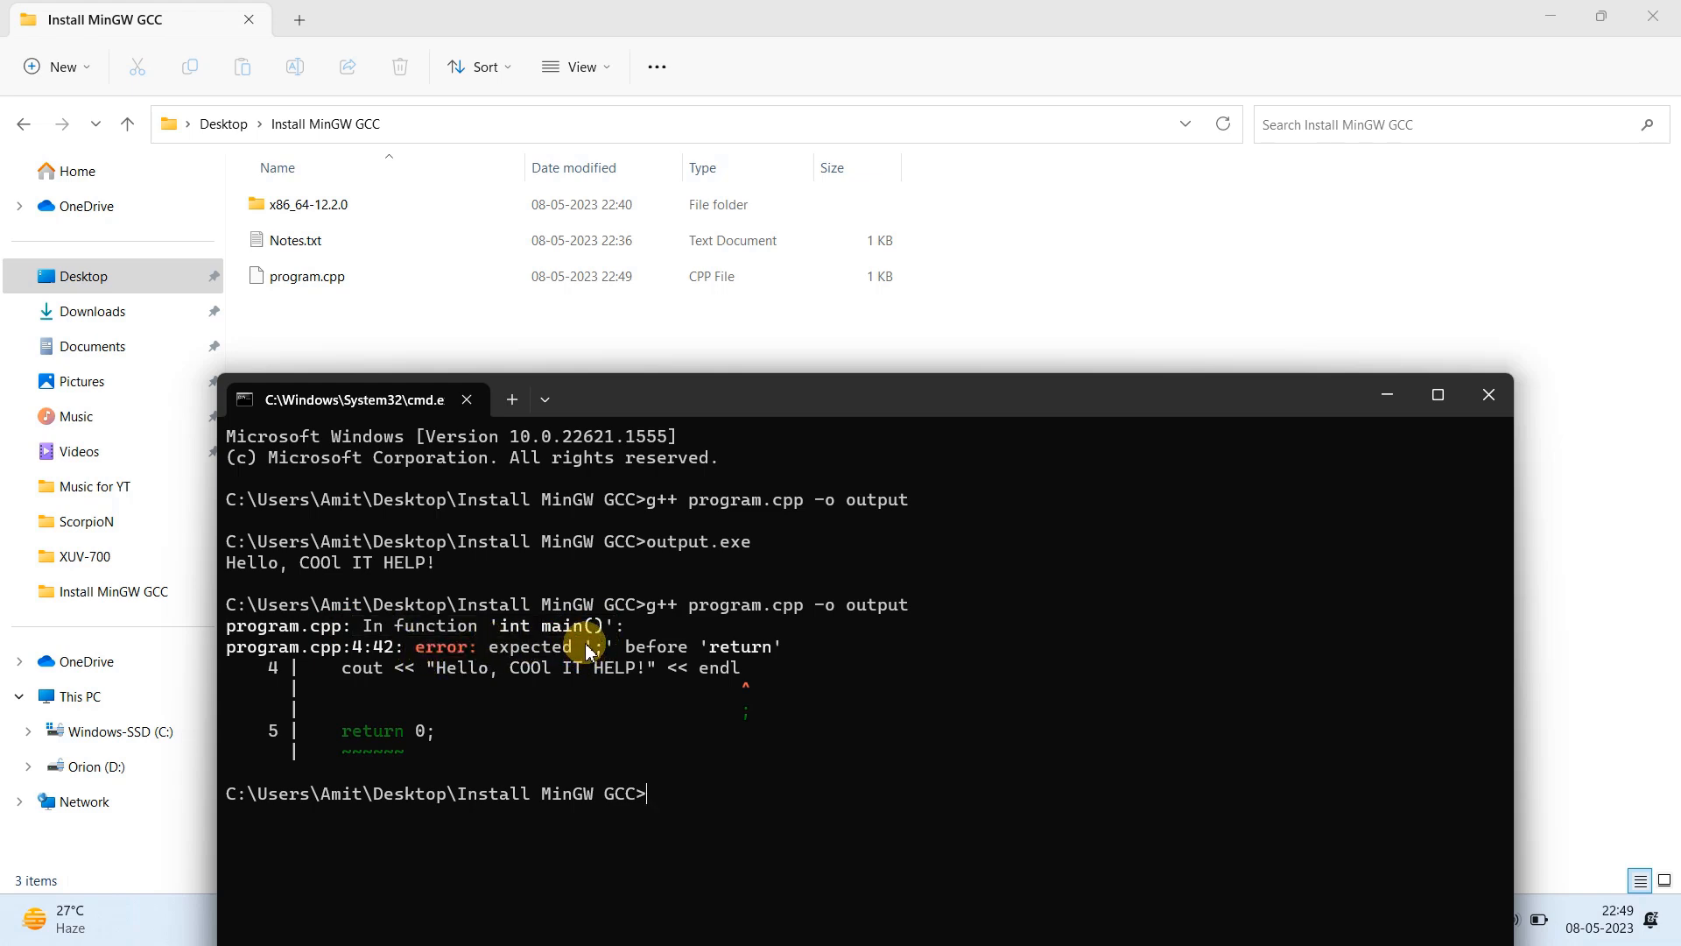
{"action": "left_click_drag", "start_coordinate": [580, 646], "coordinate": [783, 646]}
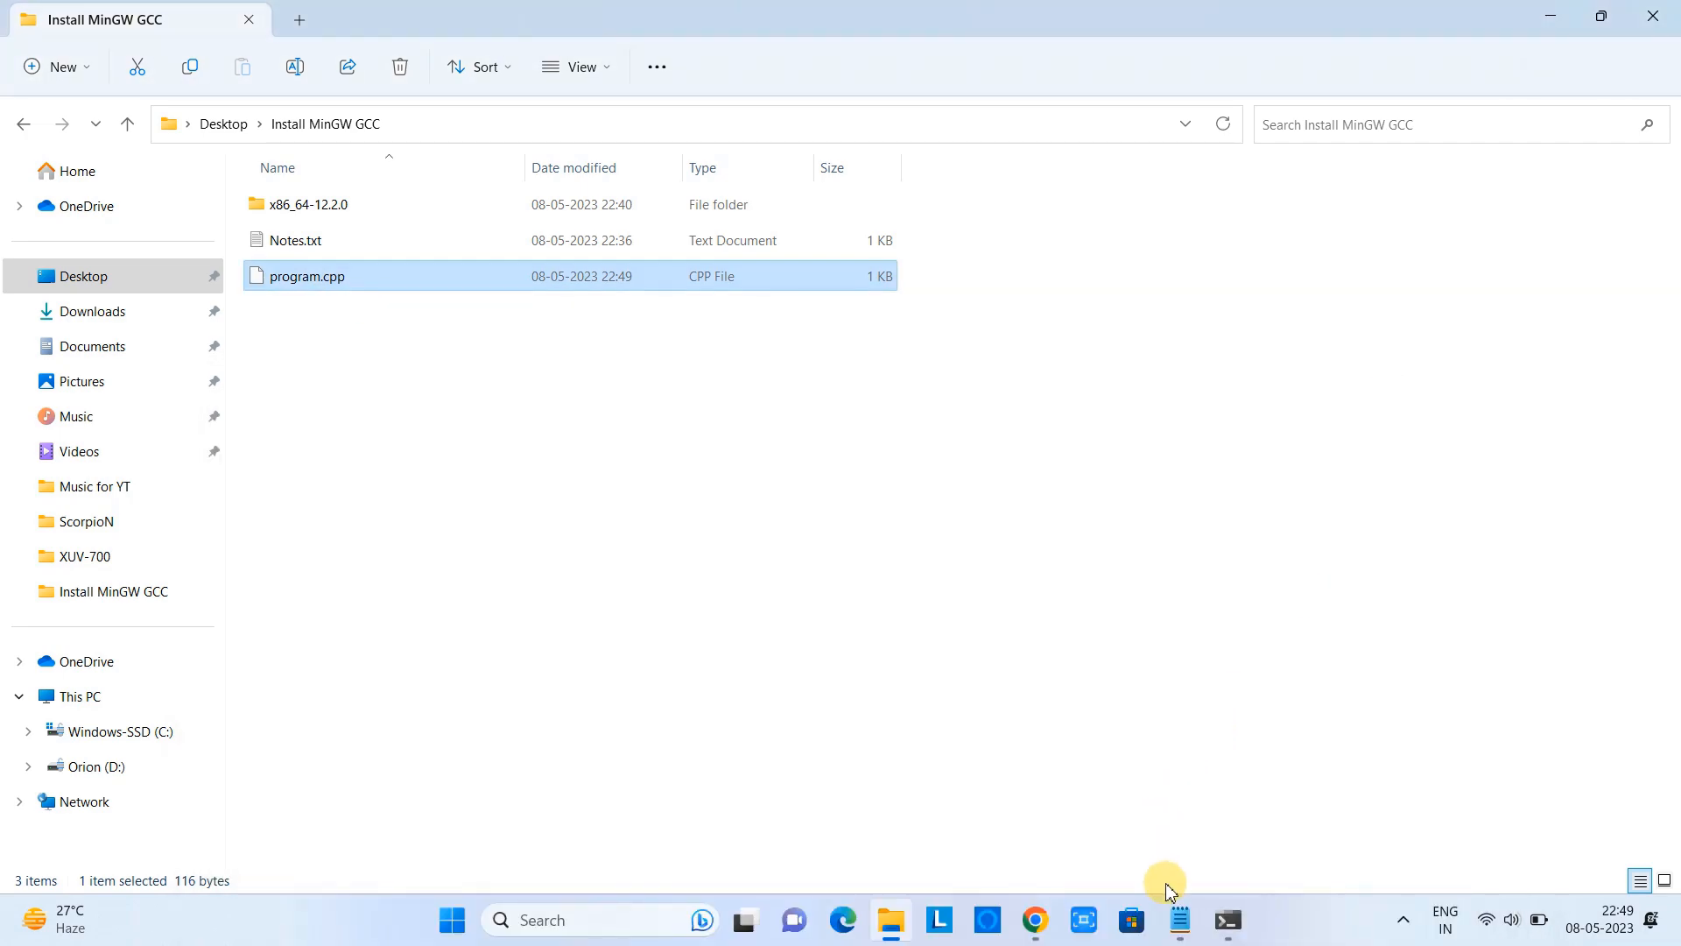
Step: Restore the ';' after endl in program.cpp and save the fix
{"action": "double_click", "coordinate": [307, 275]}
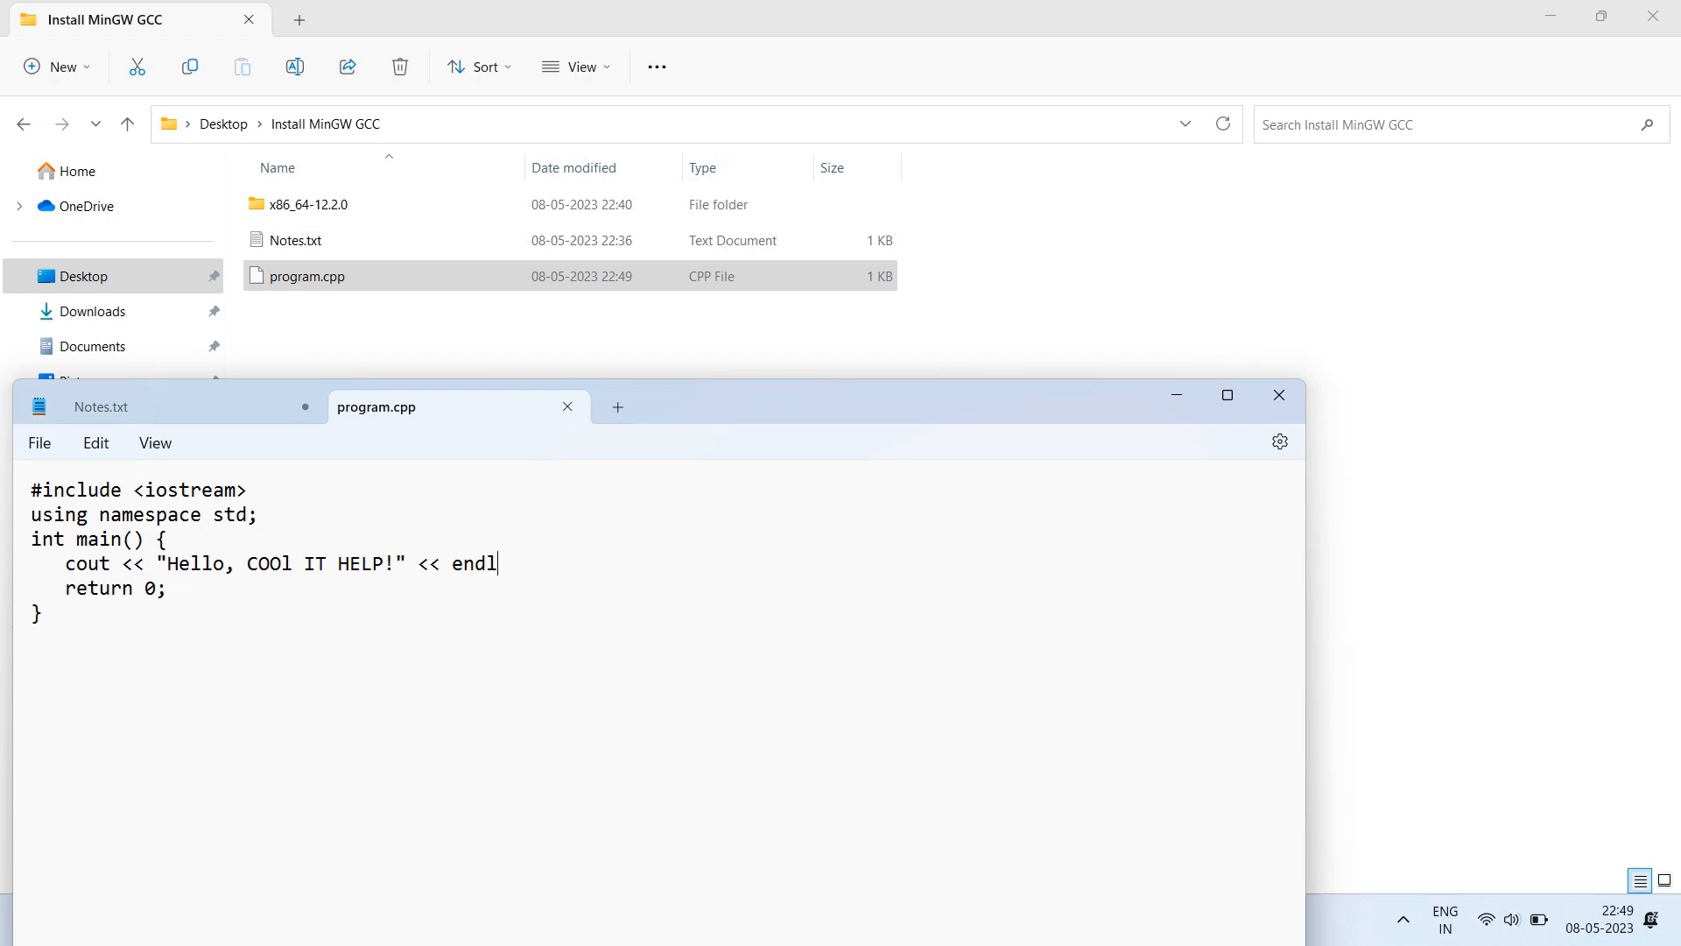
{"action": "type", "text": ";"}
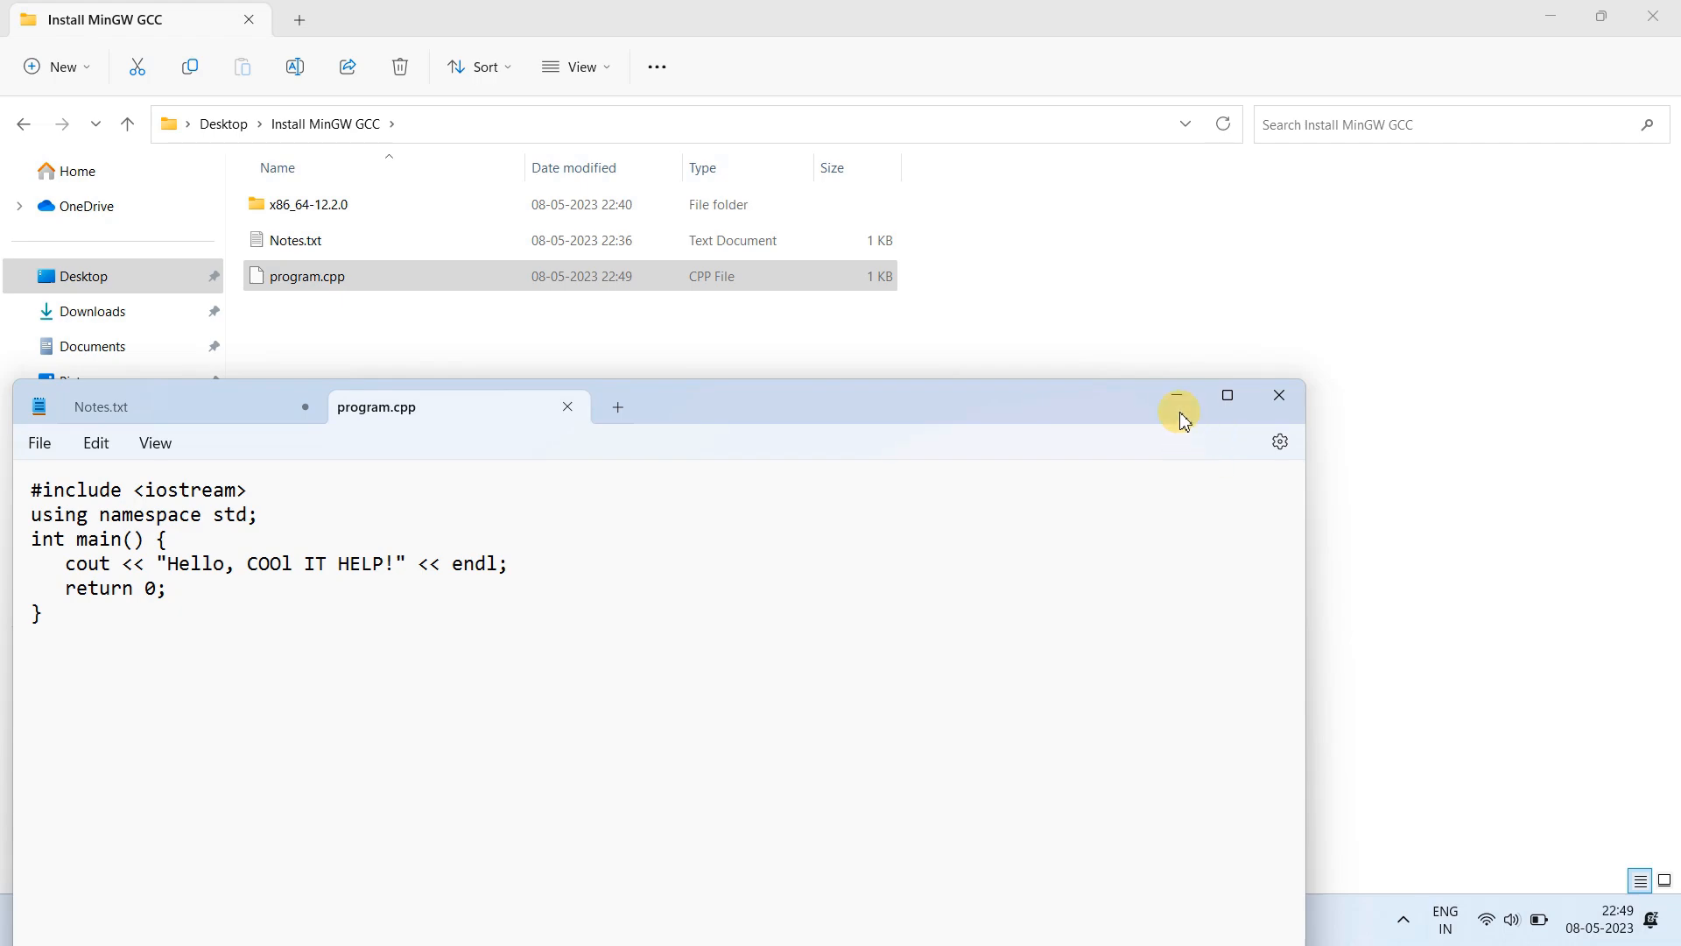
{"action": "left_click", "coordinate": [1177, 394]}
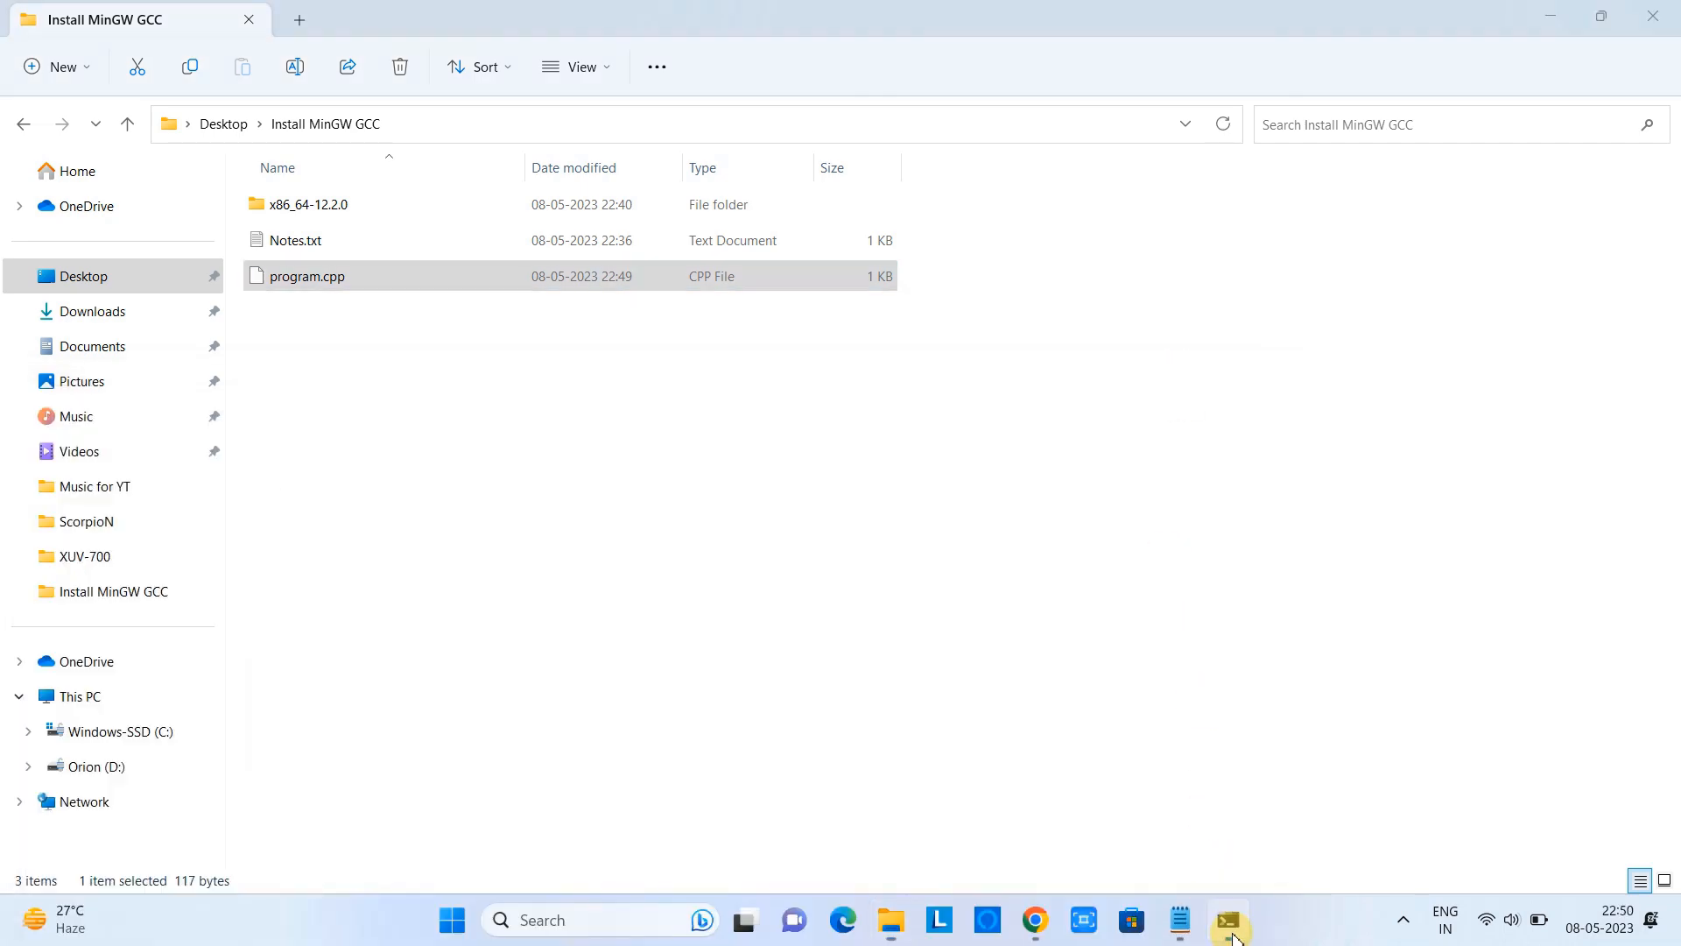
Step: Recompile program.cpp into output with g++ cleanly and rerun output.exe to print the Hello message
{"action": "left_click", "coordinate": [1229, 920]}
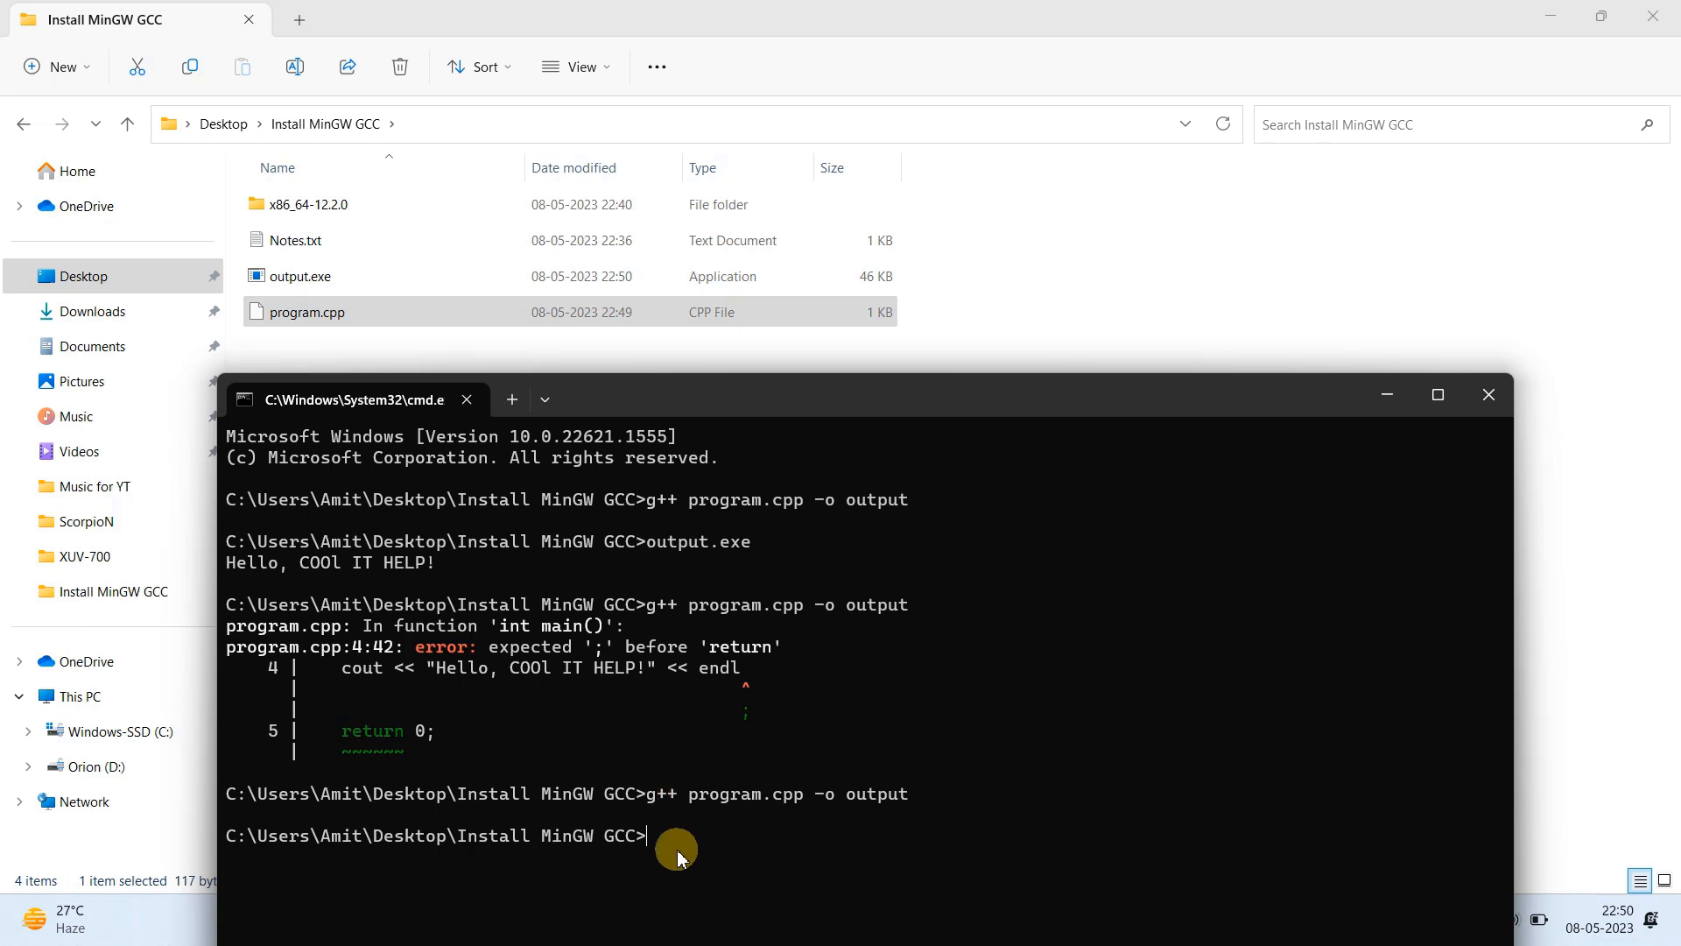
{"action": "type", "text": "g++ program.cpp -o output"}
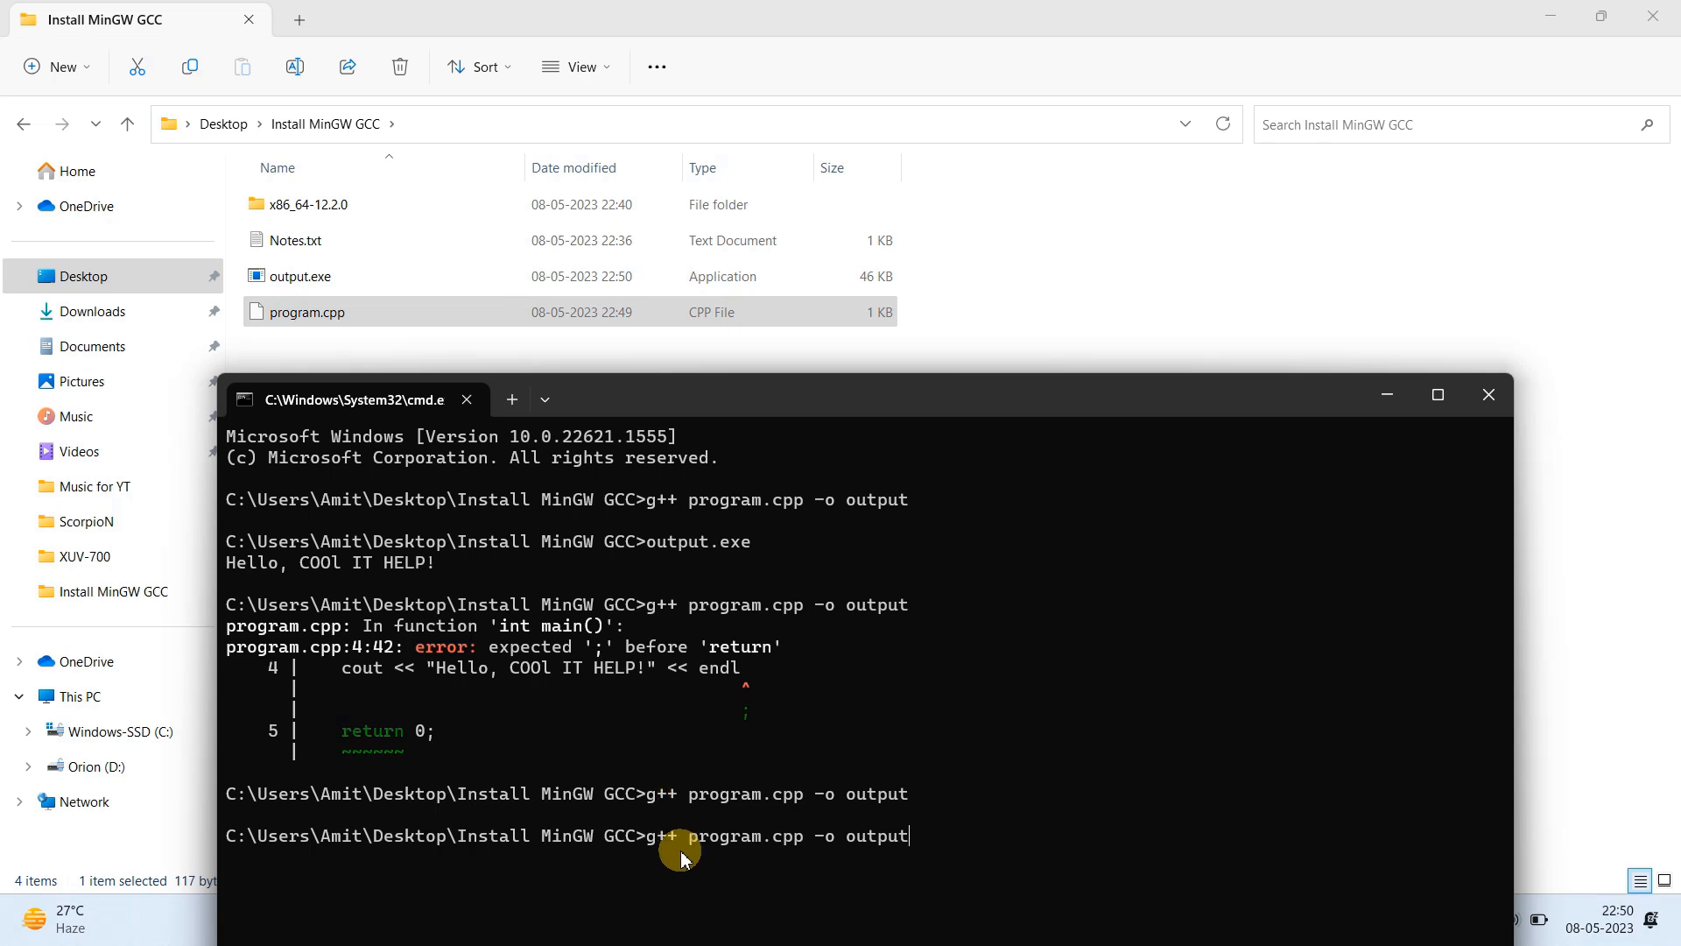
{"action": "key", "text": "enter"}
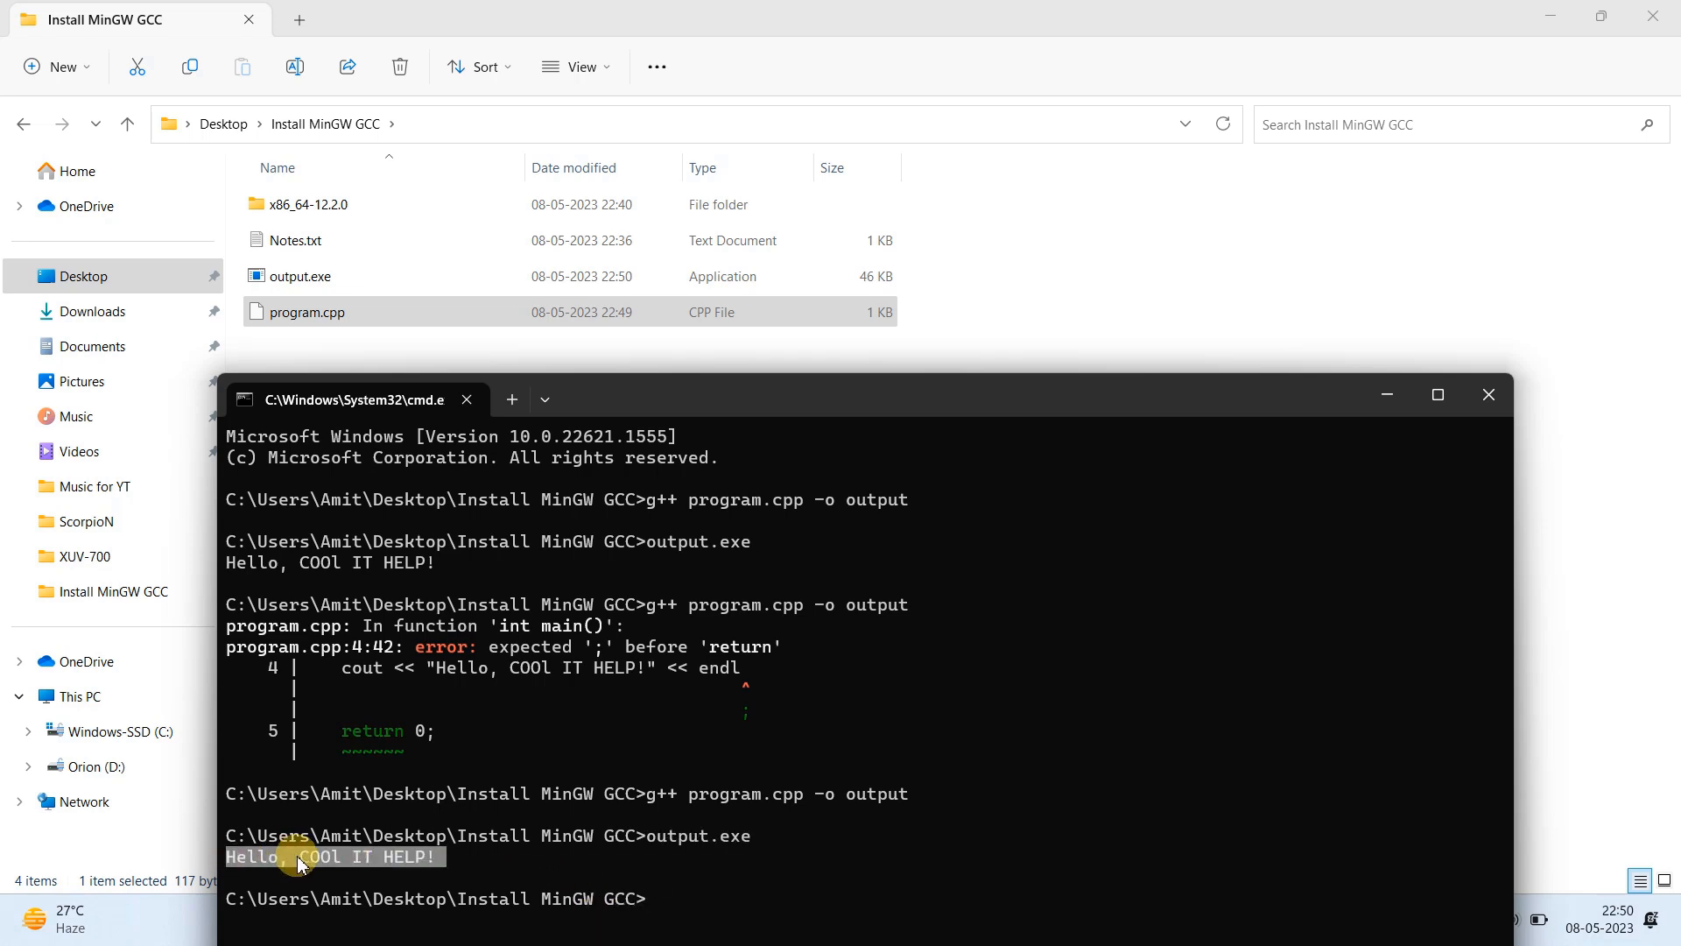
{"action": "mouse_move", "coordinate": [1385, 394]}
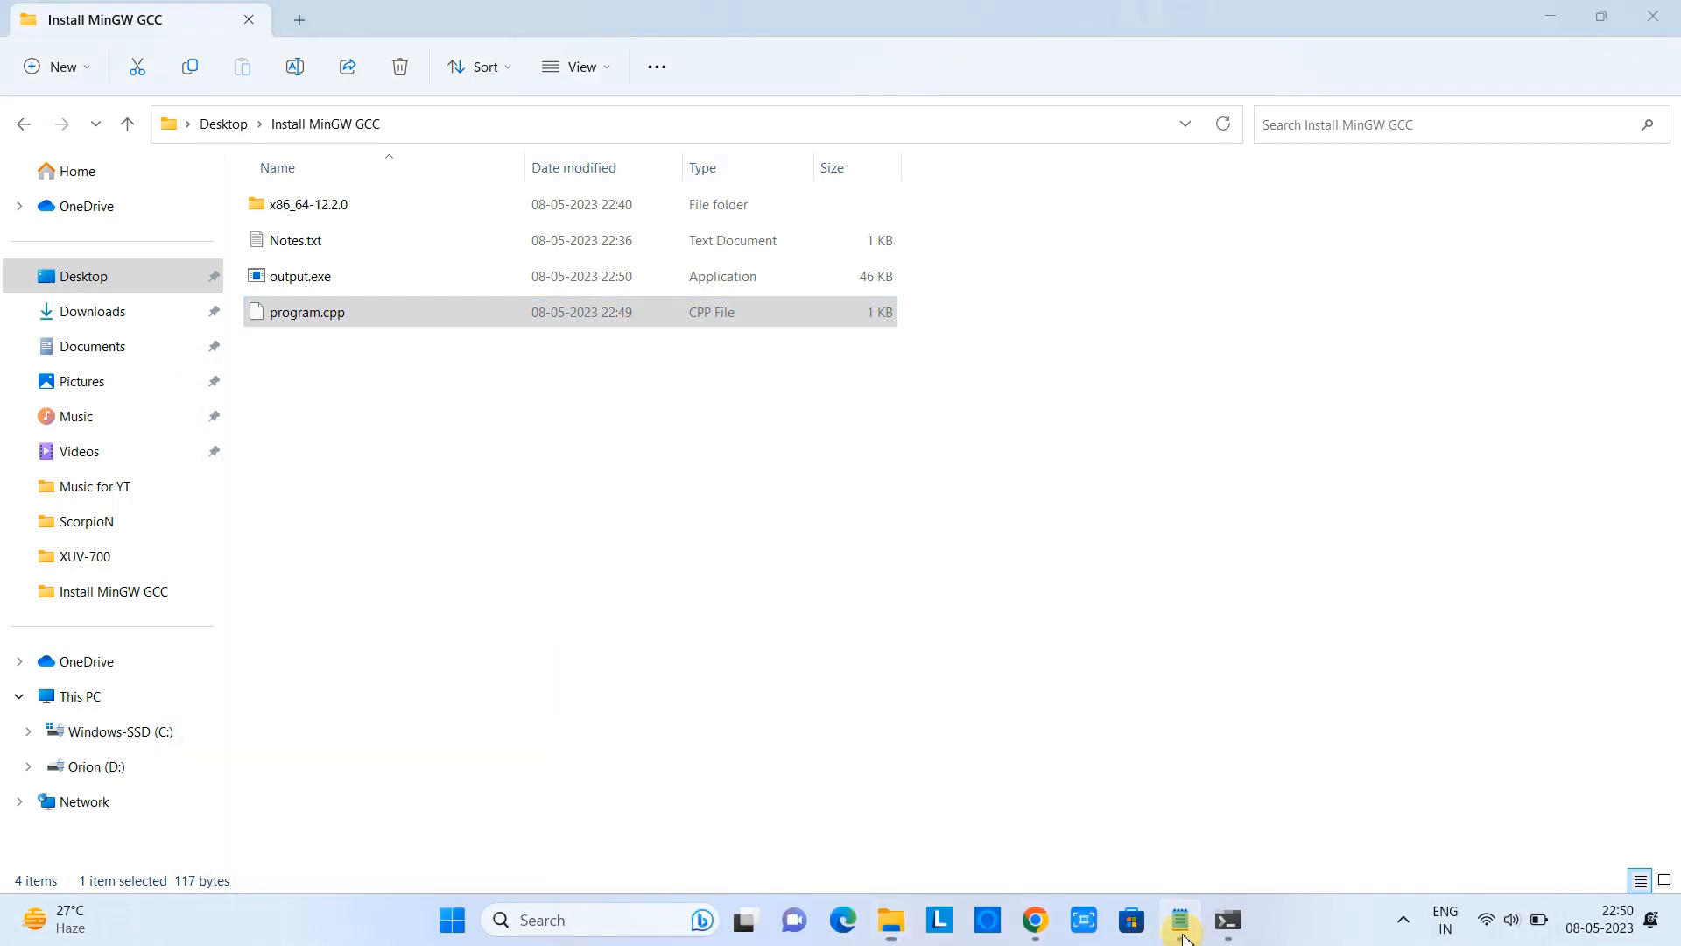
Step: Show Notes.txt again, scrolled to the compile-and-run test commands
{"action": "left_click", "coordinate": [1179, 919]}
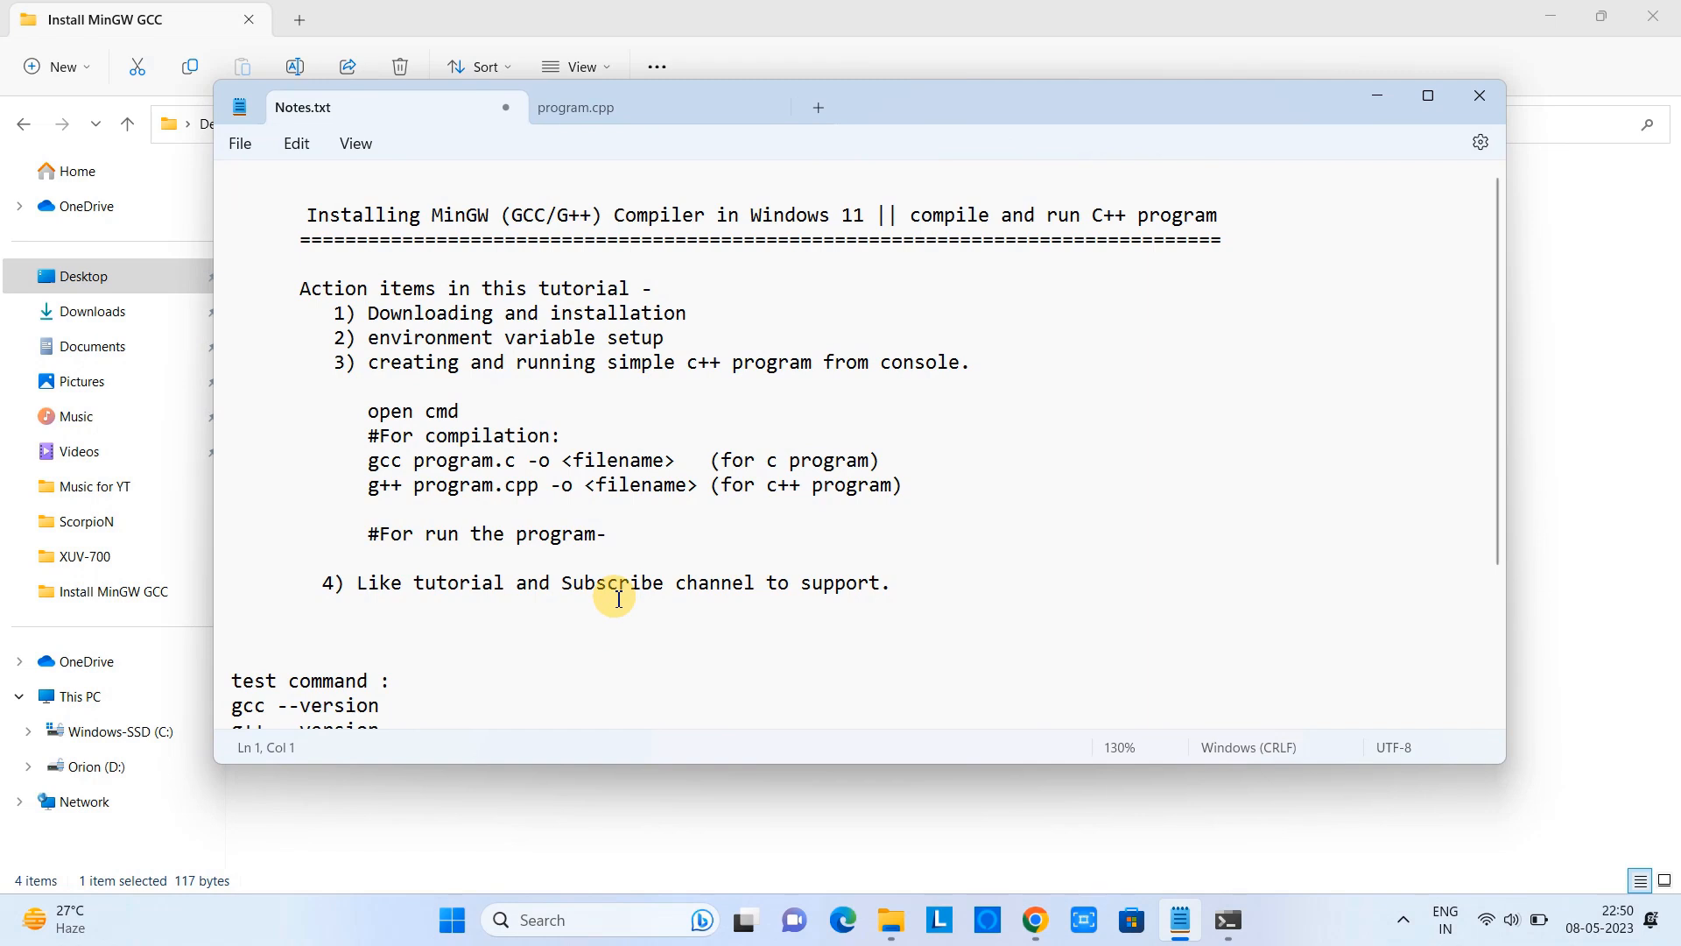
{"action": "scroll", "scroll_direction": "down", "scroll_amount": 3}
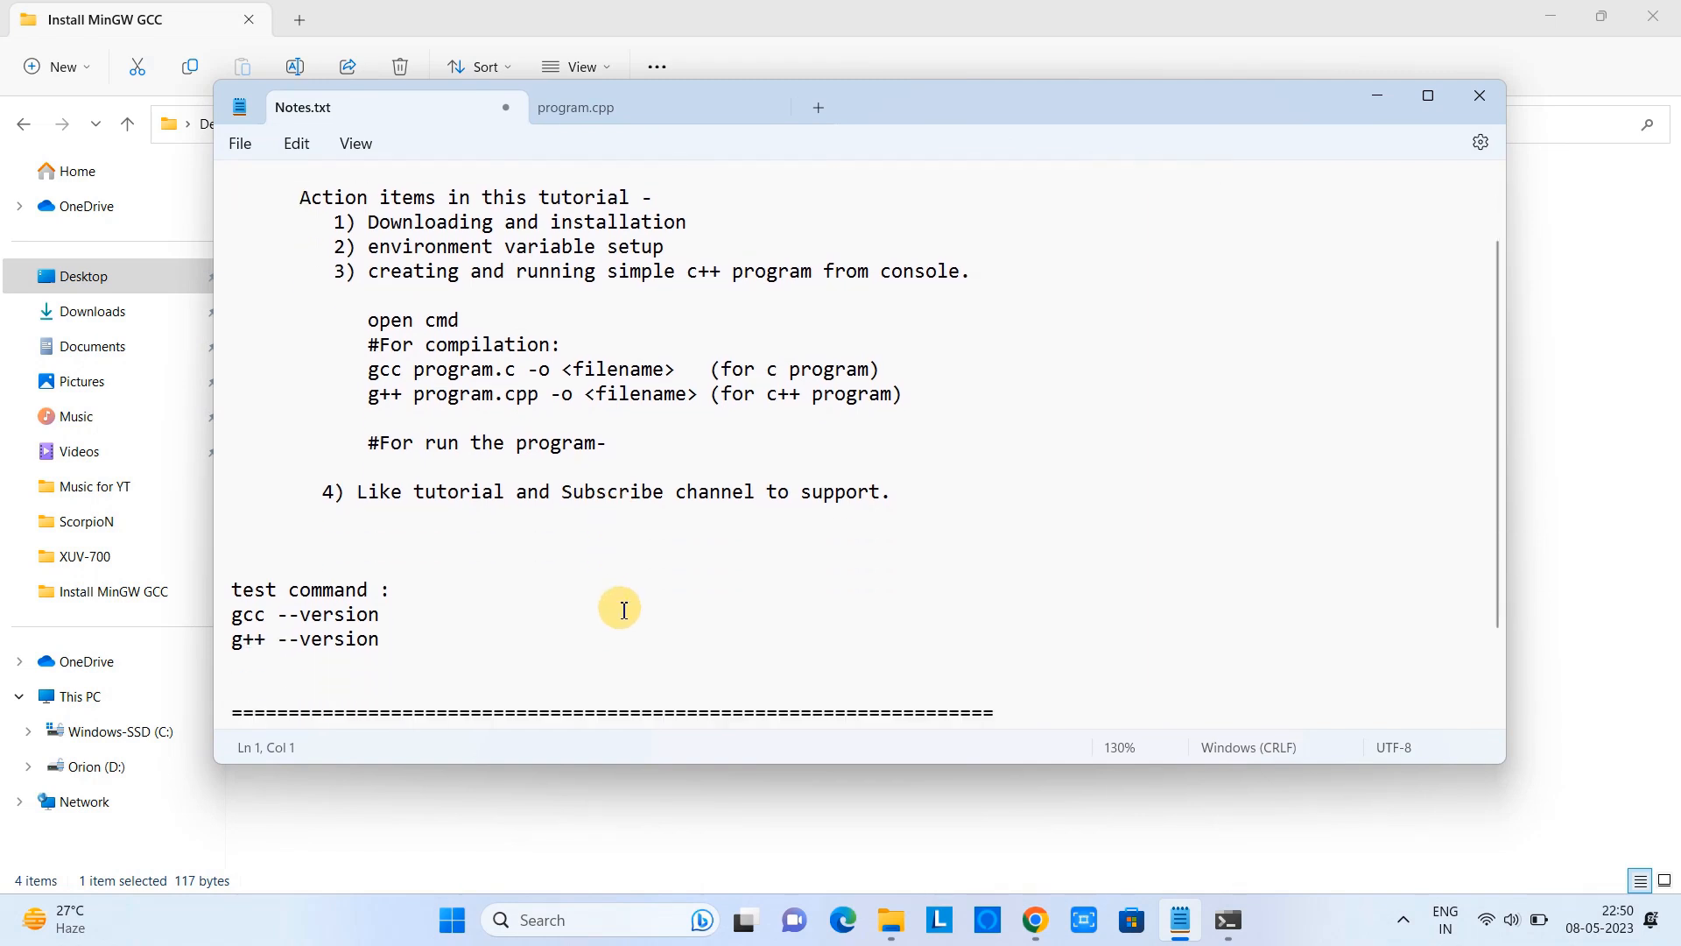